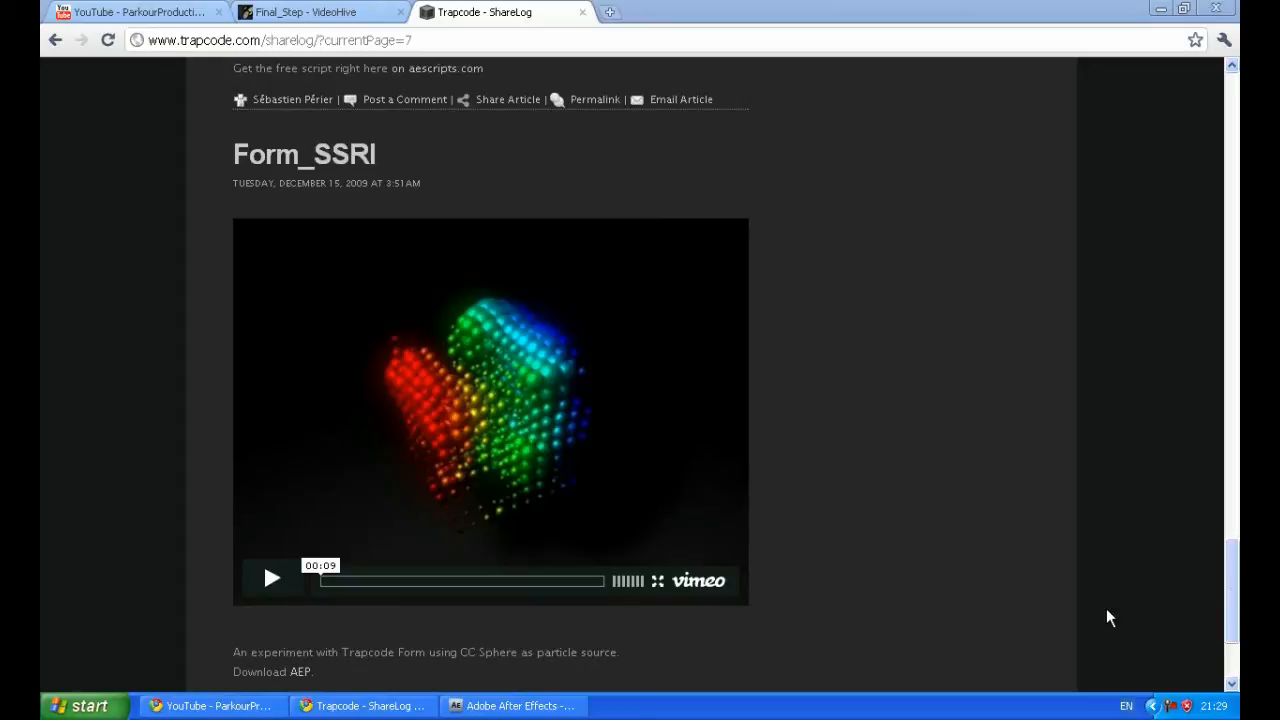
pyautogui.moveTo(526, 706)
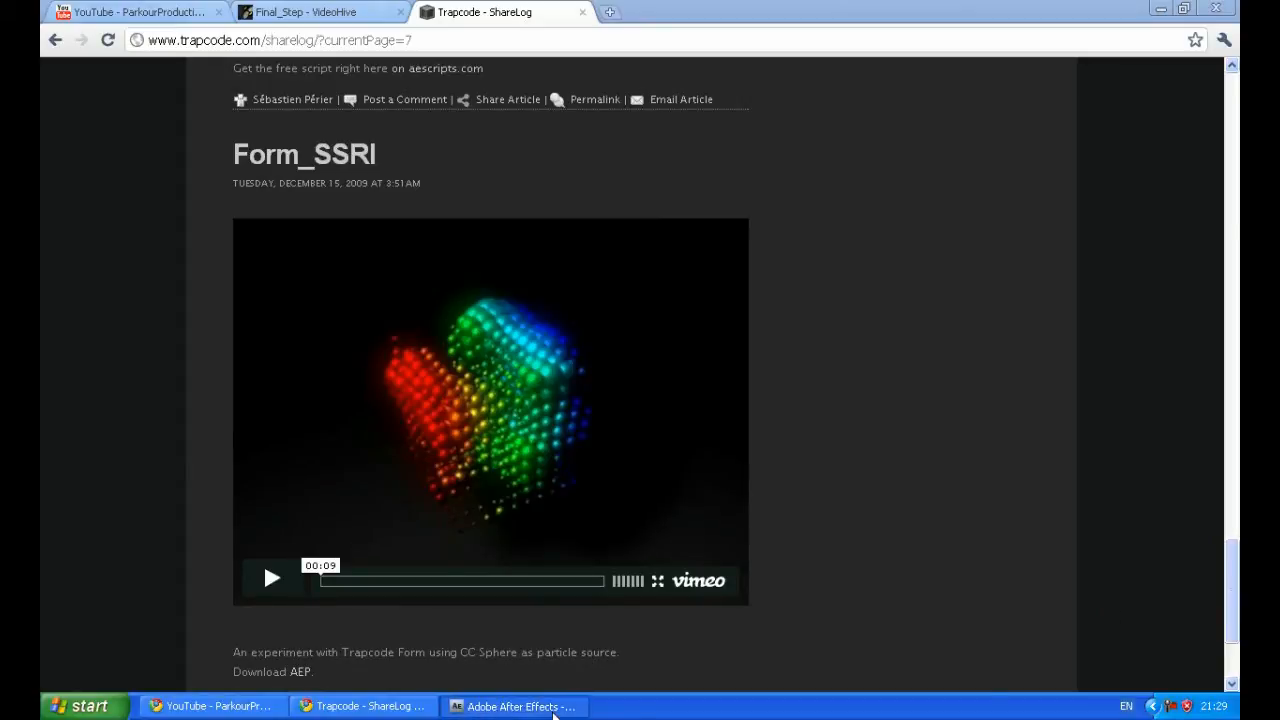
# - Switch to After Effects and make a 100×100 composition called Sphere
pyautogui.click(528, 706)
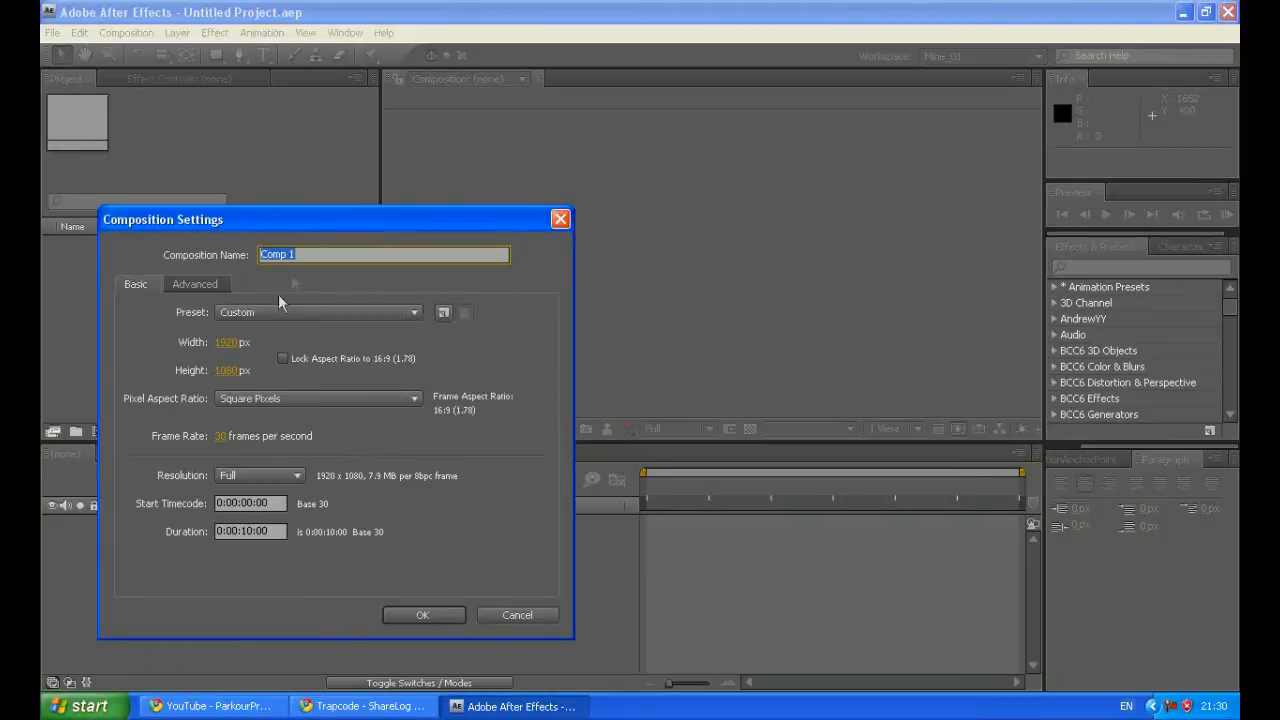
pyautogui.moveTo(322, 379)
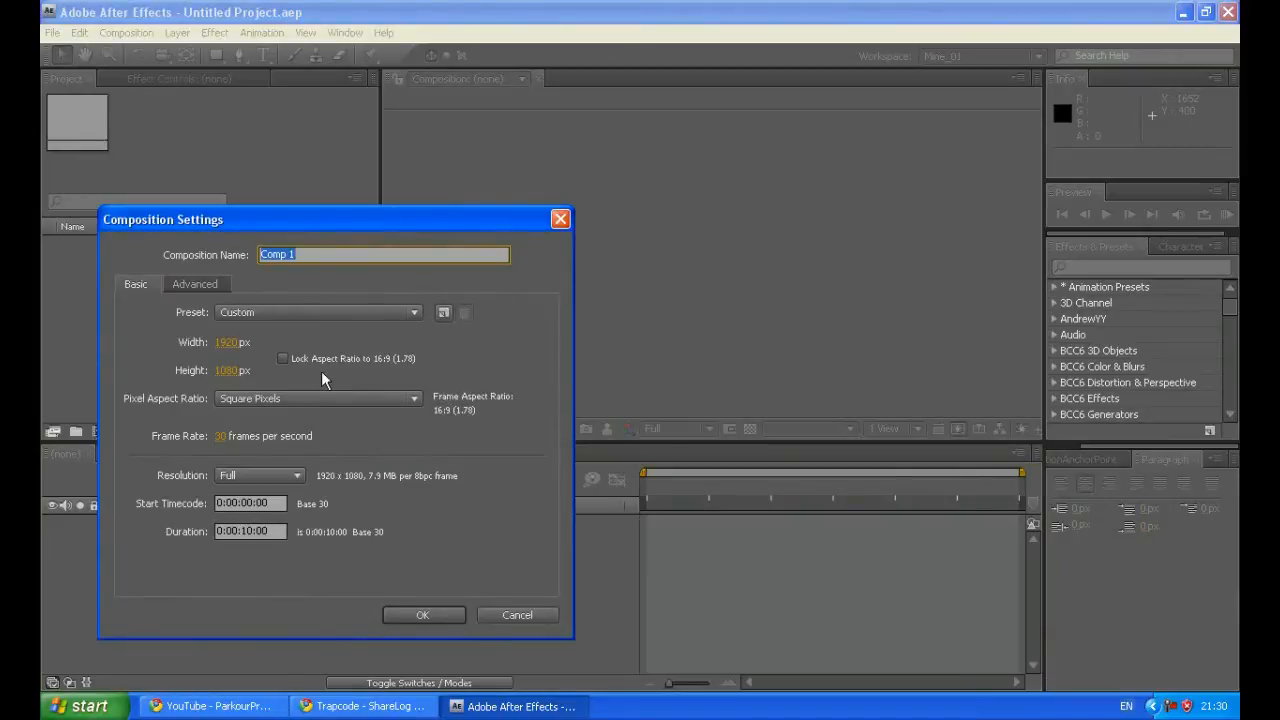
pyautogui.write('Sphere')
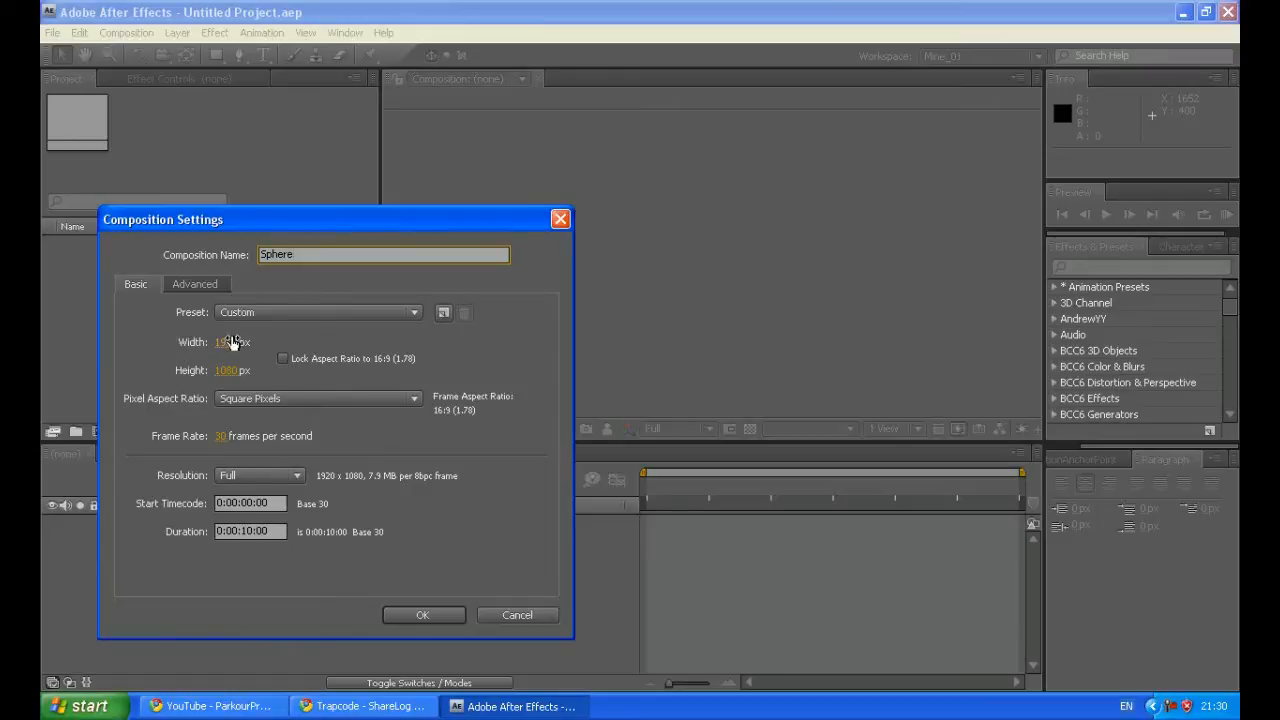
pyautogui.click(232, 342)
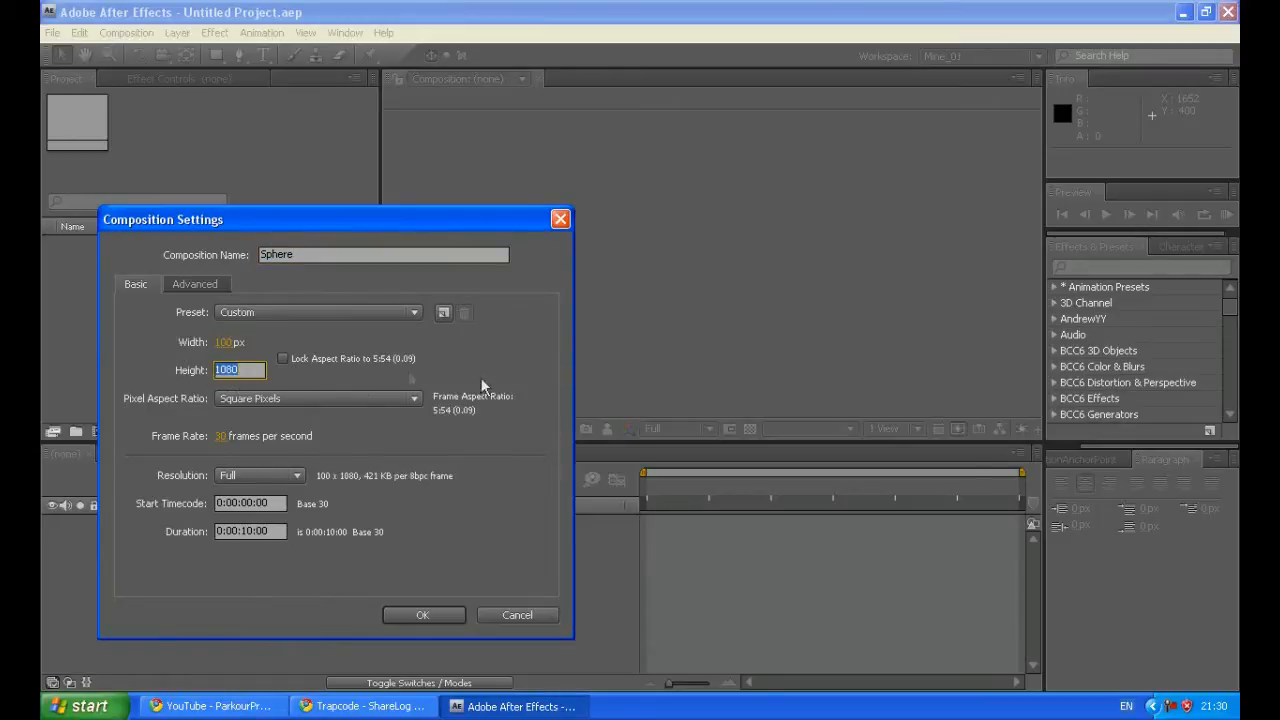
pyautogui.write('100')
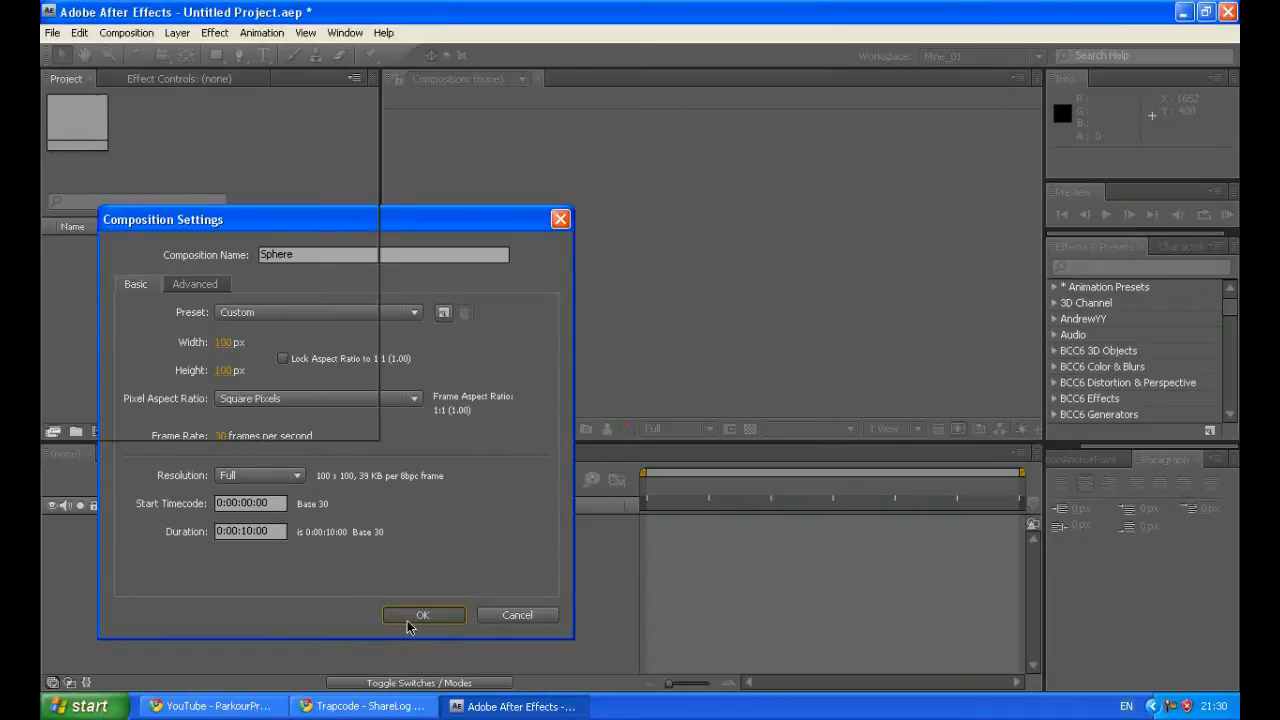
pyautogui.click(424, 615)
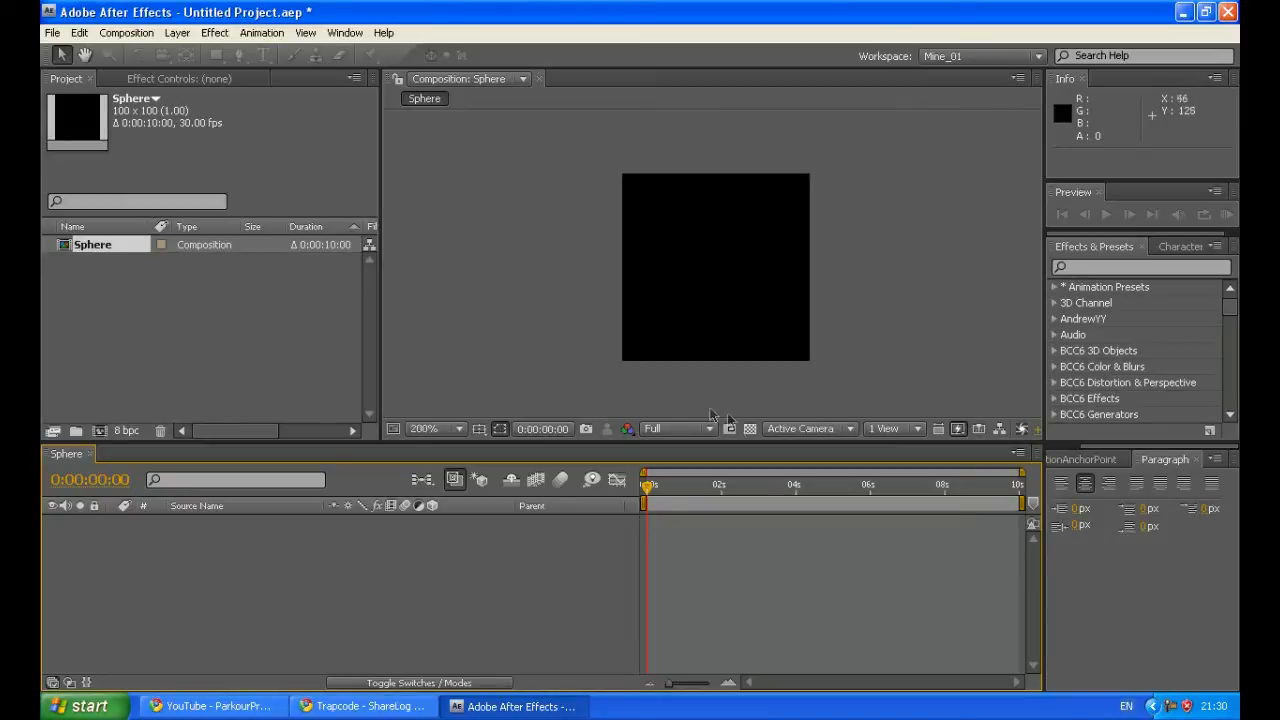
# - Add a solid layer named Sphere, then reopen its Solid Settings from the Layer menu
pyautogui.click(750, 429)
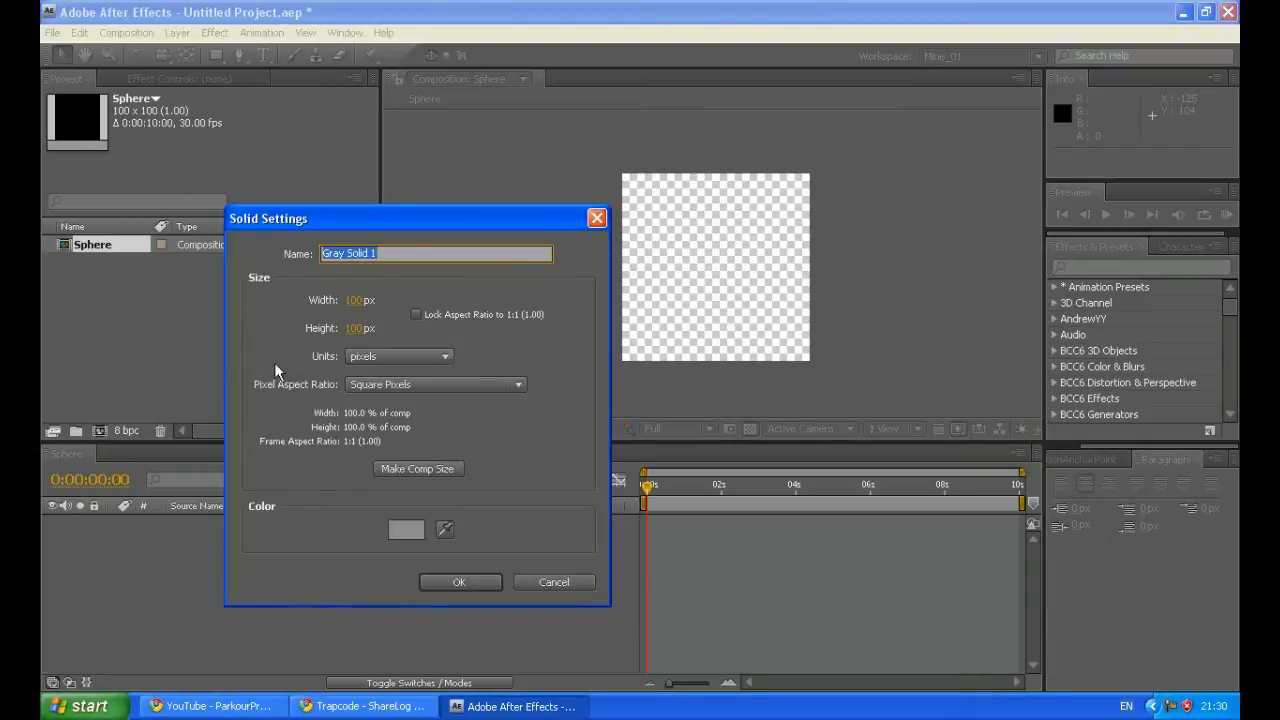
pyautogui.write('S')
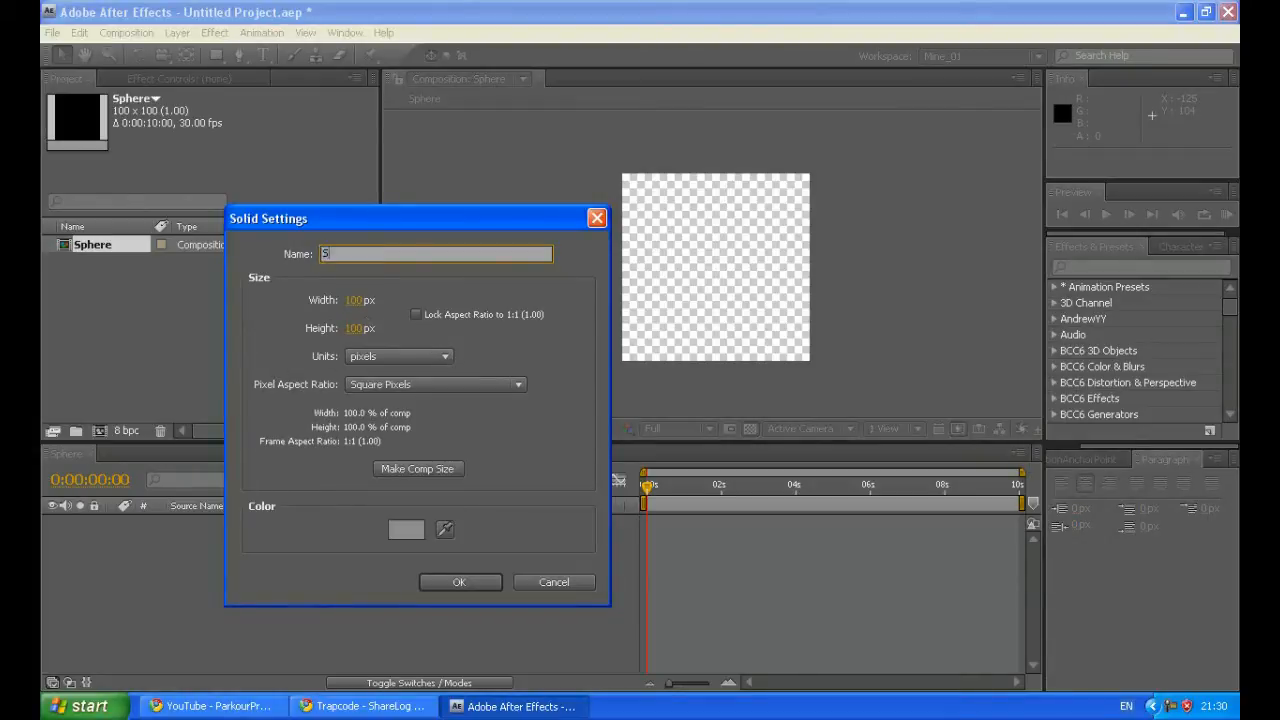
pyautogui.write('phere')
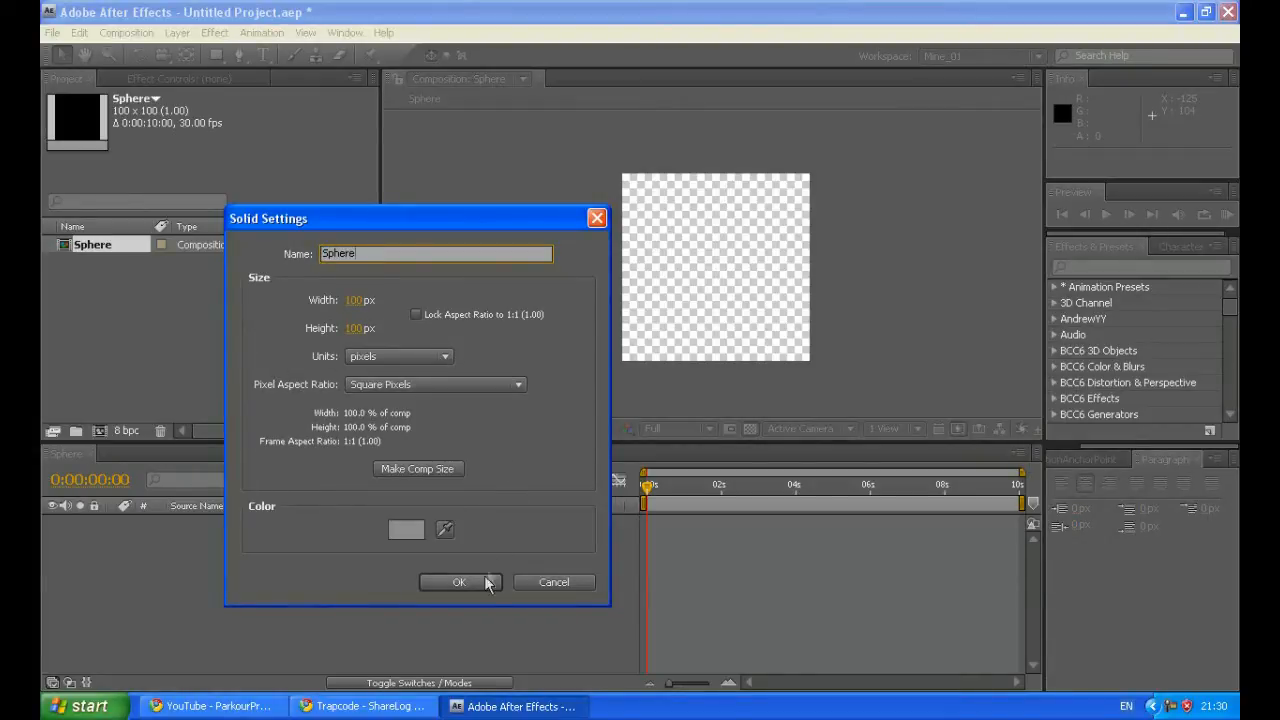
pyautogui.click(459, 582)
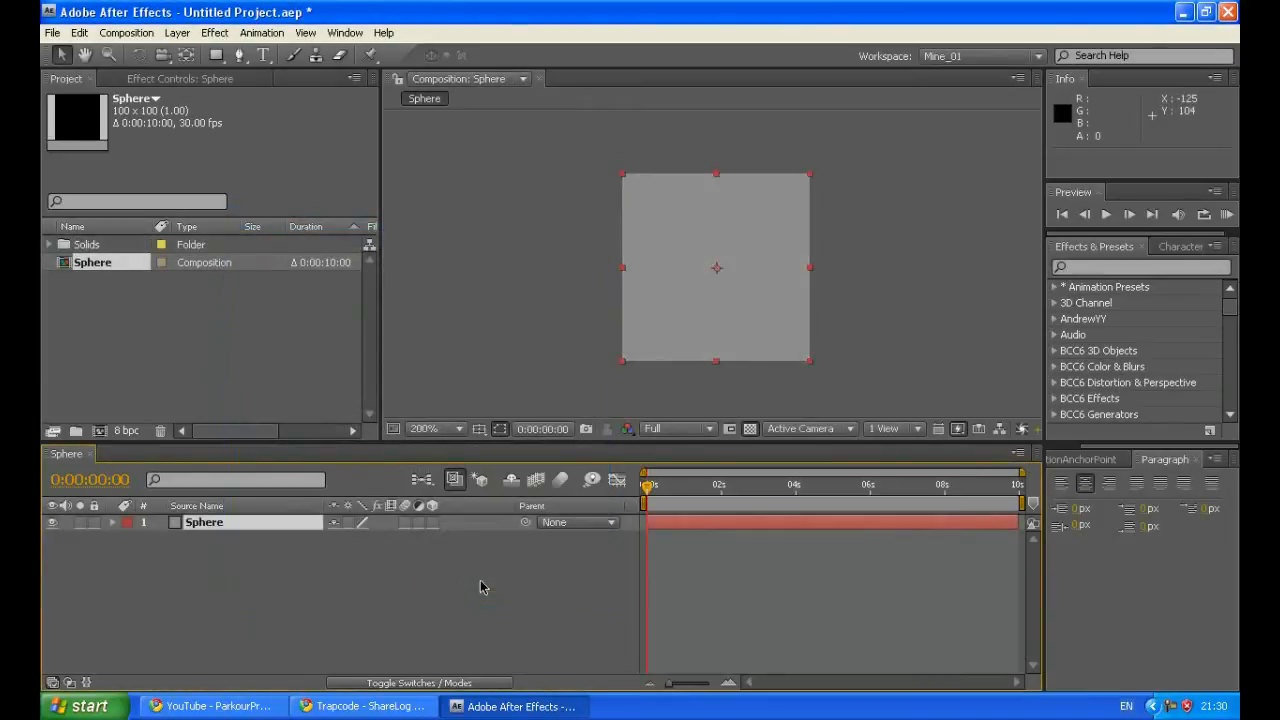
pyautogui.click(176, 33)
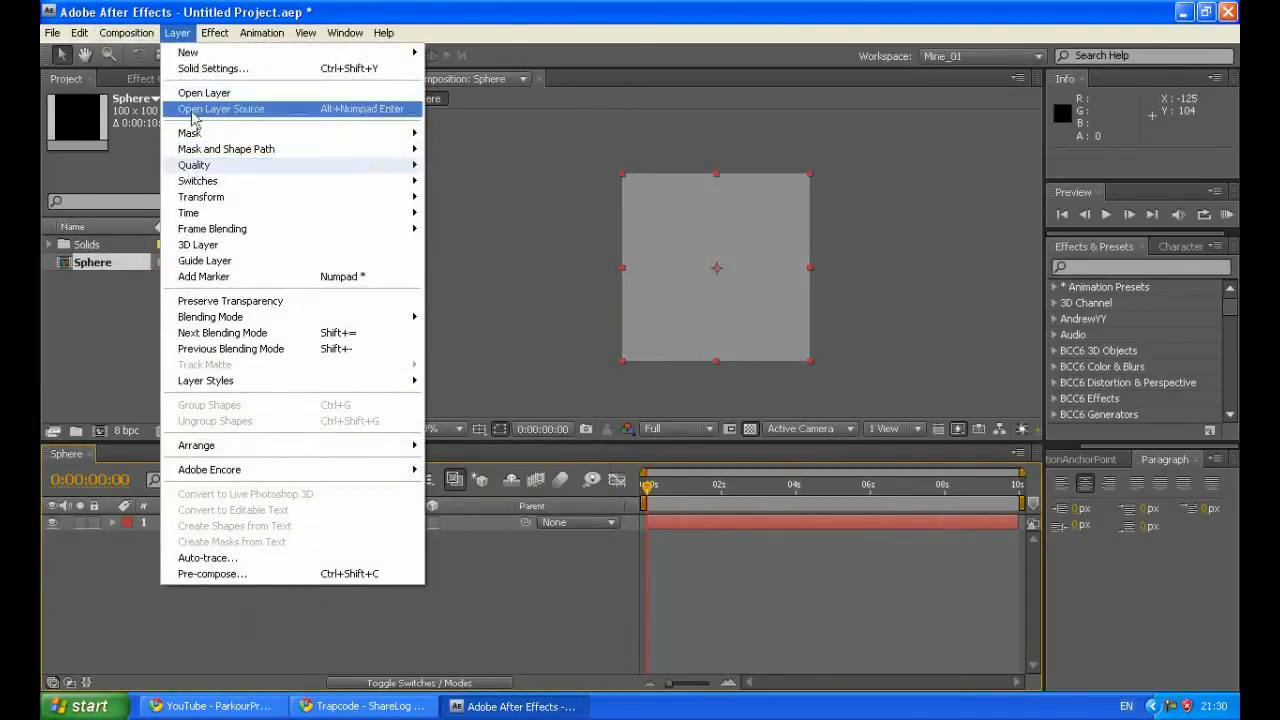
pyautogui.click(213, 68)
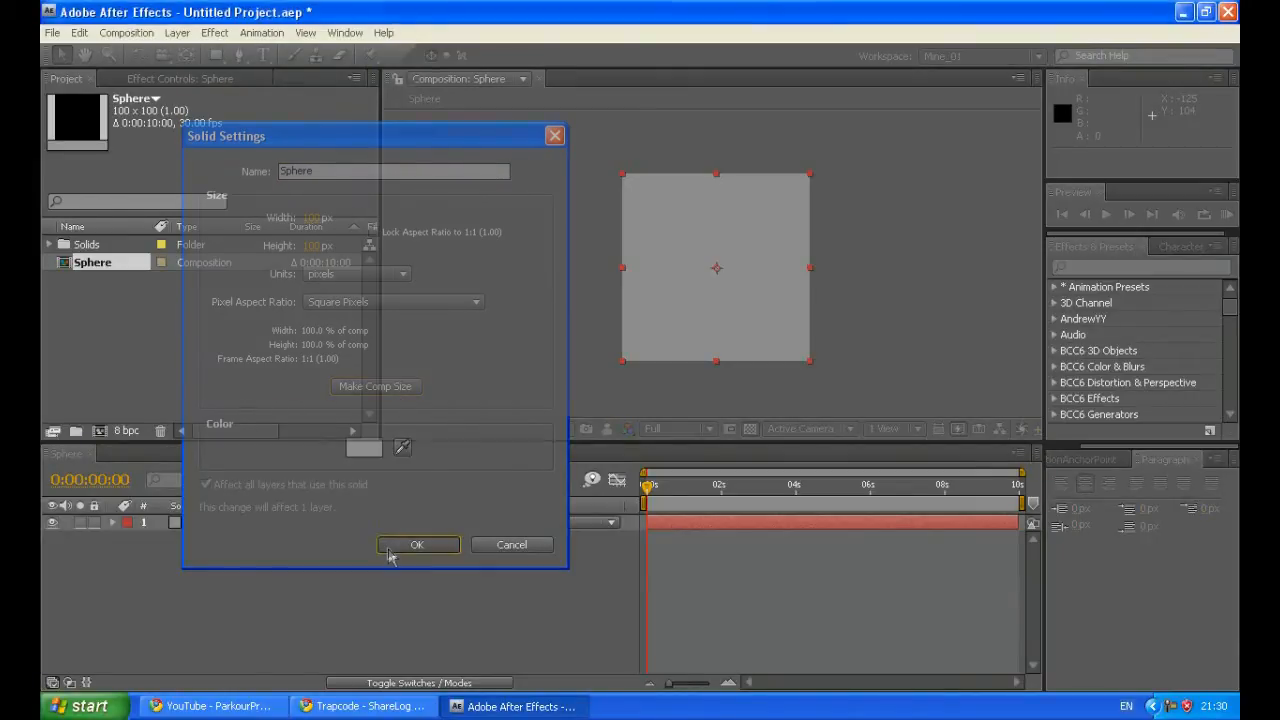
# - Close Solid Settings and find CC Sphere in Effects & Presets
pyautogui.click(417, 545)
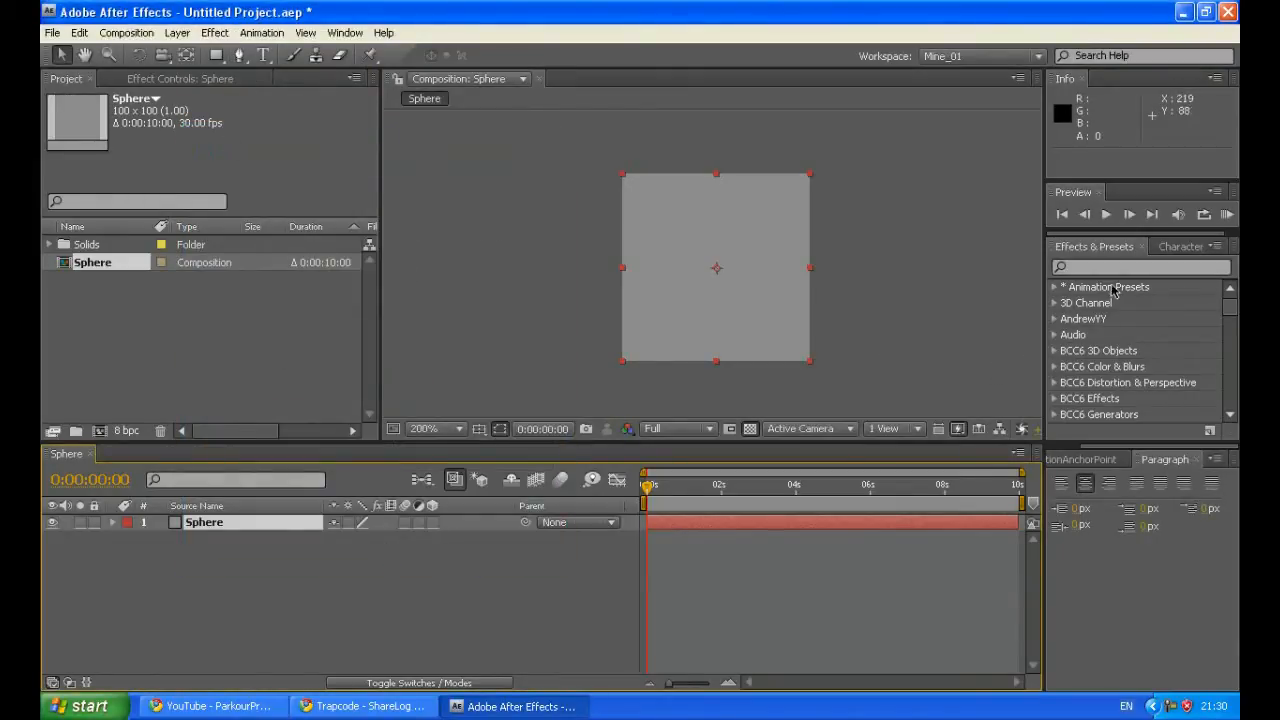
pyautogui.click(1140, 267)
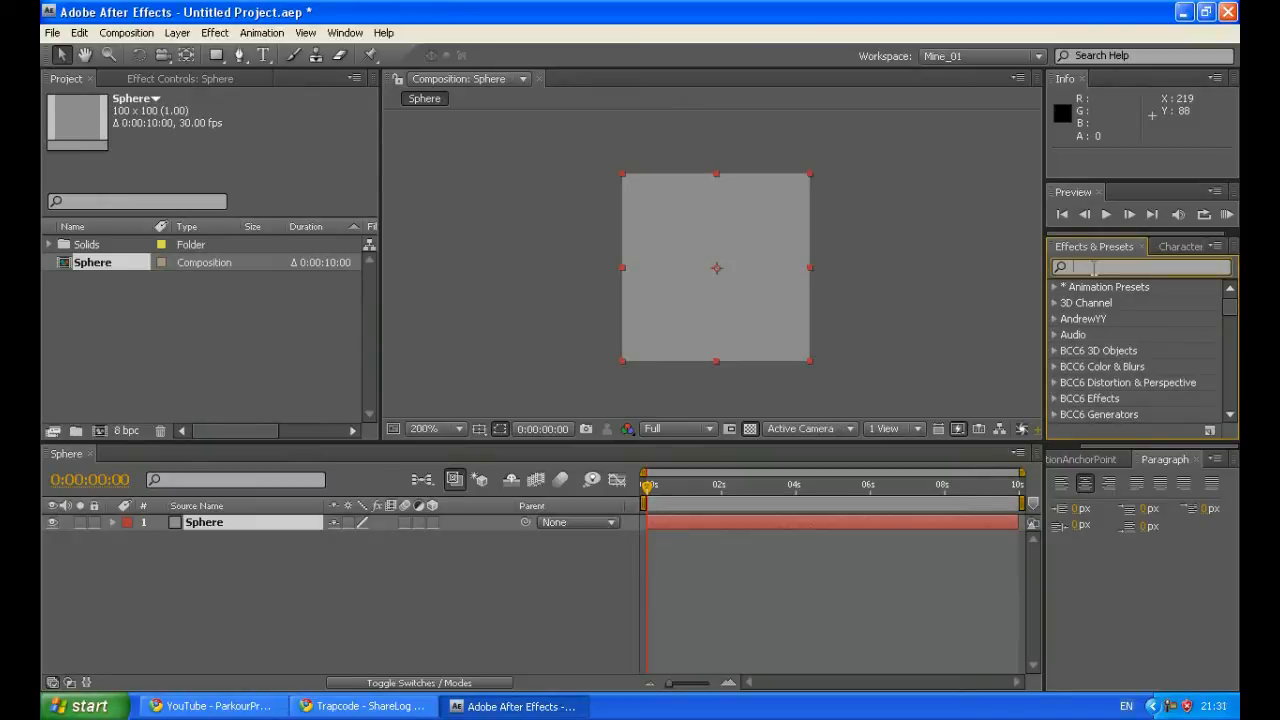
pyautogui.write('c')
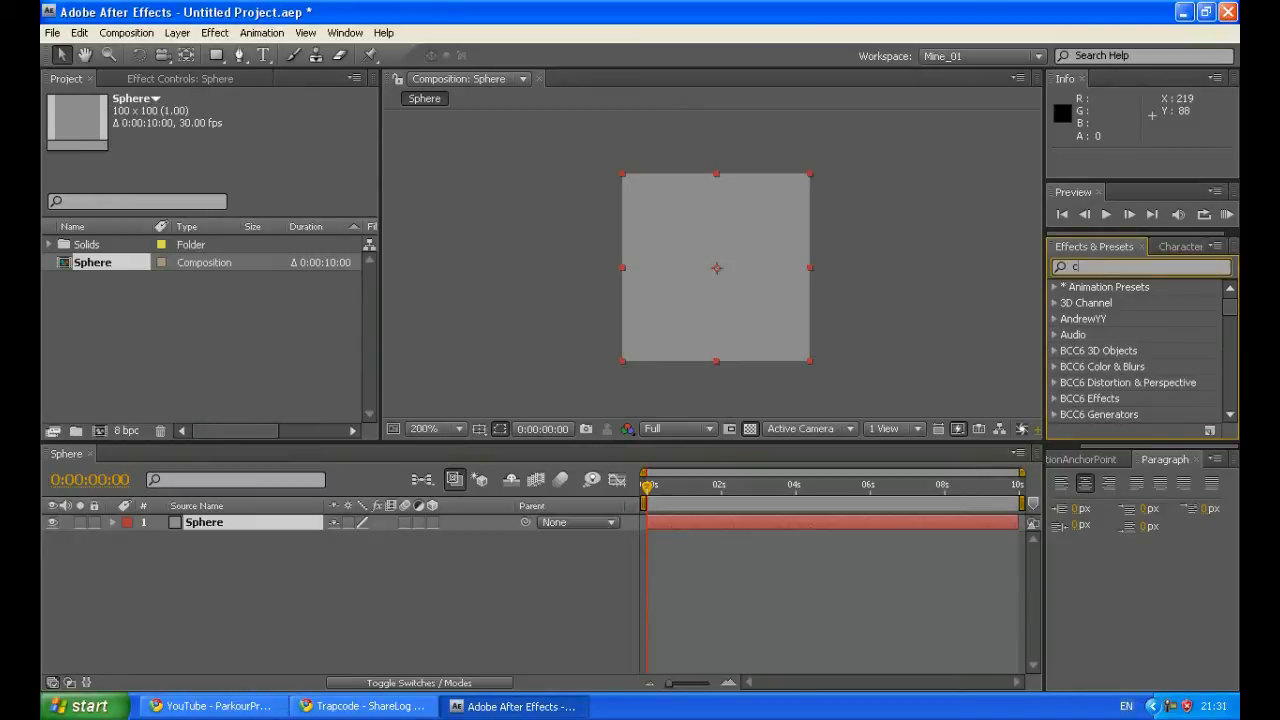
pyautogui.write('cc spher')
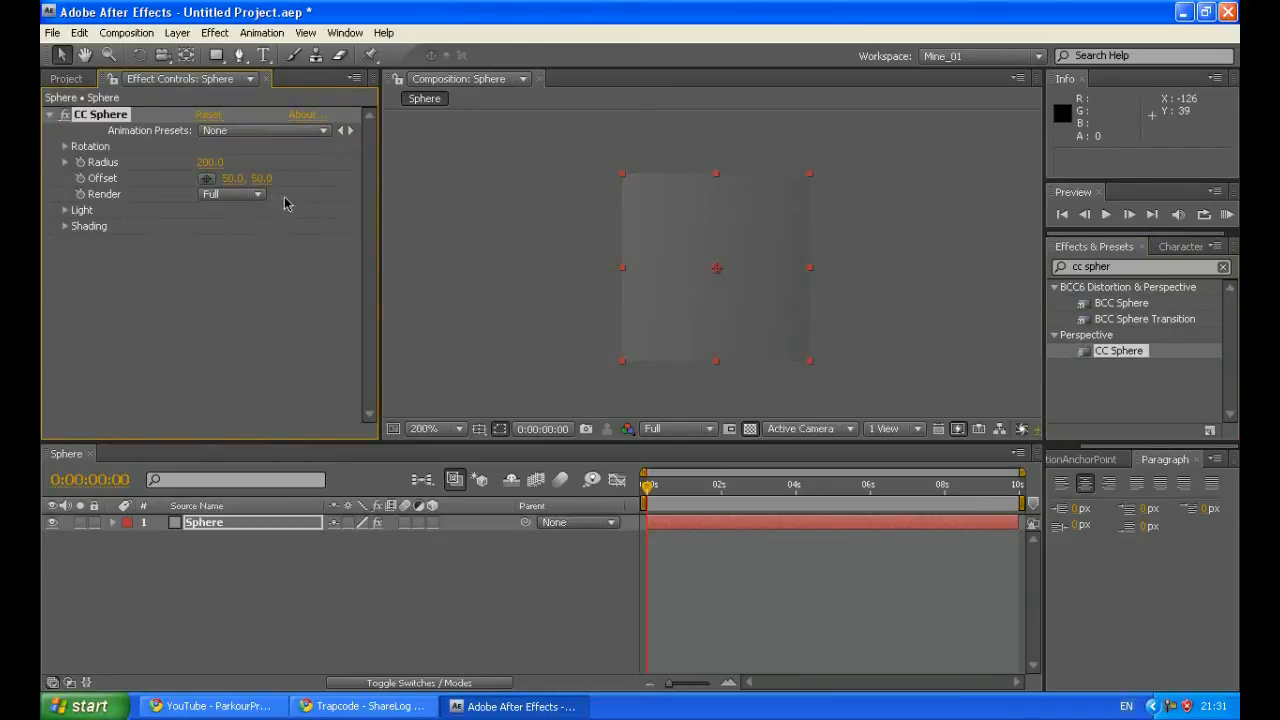
pyautogui.moveTo(280, 630)
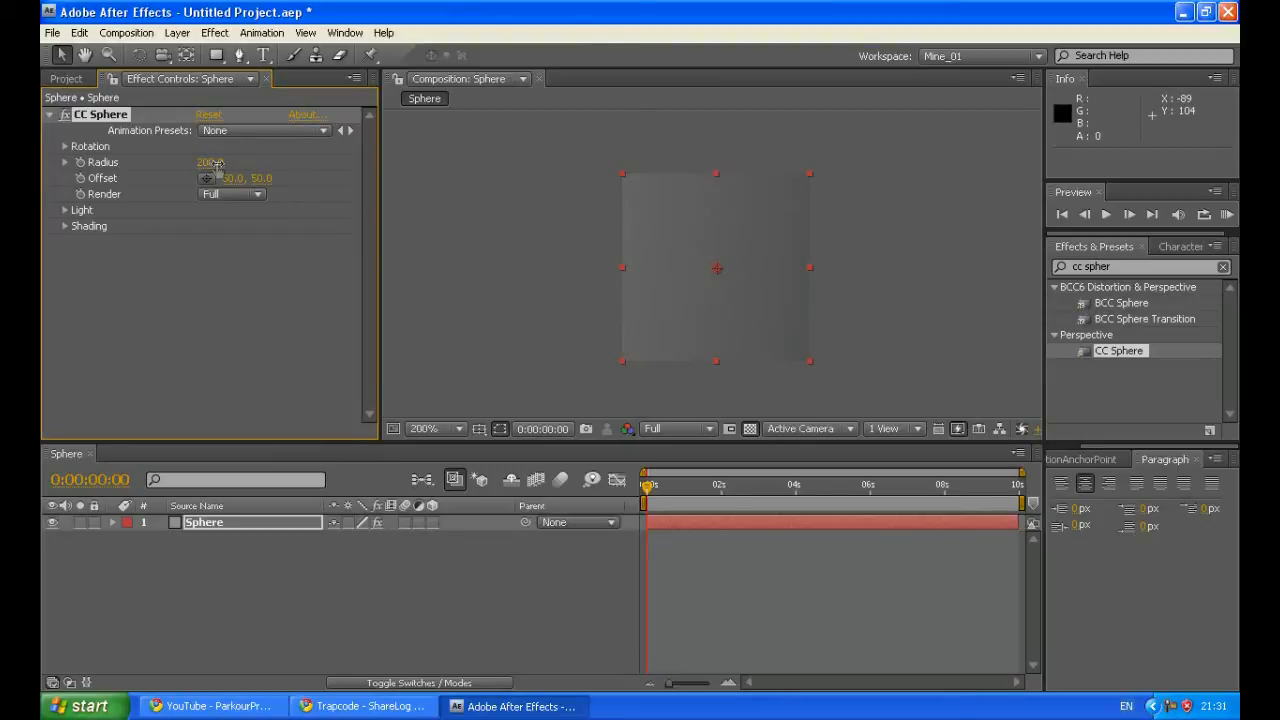
# - Set the CC Sphere radius to 30 and shift the sphere toward the top-left
pyautogui.click(206, 162)
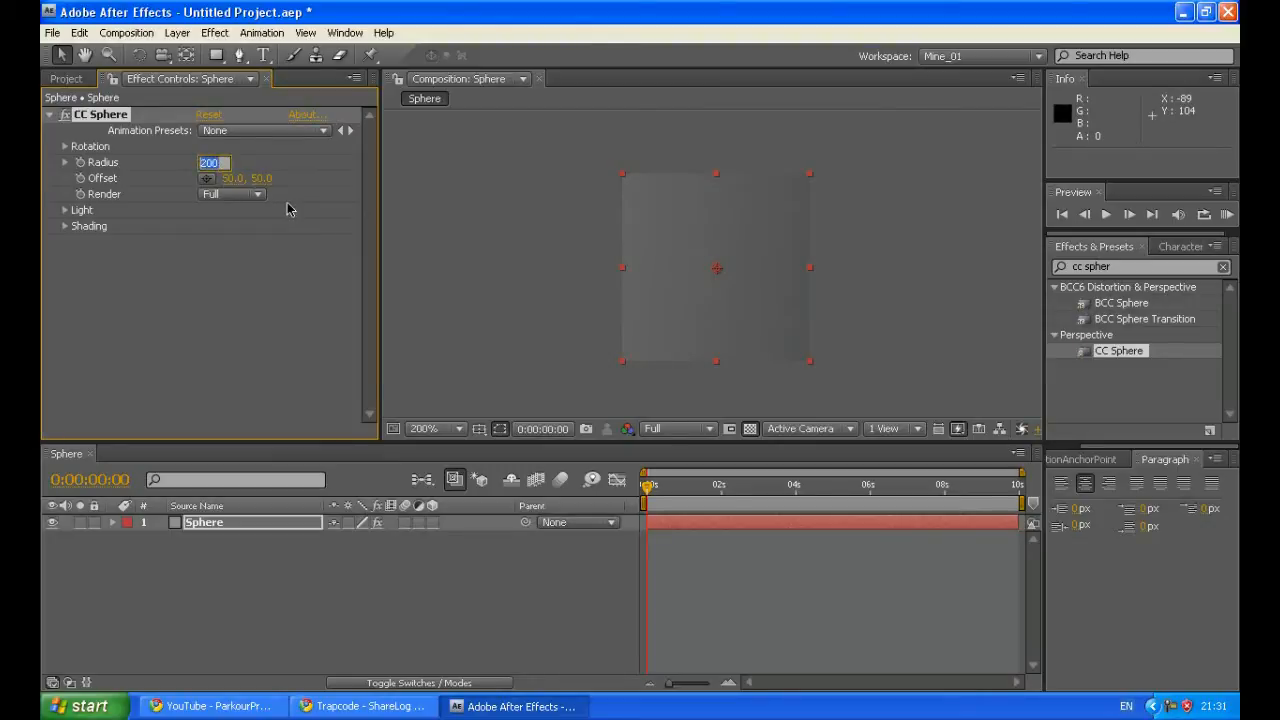
pyautogui.write('30.')
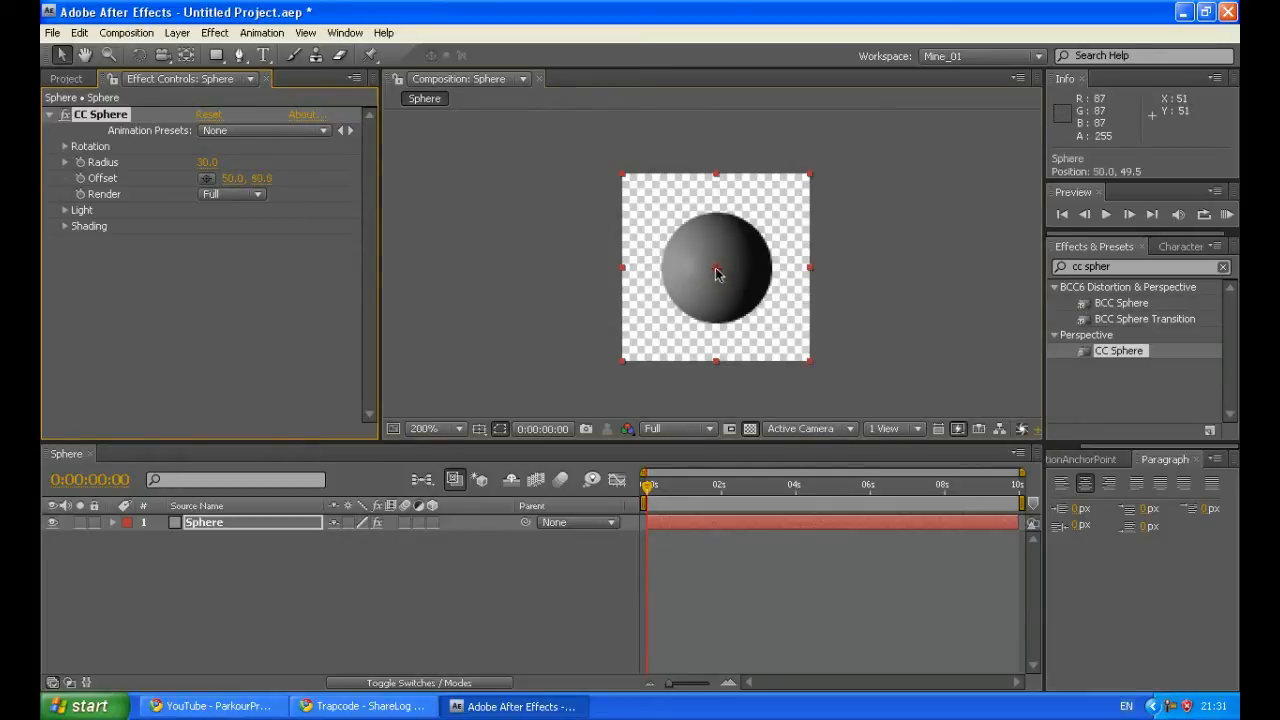
pyautogui.moveTo(715, 268); pyautogui.dragTo(685, 245)
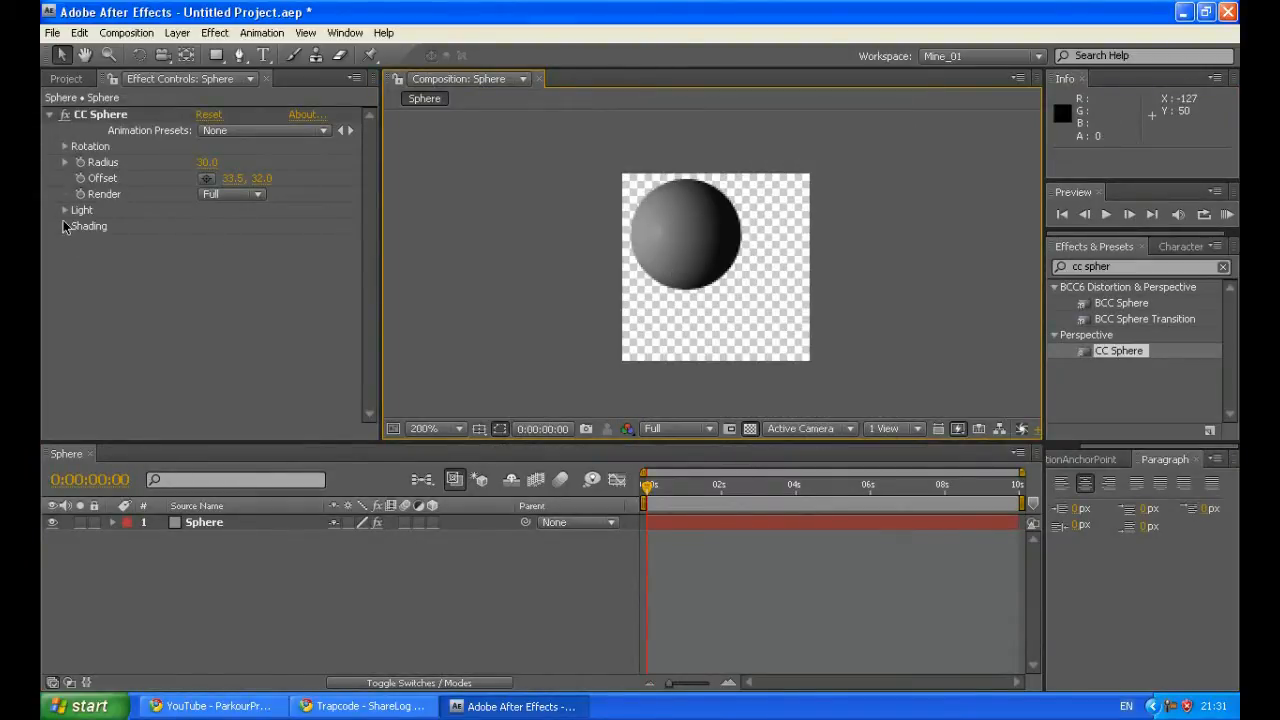
# - Set CC Sphere shading to Ambient 80, Diffuse 25 and Specular 65, then collapse the effect
pyautogui.click(65, 225)
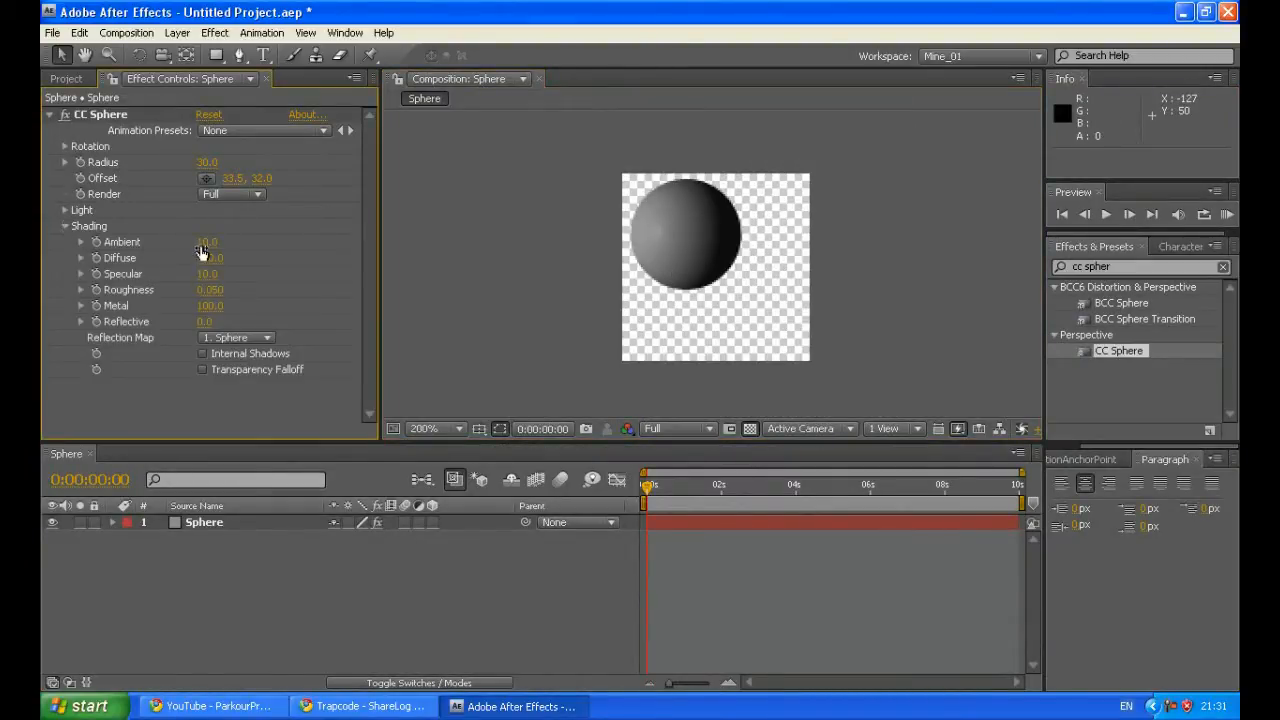
pyautogui.doubleClick(206, 242)
pyautogui.write('17.')
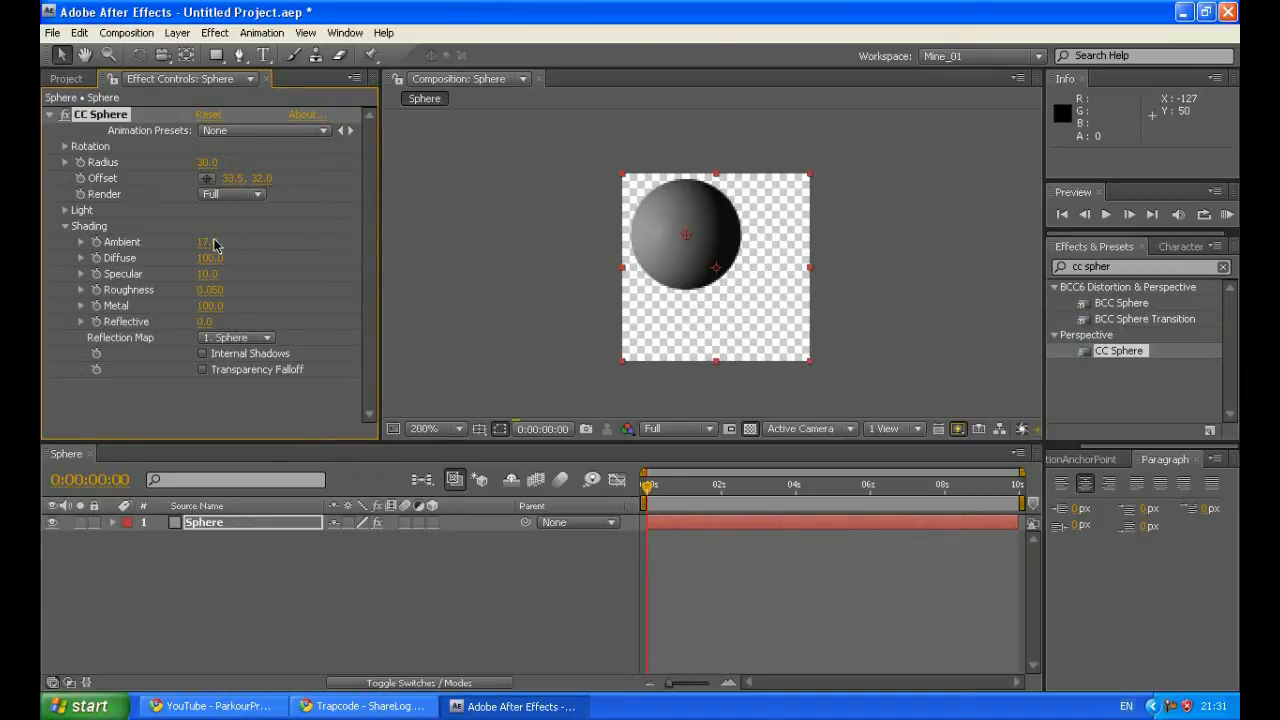
pyautogui.moveTo(245, 241)
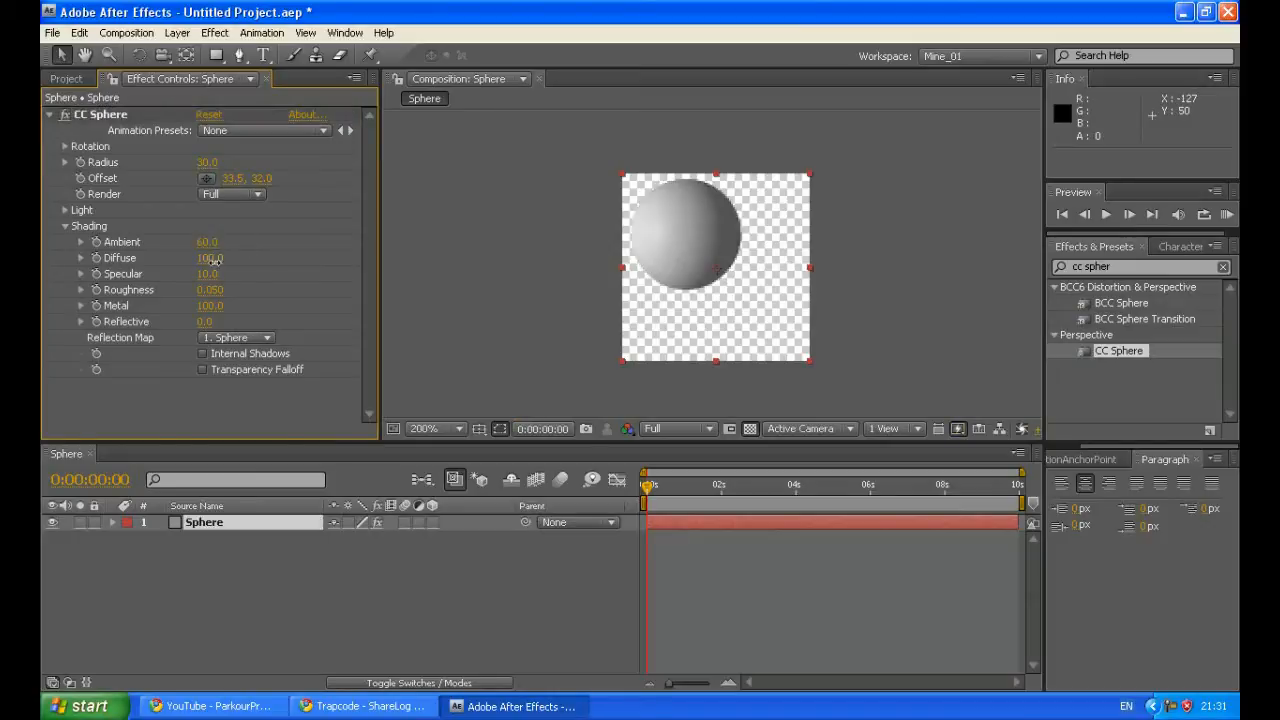
pyautogui.doubleClick(207, 258)
pyautogui.write('25')
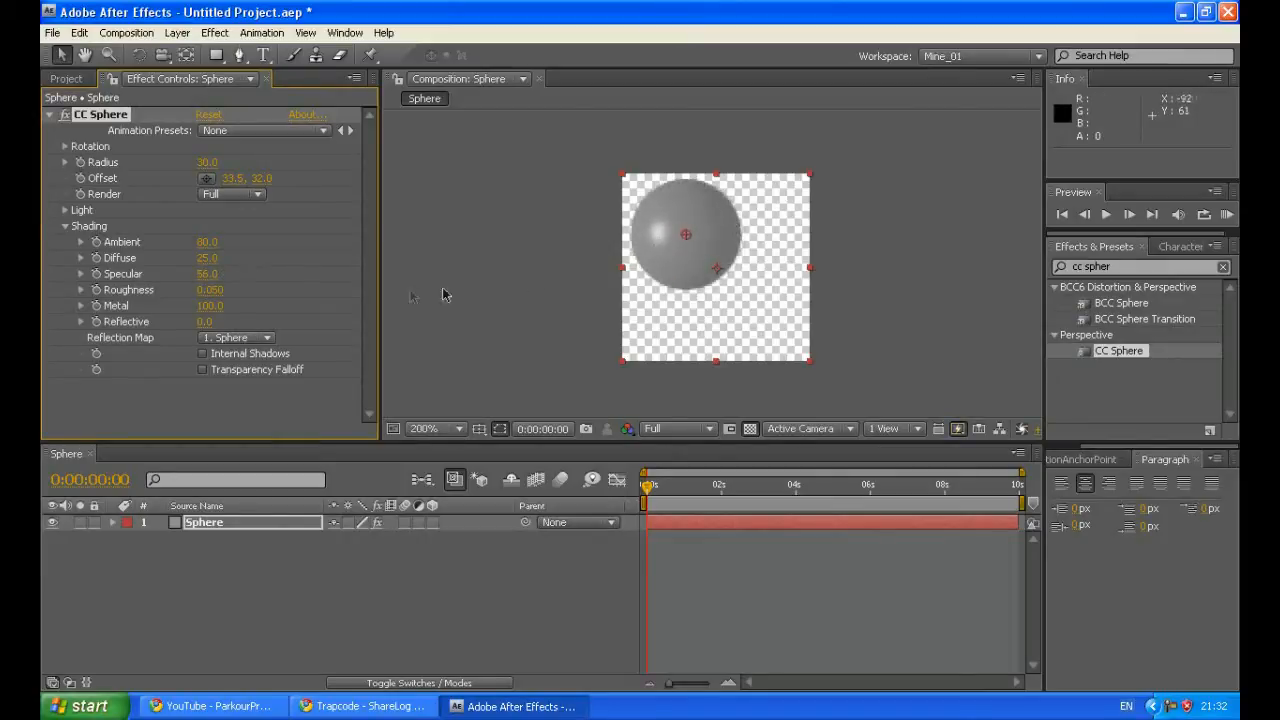
pyautogui.doubleClick(207, 274)
pyautogui.write('65')
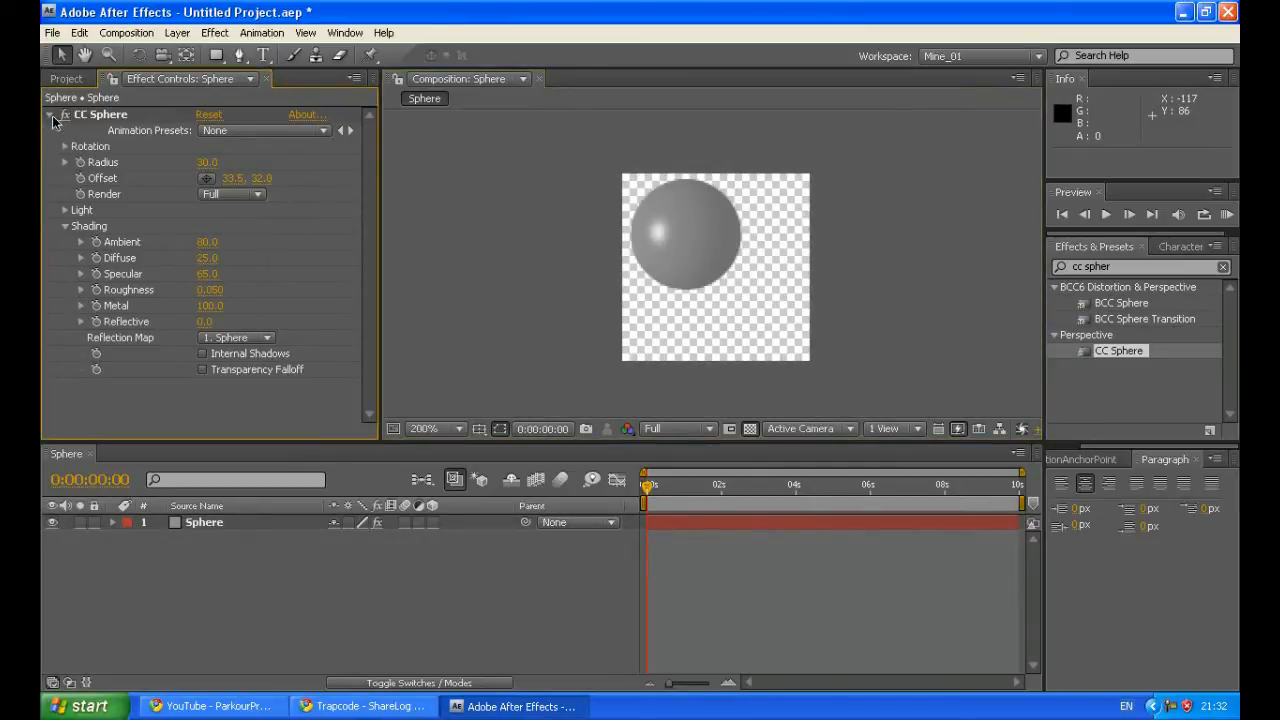
pyautogui.click(52, 114)
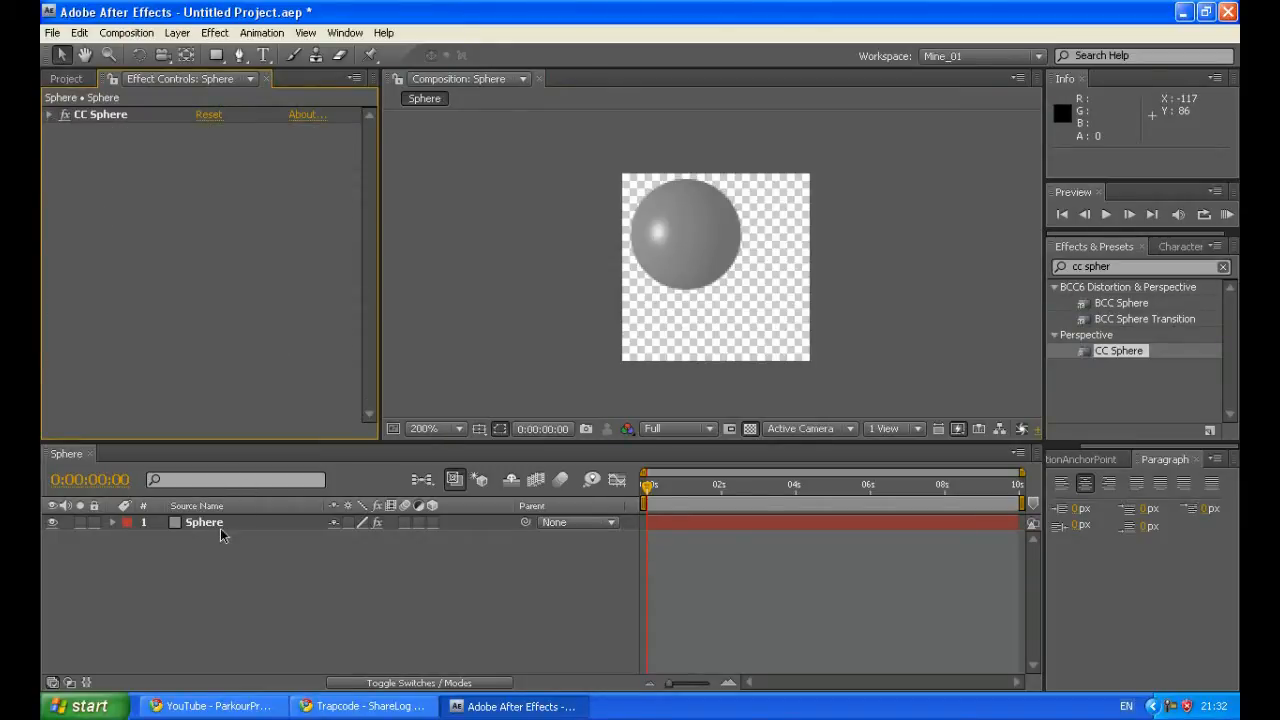
# - Select the Sphere layer and set the drop shadow distance to 2
pyautogui.click(204, 522)
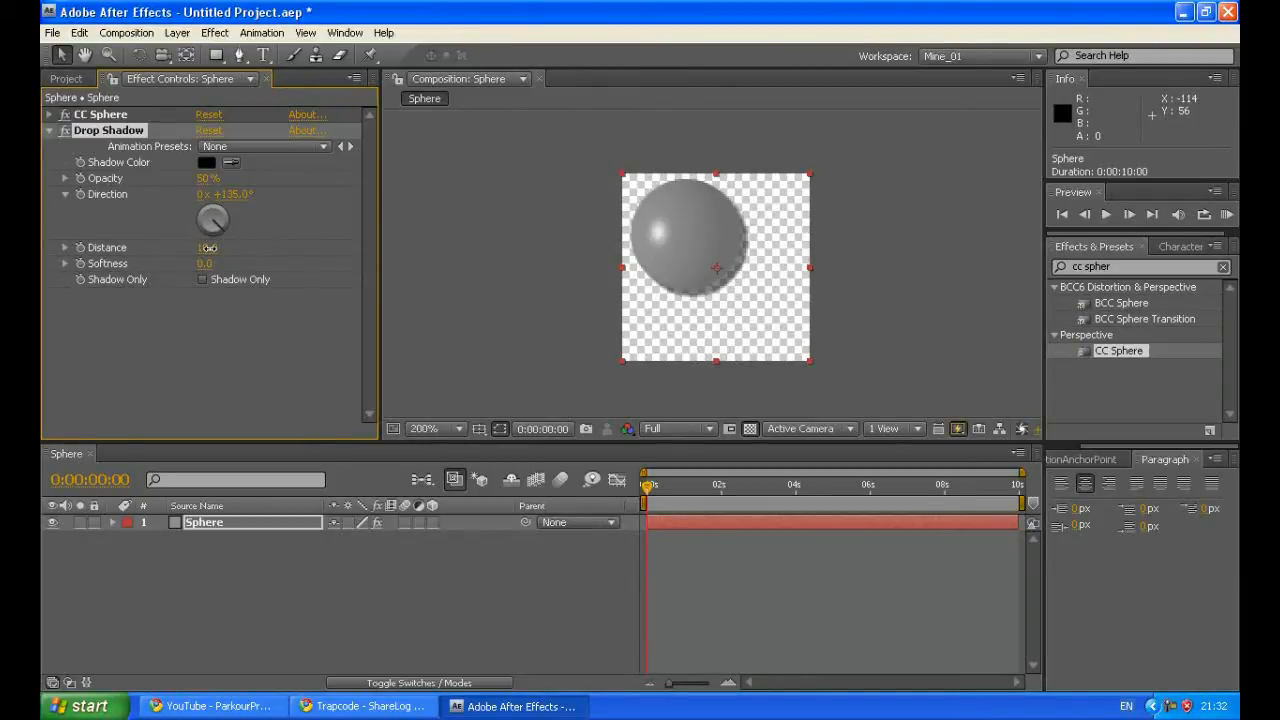
pyautogui.click(207, 247)
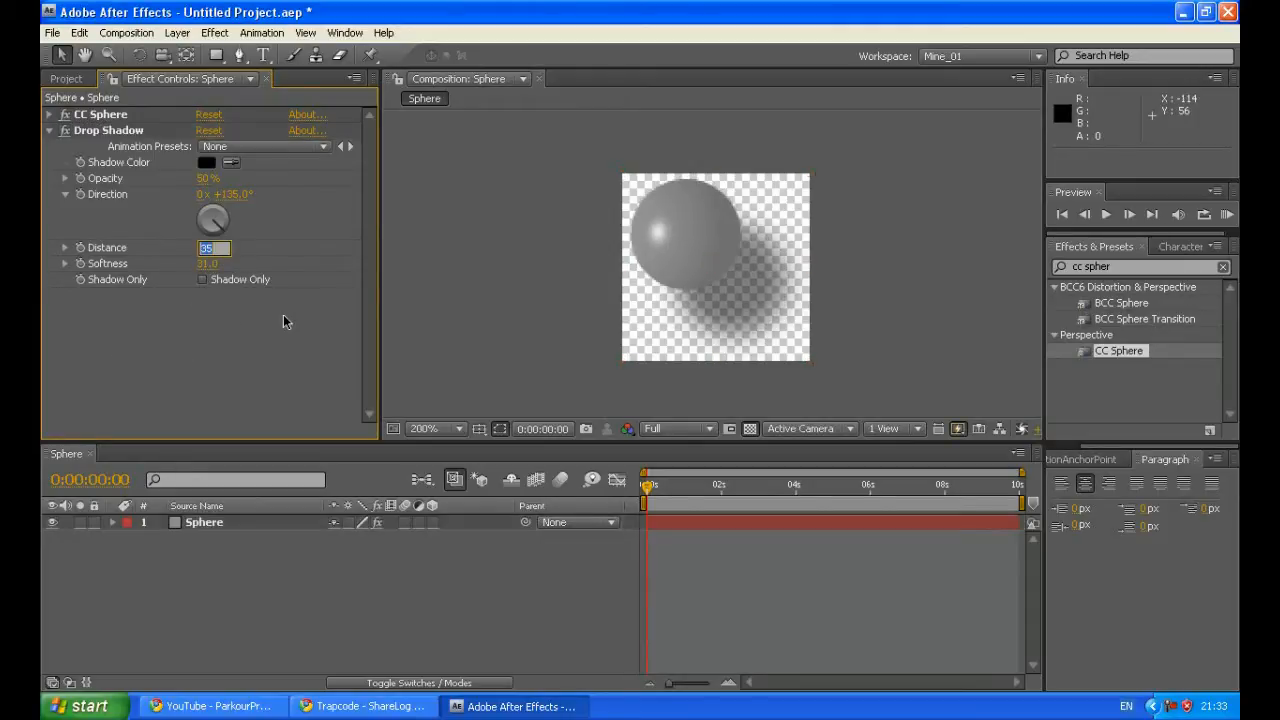
pyautogui.write('2')
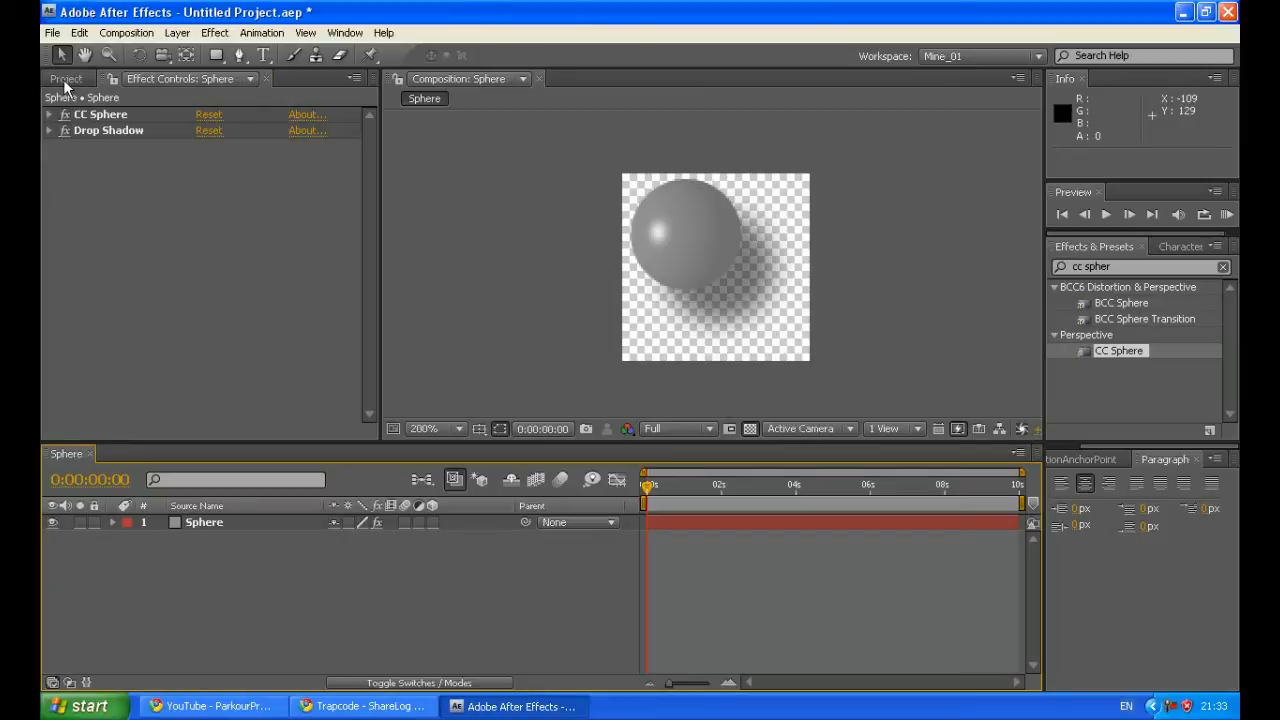
# - Create the Main_Form composition at 1920 × 1080 from the Project panel
pyautogui.click(65, 78)
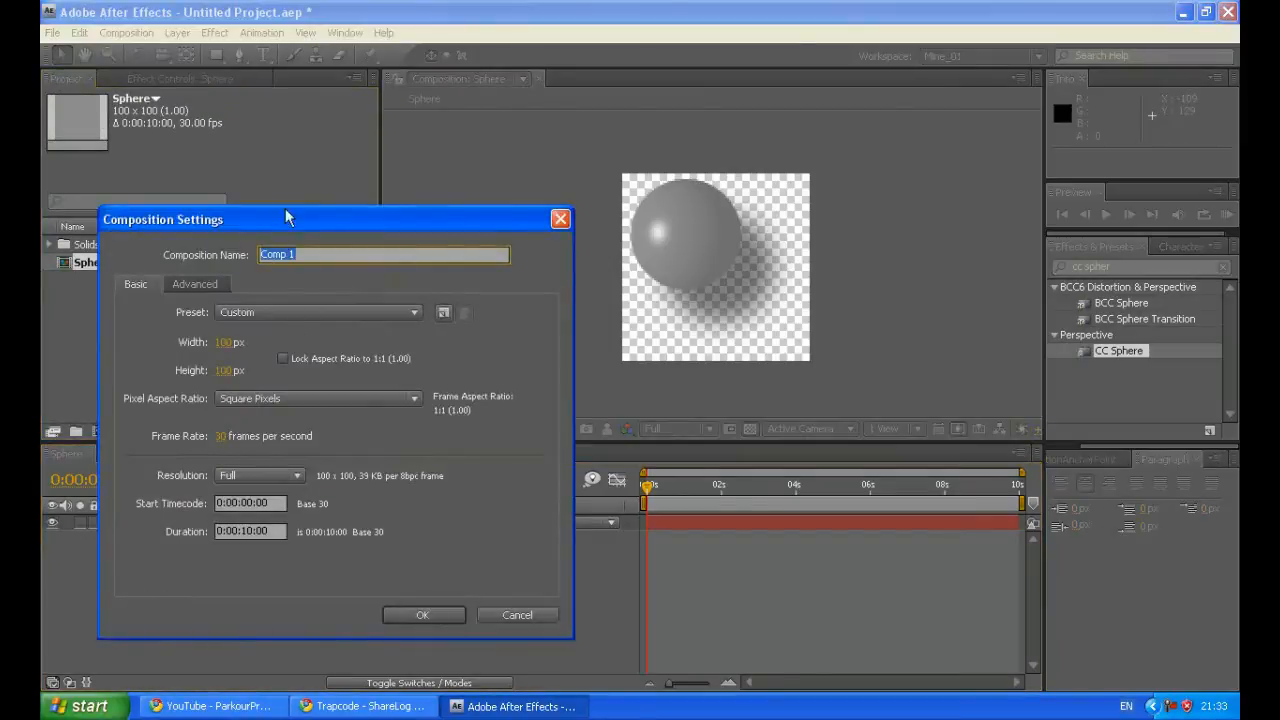
pyautogui.write('M')
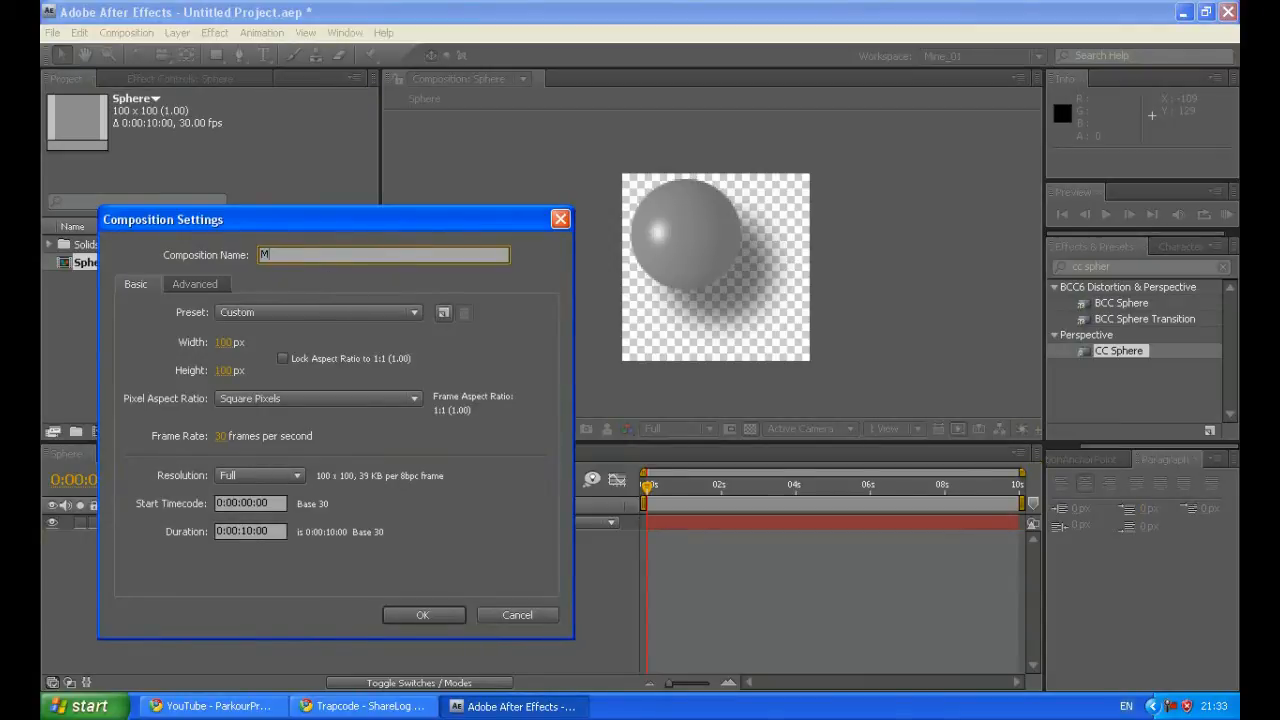
pyautogui.write('ain_Form')
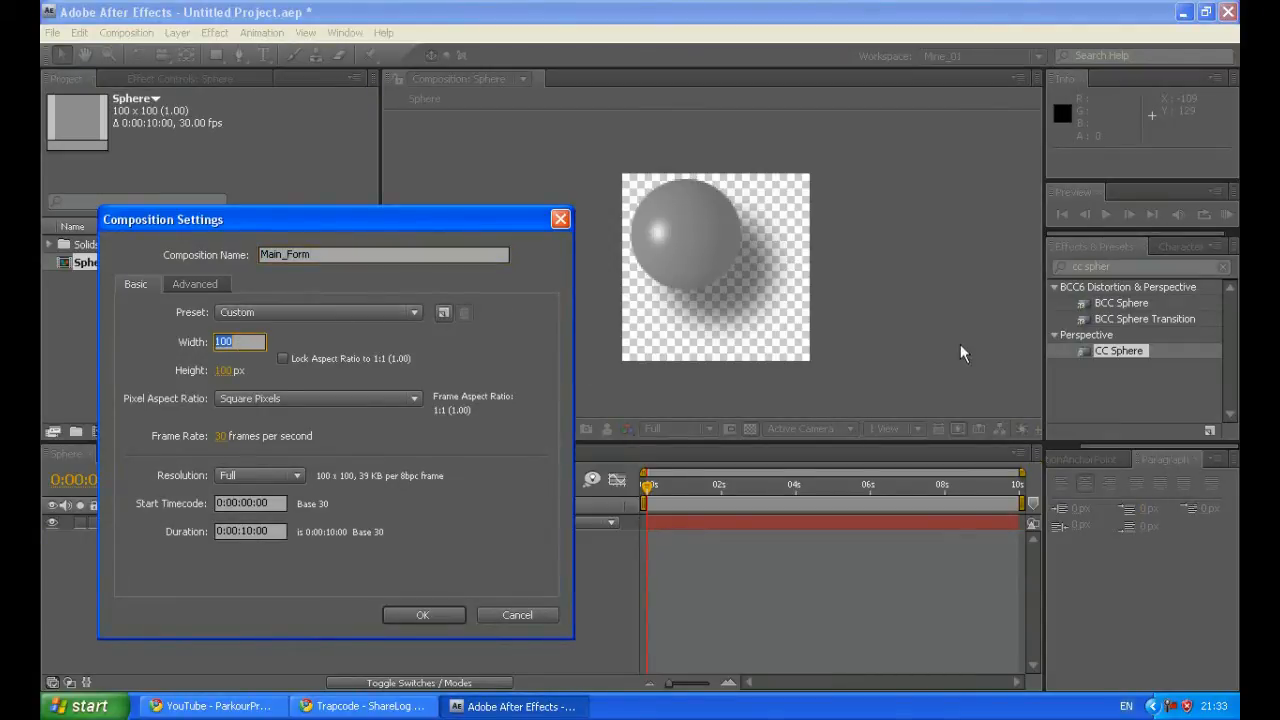
pyautogui.write('1')
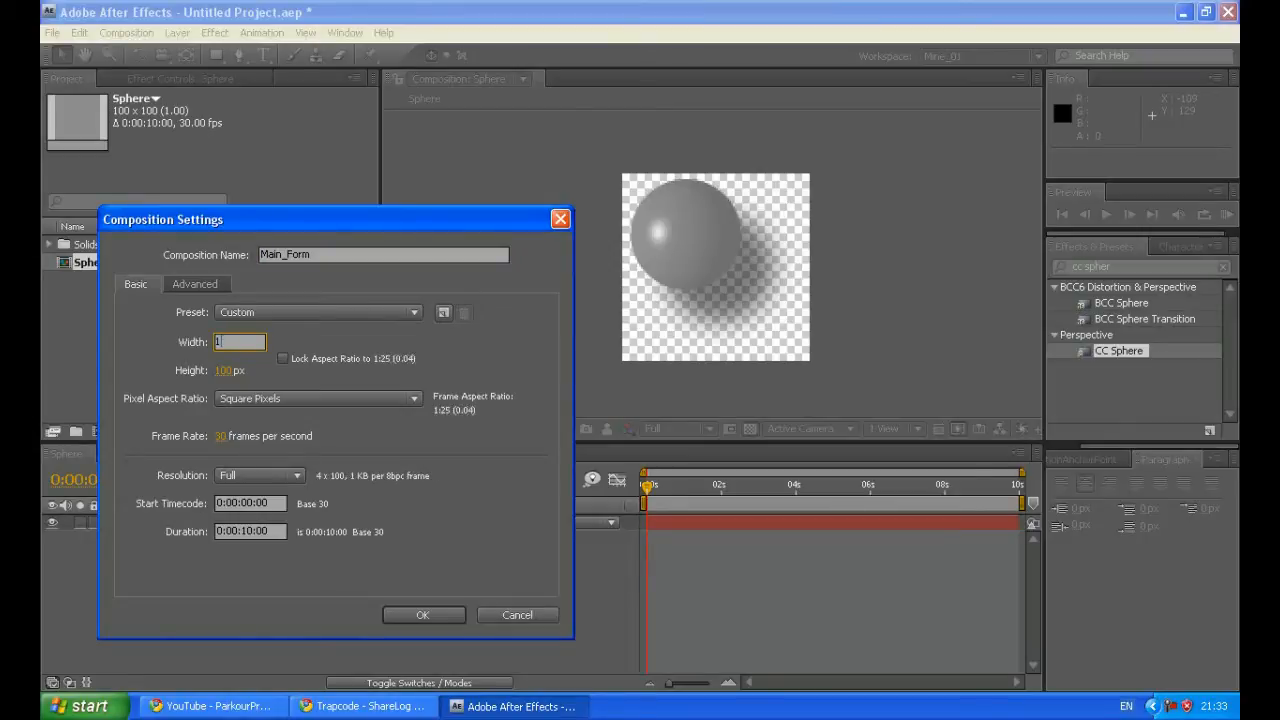
pyautogui.write('19')
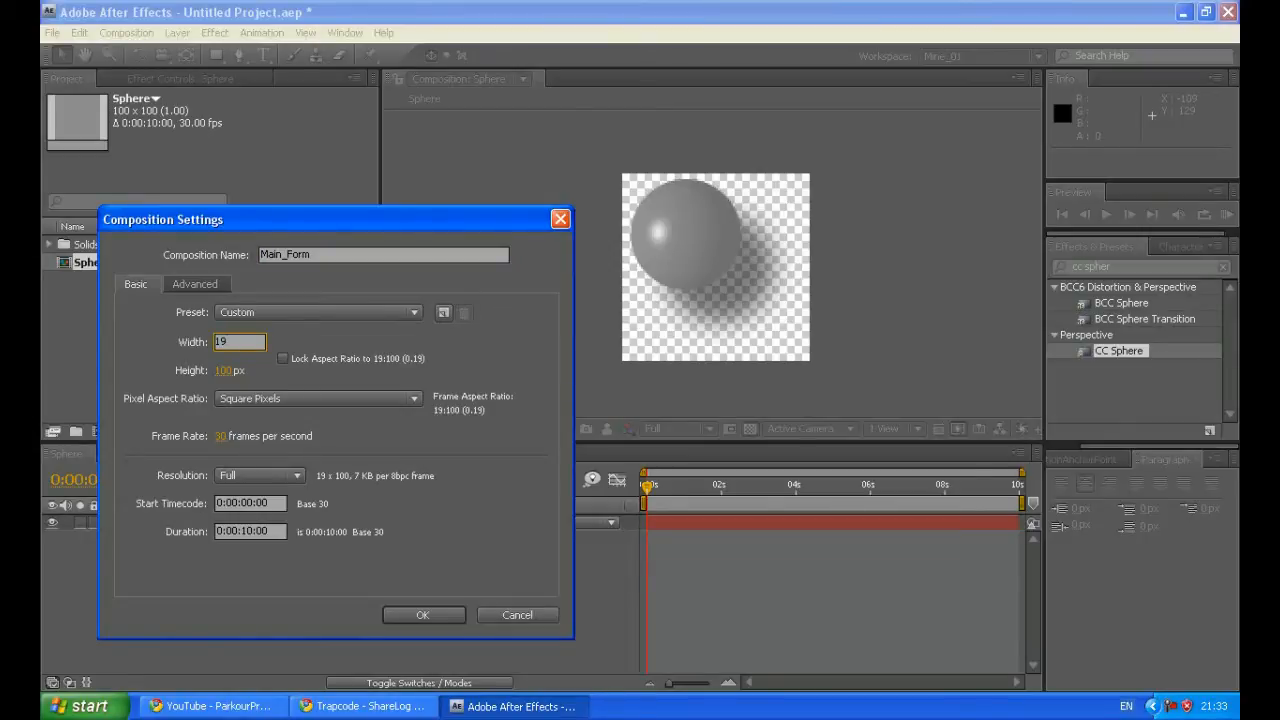
pyautogui.write('1920')
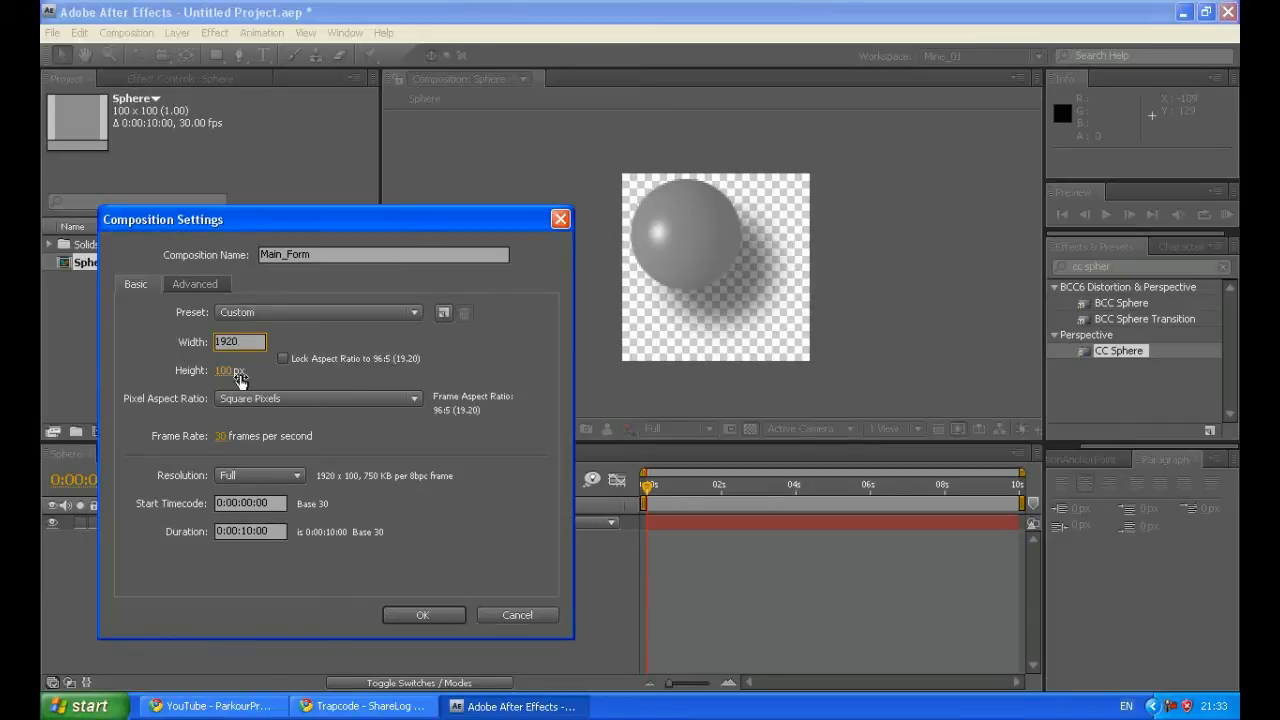
pyautogui.click(239, 370)
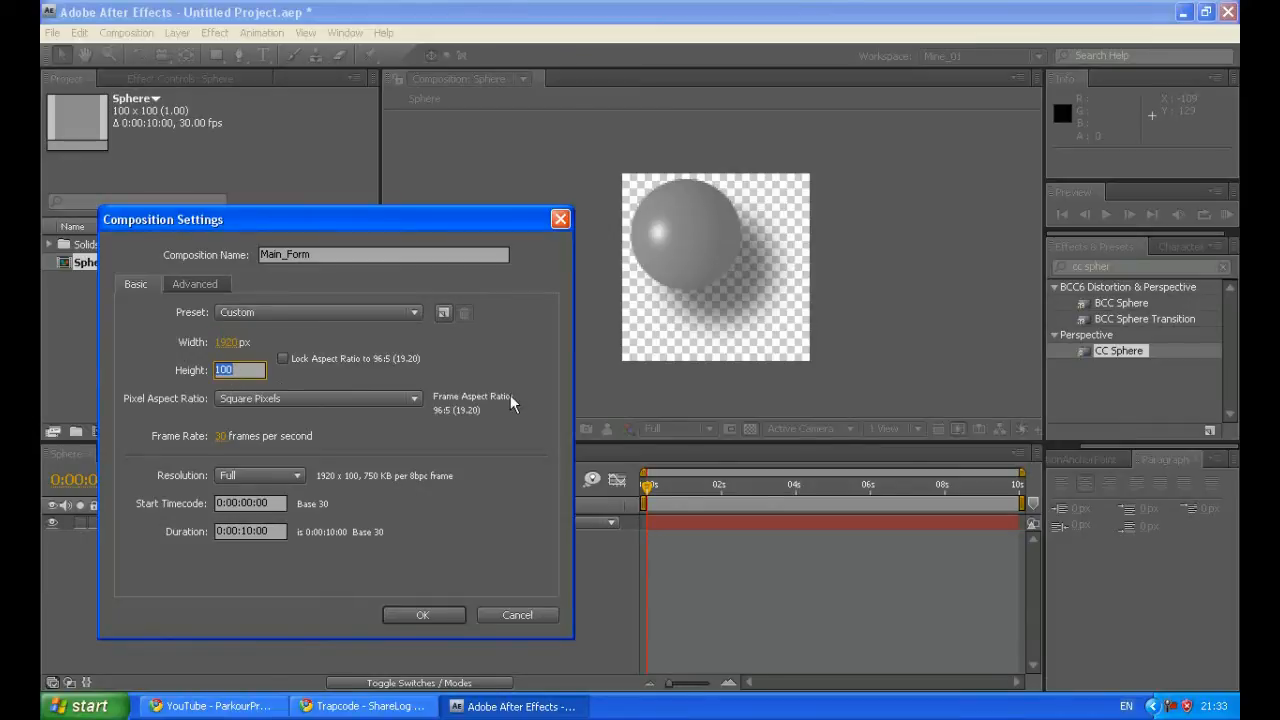
pyautogui.write('1080')
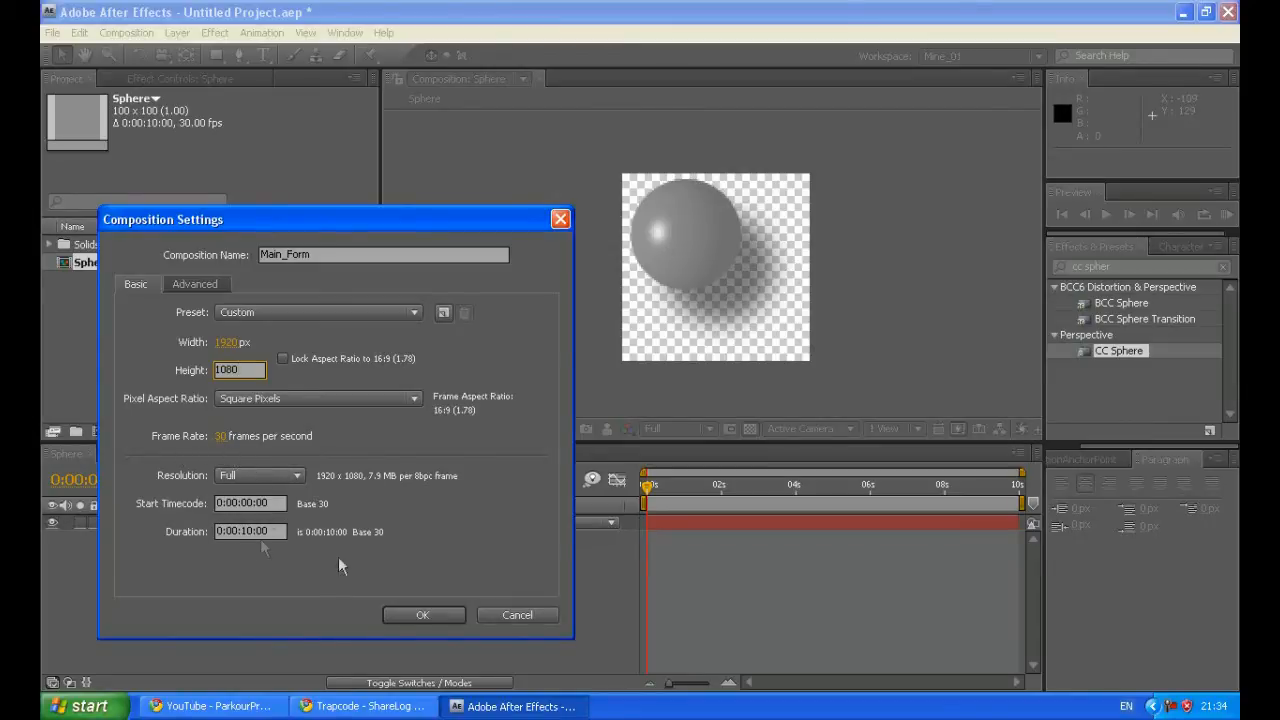
pyautogui.click(423, 615)
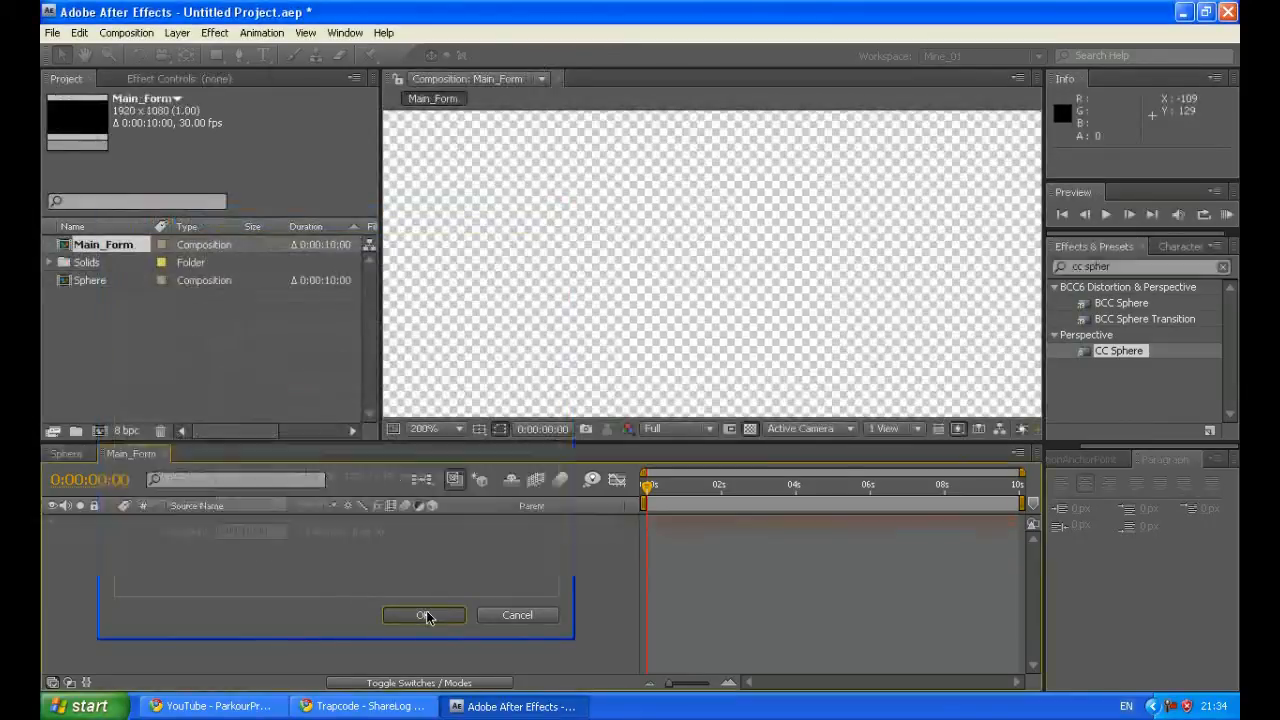
pyautogui.click(423, 615)
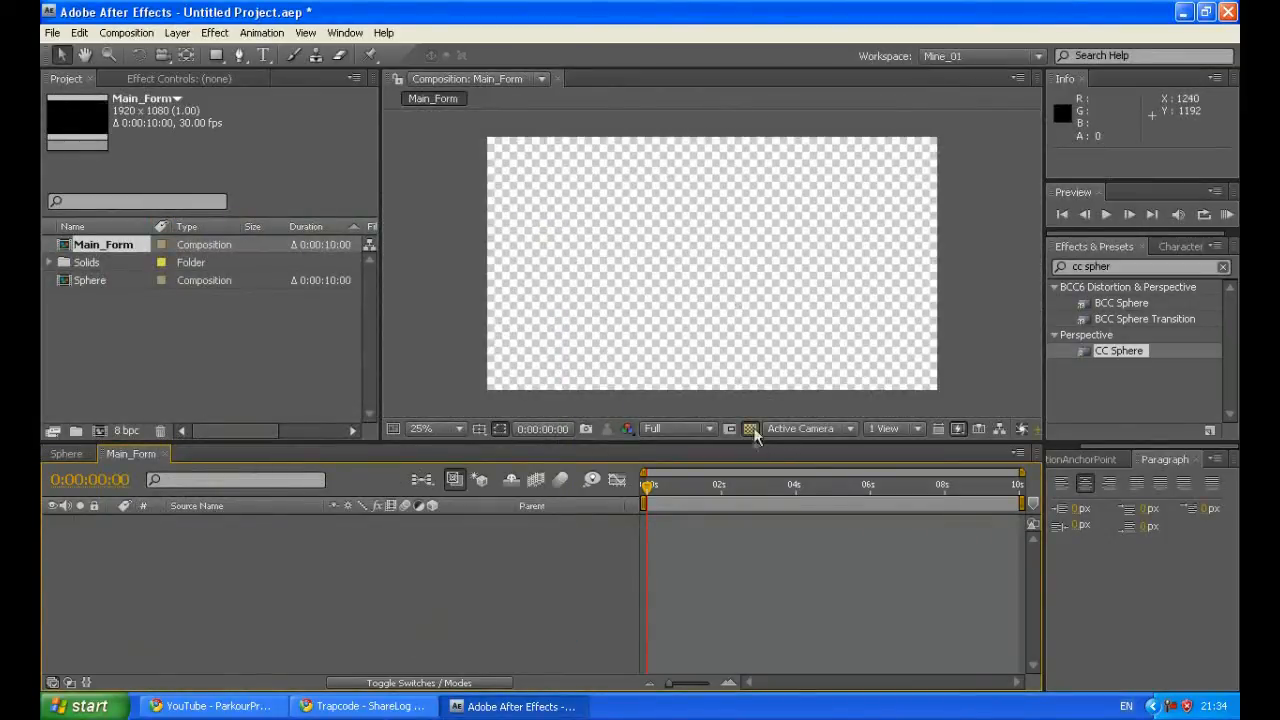
# - Add a black solid layer named Form to Main_Form
pyautogui.click(751, 428)
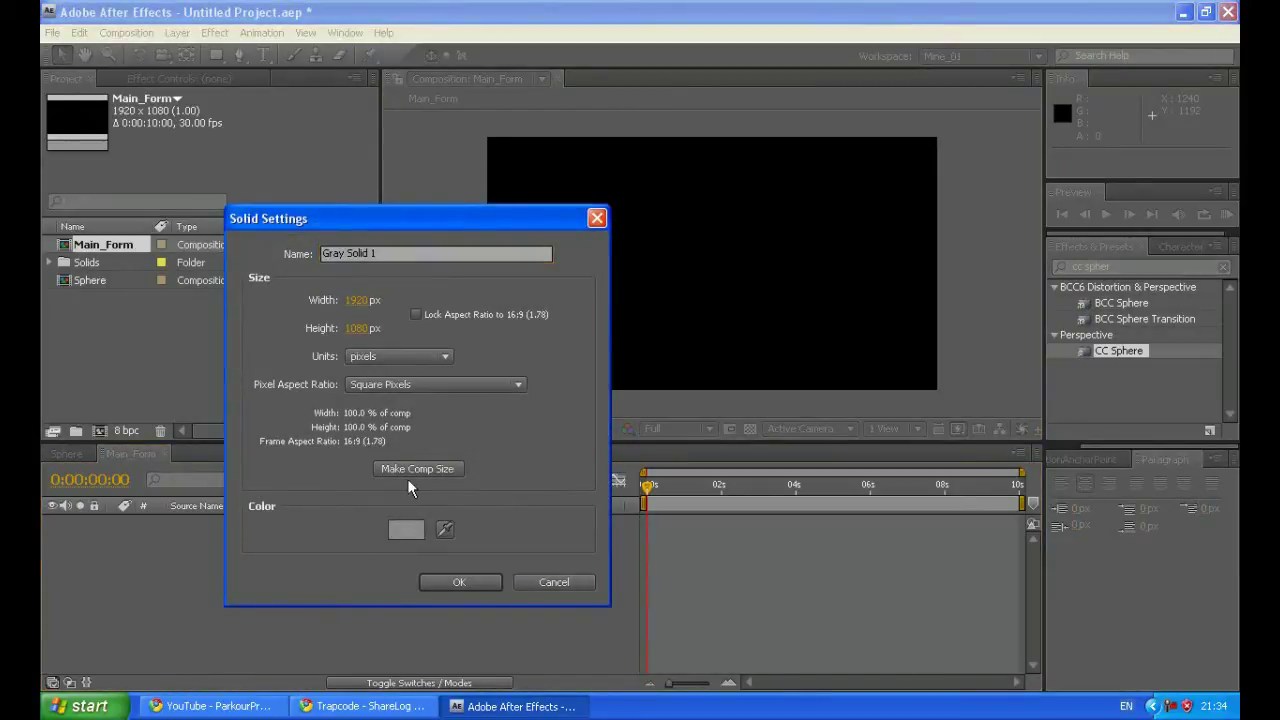
pyautogui.write('F')
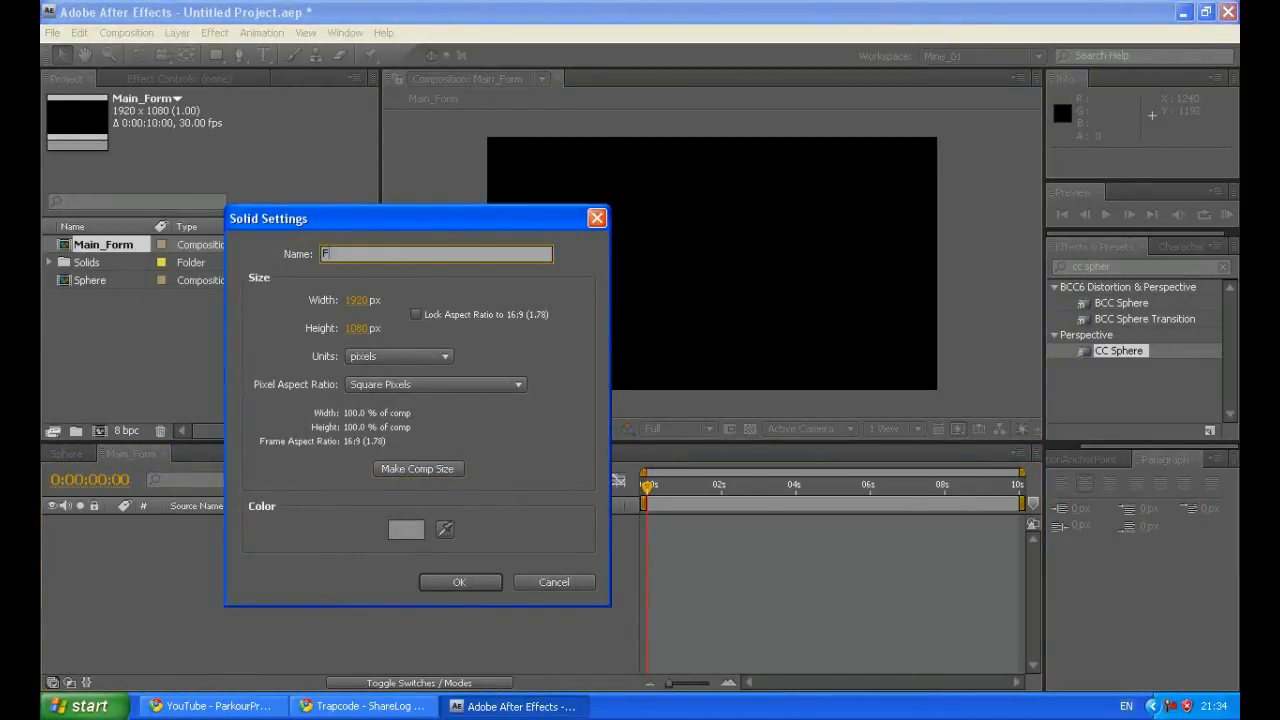
pyautogui.write('orm')
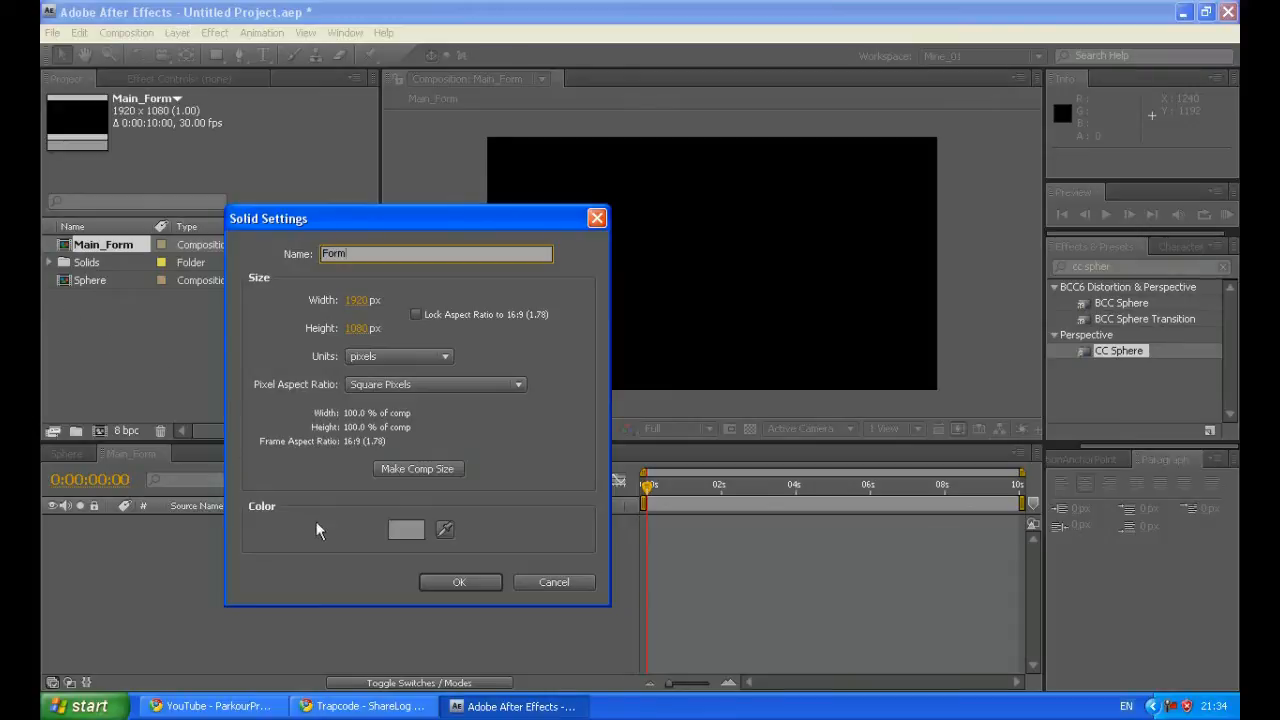
pyautogui.click(406, 530)
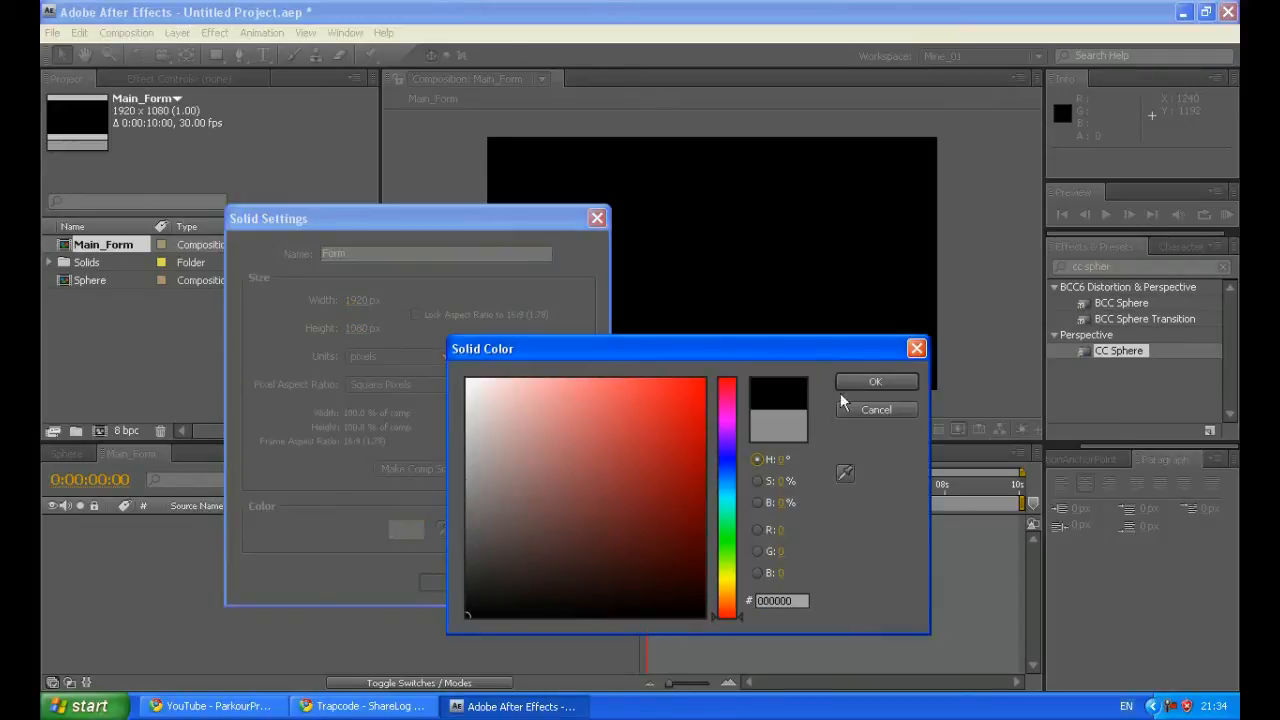
pyautogui.click(876, 381)
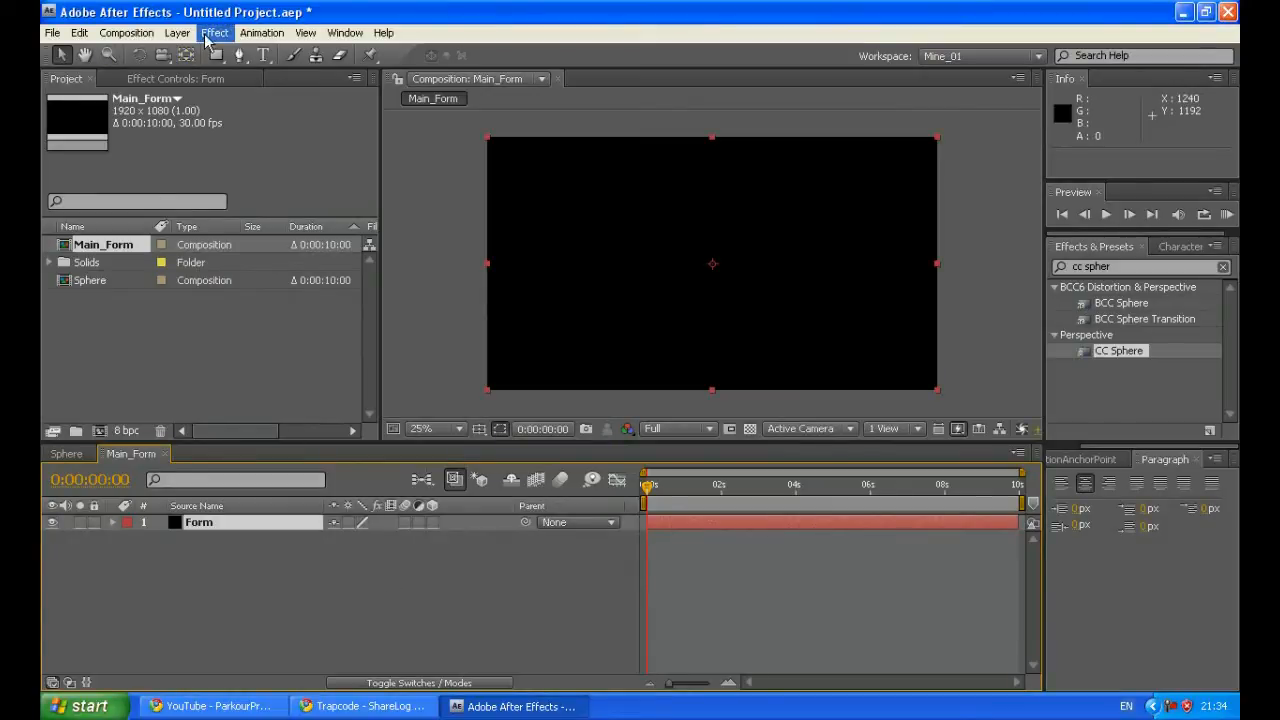
# - Apply Effect > Trapcode > Form to the Form solid
pyautogui.click(214, 33)
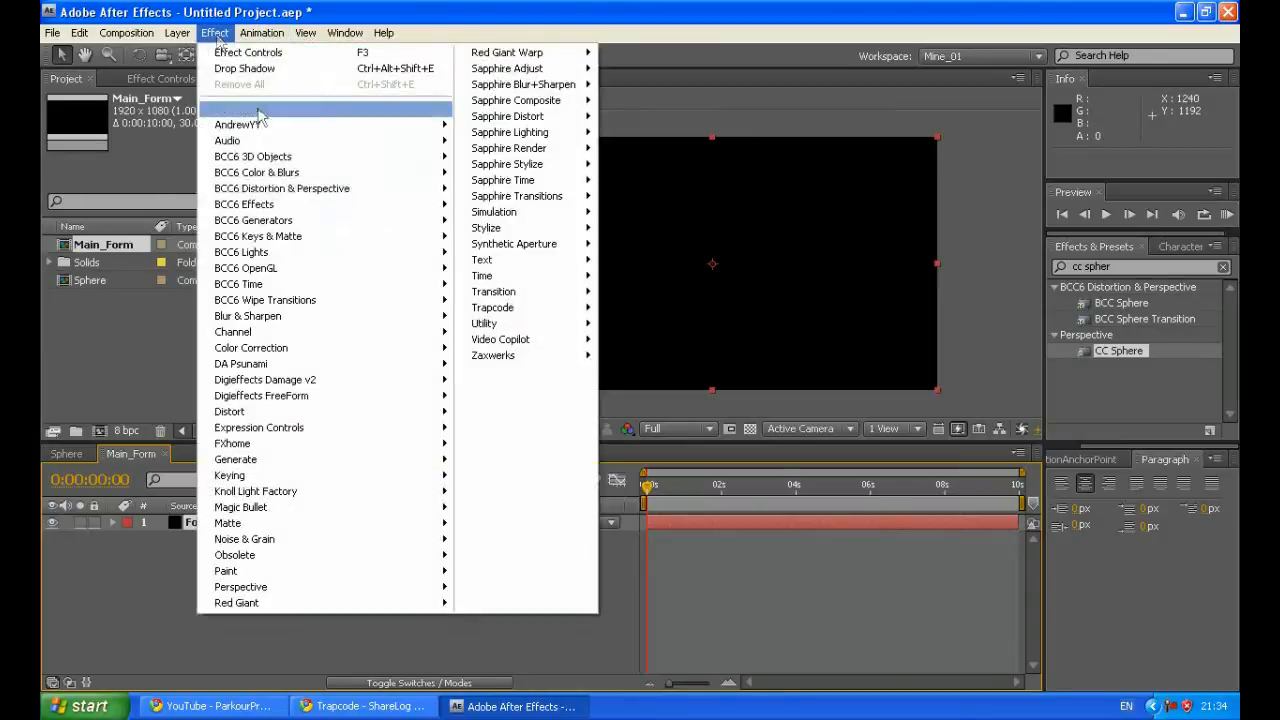
pyautogui.moveTo(492, 307)
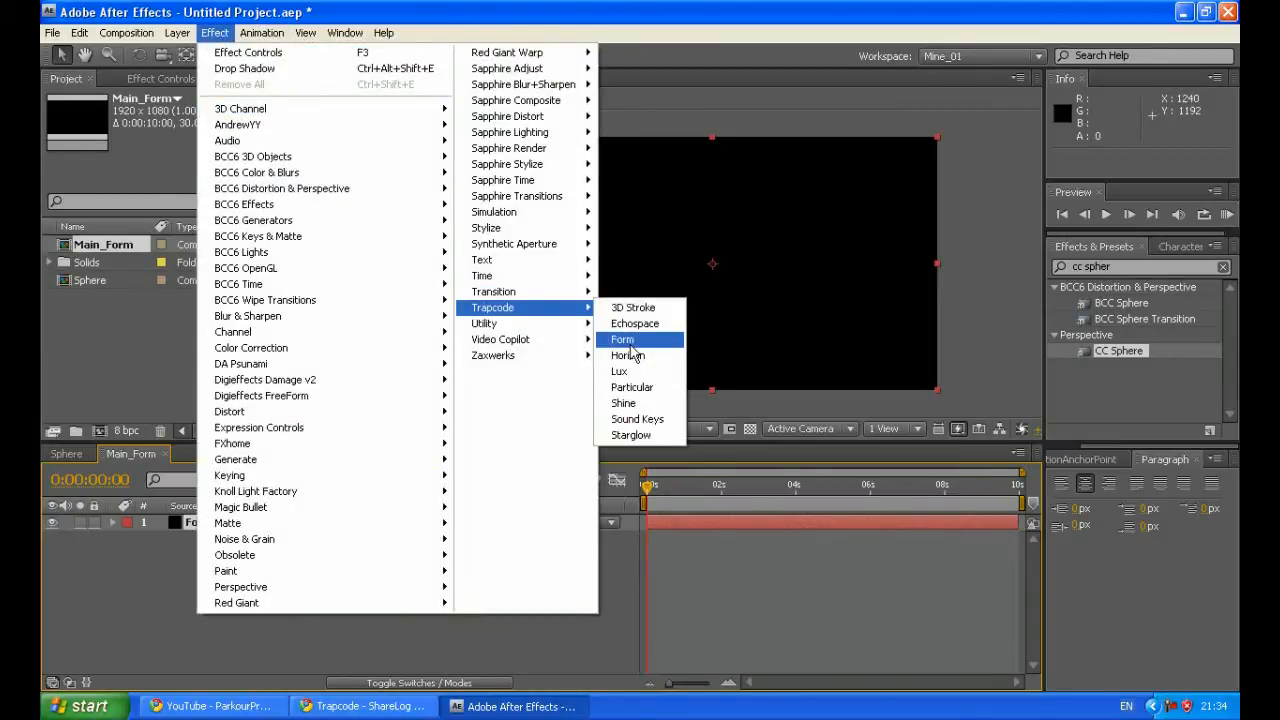
pyautogui.click(622, 339)
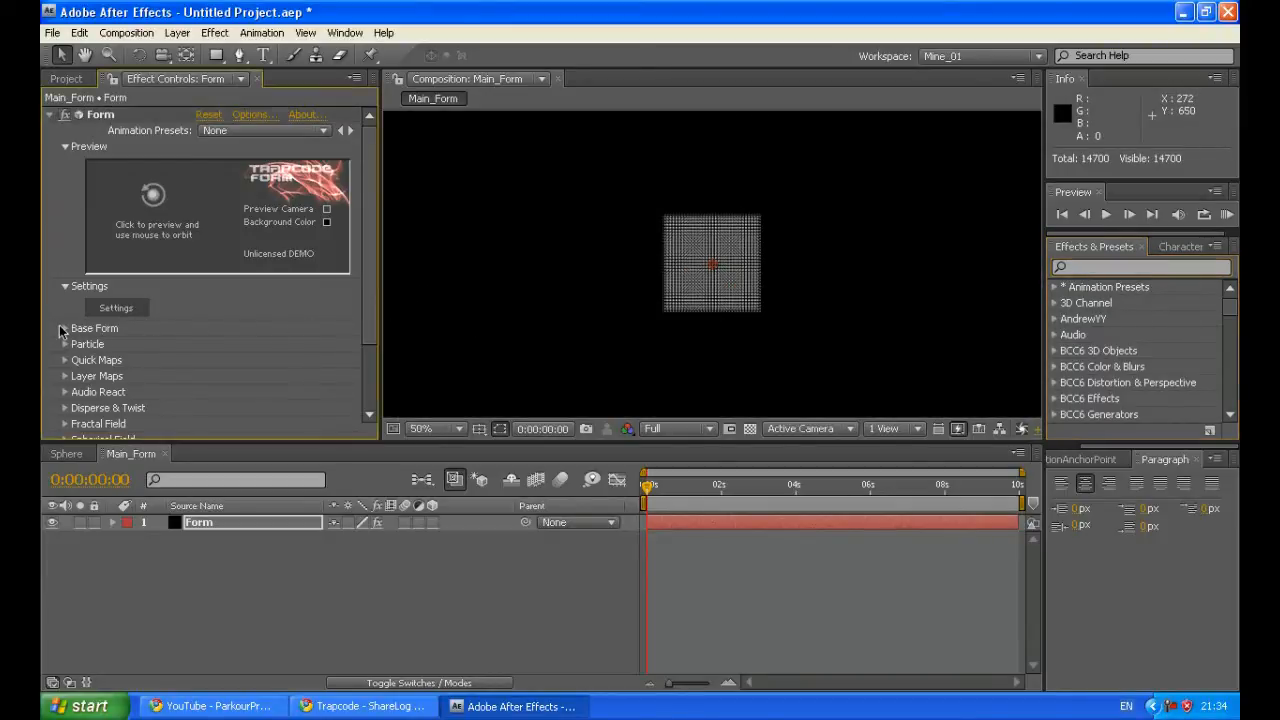
# - Set Base Form size to 500 on X, Y, Z and 10 particles along X and Y
pyautogui.click(64, 328)
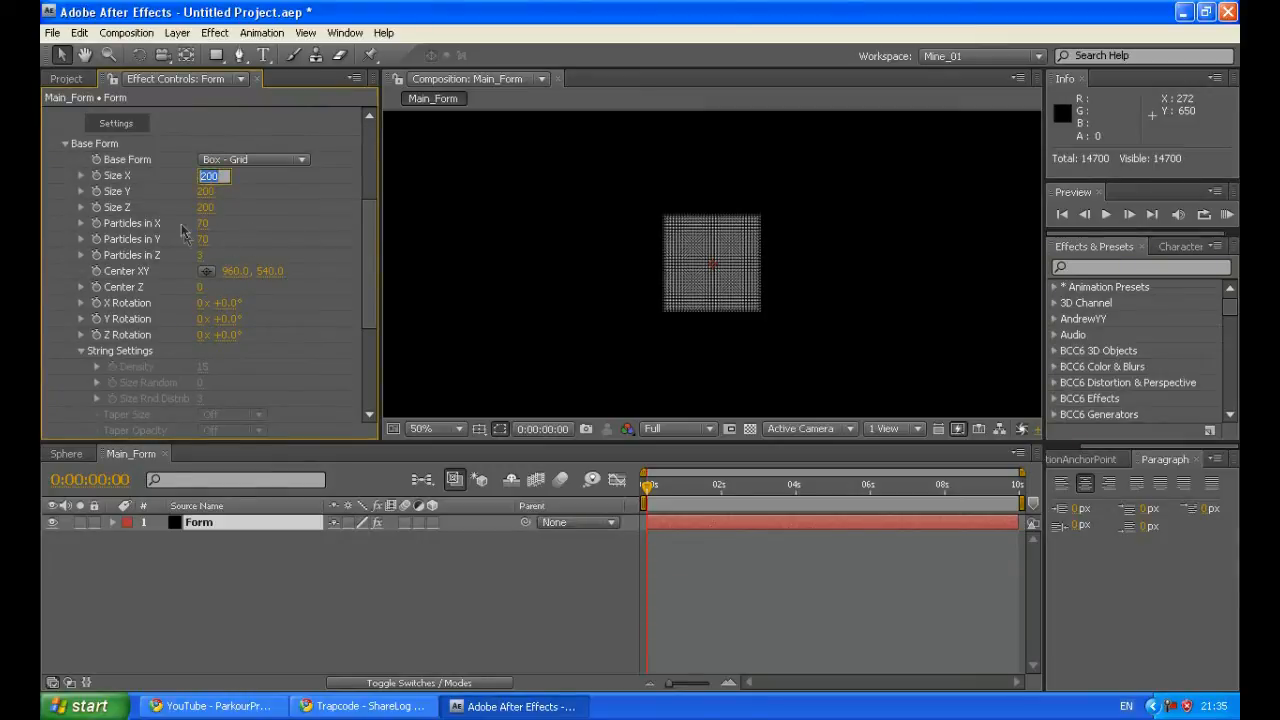
pyautogui.moveTo(227, 235)
pyautogui.write('500')
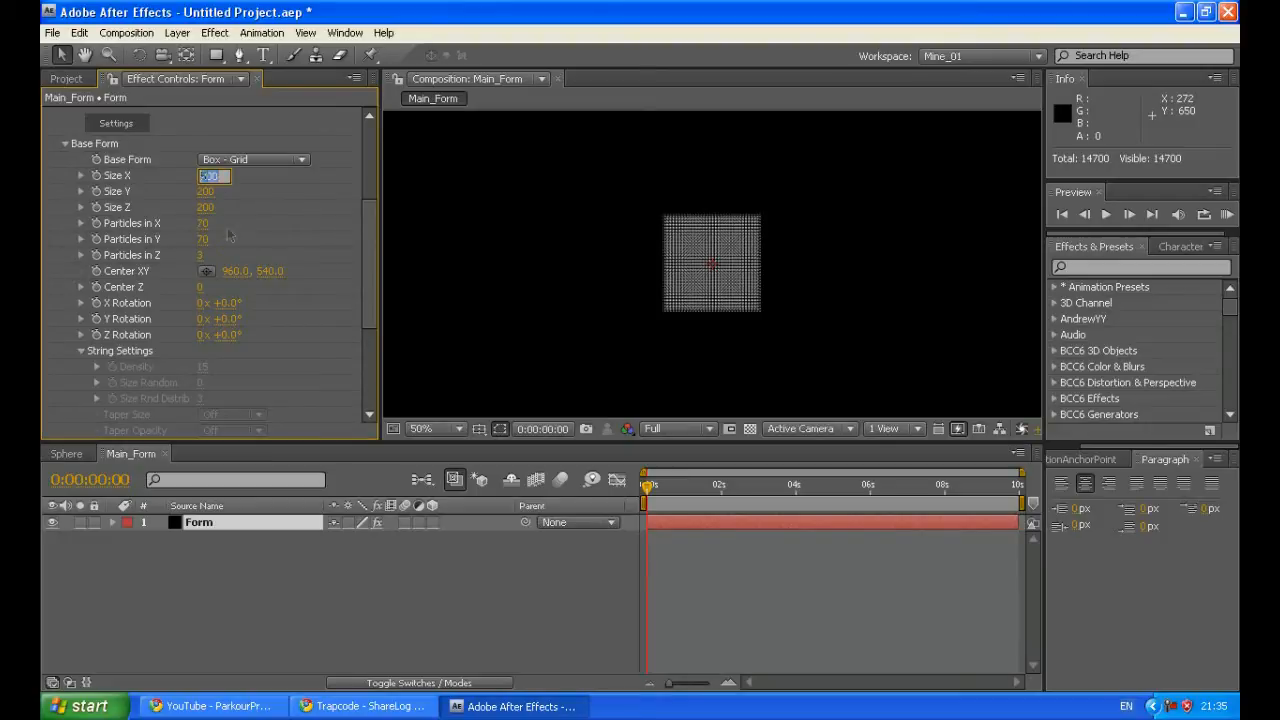
pyautogui.click(210, 191)
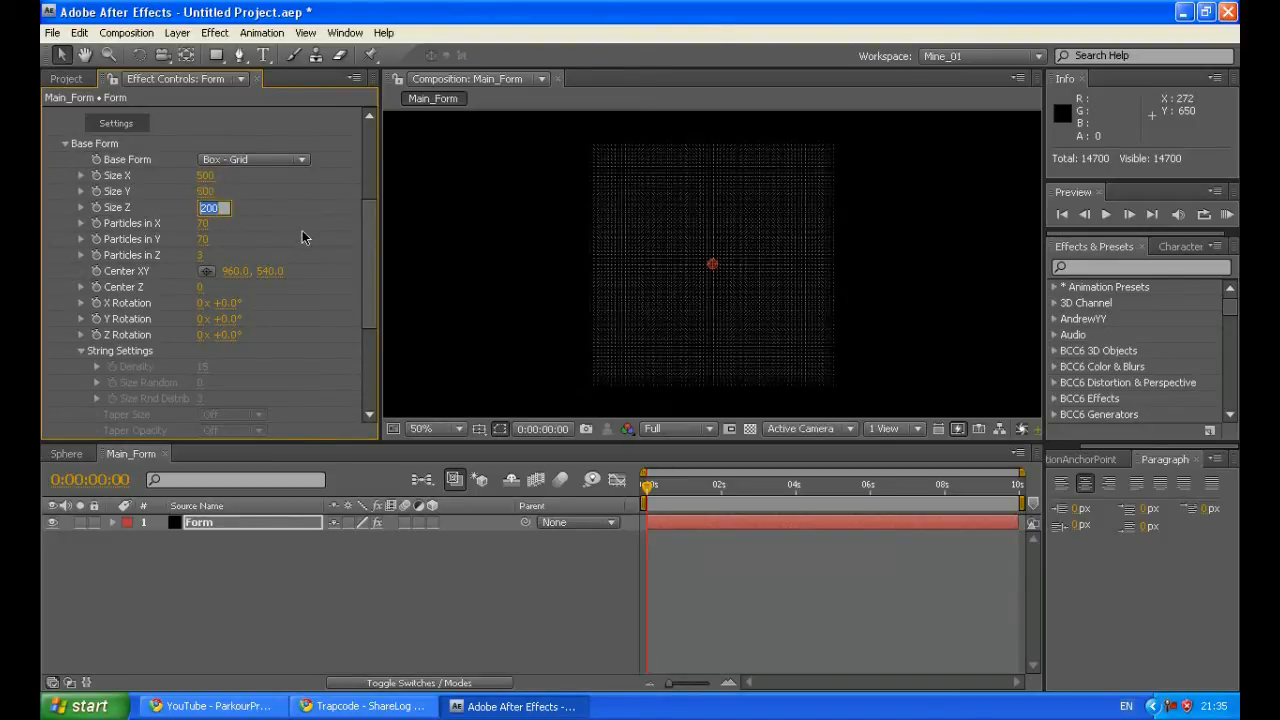
pyautogui.write('500')
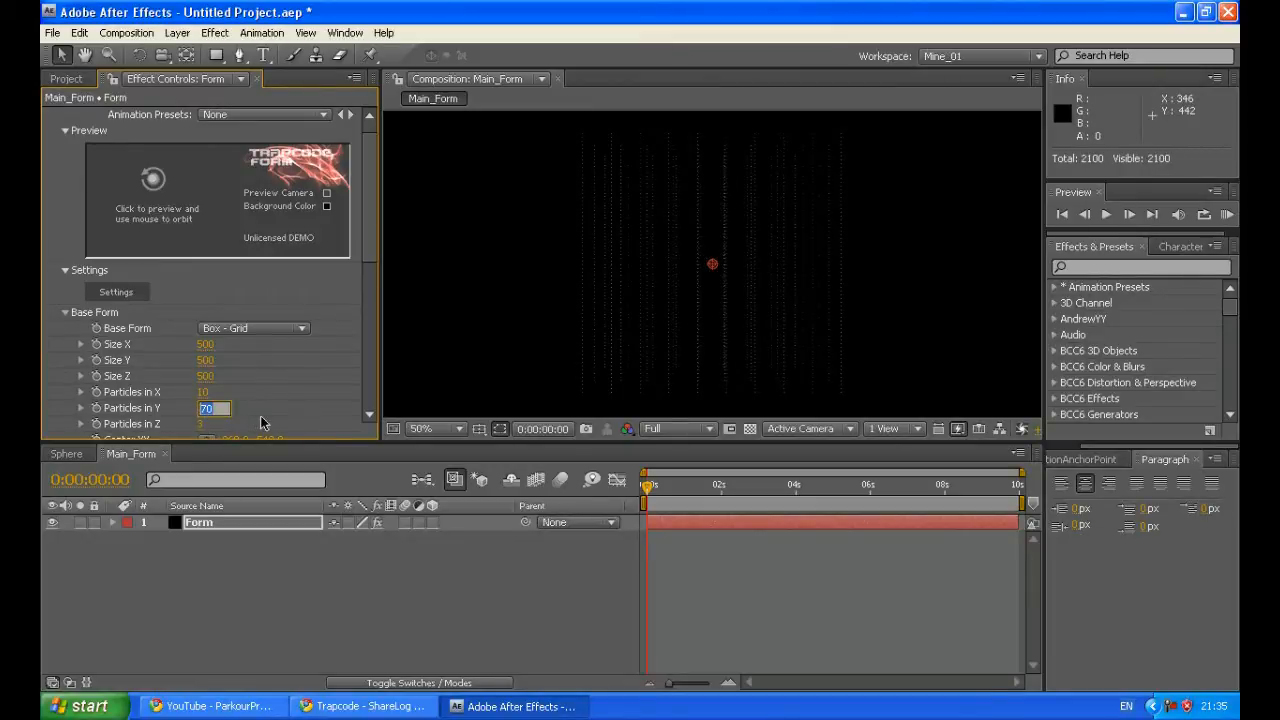
pyautogui.write('10')
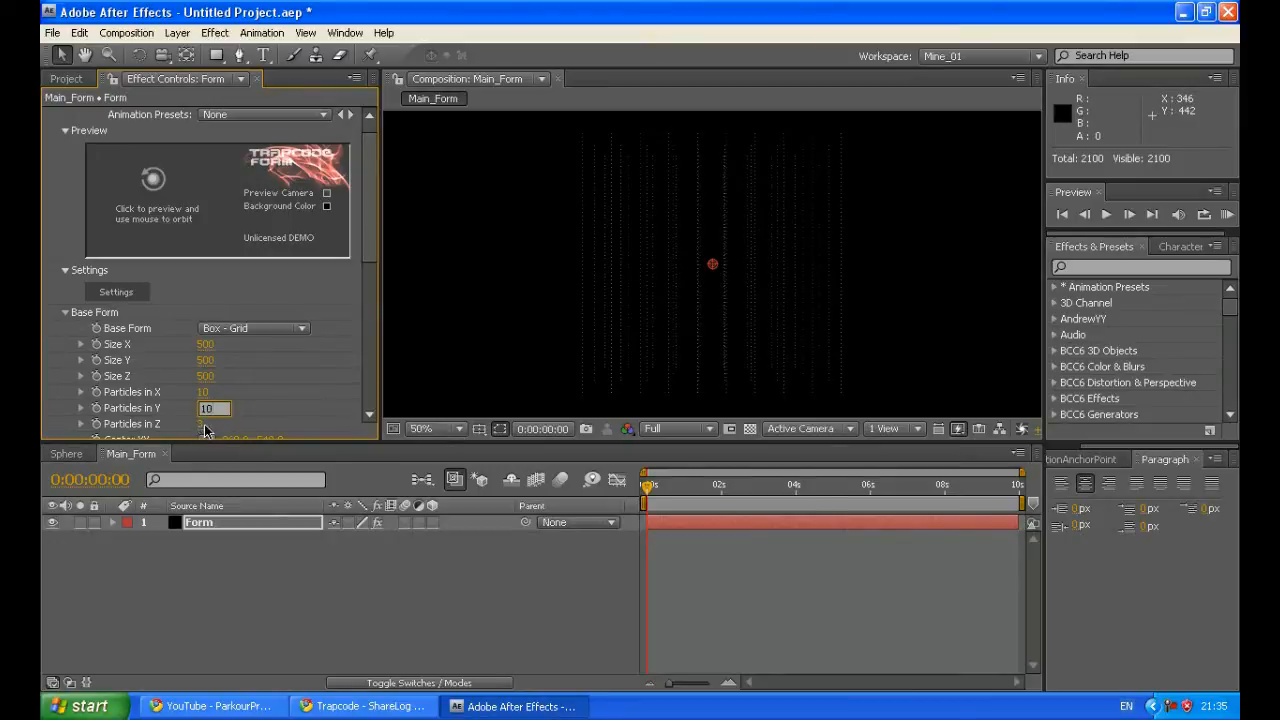
pyautogui.click(213, 424)
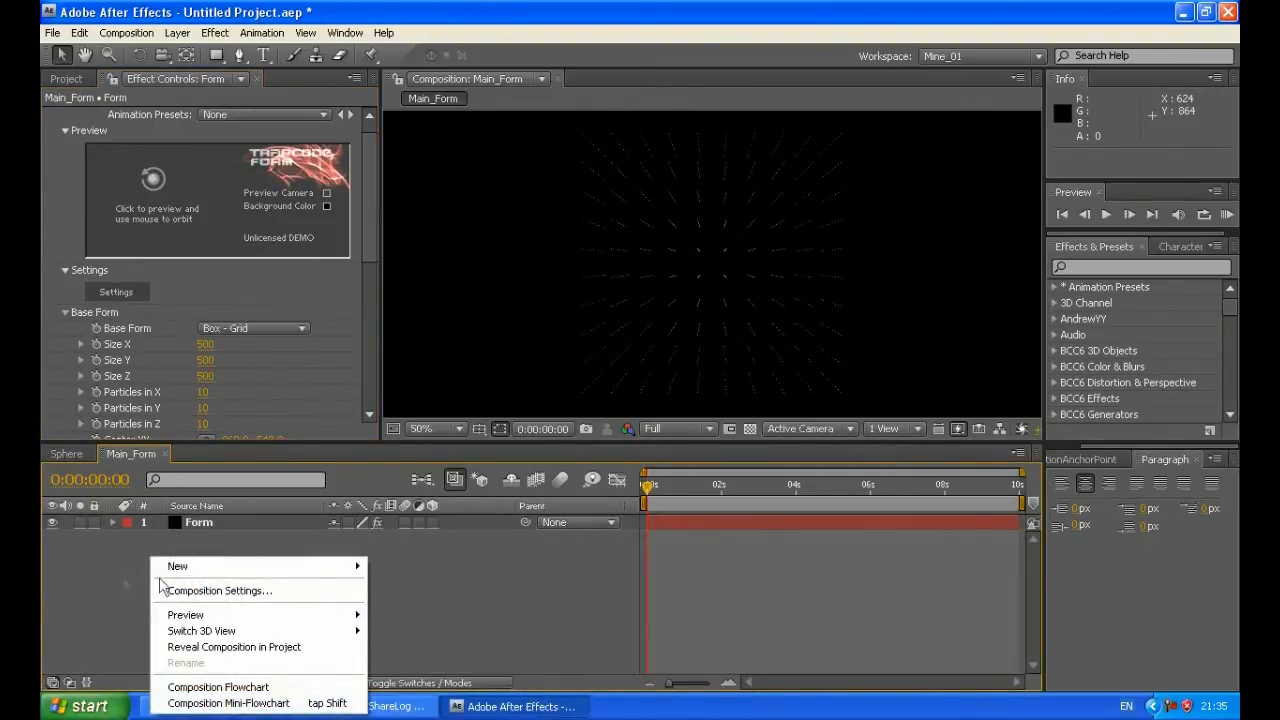
# - Create Camera 1 with Enable Depth of Field ticked
pyautogui.click(178, 566)
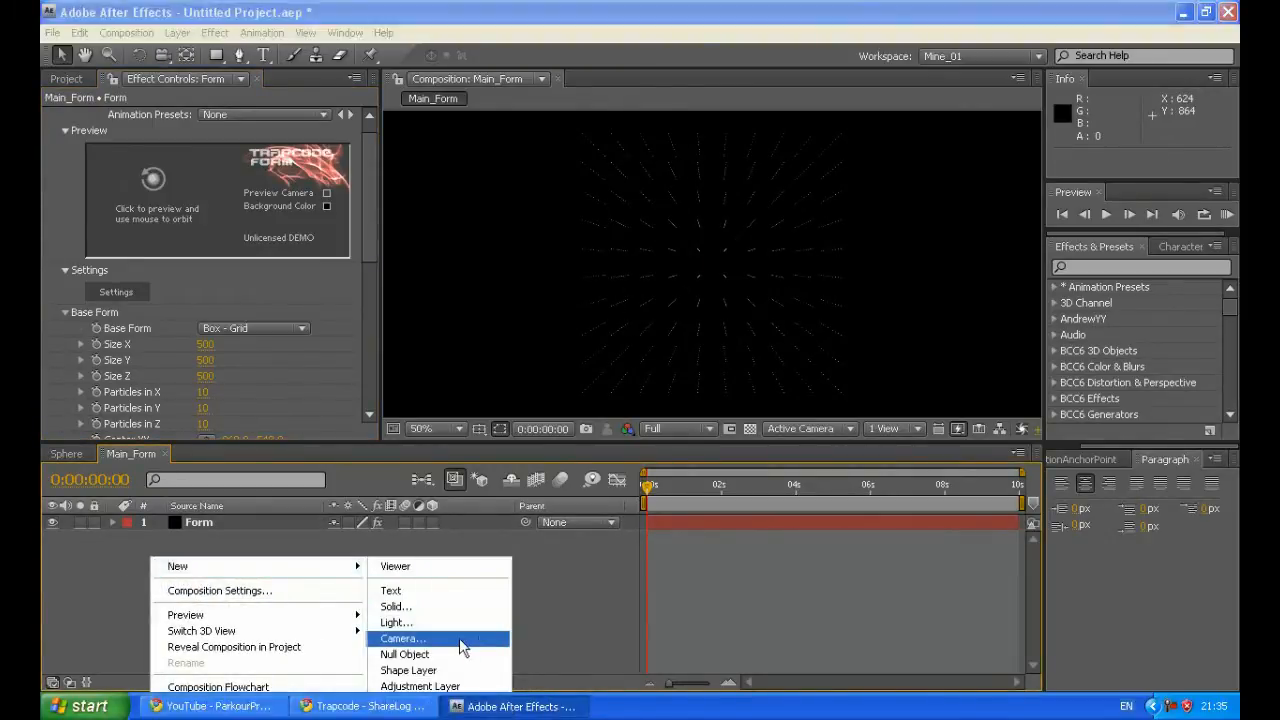
pyautogui.click(402, 639)
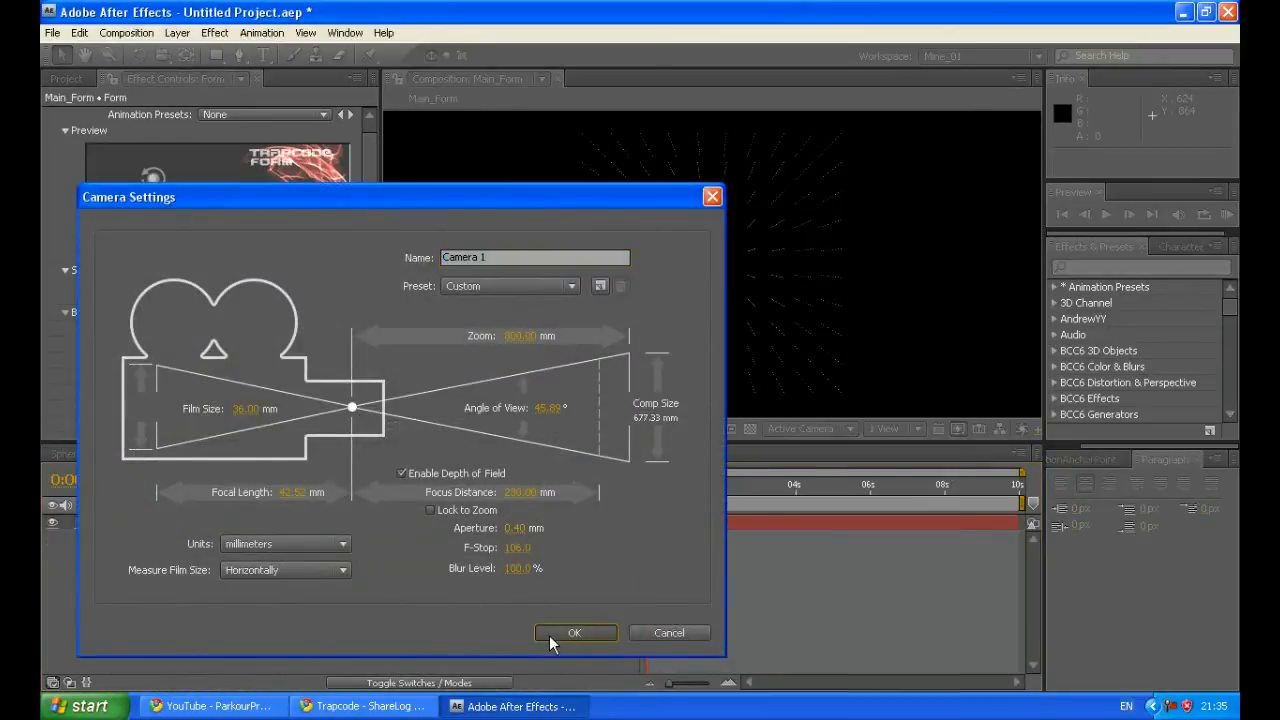
pyautogui.click(576, 632)
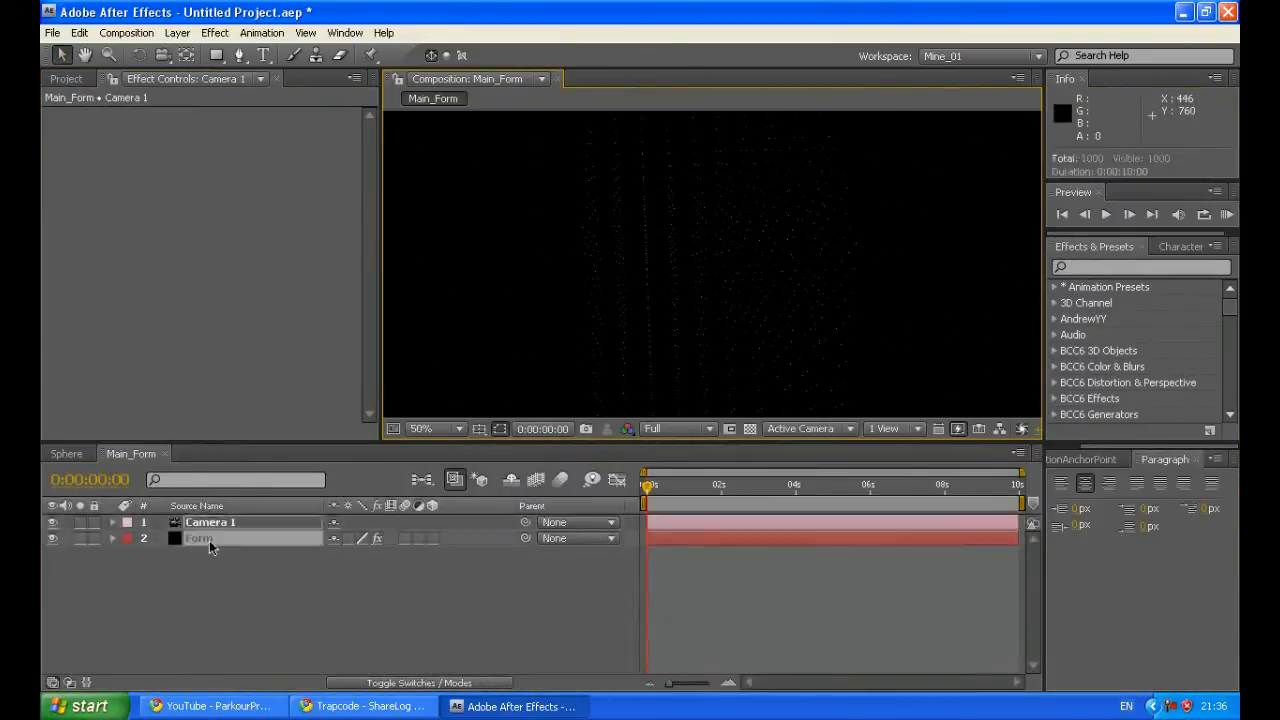
# - Bring the Sphere composition into Main_Form as a layer
pyautogui.click(199, 538)
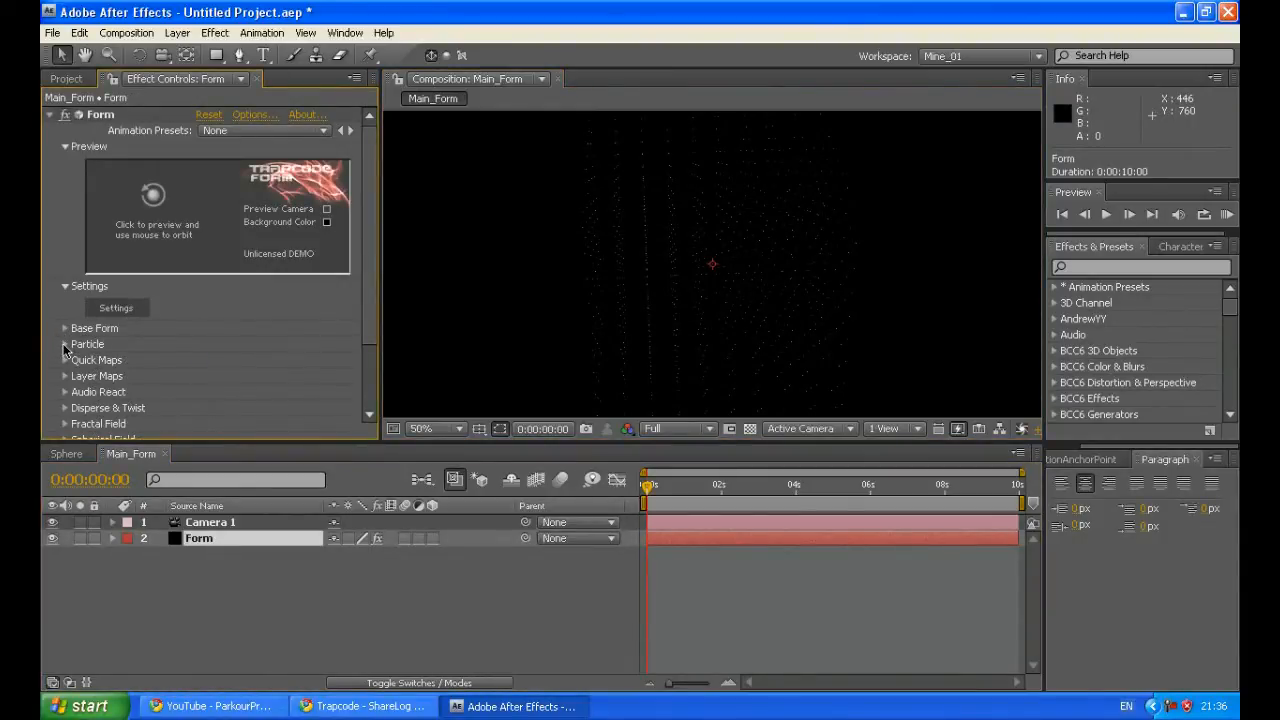
pyautogui.click(66, 344)
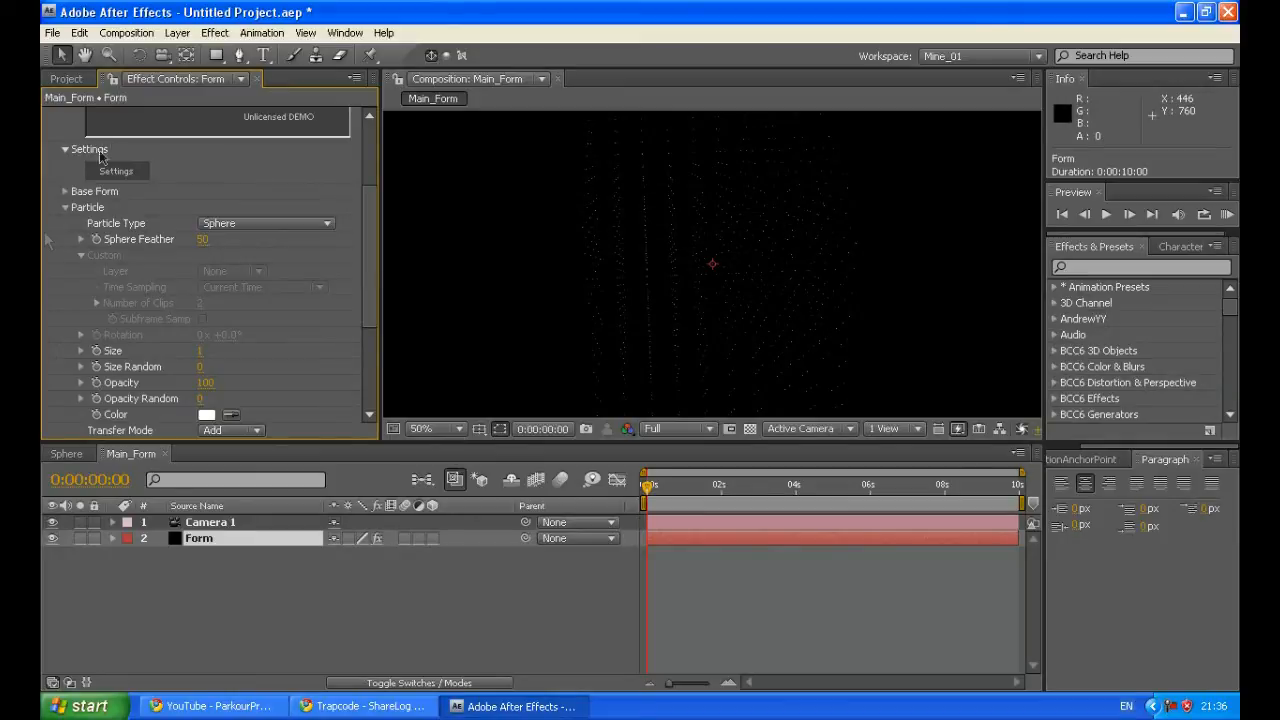
pyautogui.click(65, 78)
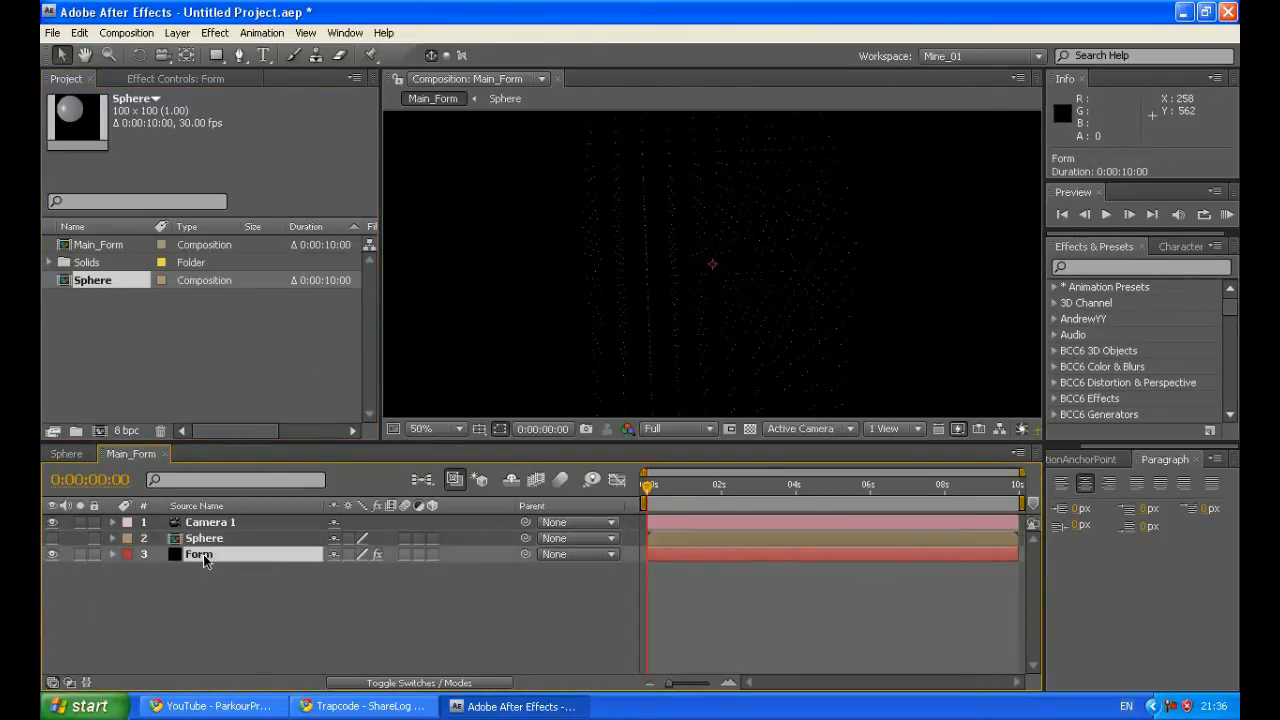
# - Set Form's Particle Type to Custom Colorize with Custom Layer 2. Sphere
pyautogui.click(198, 554)
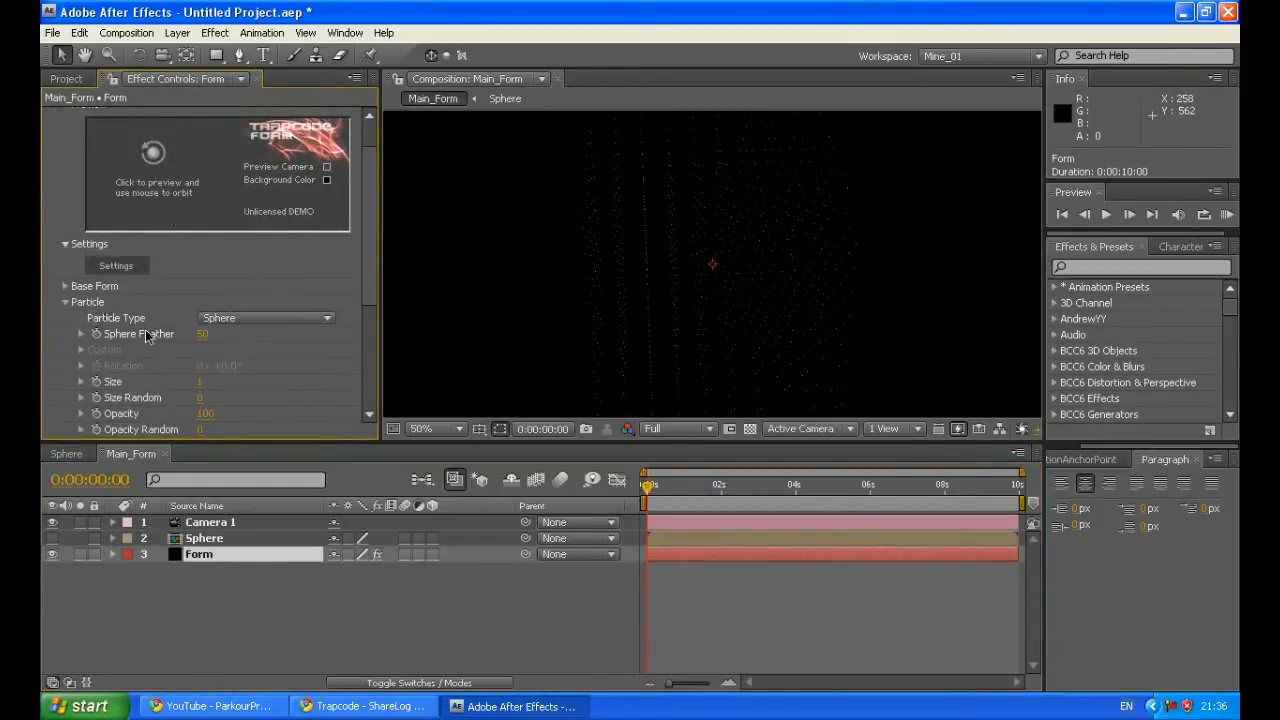
pyautogui.click(265, 318)
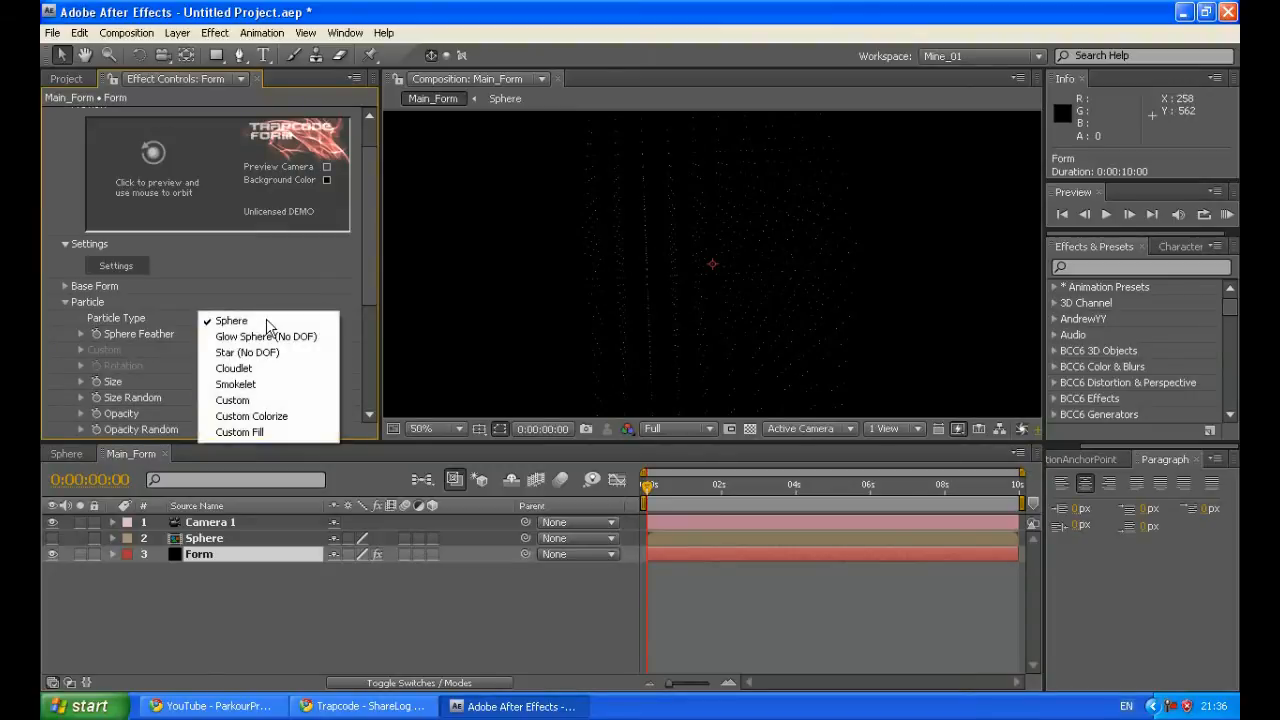
pyautogui.moveTo(251, 416)
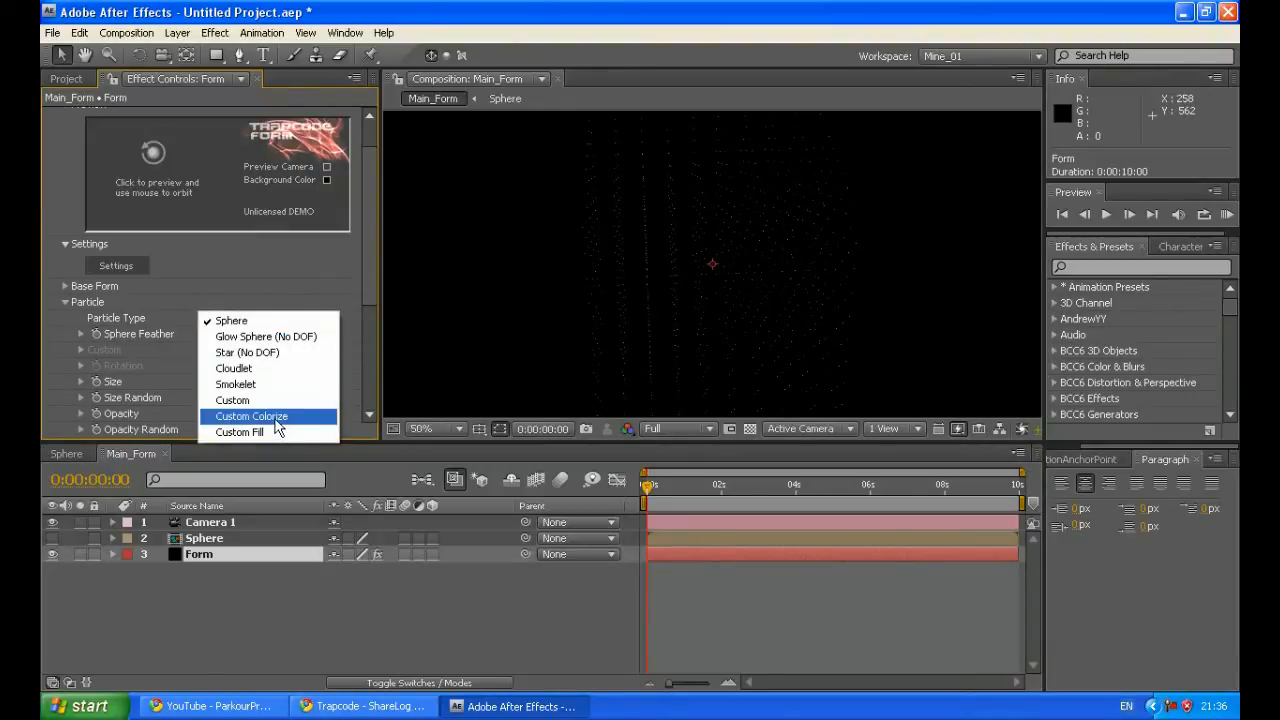
pyautogui.click(251, 416)
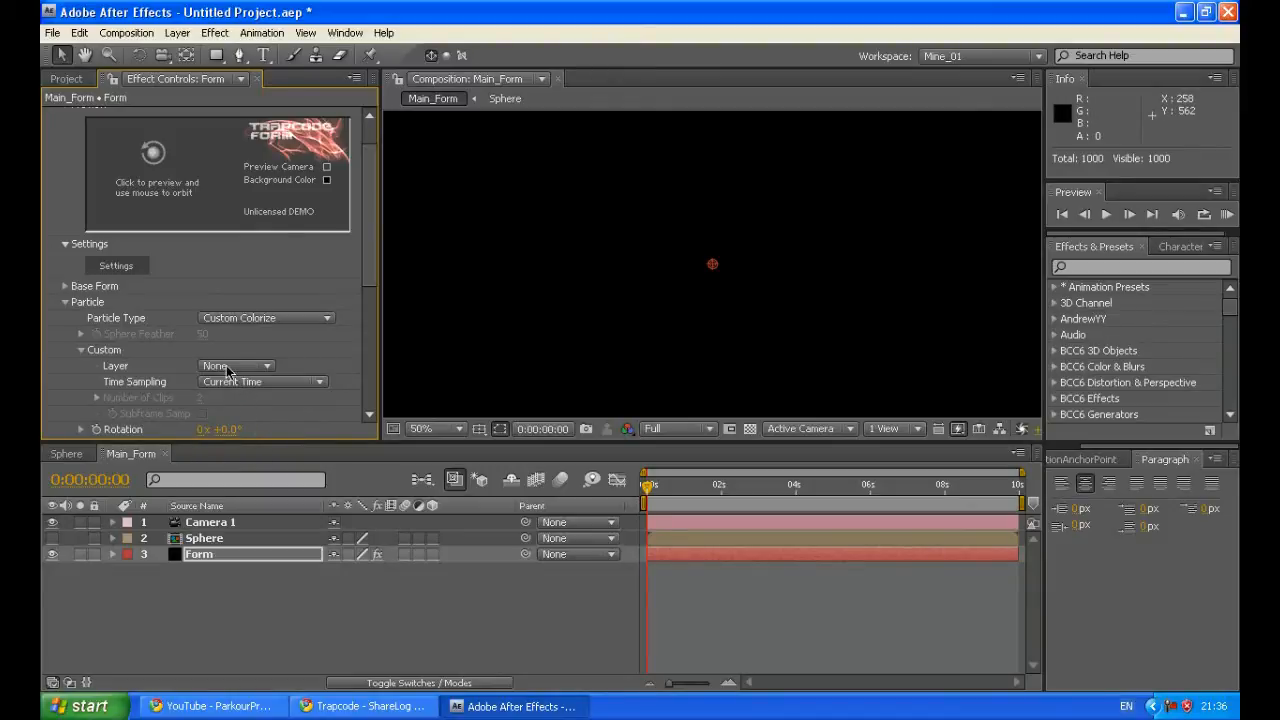
pyautogui.click(233, 365)
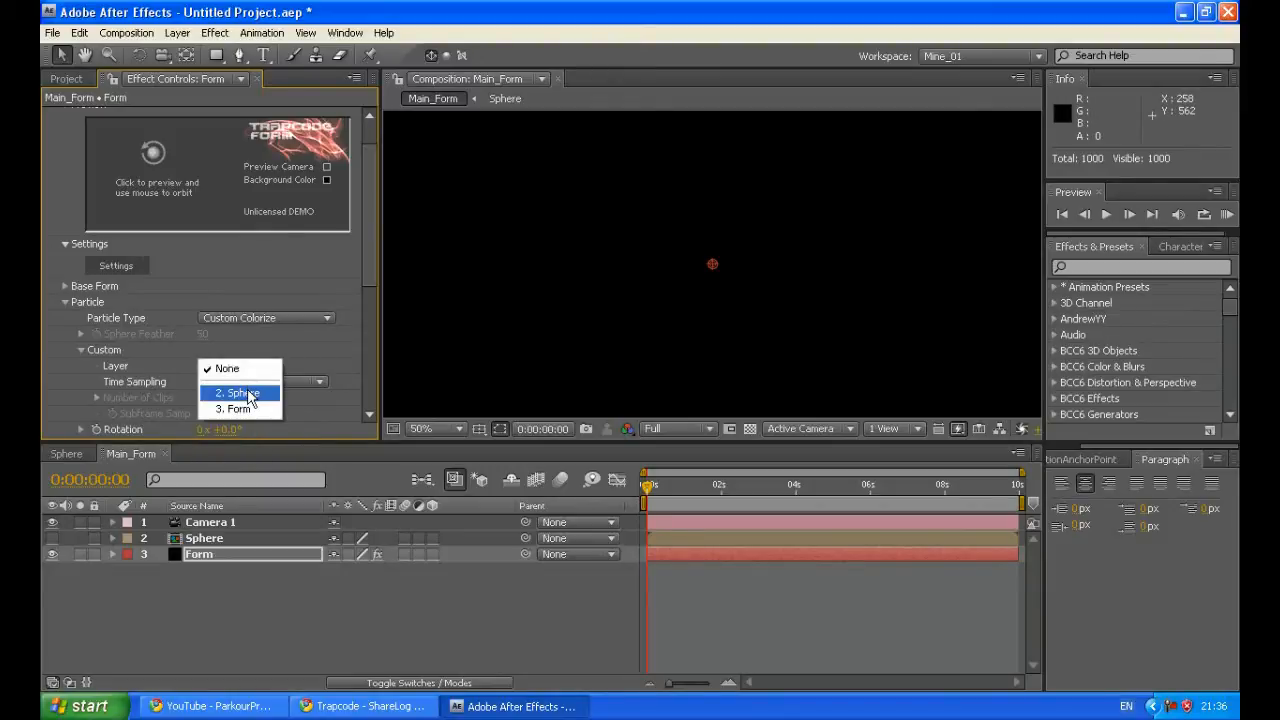
pyautogui.click(238, 392)
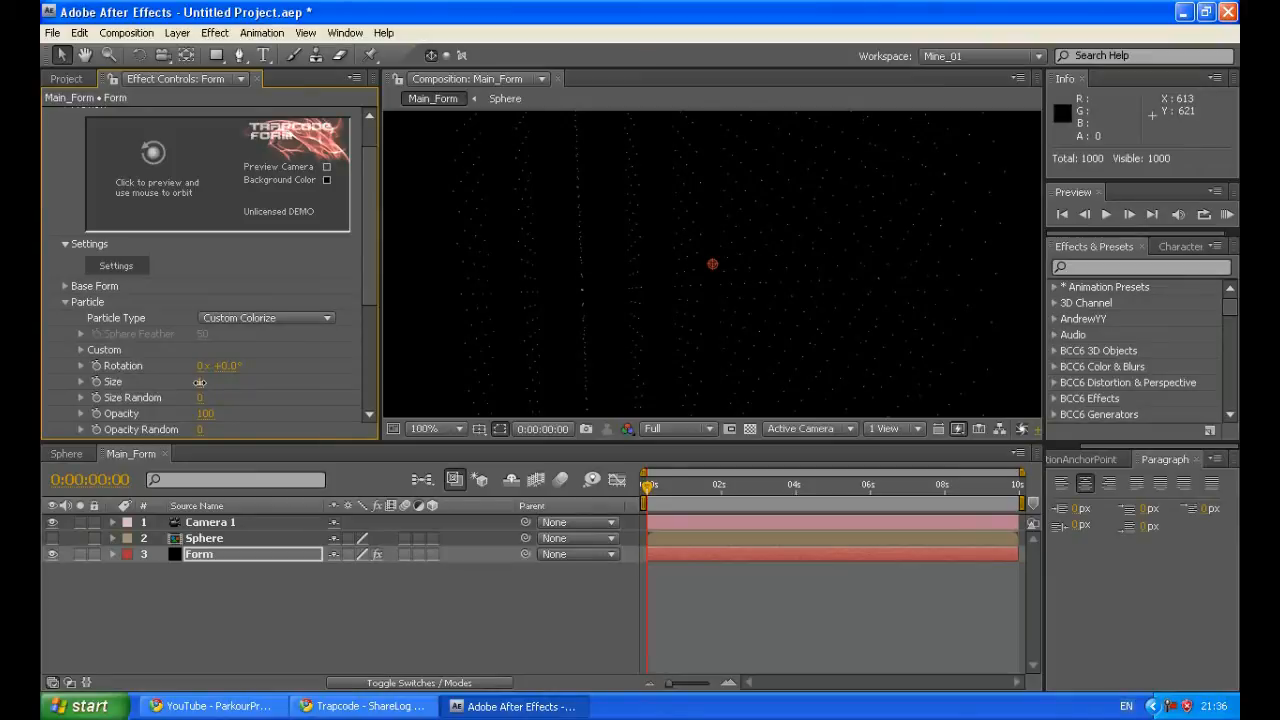
# - Enlarge Form's Particle Size, then come back from the Chrome ShareLog reference
pyautogui.click(200, 381)
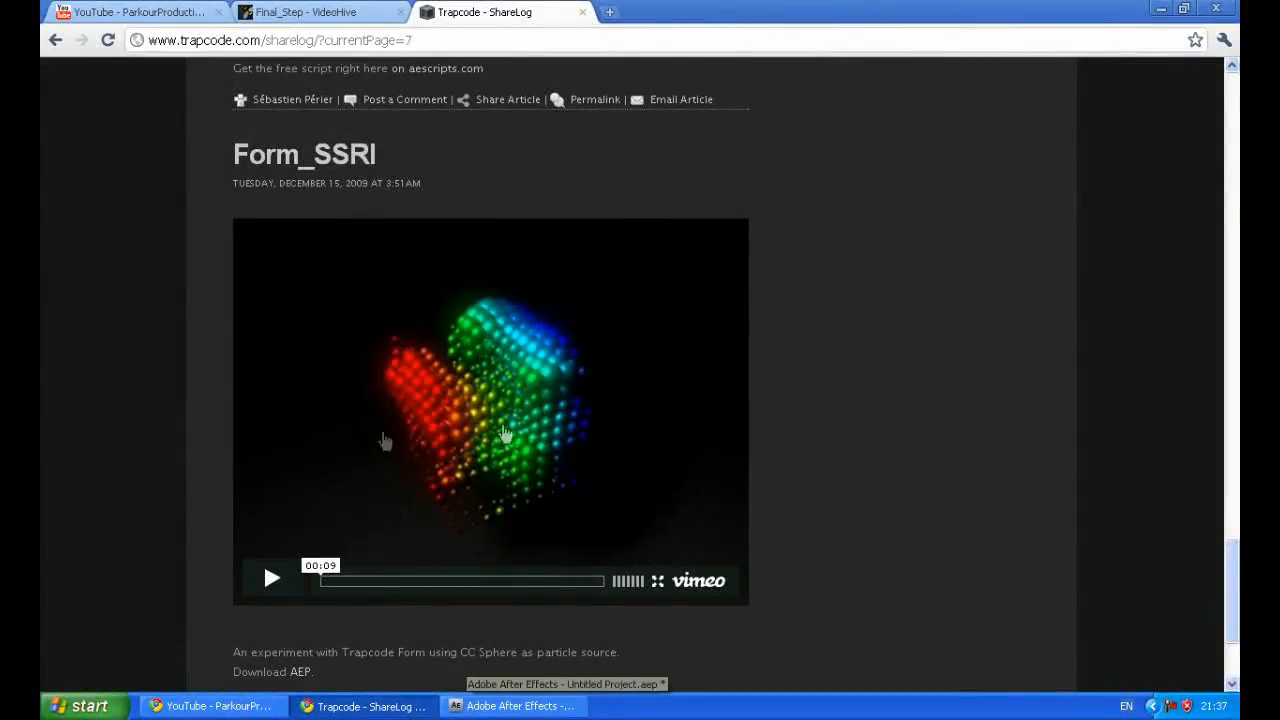
pyautogui.click(513, 706)
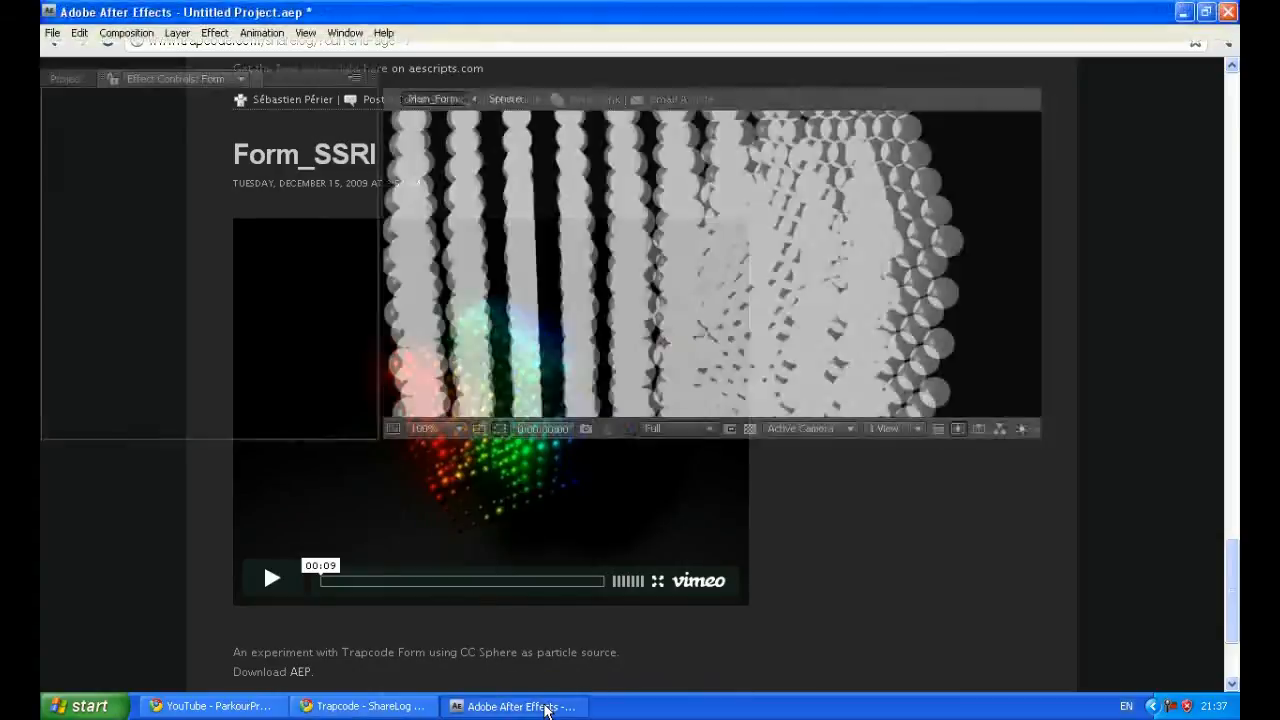
# - Change Form's particle Transfer Mode from Add to Normal
pyautogui.click(543, 706)
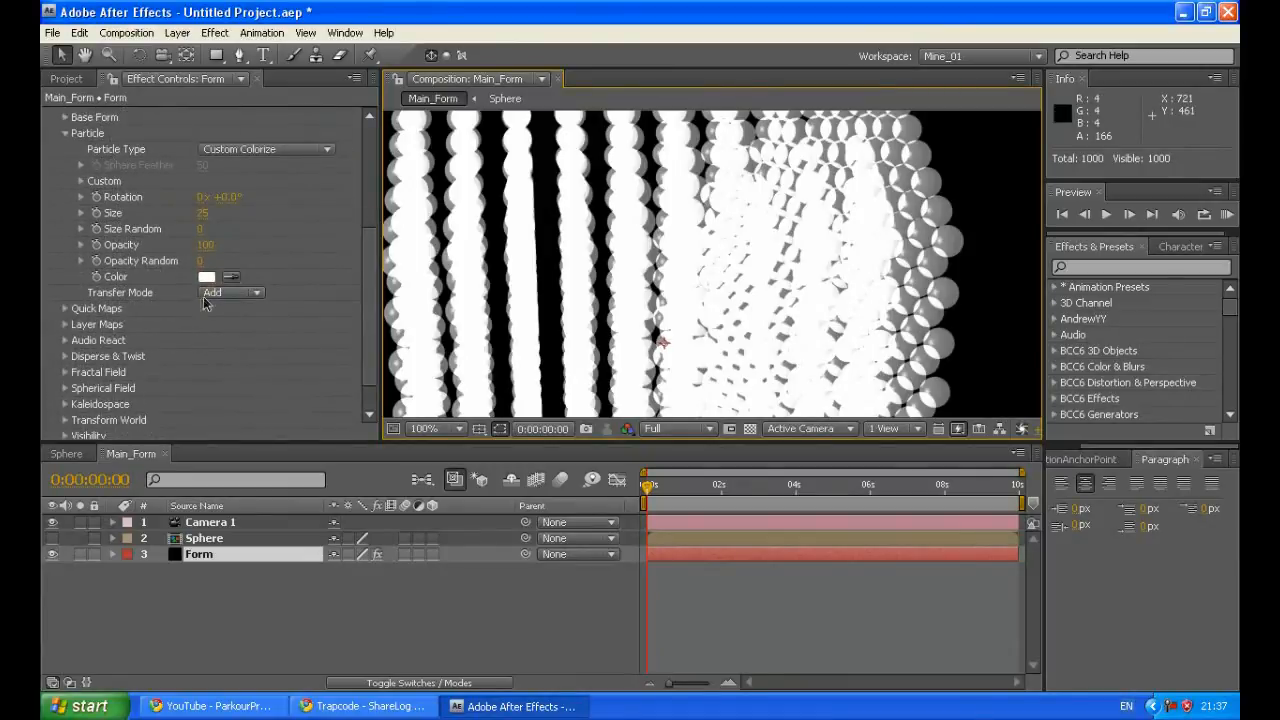
pyautogui.click(230, 292)
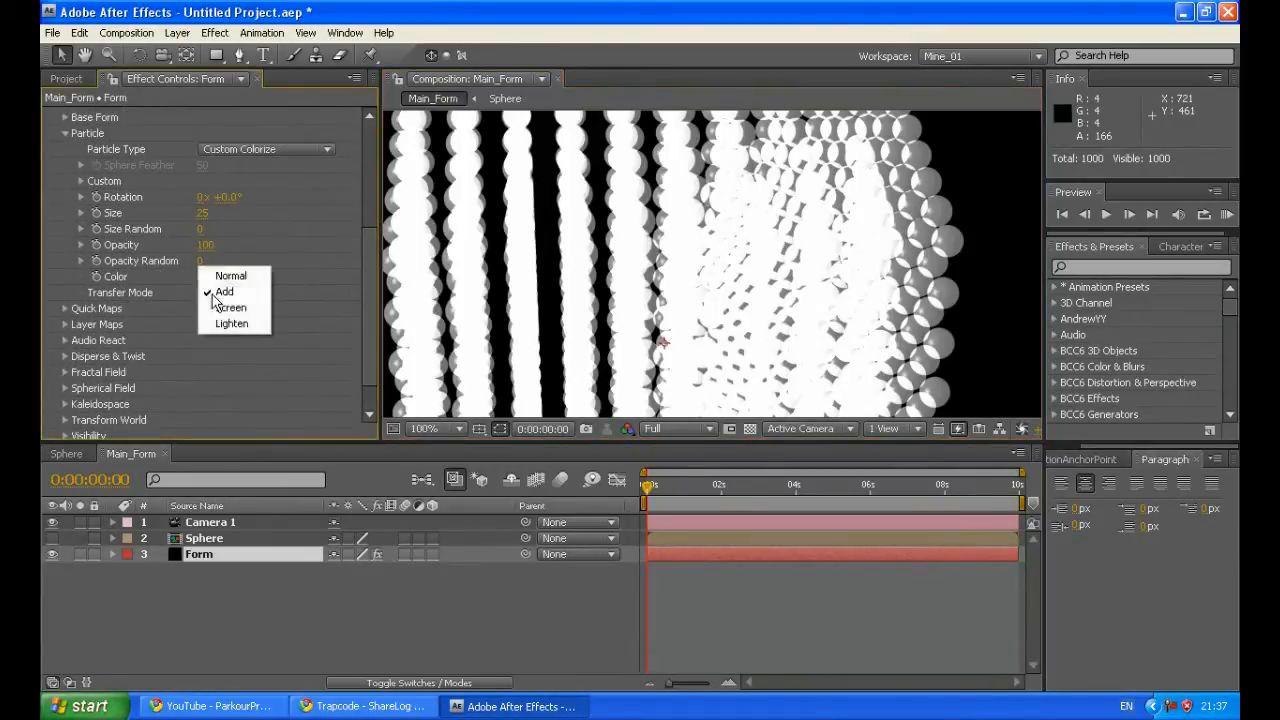
pyautogui.click(231, 275)
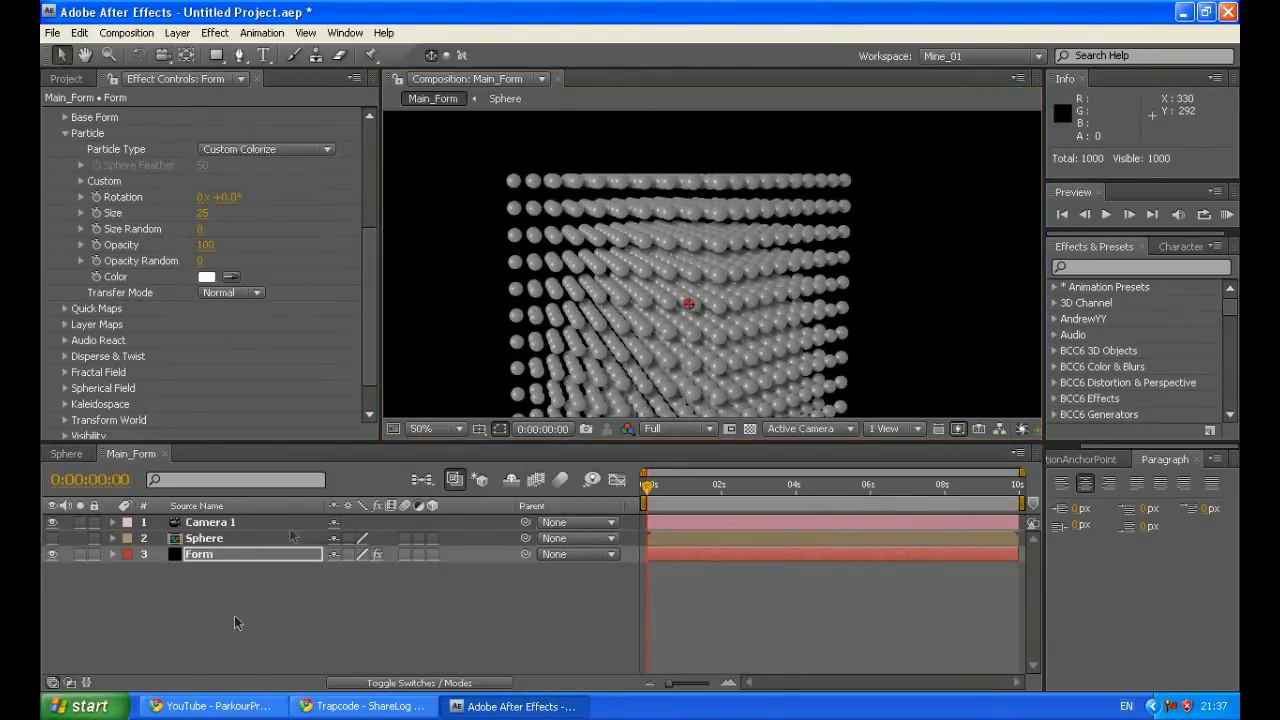
pyautogui.click(417, 429)
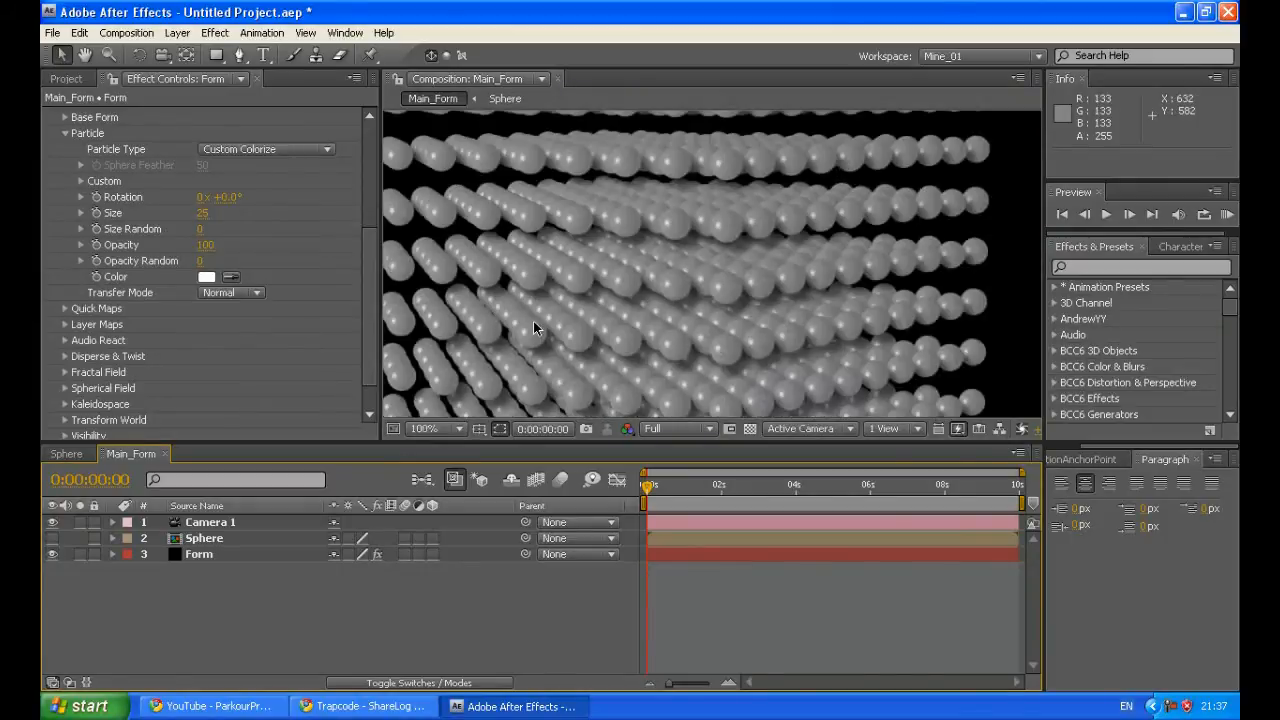
pyautogui.press('`')
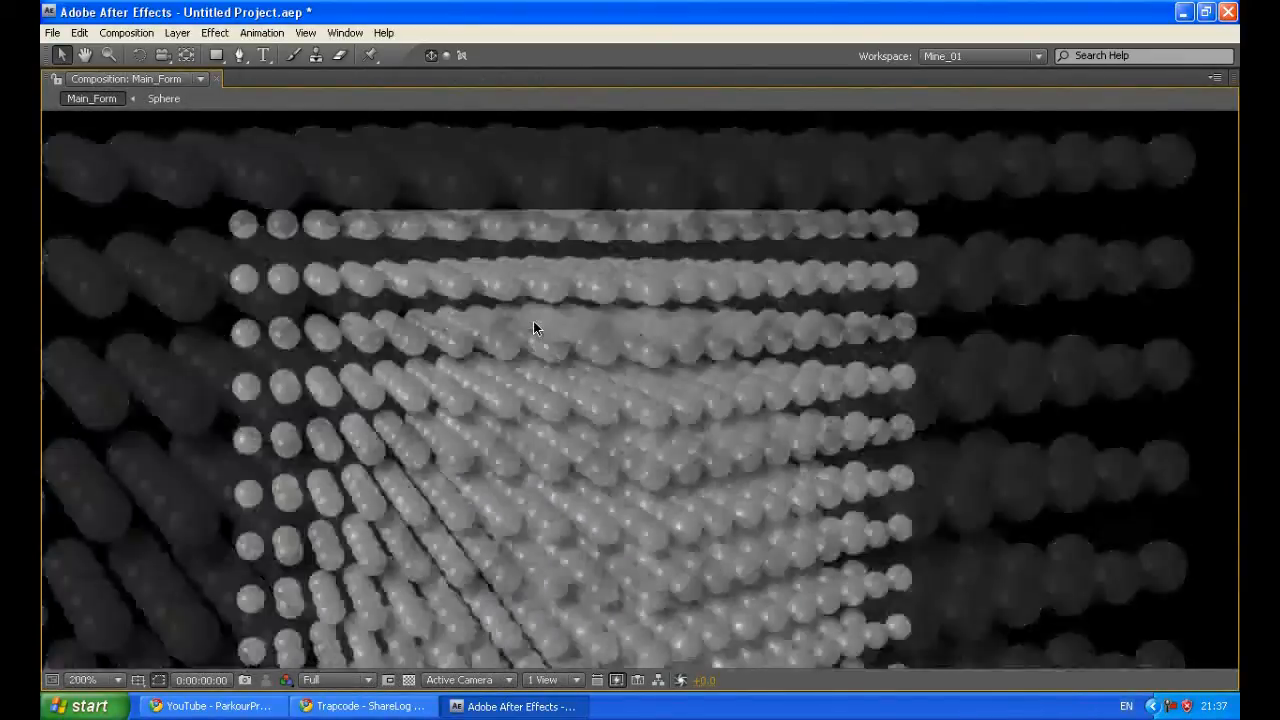
pyautogui.click(110, 682)
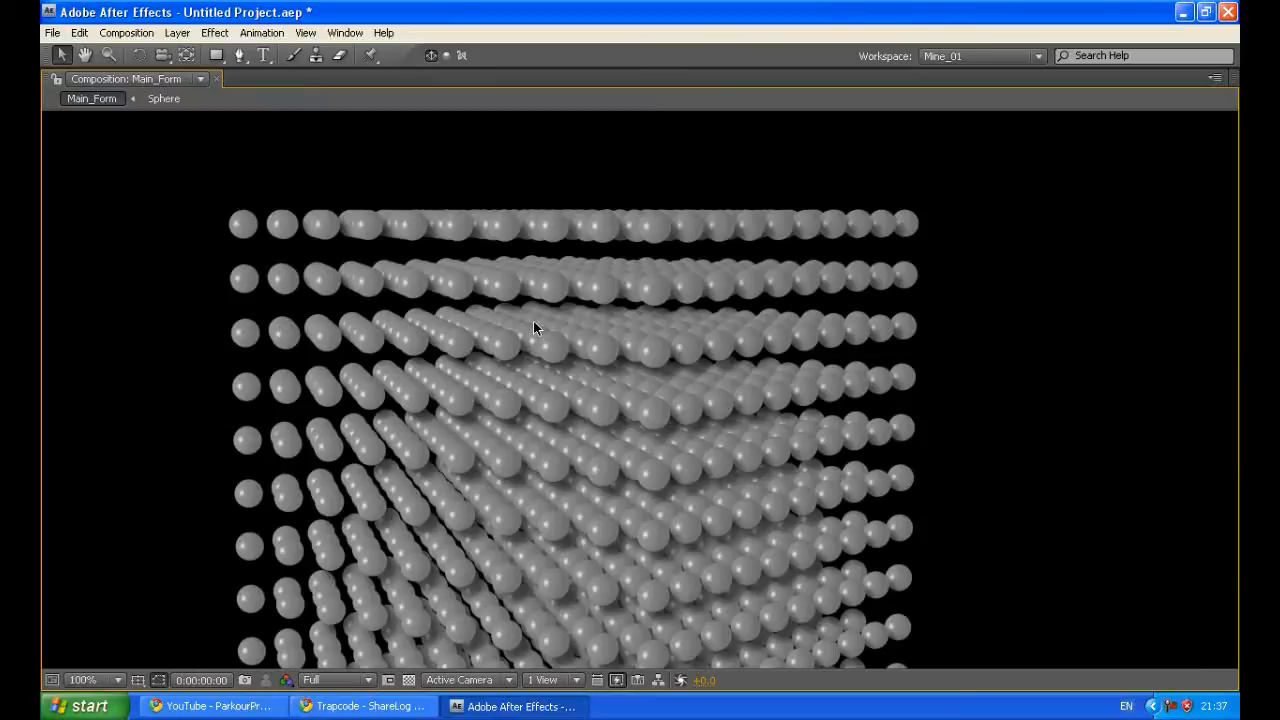
pyautogui.moveTo(249, 235)
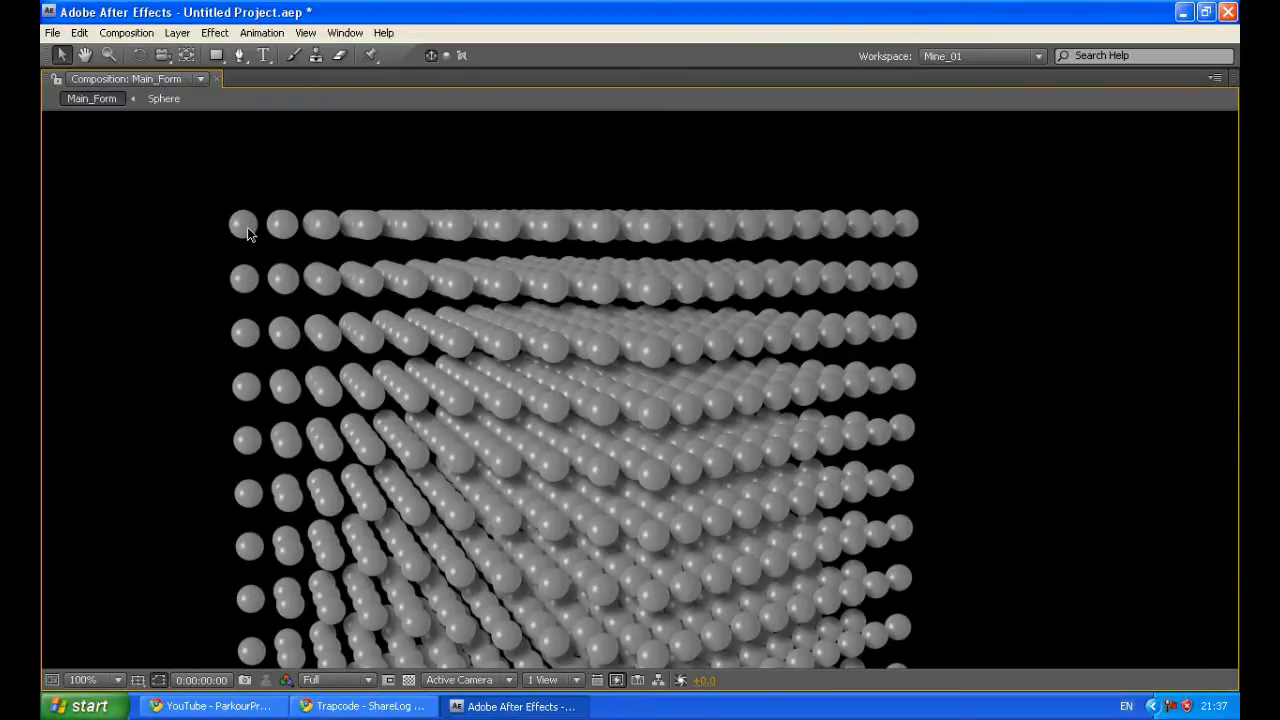
pyautogui.moveTo(408, 307)
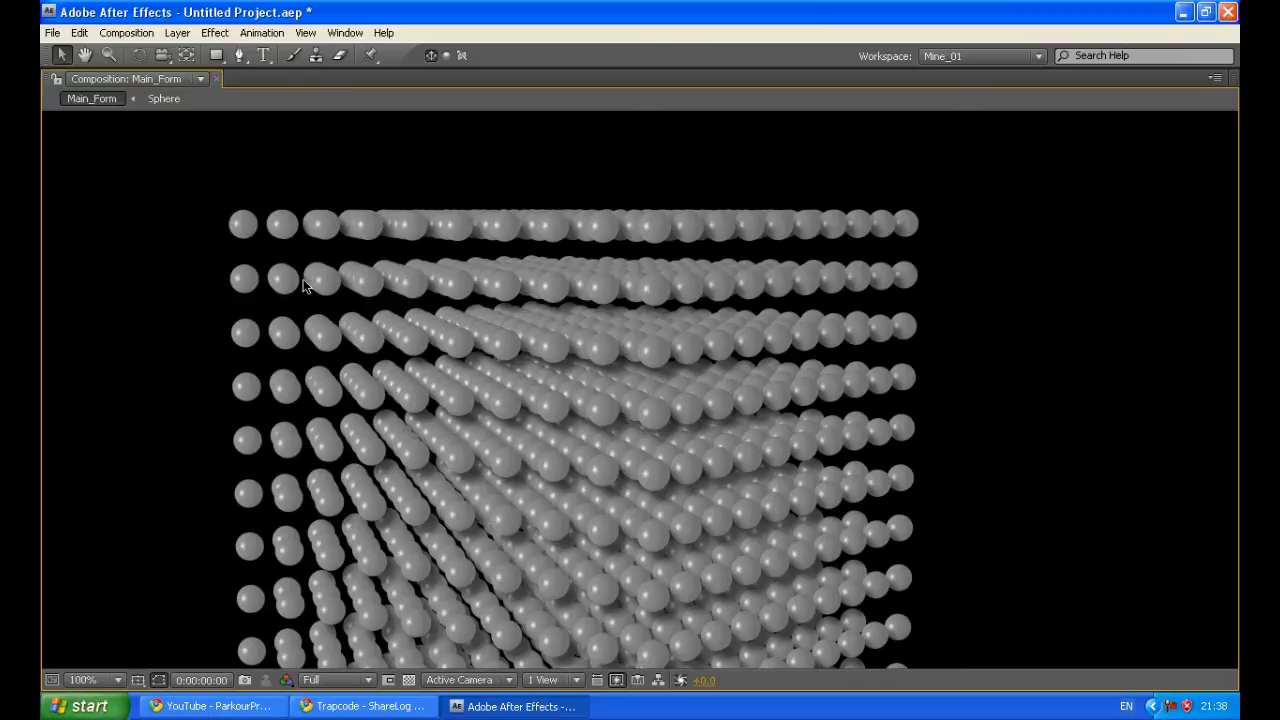
pyautogui.moveTo(430, 432)
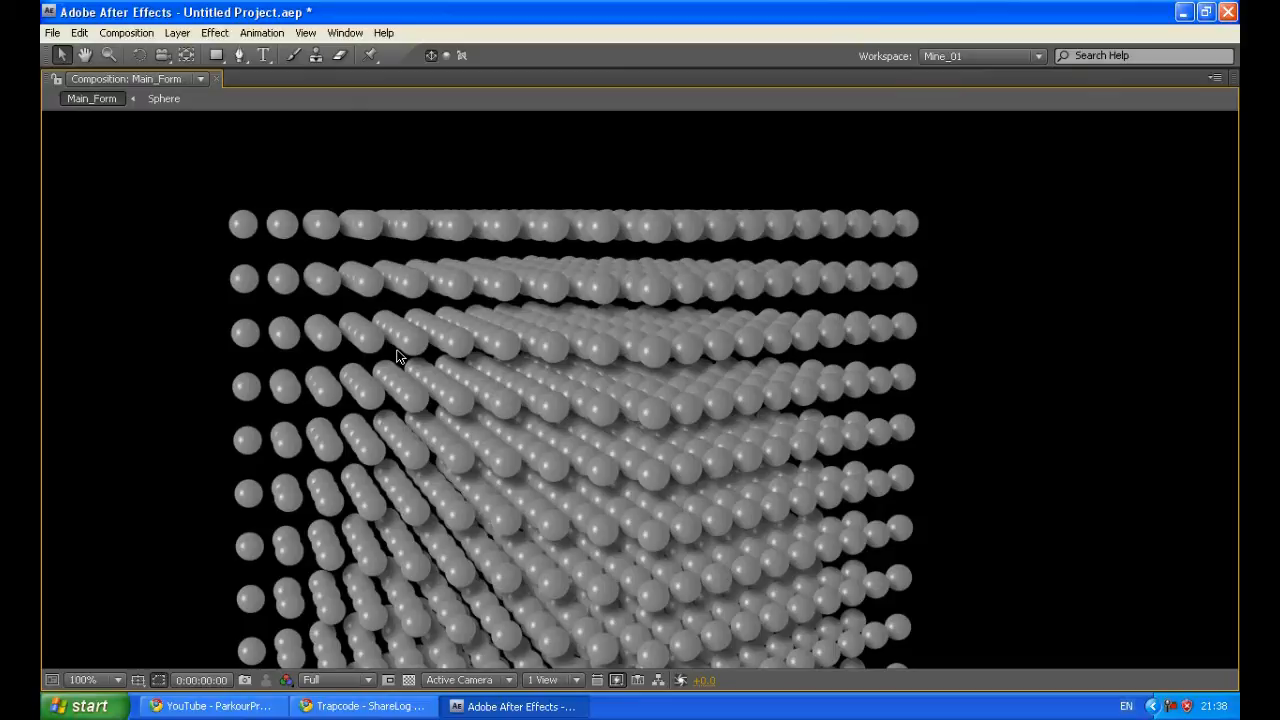
pyautogui.moveTo(218, 490)
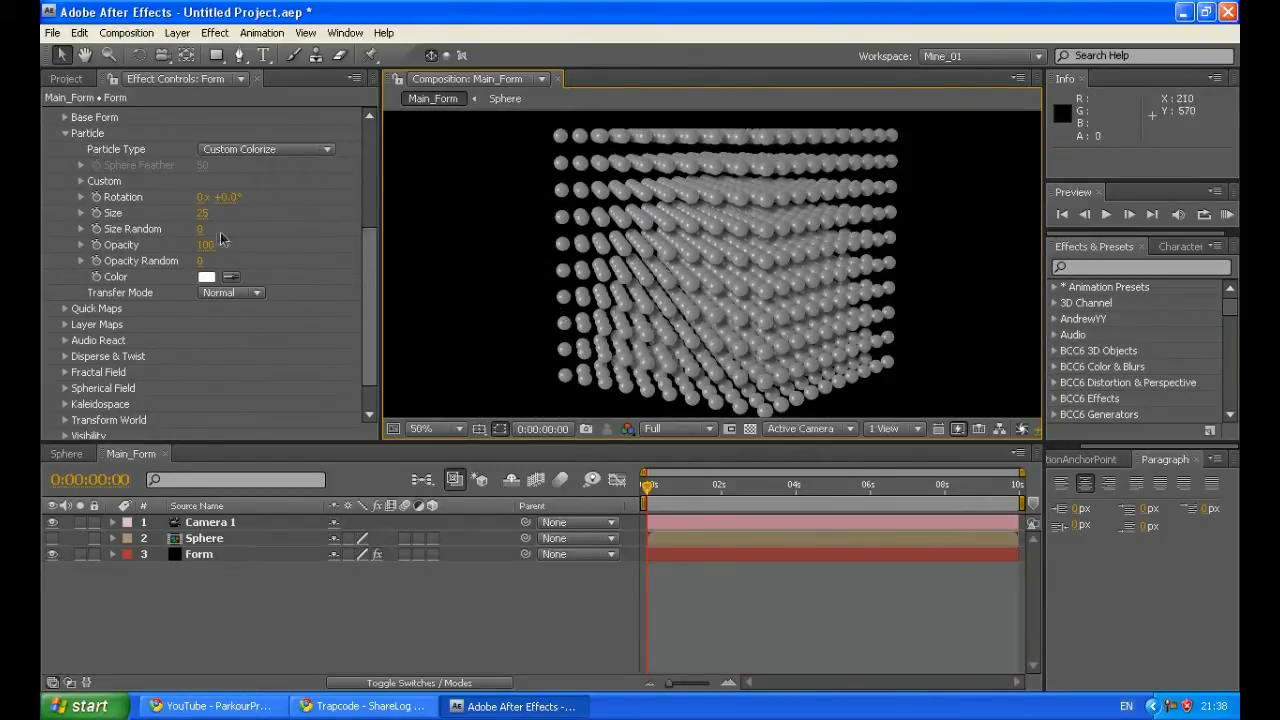
# - Set Form's particle Size Random to 25
pyautogui.click(202, 228)
pyautogui.write('25')
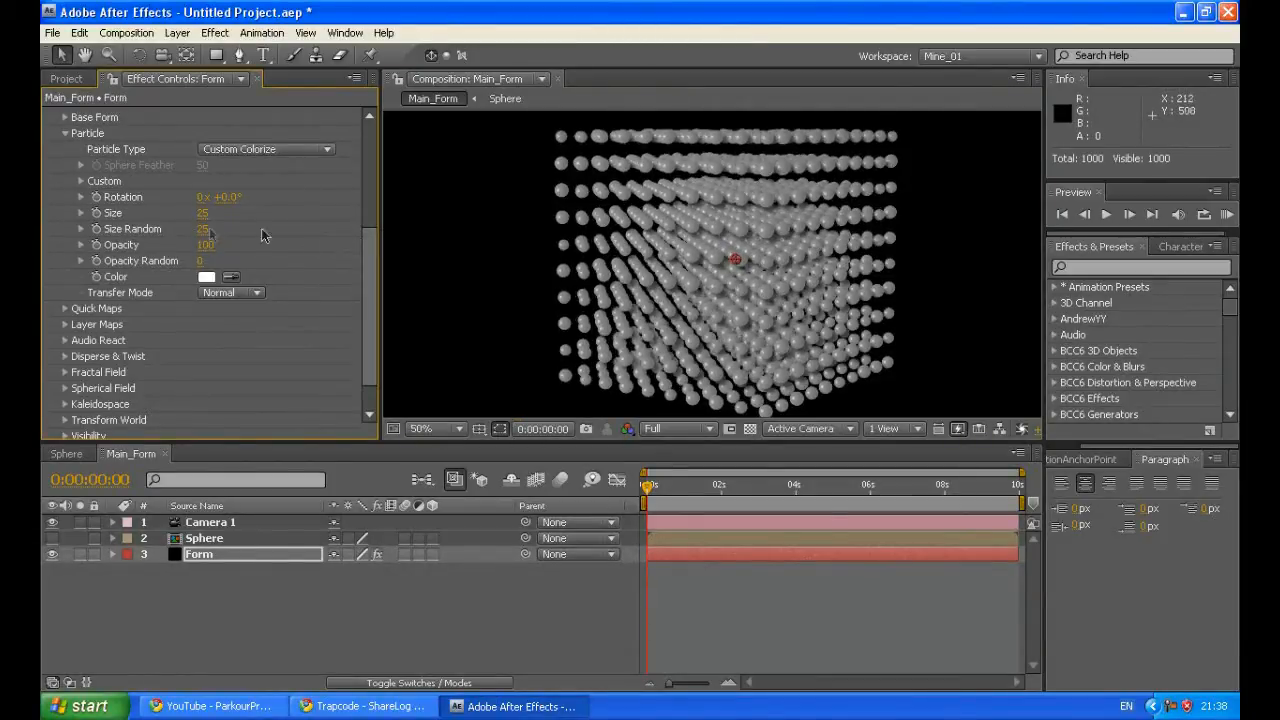
pyautogui.click(434, 429)
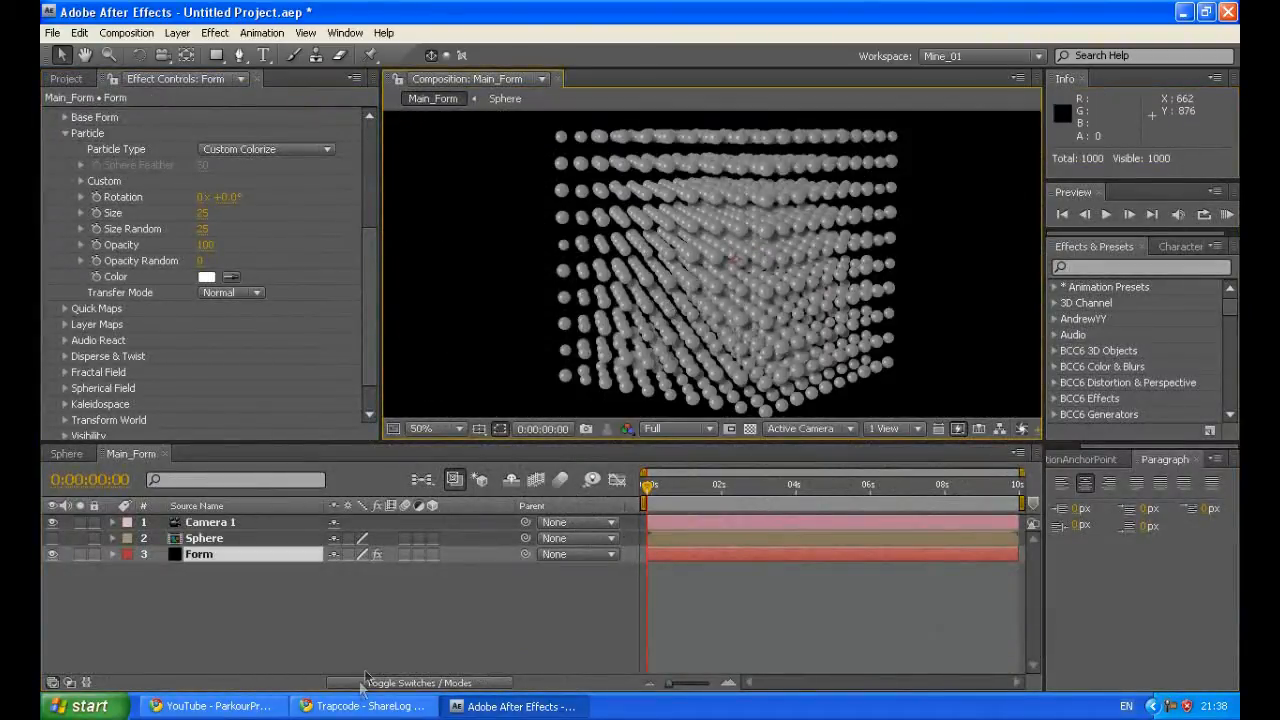
pyautogui.moveTo(518, 362)
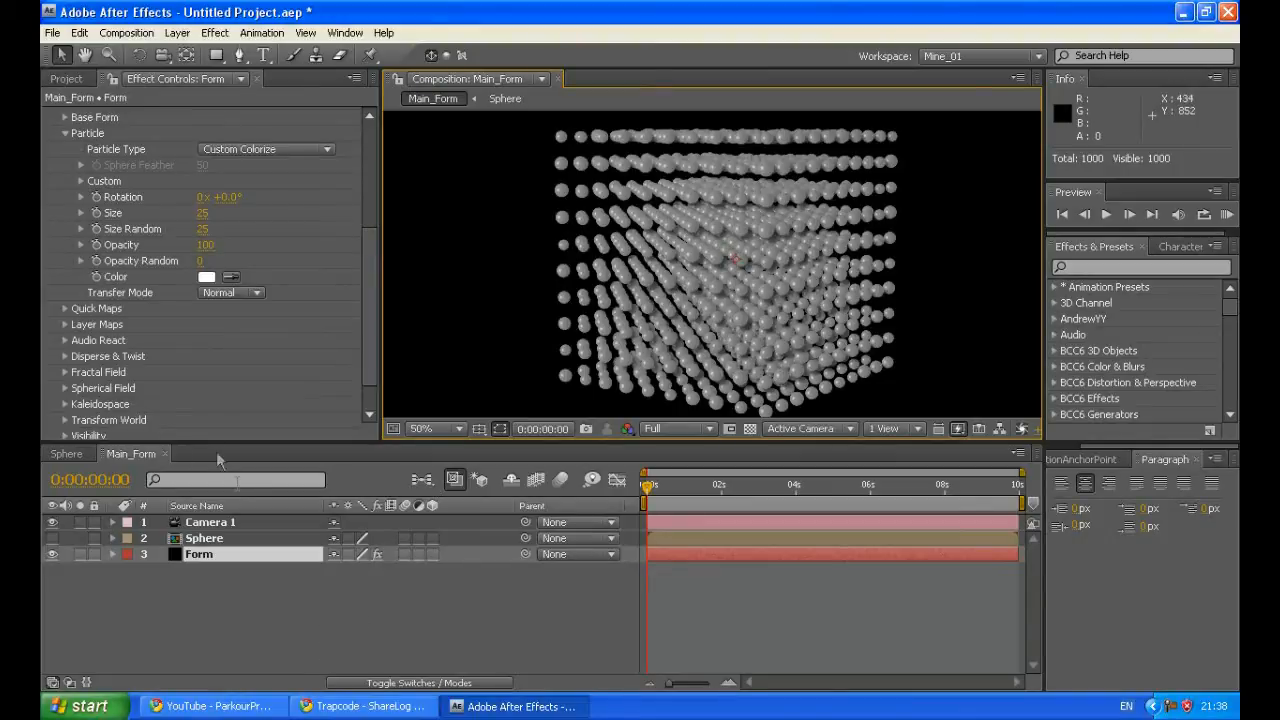
pyautogui.moveTo(190, 400)
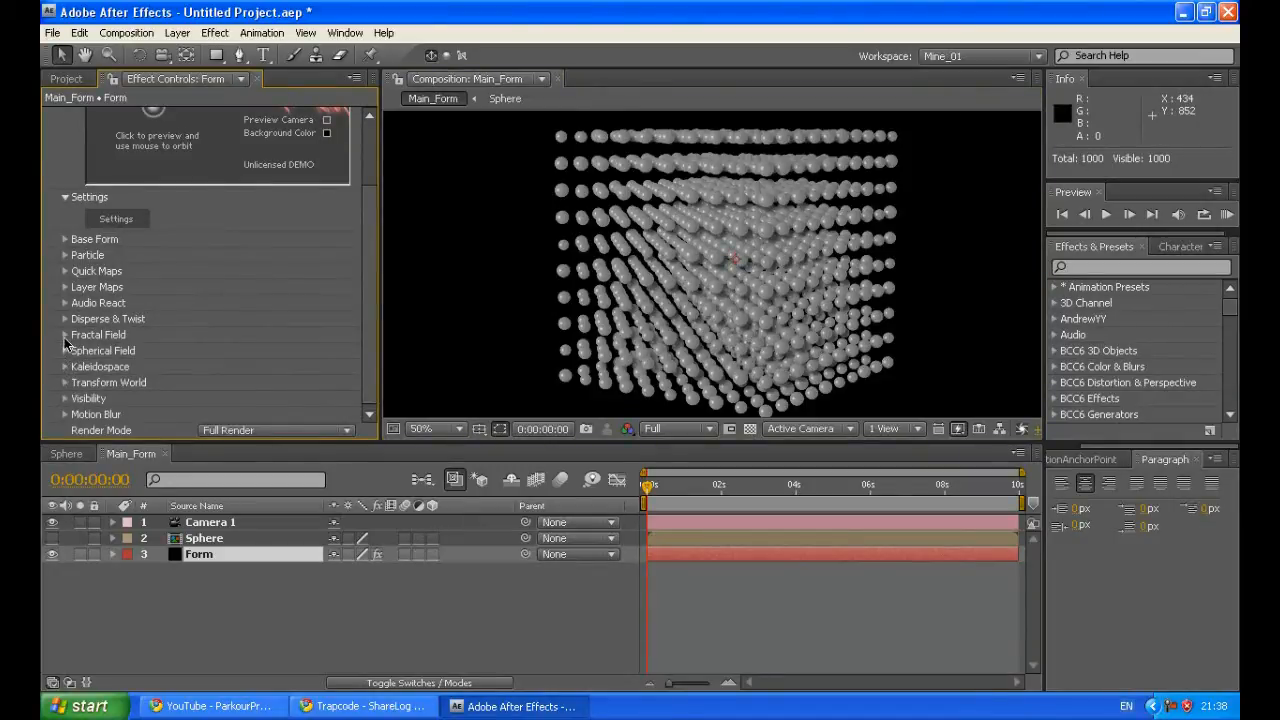
# - Set Fractal Field Affect Size to 65, then return from the ShareLog reference
pyautogui.click(65, 334)
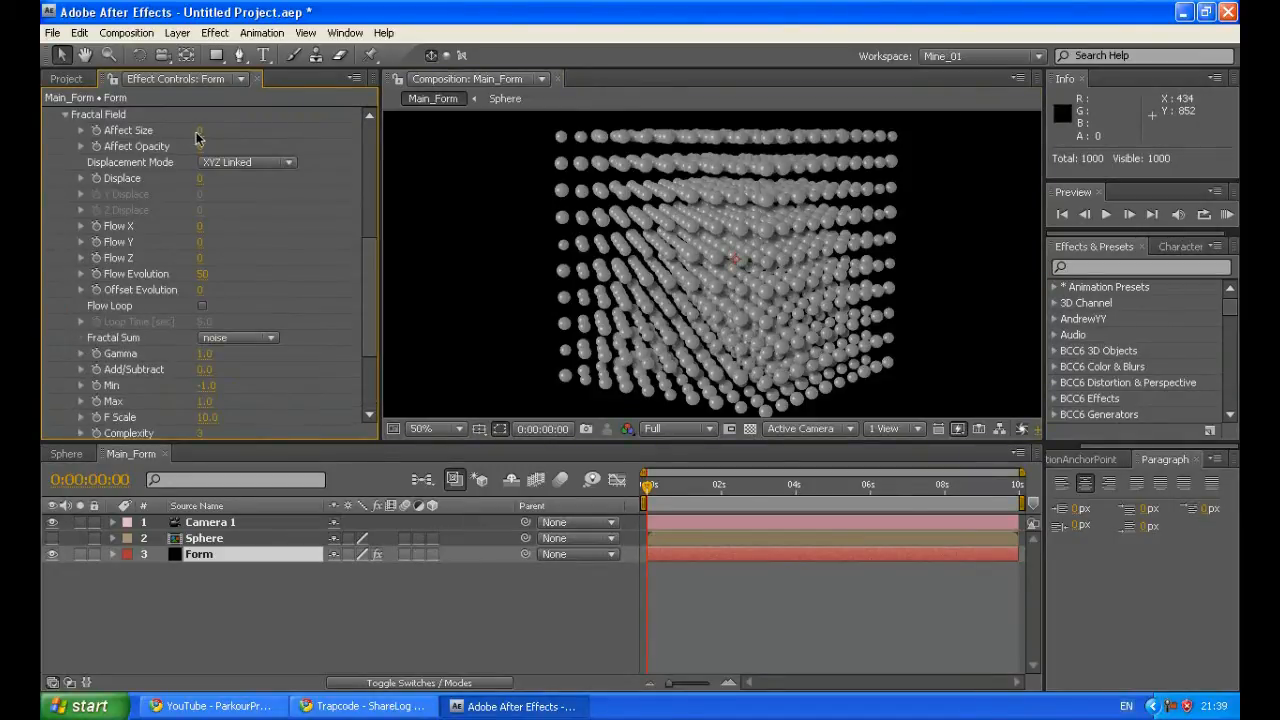
pyautogui.click(200, 131)
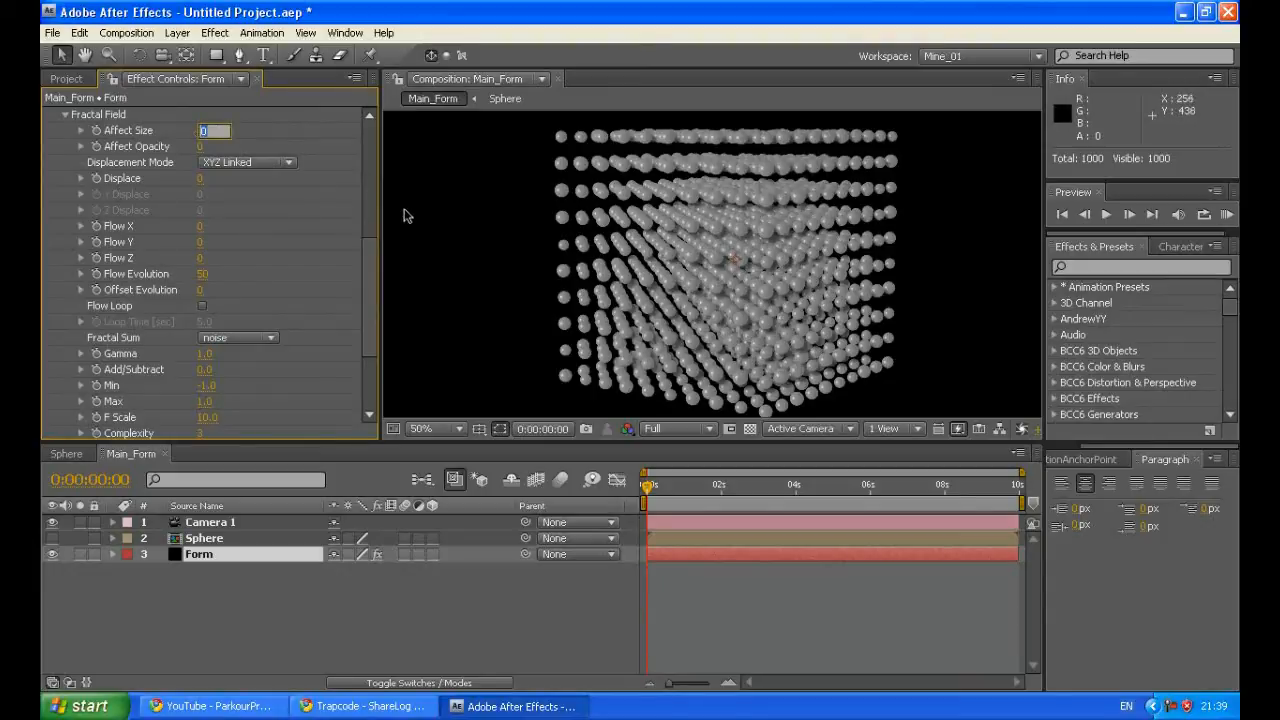
pyautogui.write('65')
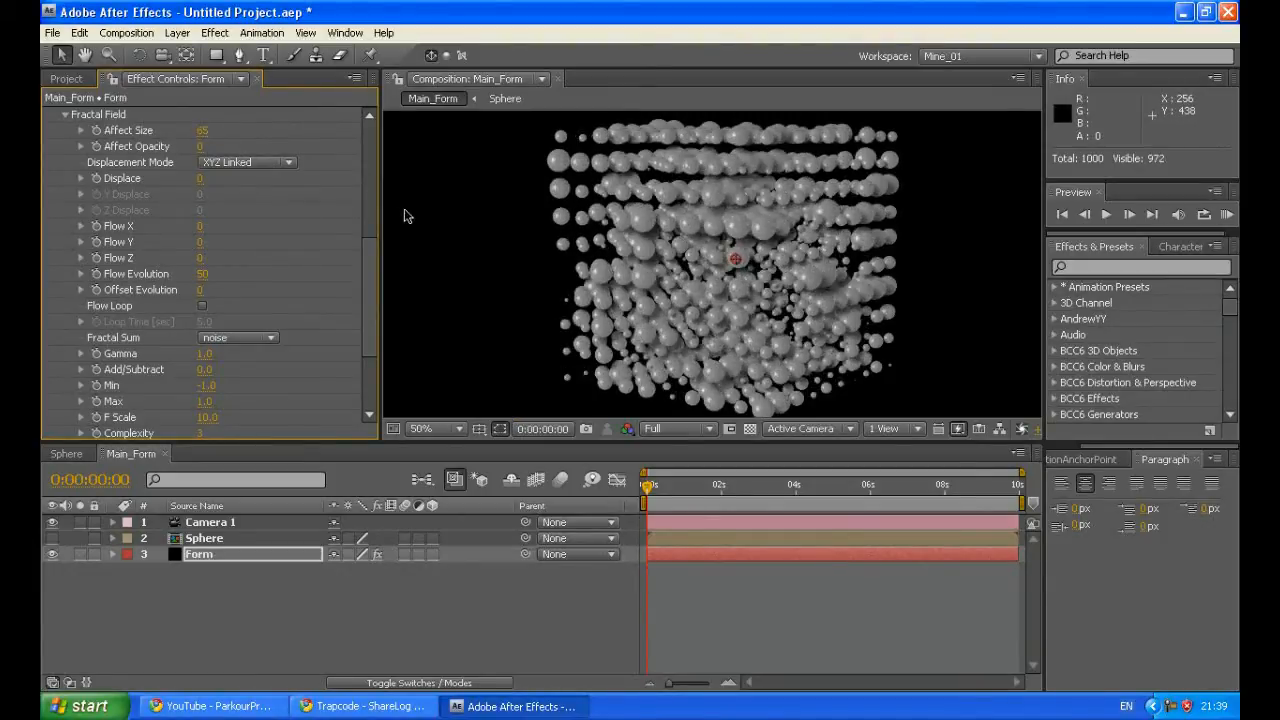
pyautogui.click(423, 429)
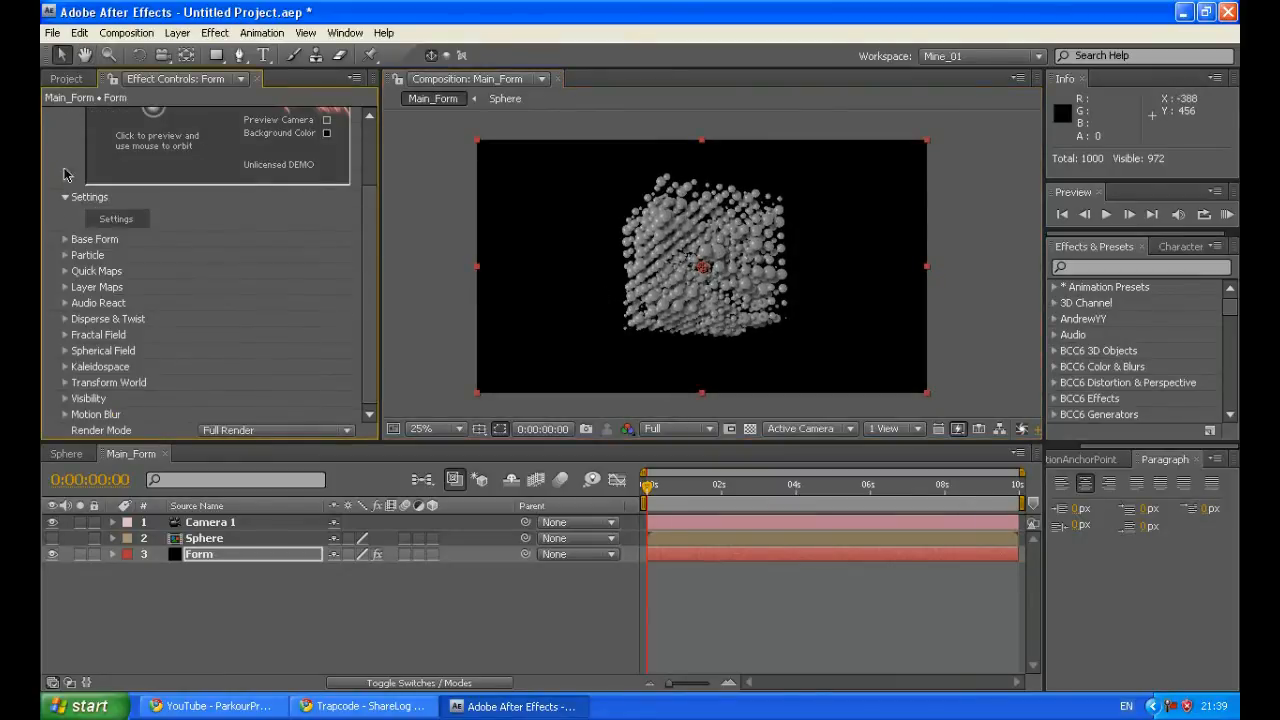
pyautogui.moveTo(1139, 8)
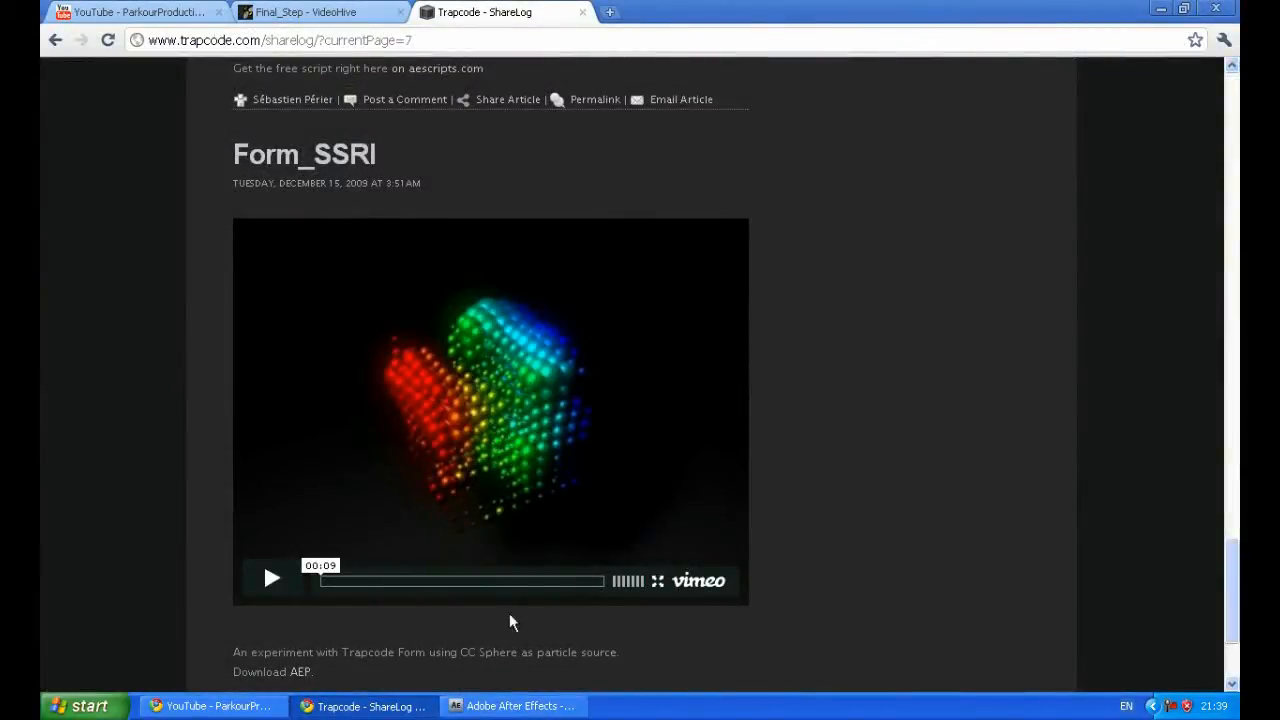
pyautogui.click(513, 705)
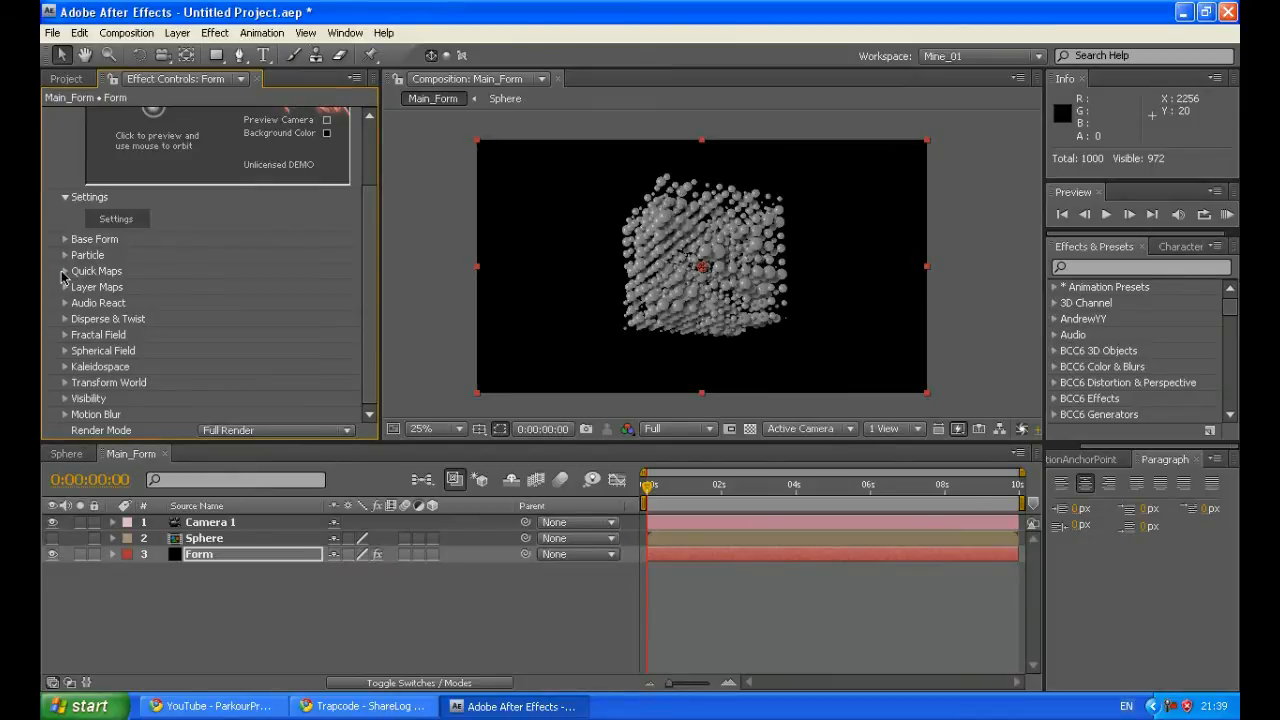
# - Map colour and opacity over X and apply the rainbow Color Map preset
pyautogui.click(65, 271)
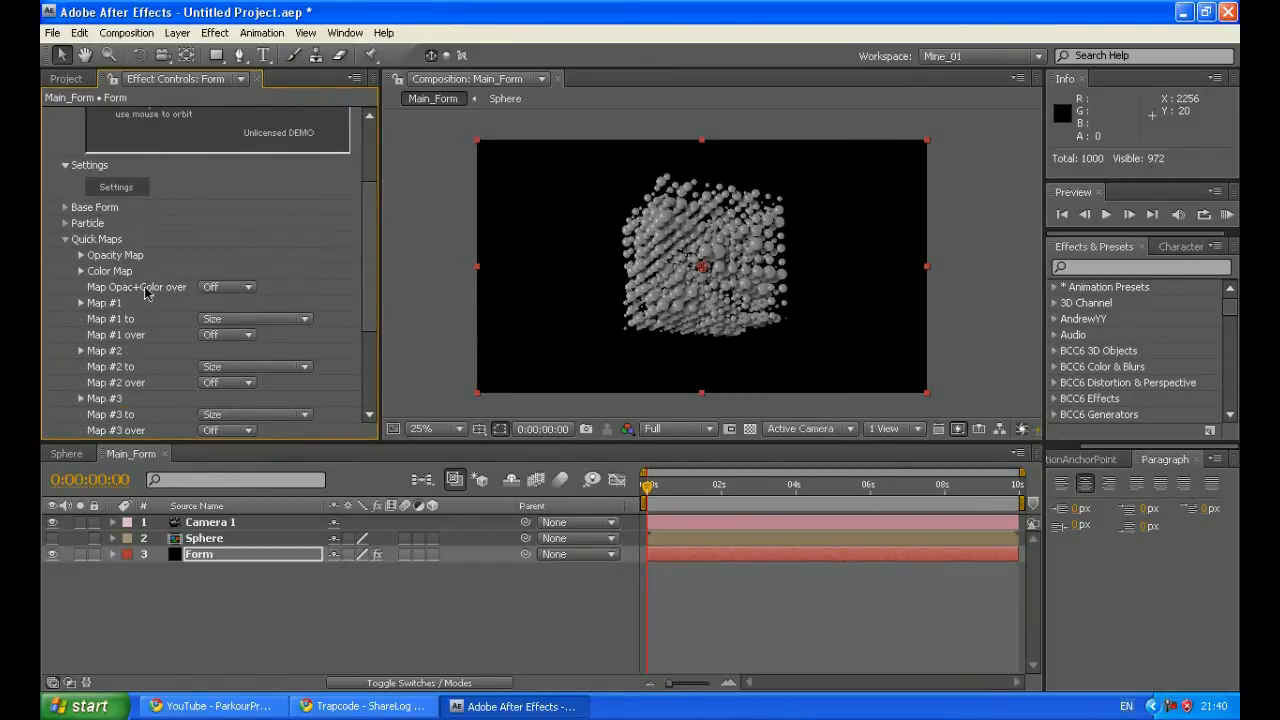
pyautogui.click(227, 287)
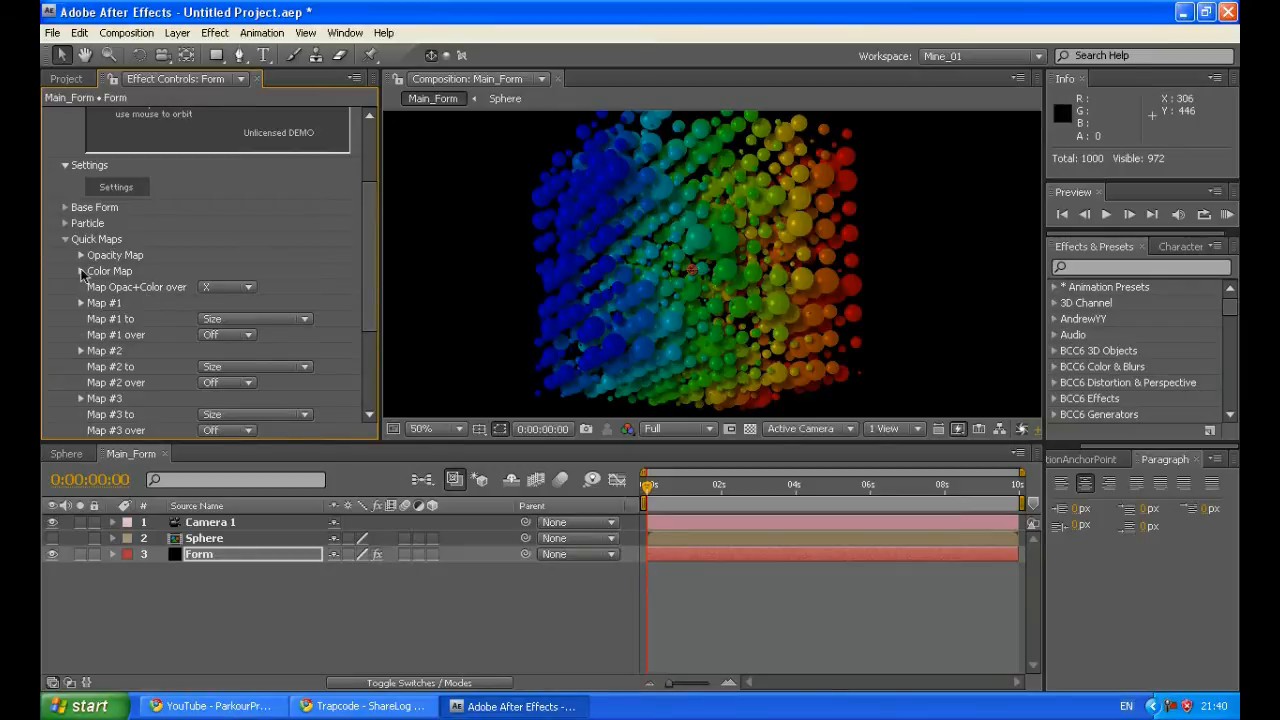
pyautogui.click(80, 271)
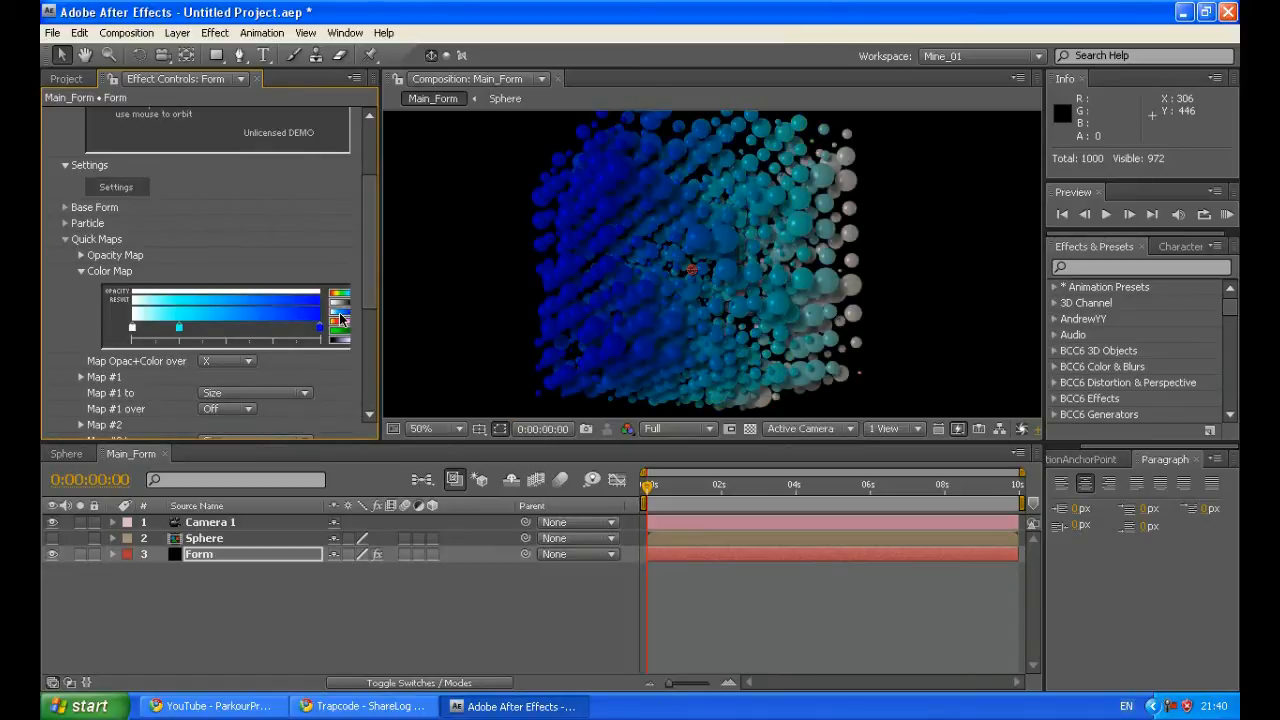
pyautogui.click(340, 294)
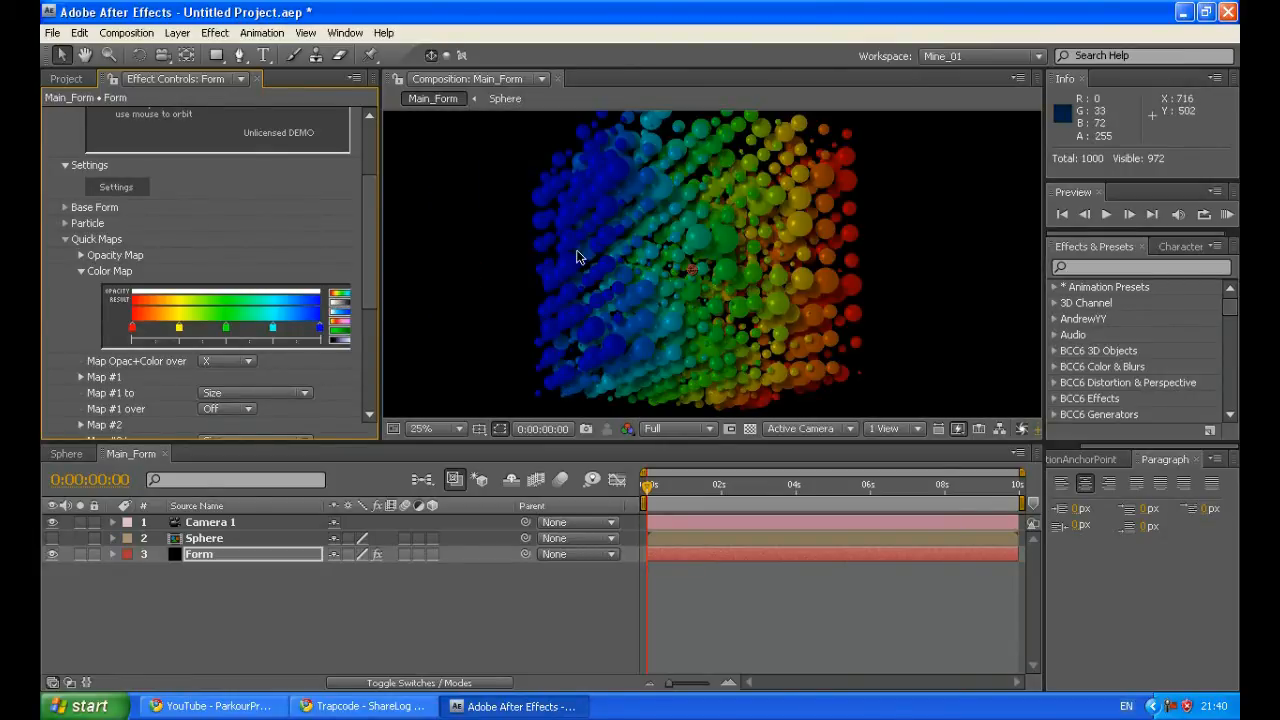
pyautogui.click(421, 429)
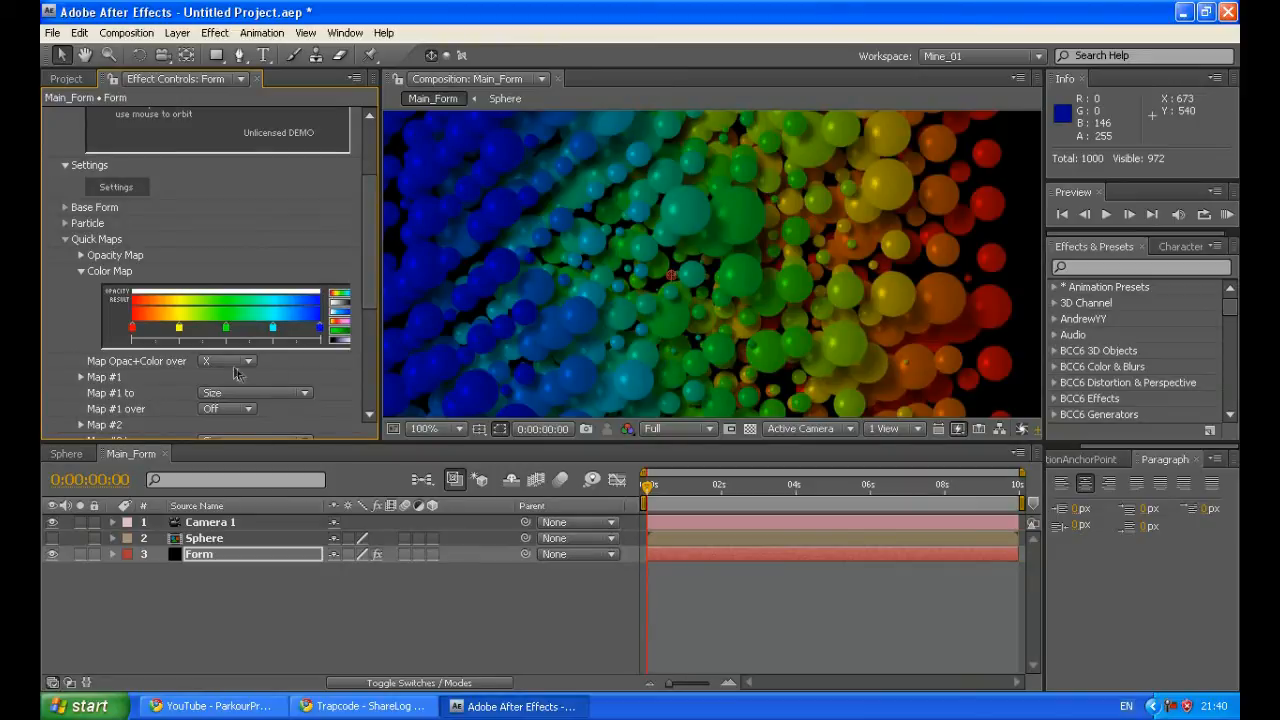
# - Try Y and radial for Map Opac+Color over, then settle on X
pyautogui.click(227, 361)
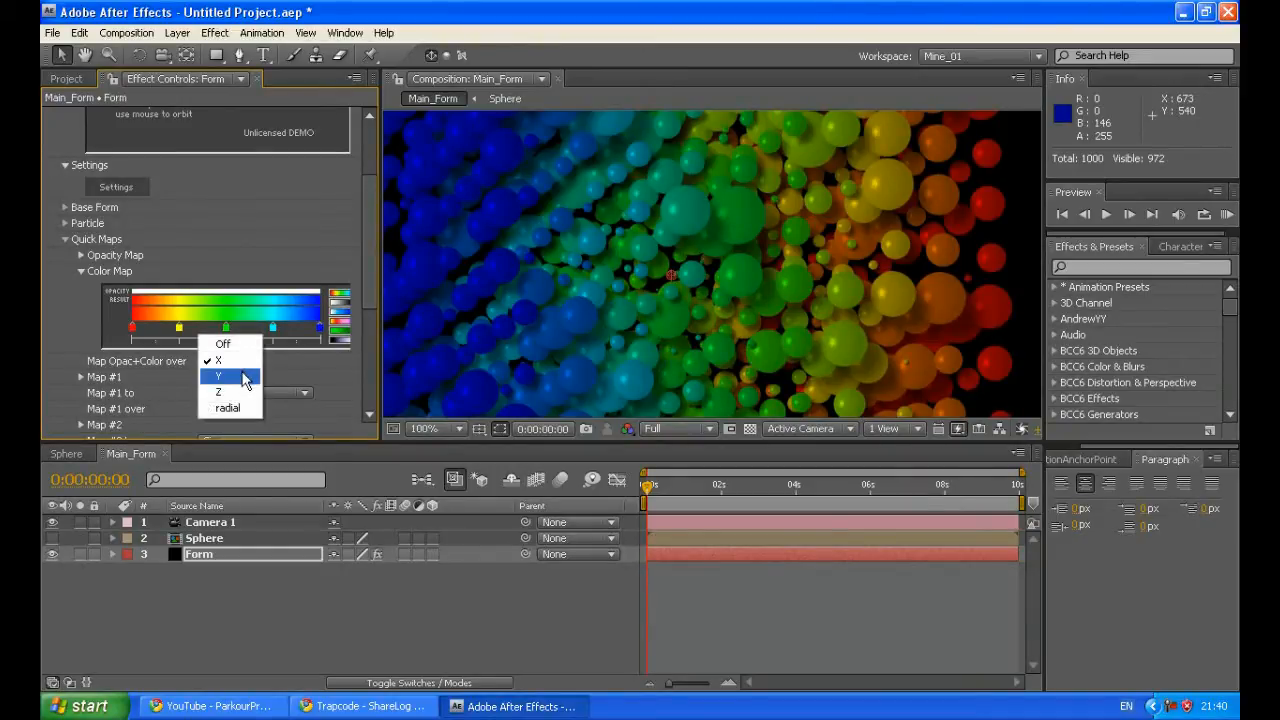
pyautogui.click(217, 376)
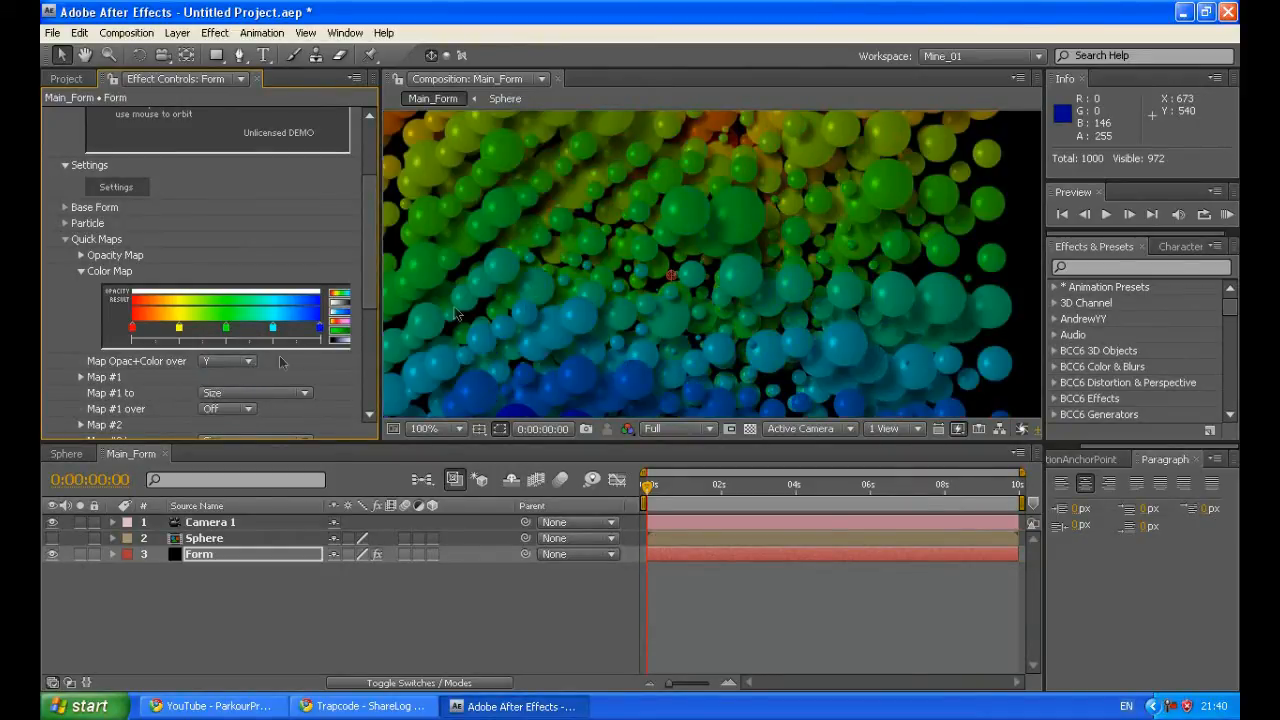
pyautogui.click(225, 361)
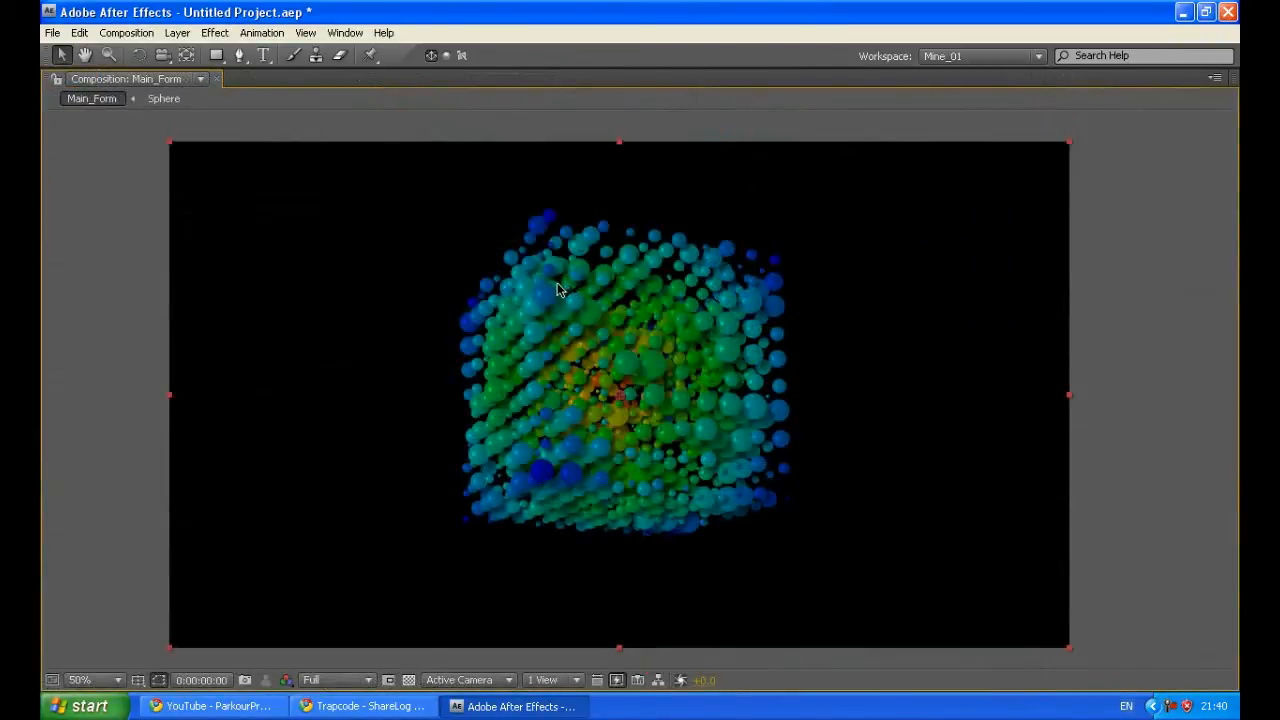
pyautogui.click(82, 679)
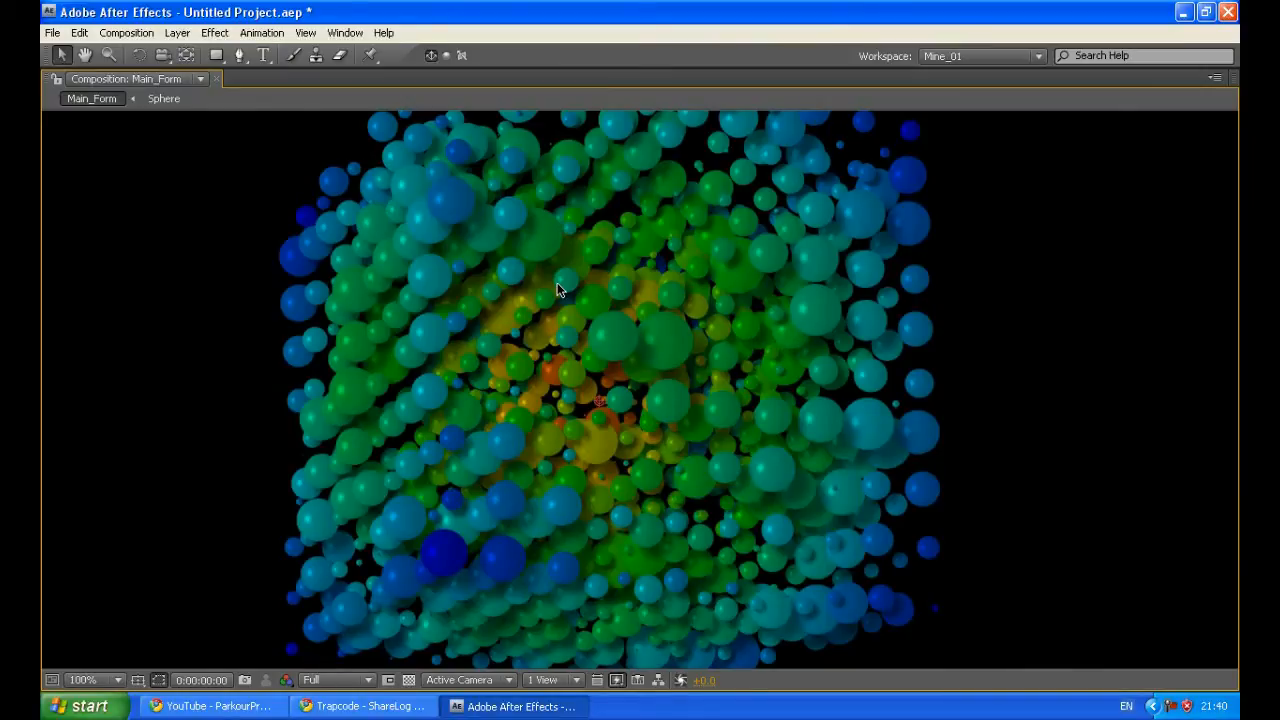
pyautogui.moveTo(555, 294)
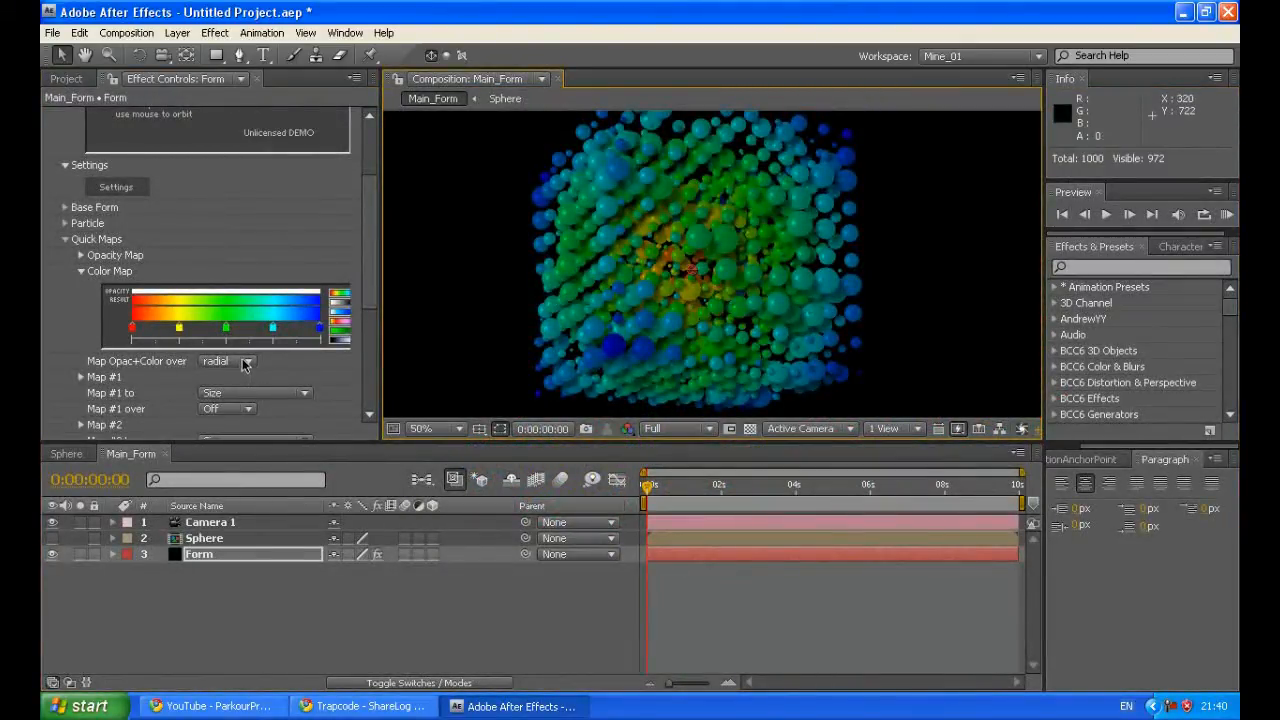
pyautogui.click(228, 362)
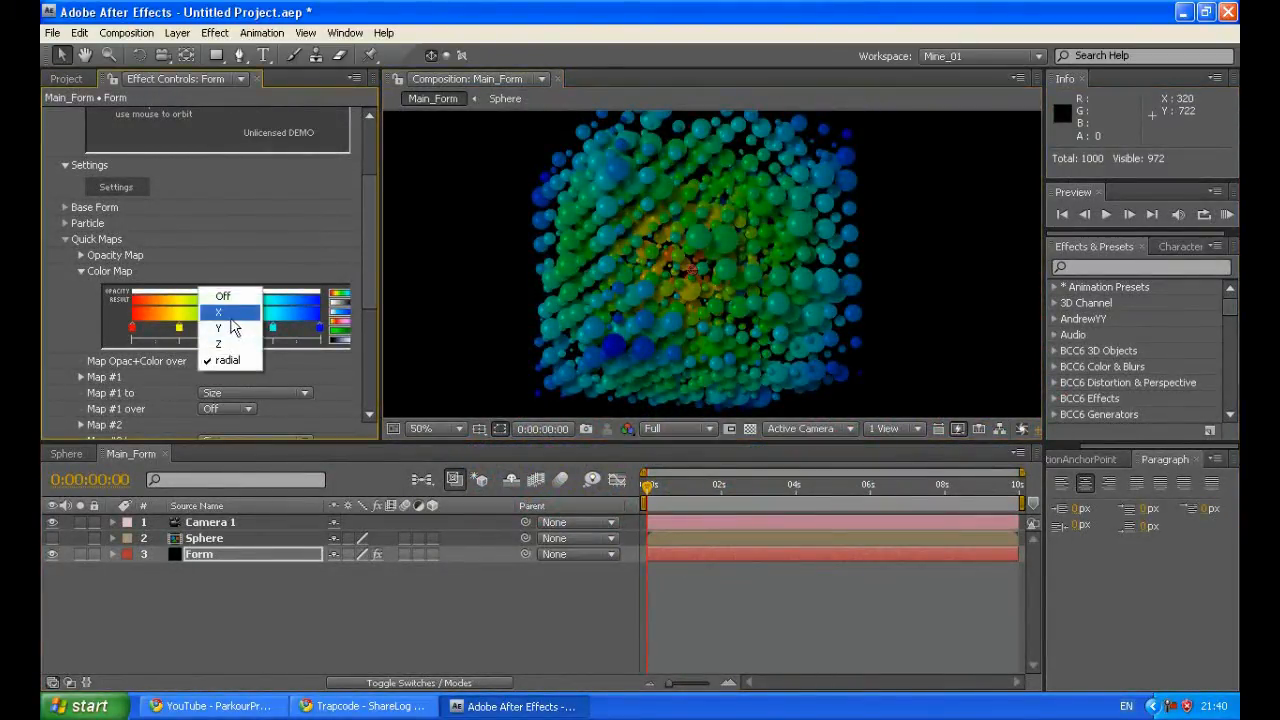
pyautogui.click(218, 312)
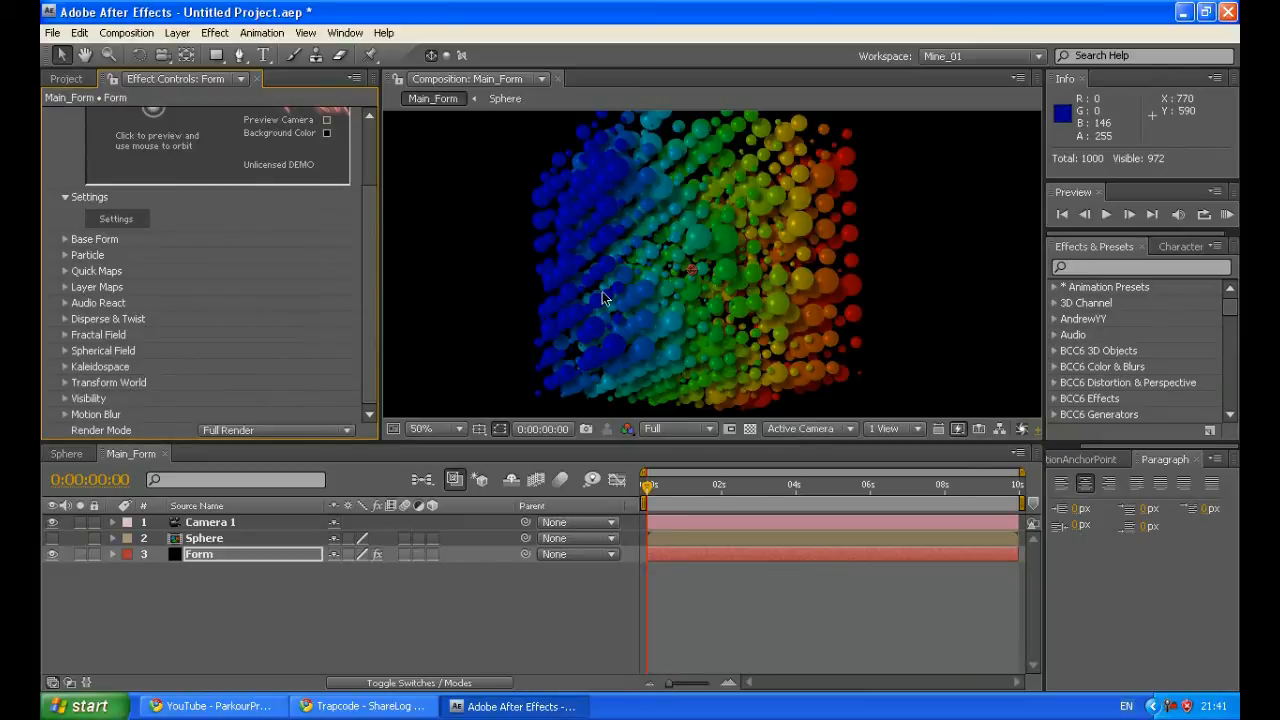
pyautogui.moveTo(352, 313)
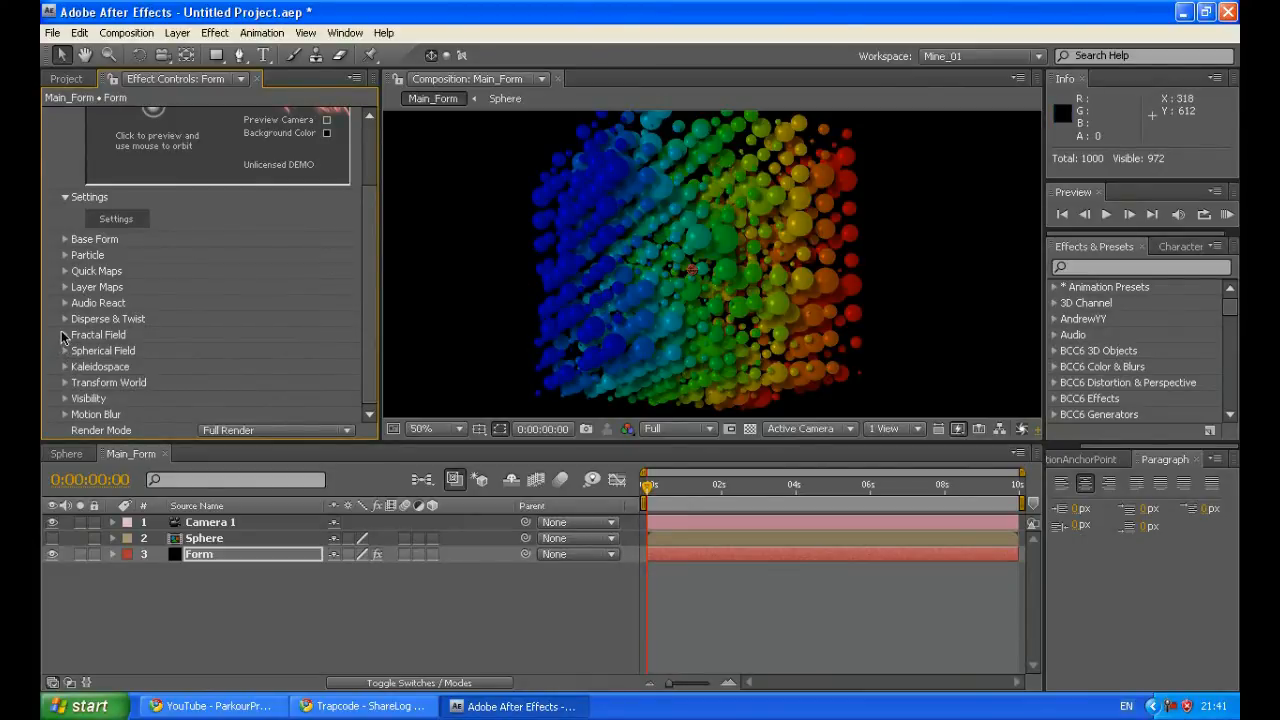
# - Set Fractal Field Flow X to 100 and preview it in the maximised viewer
pyautogui.click(64, 334)
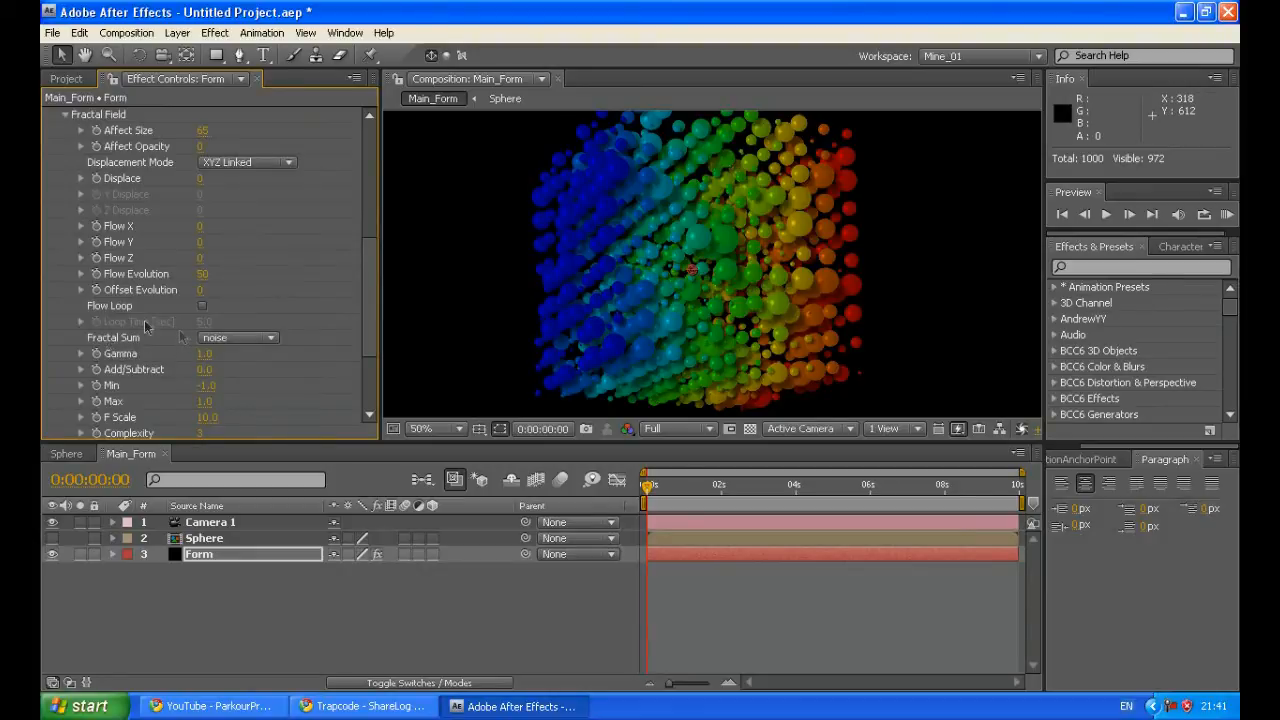
pyautogui.moveTo(207, 170)
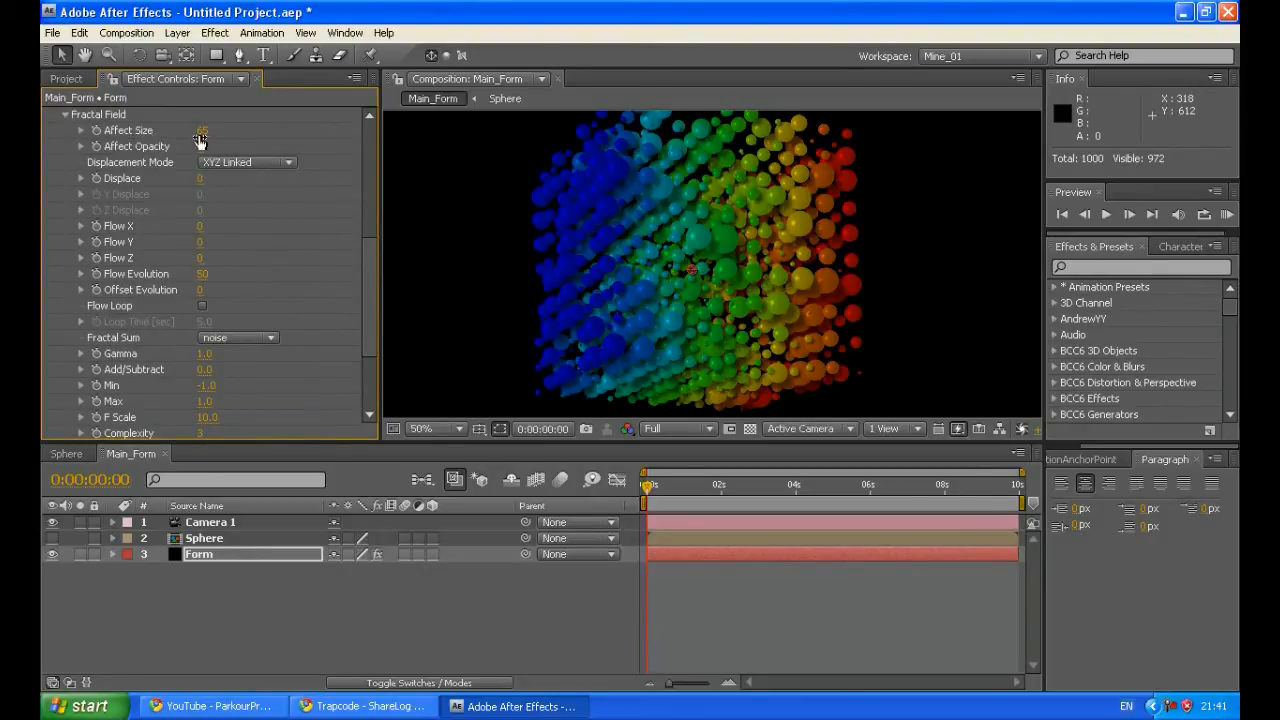
pyautogui.click(205, 130)
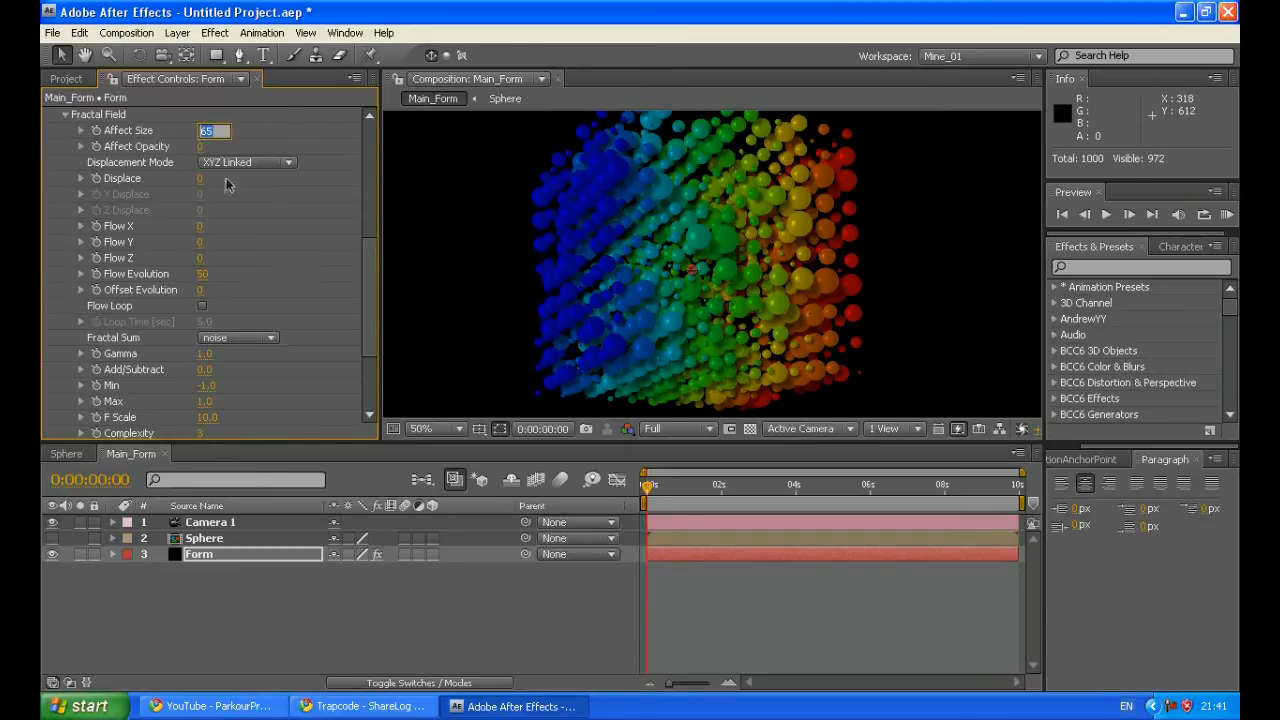
pyautogui.click(202, 226)
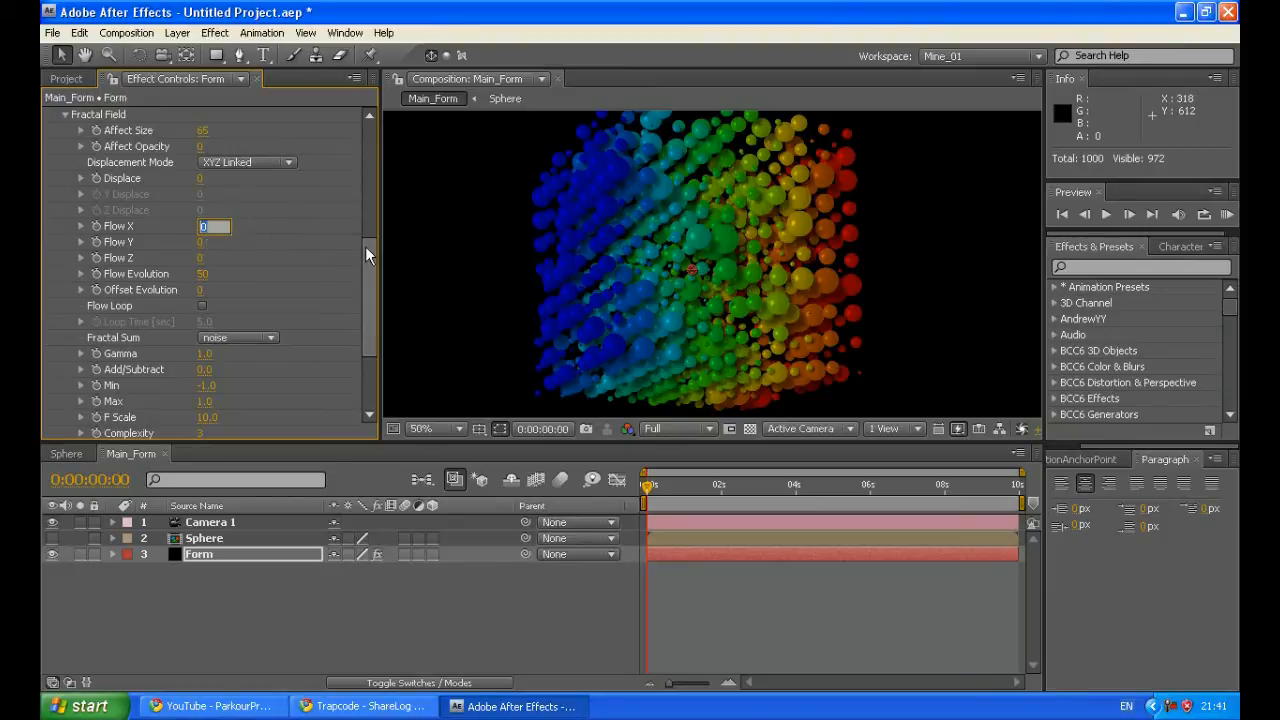
pyautogui.moveTo(253, 298)
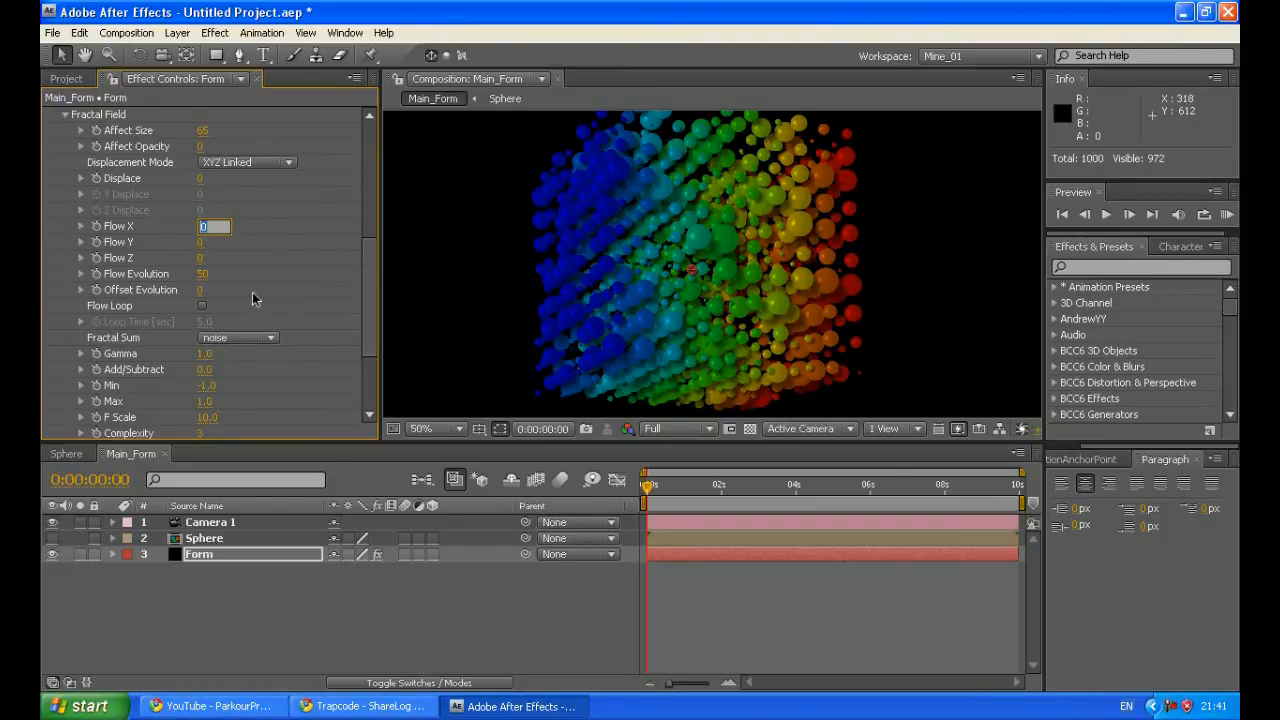
pyautogui.write('100')
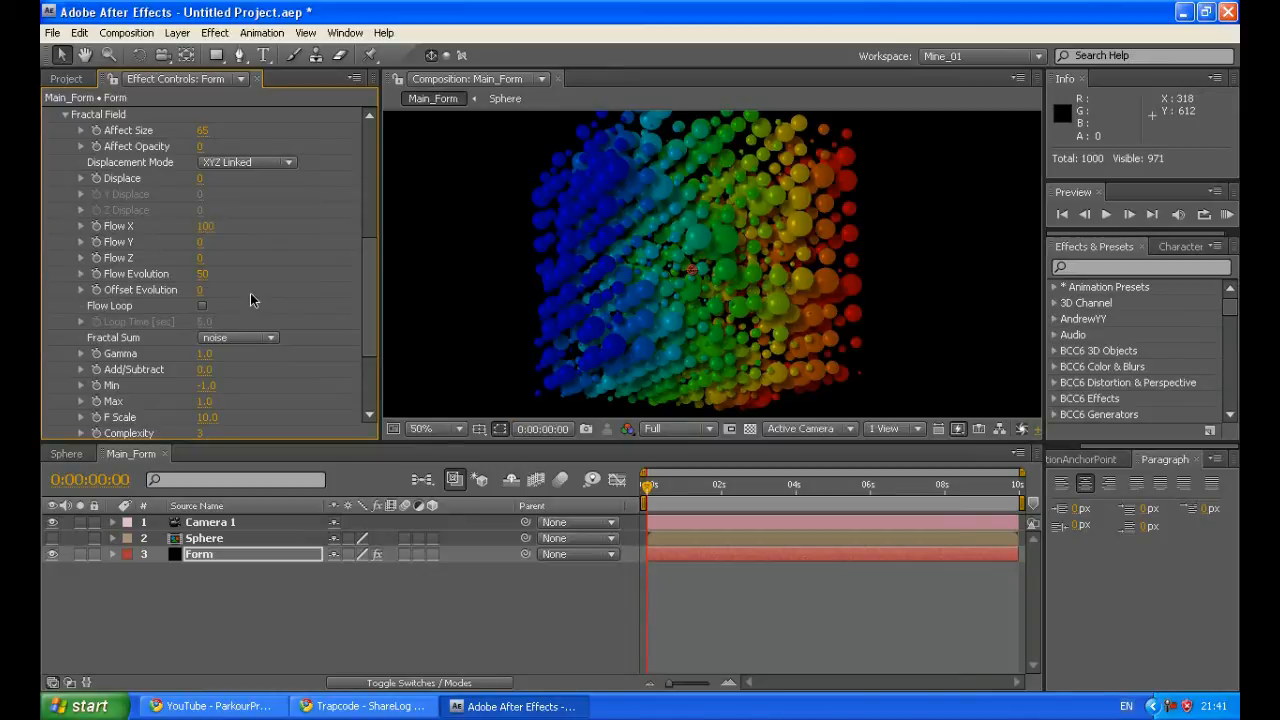
pyautogui.click(202, 242)
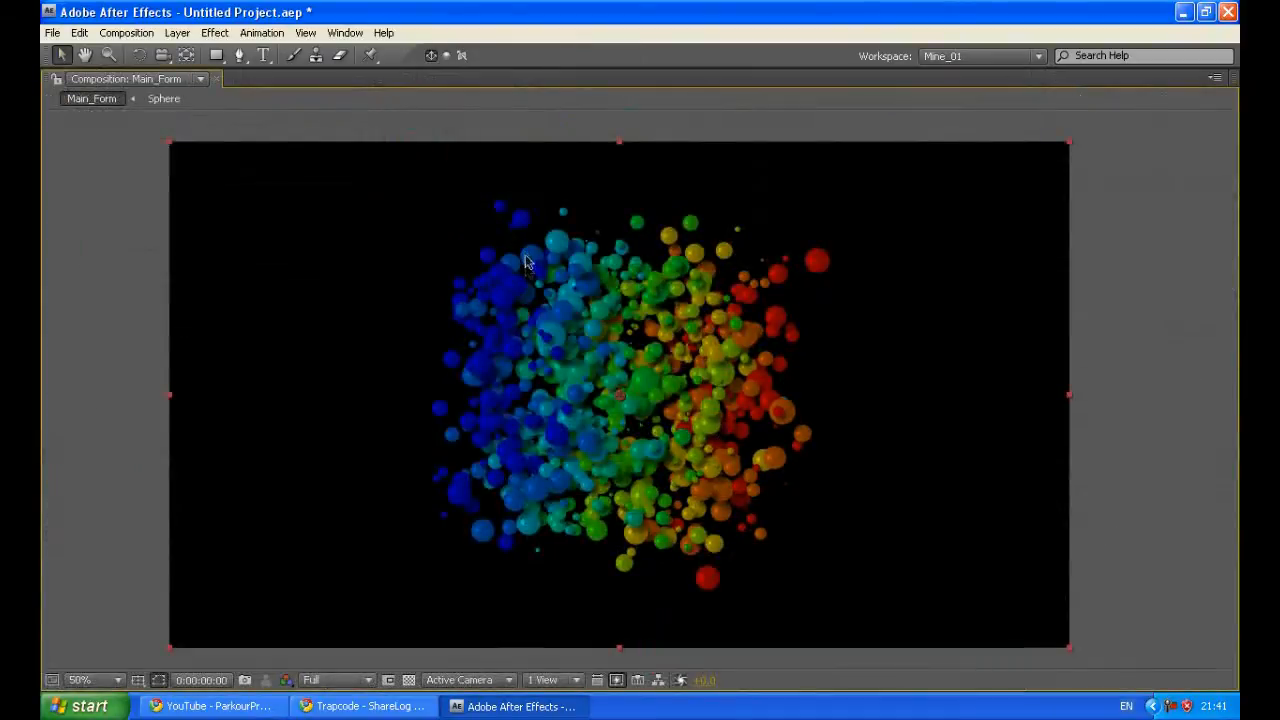
pyautogui.click(82, 679)
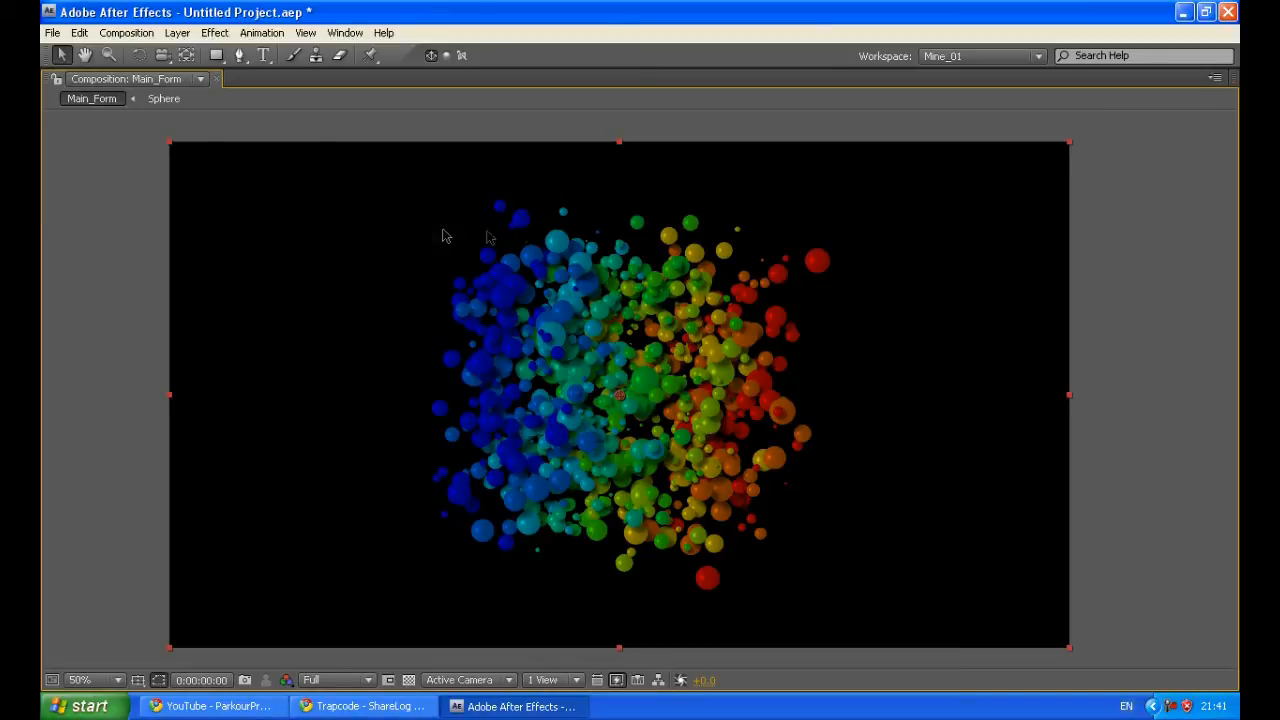
pyautogui.moveTo(710, 235)
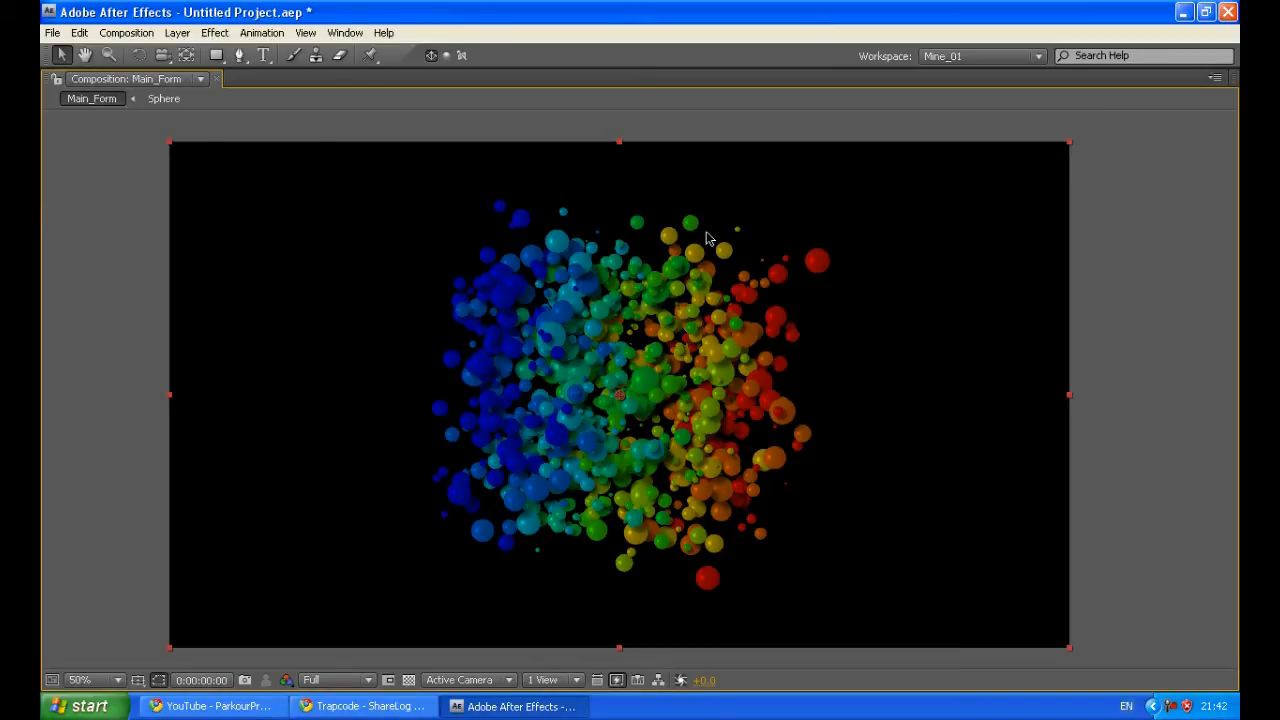
pyautogui.moveTo(393, 363)
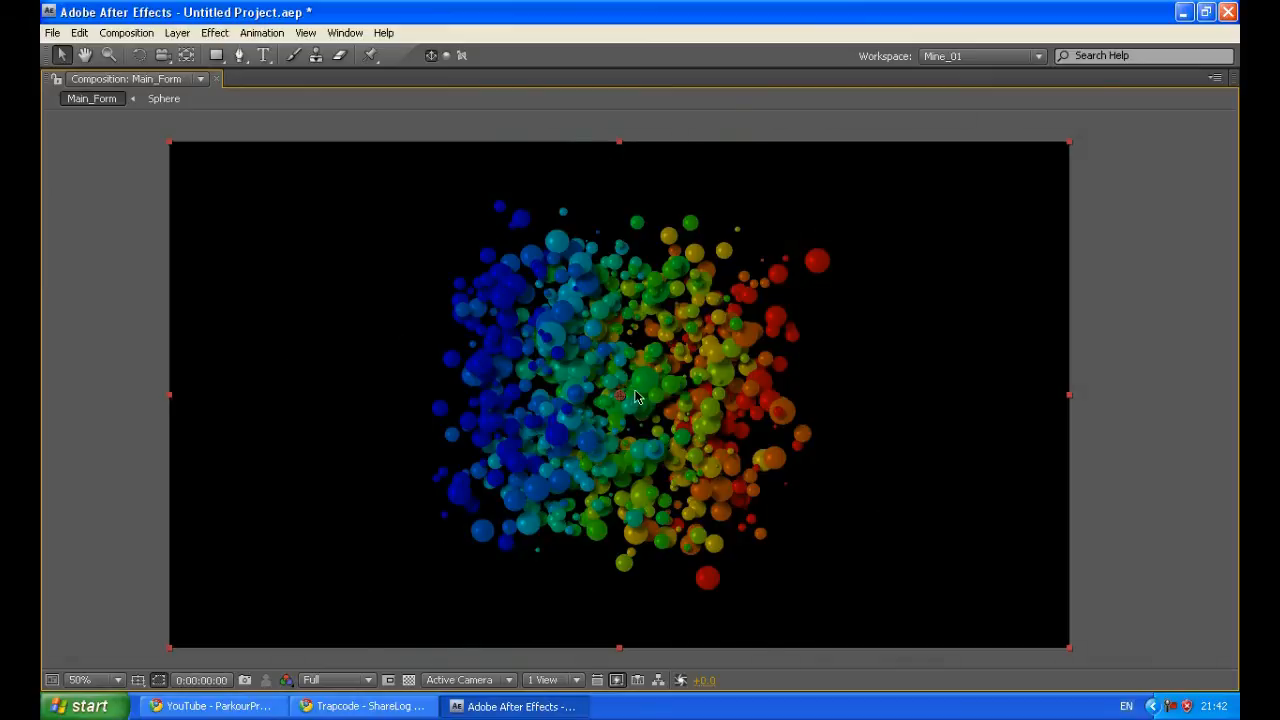
pyautogui.click(82, 679)
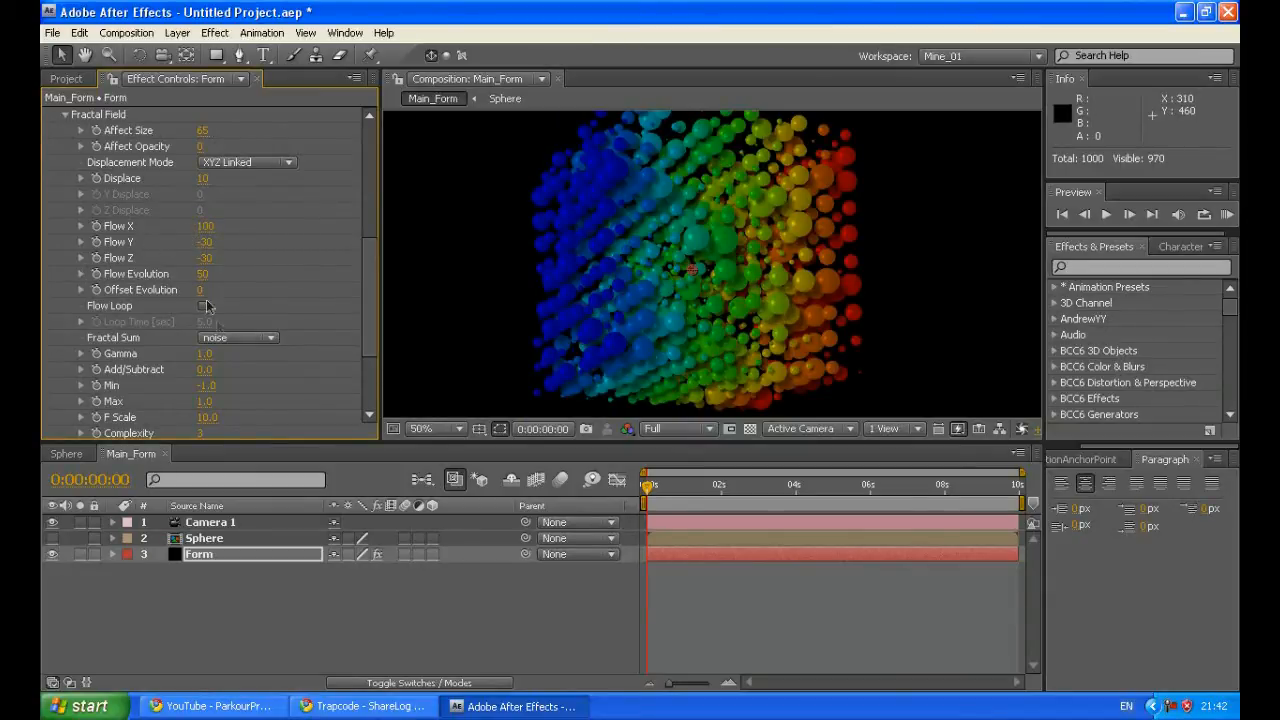
# - Change Fractal Field F Scale from 10 to 5 and Complexity from 3 to 10
pyautogui.scroll(-3)
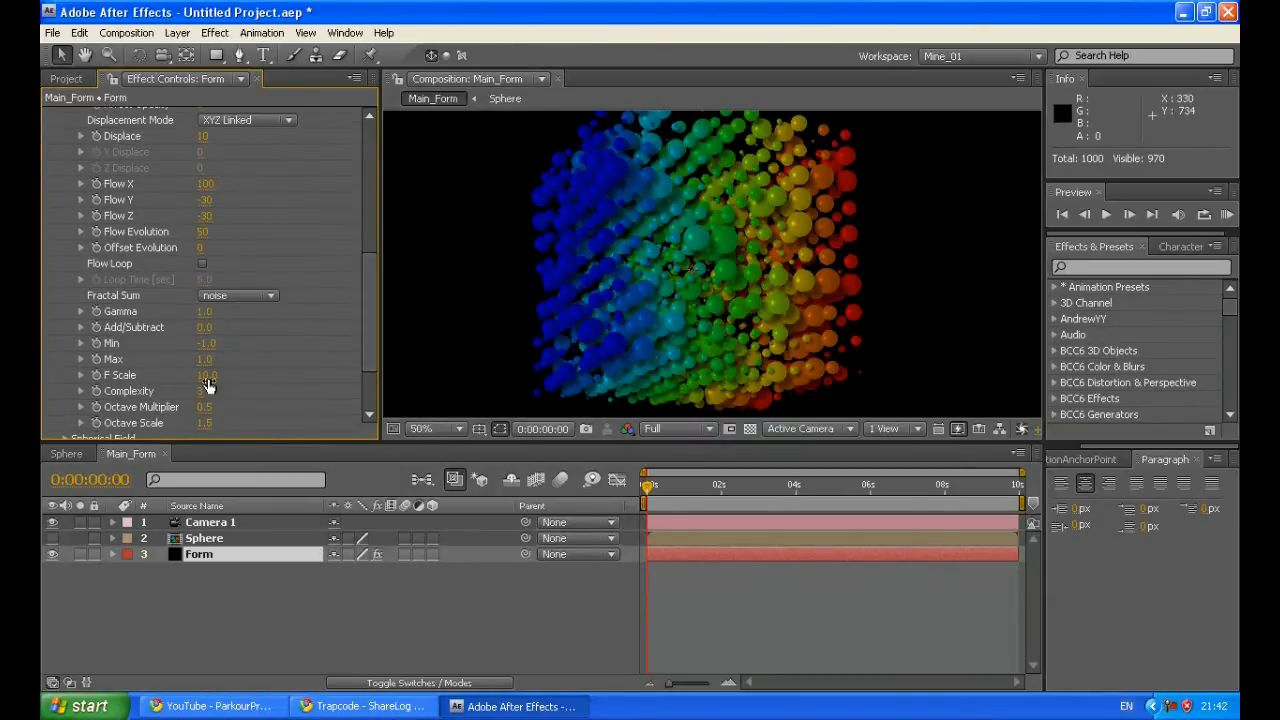
pyautogui.click(205, 375)
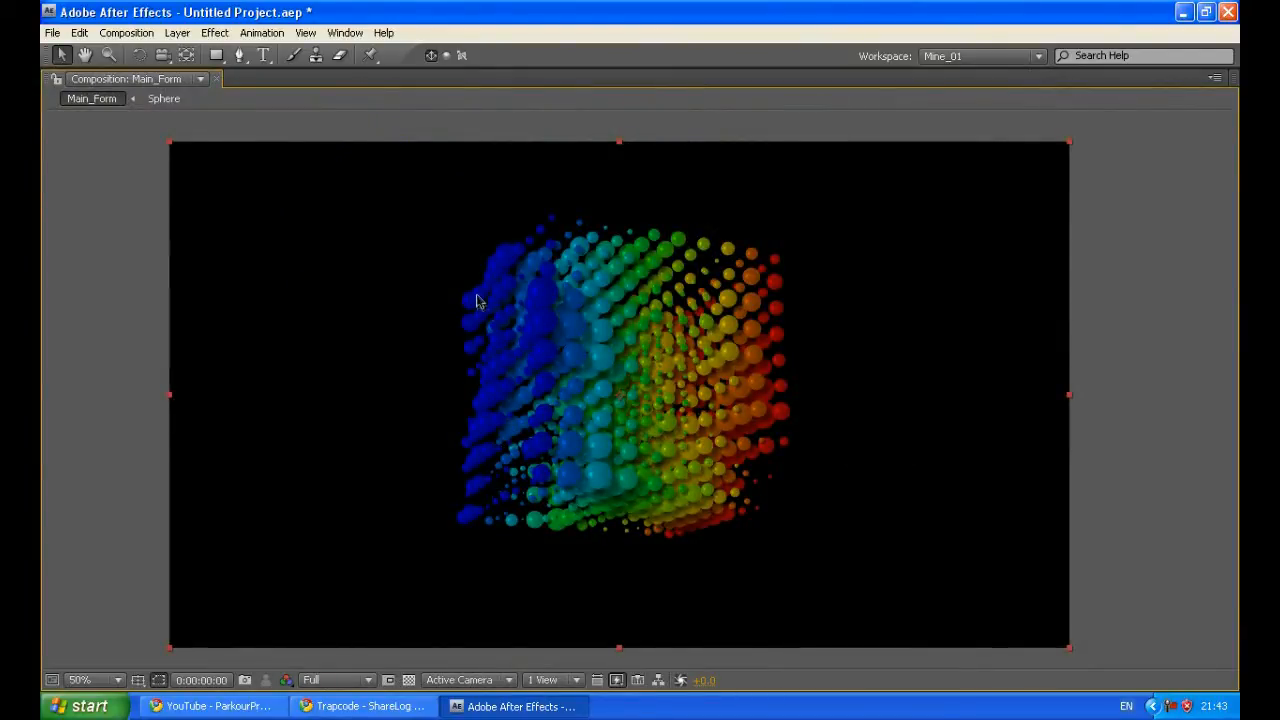
pyautogui.moveTo(472, 305)
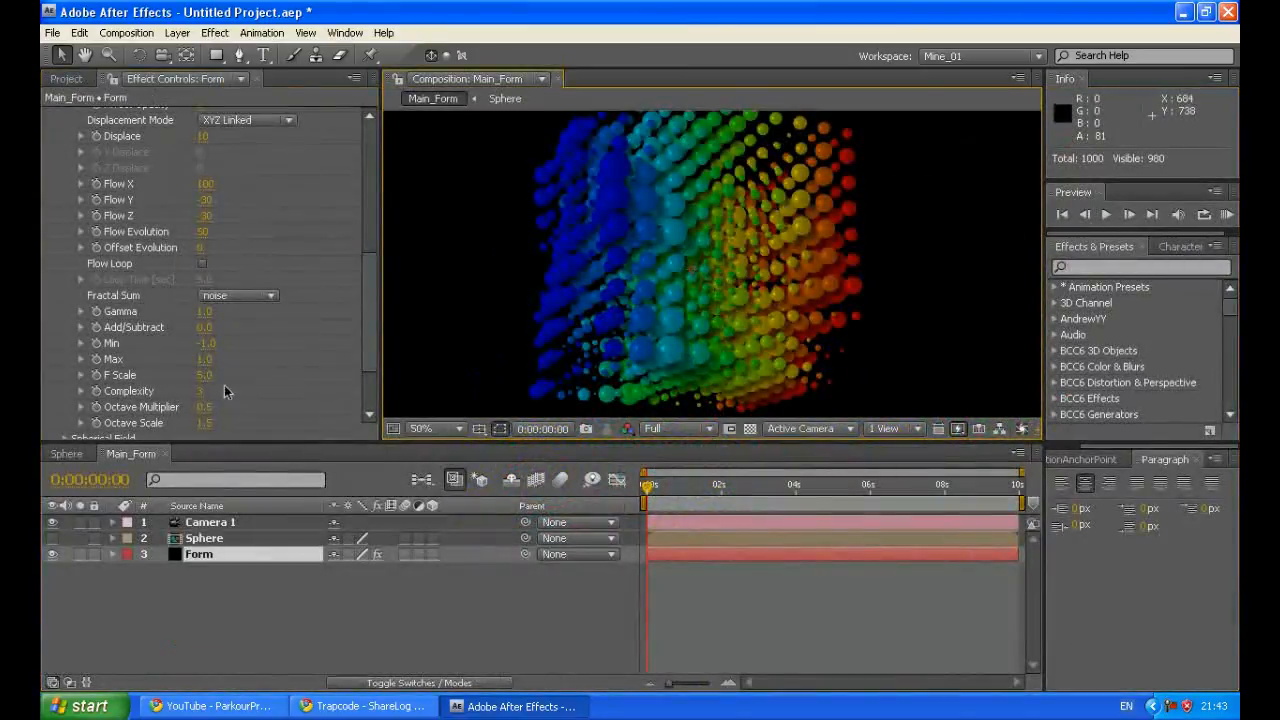
pyautogui.click(205, 375)
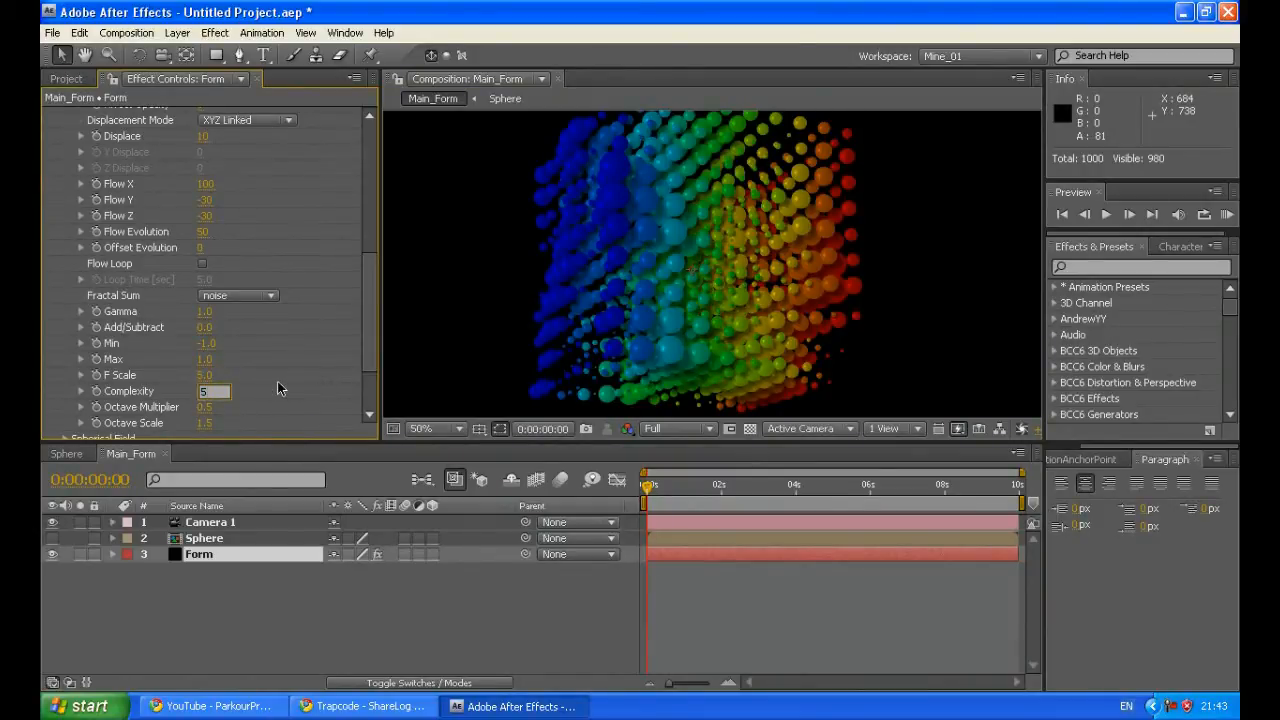
pyautogui.click(421, 429)
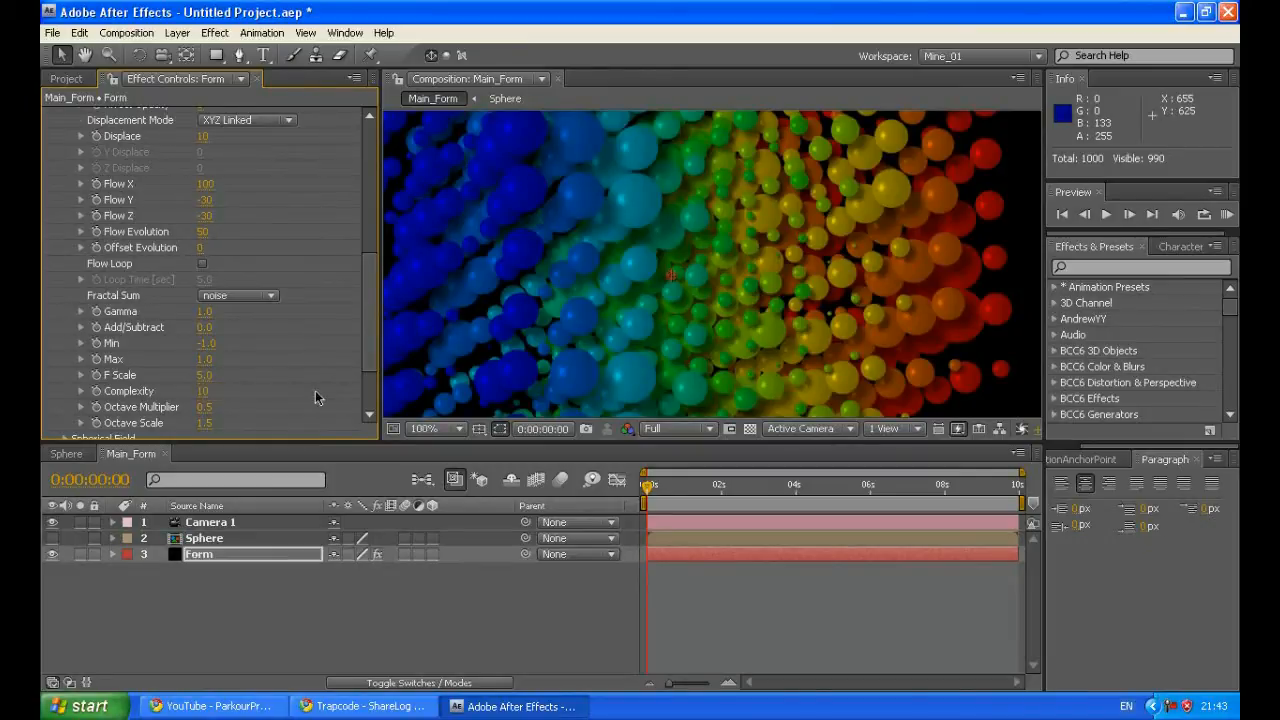
pyautogui.click(456, 429)
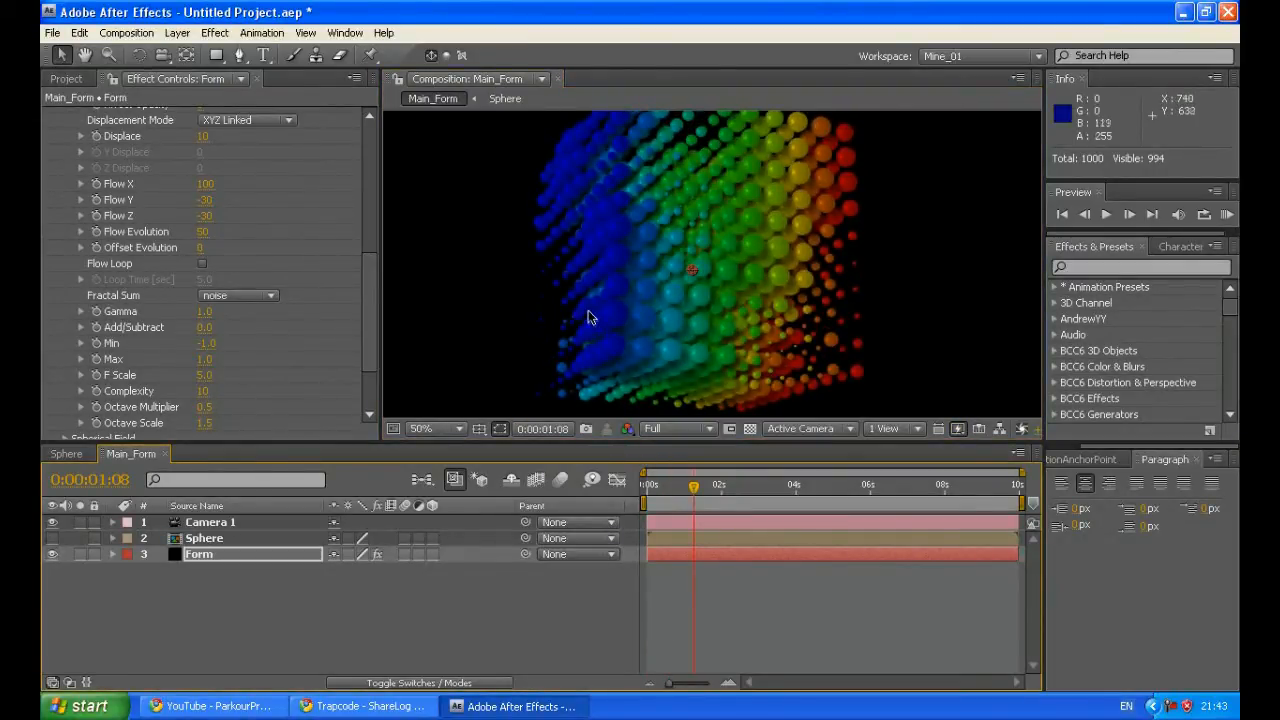
pyautogui.press('`')
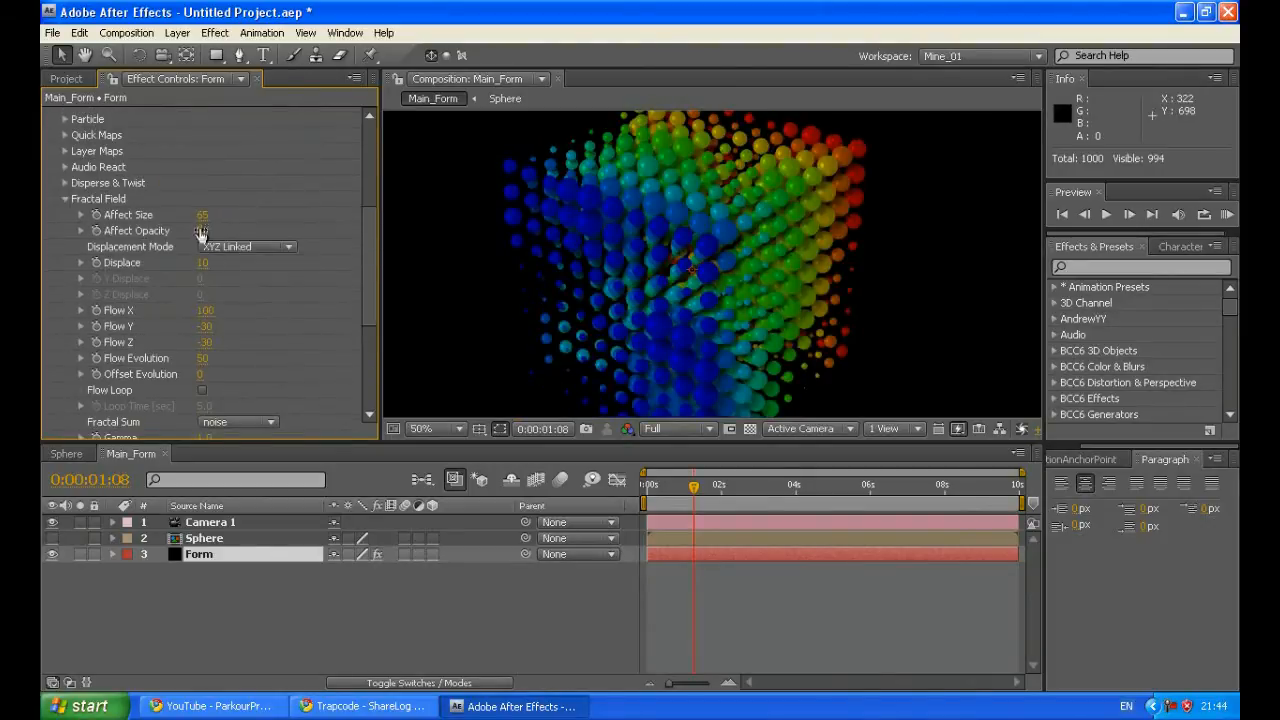
# - Set Affect Size to 75 and zoom the viewer in and out on the spheres
pyautogui.click(203, 214)
pyautogui.write('75')
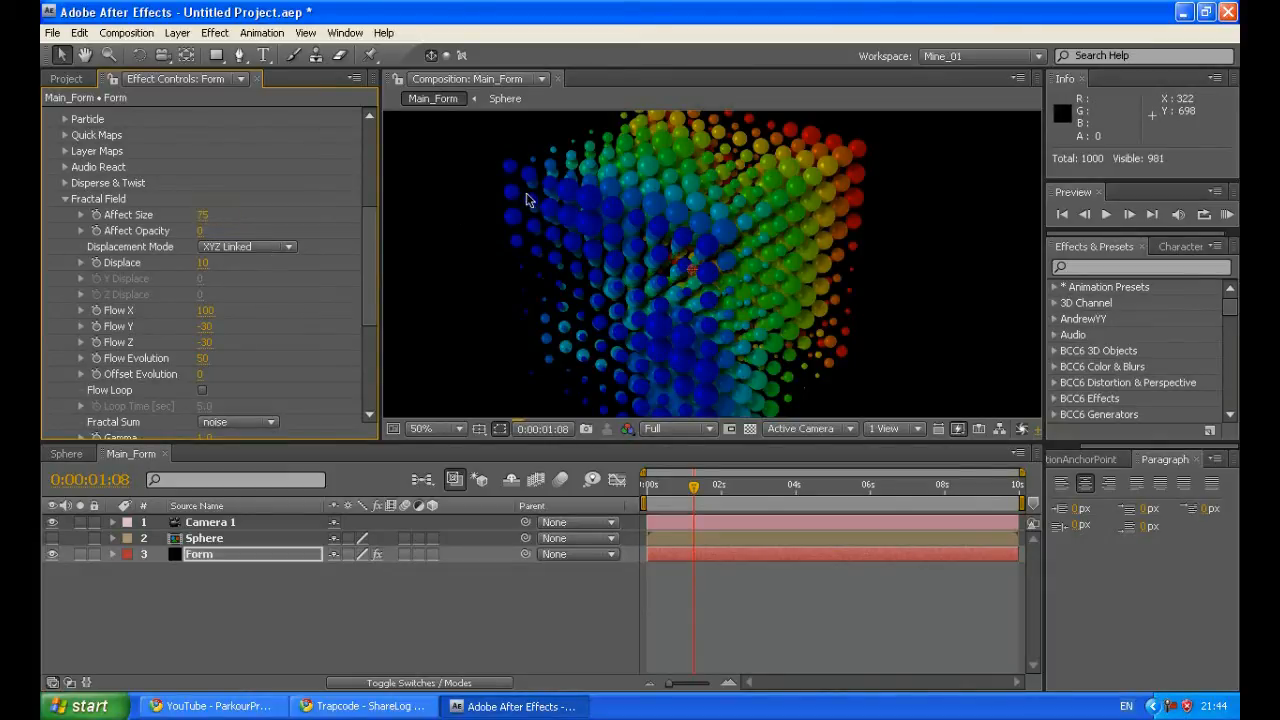
pyautogui.click(422, 429)
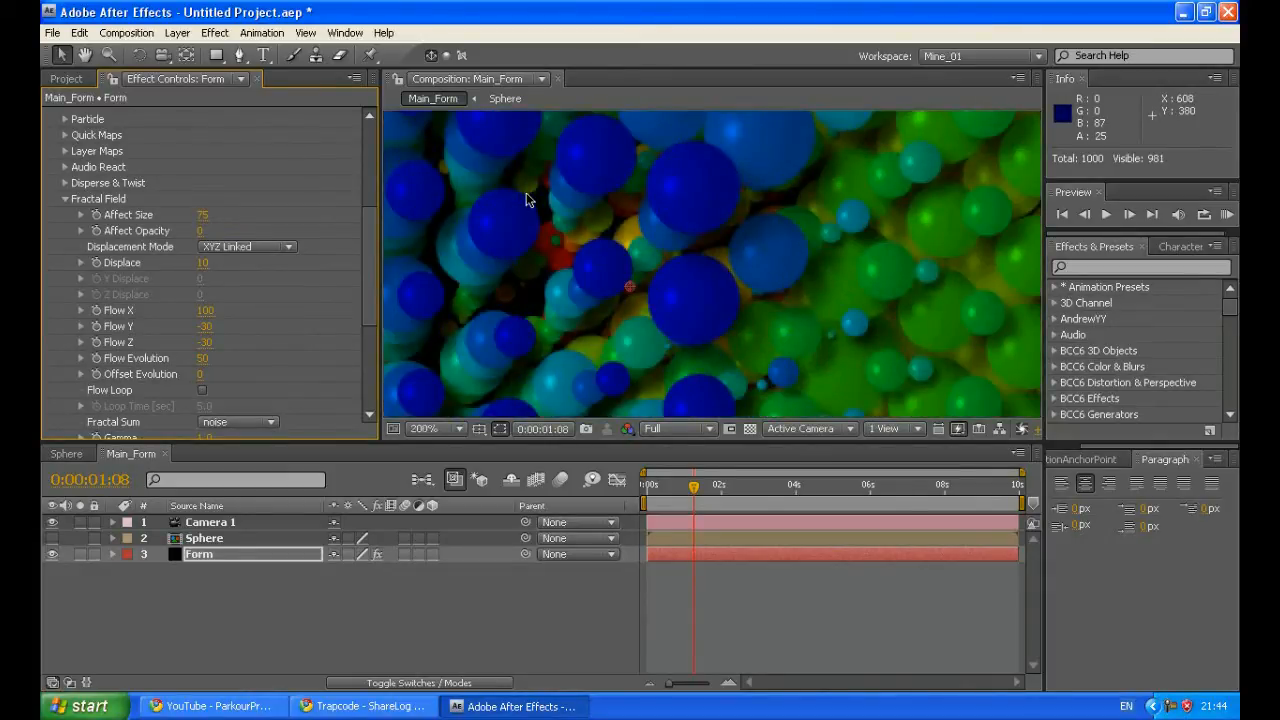
pyautogui.click(429, 429)
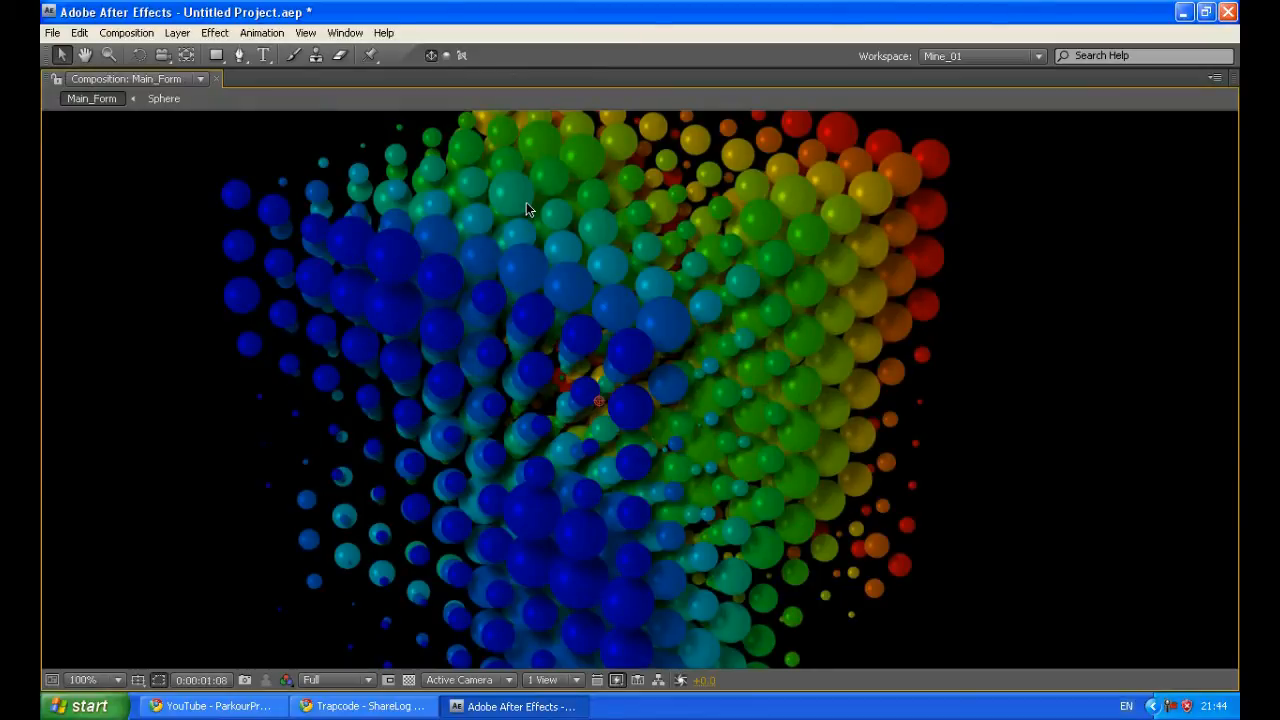
pyautogui.moveTo(512, 240)
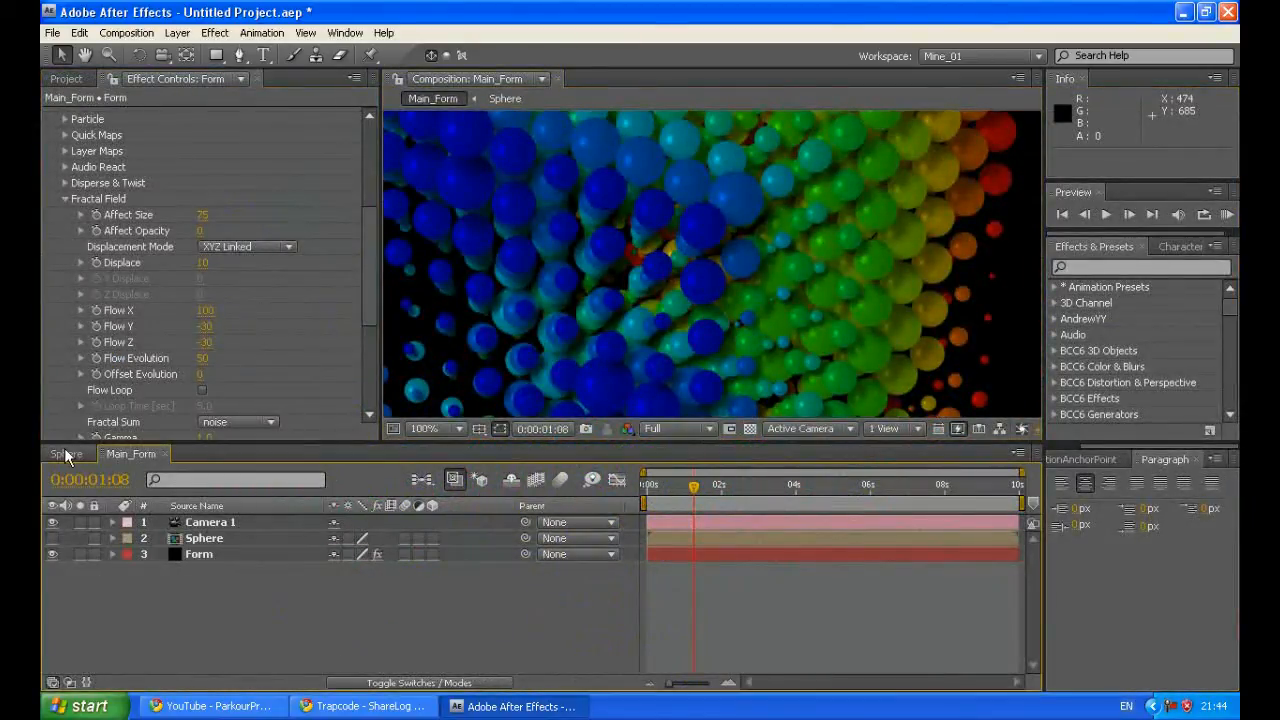
pyautogui.click(67, 454)
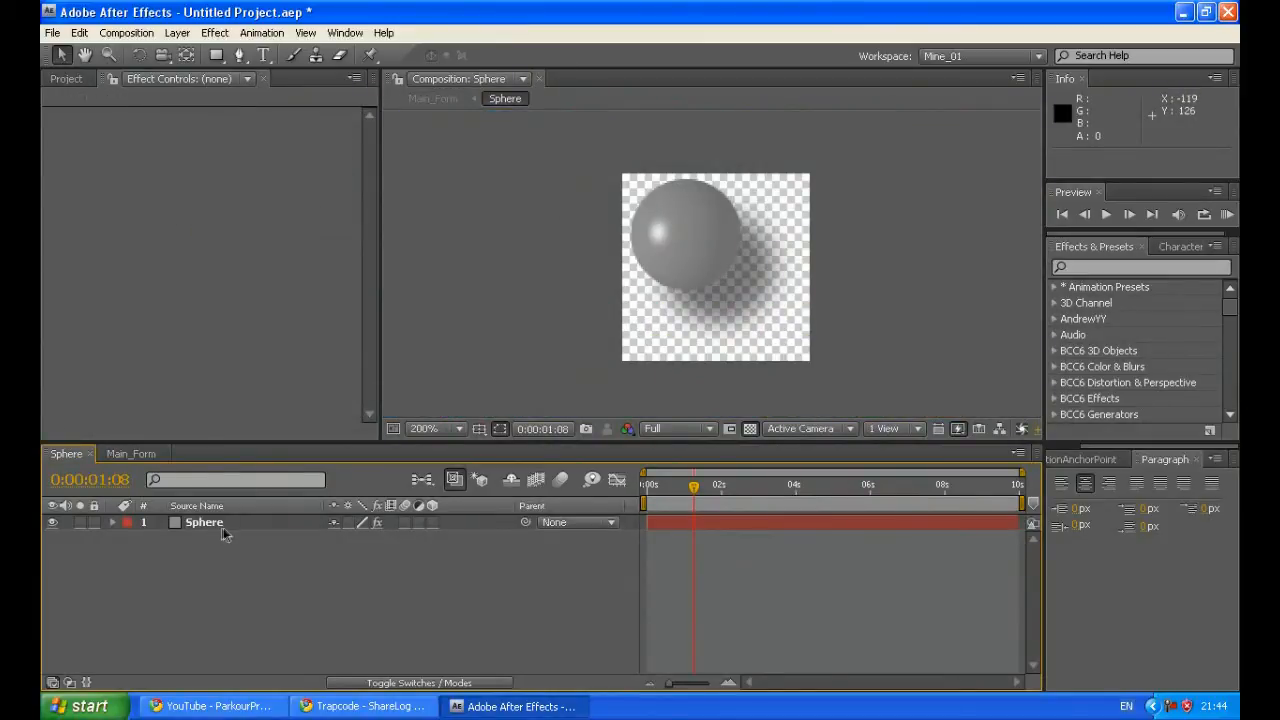
pyautogui.click(204, 522)
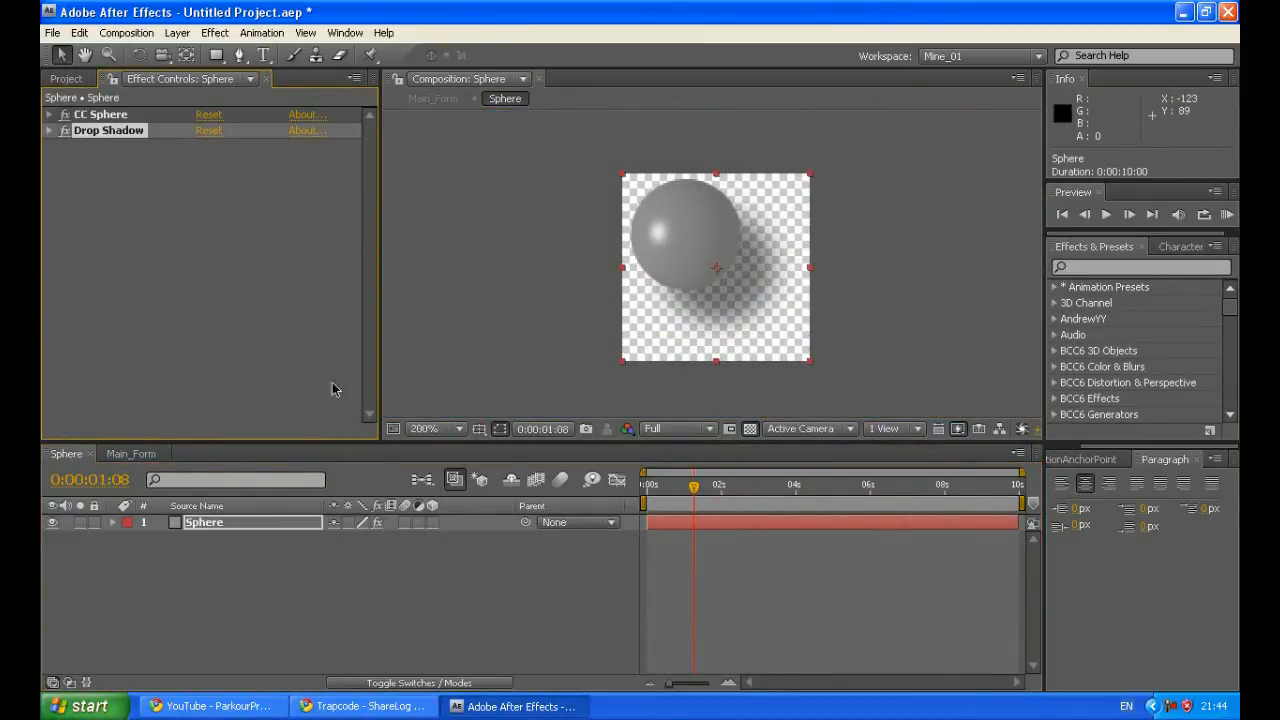
pyautogui.click(130, 453)
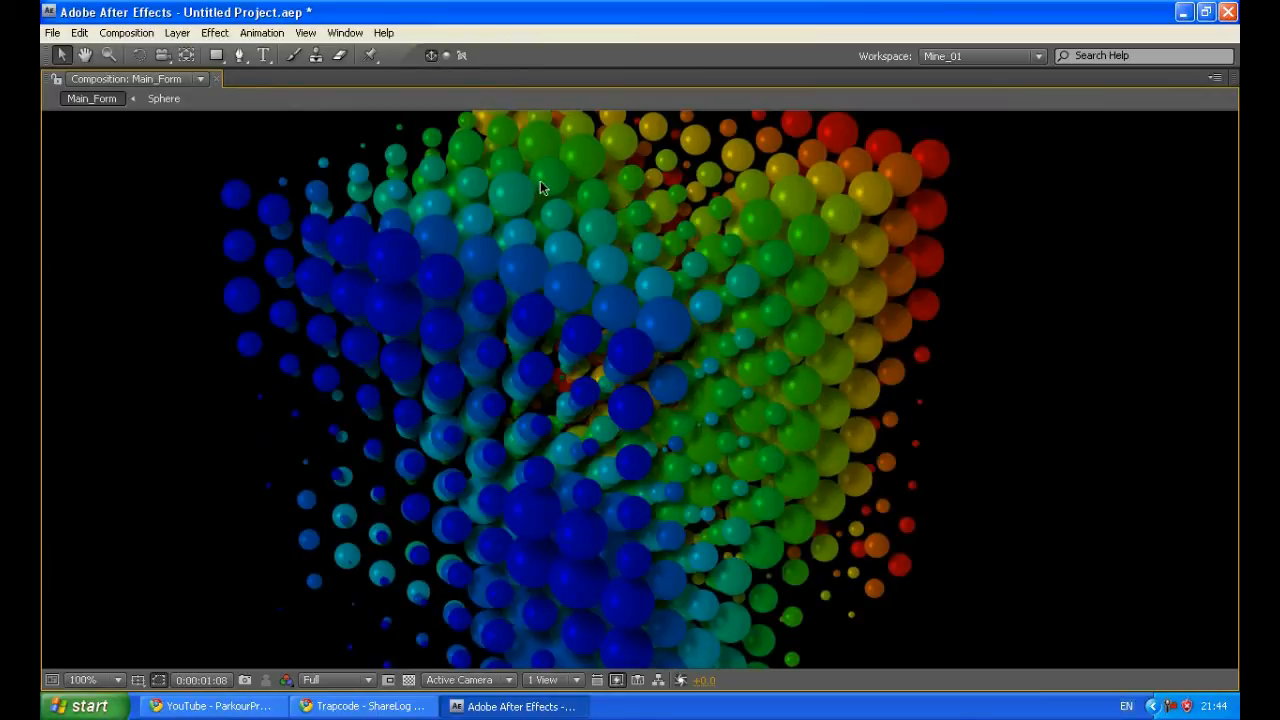
pyautogui.moveTo(534, 179)
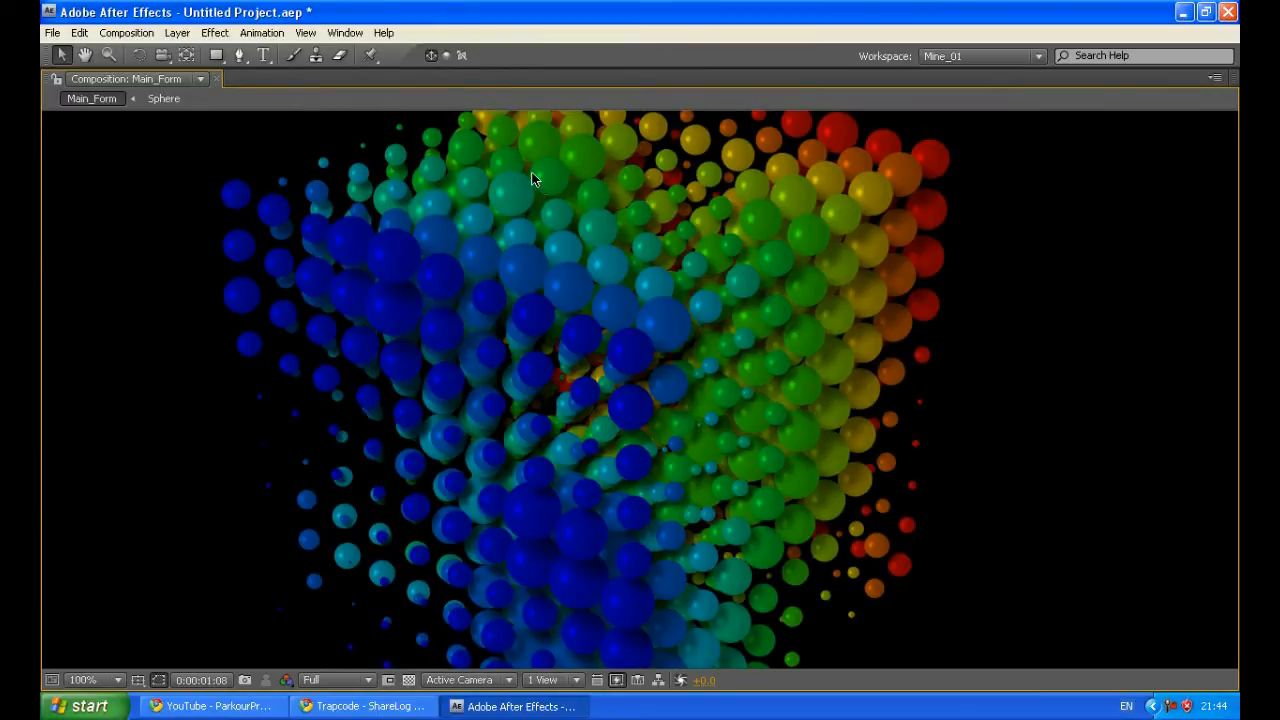
pyautogui.click(82, 680)
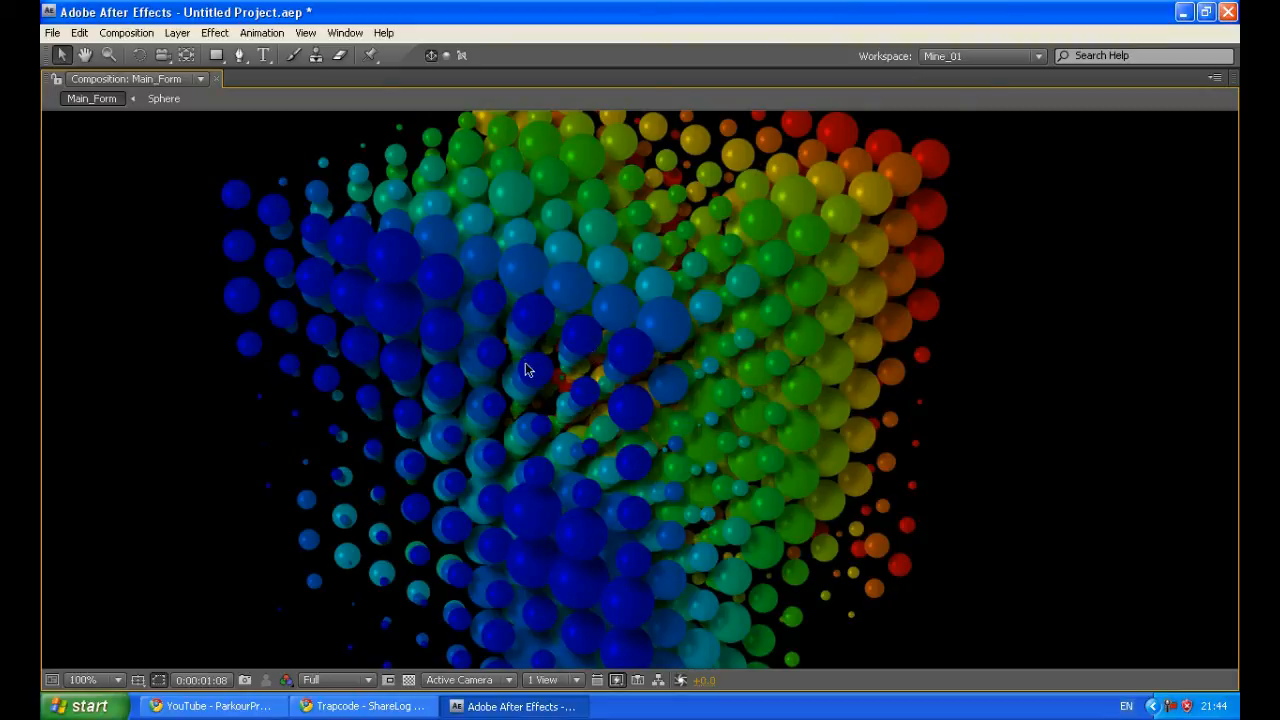
pyautogui.moveTo(578, 420)
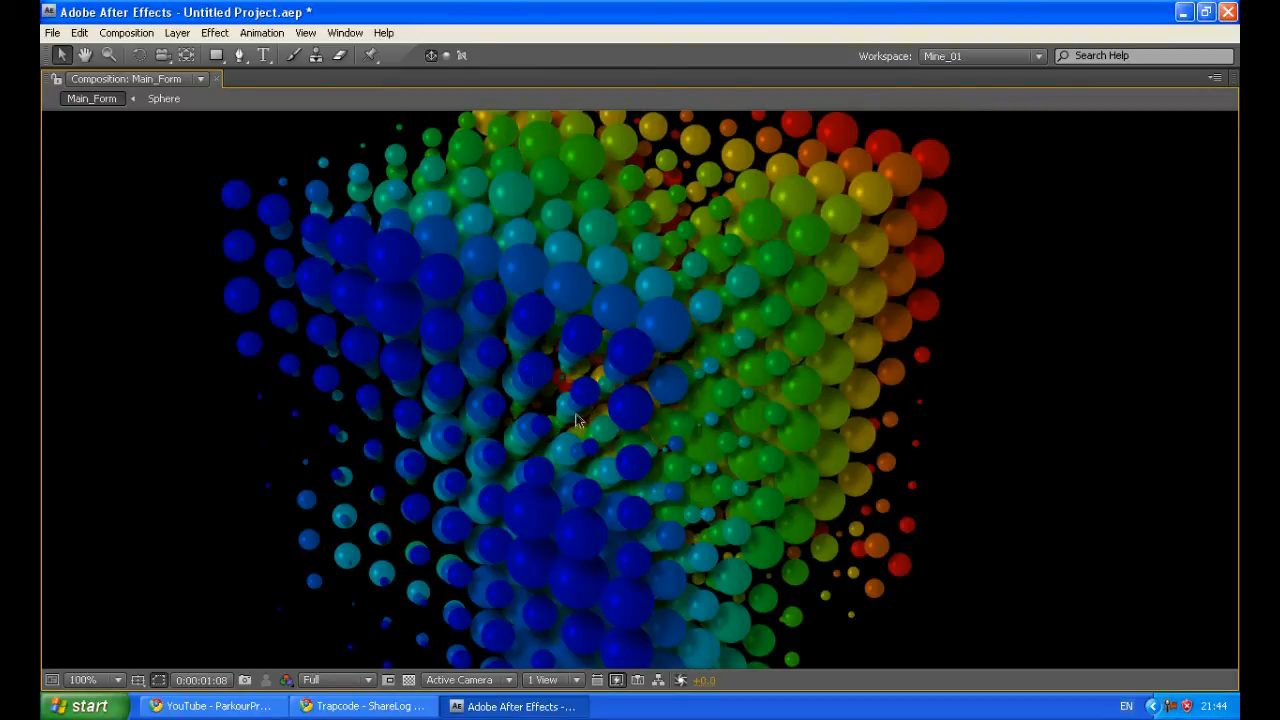
pyautogui.click(117, 680)
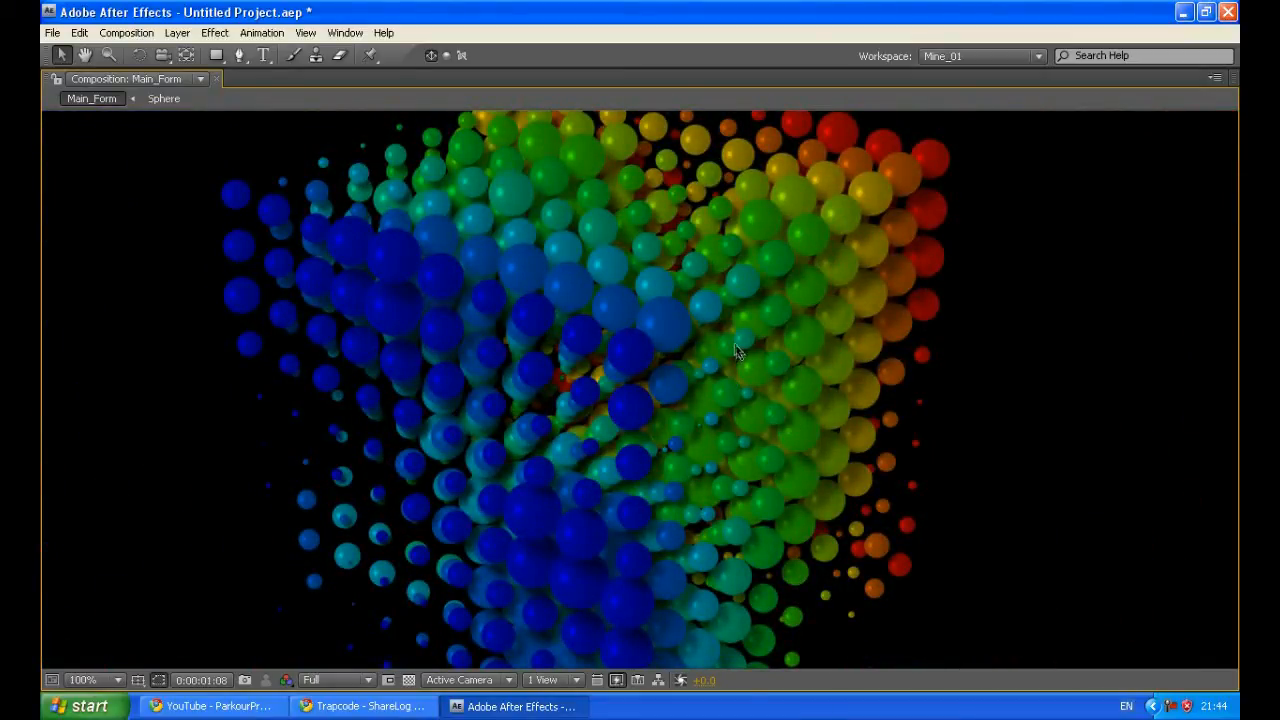
pyautogui.moveTo(797, 291)
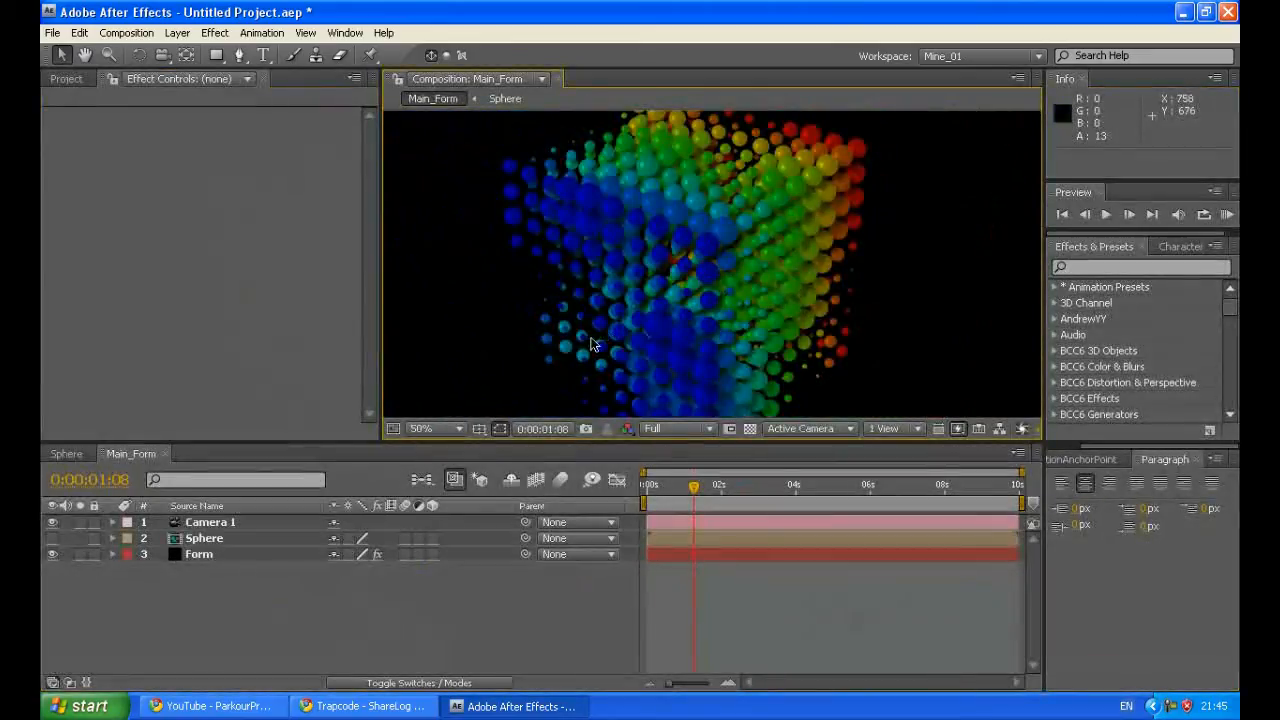
# - Set the rectangle's fill to Radial Gradient after previewing linear and solid fills
pyautogui.click(420, 428)
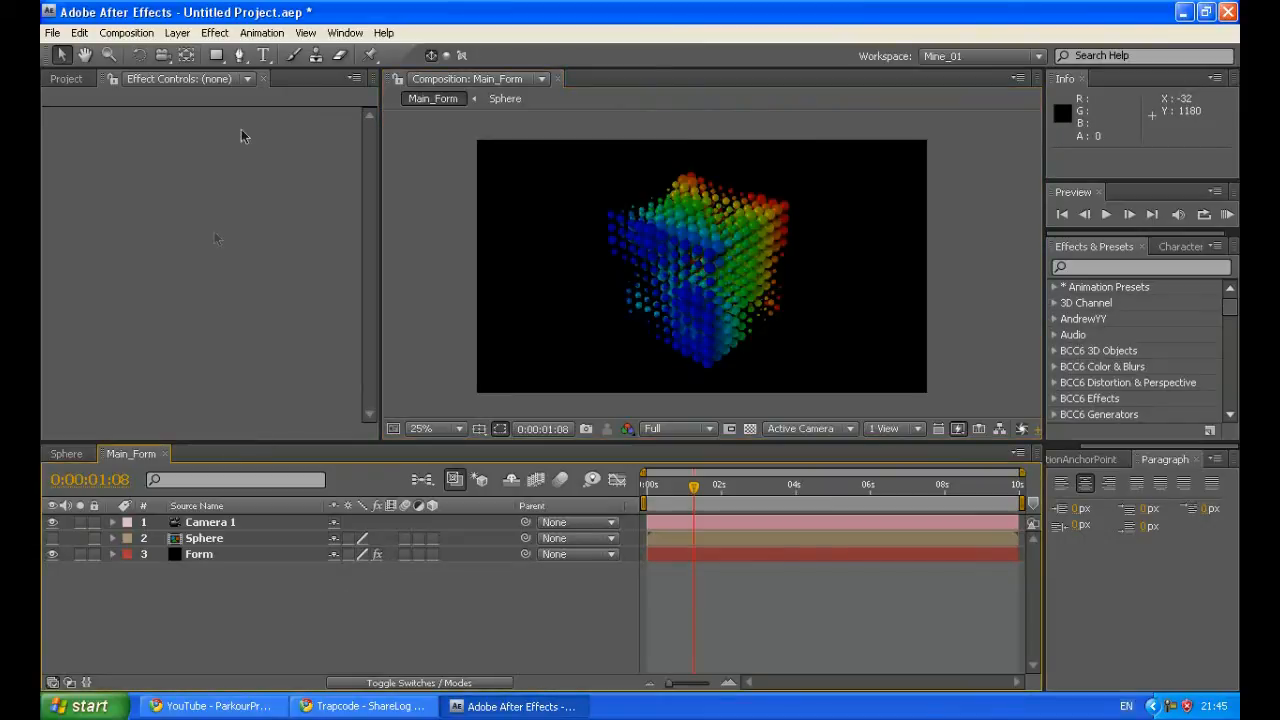
pyautogui.moveTo(214, 61)
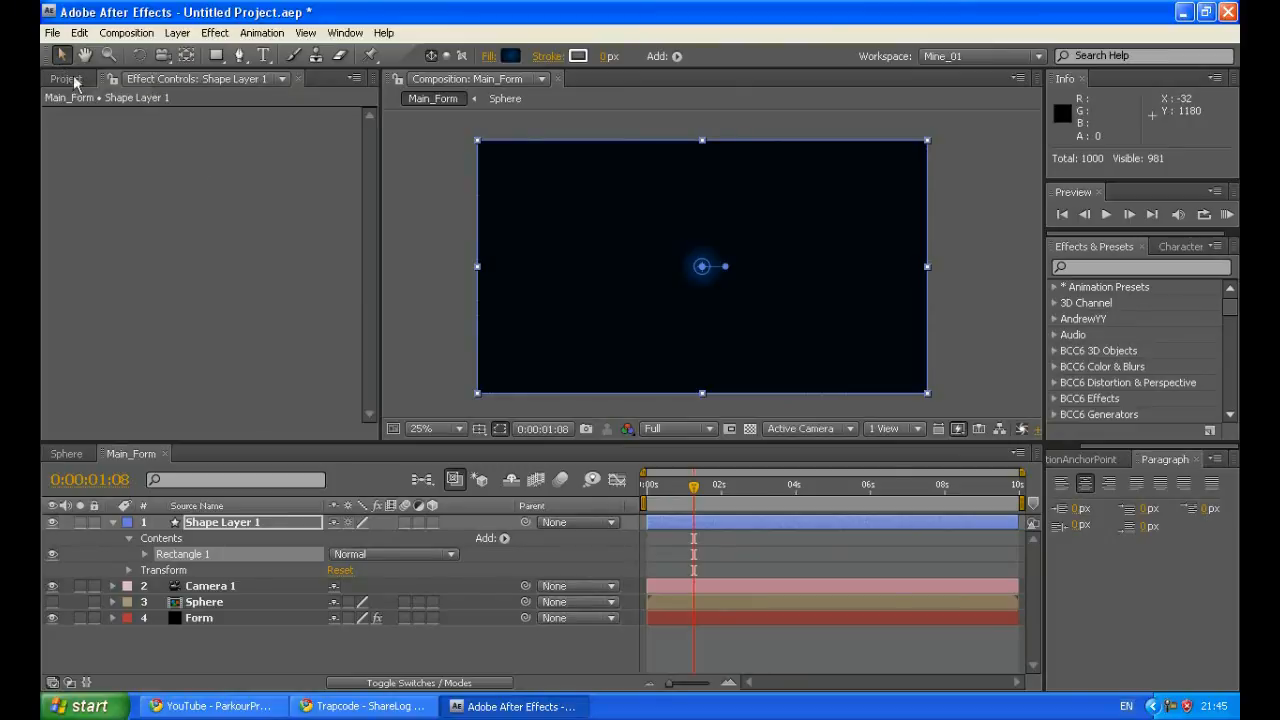
pyautogui.moveTo(778, 270)
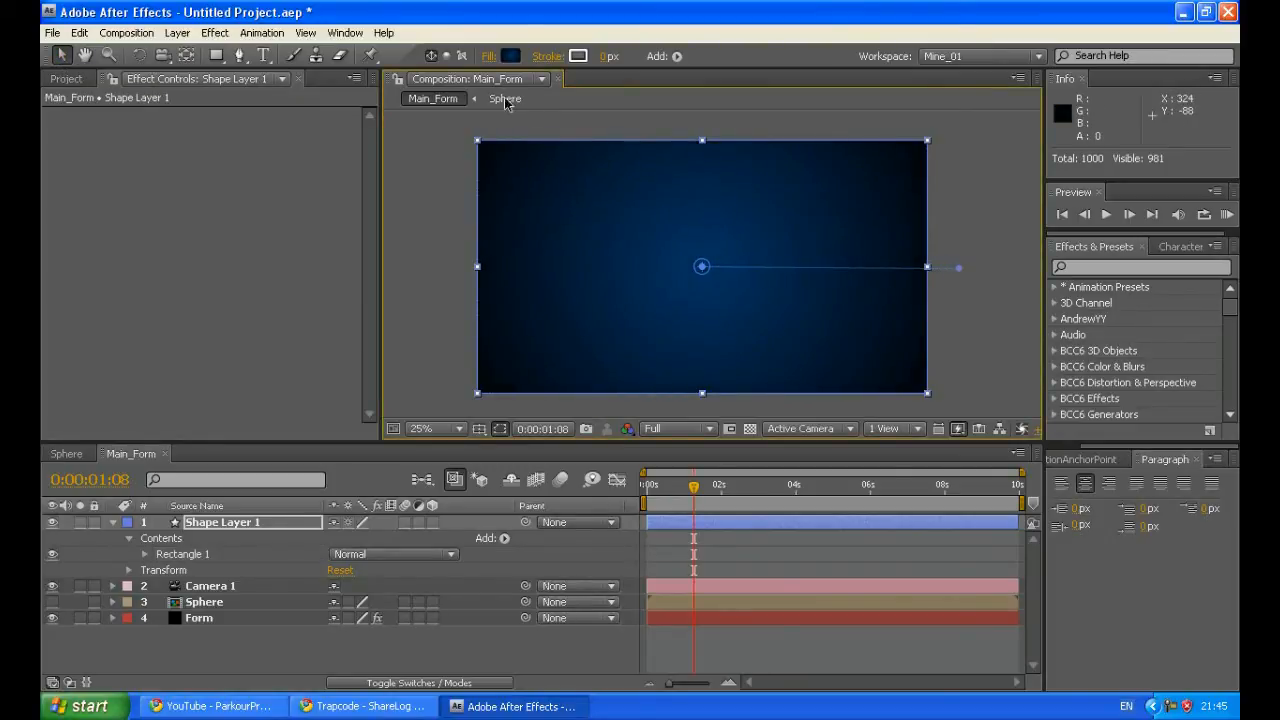
pyautogui.click(503, 52)
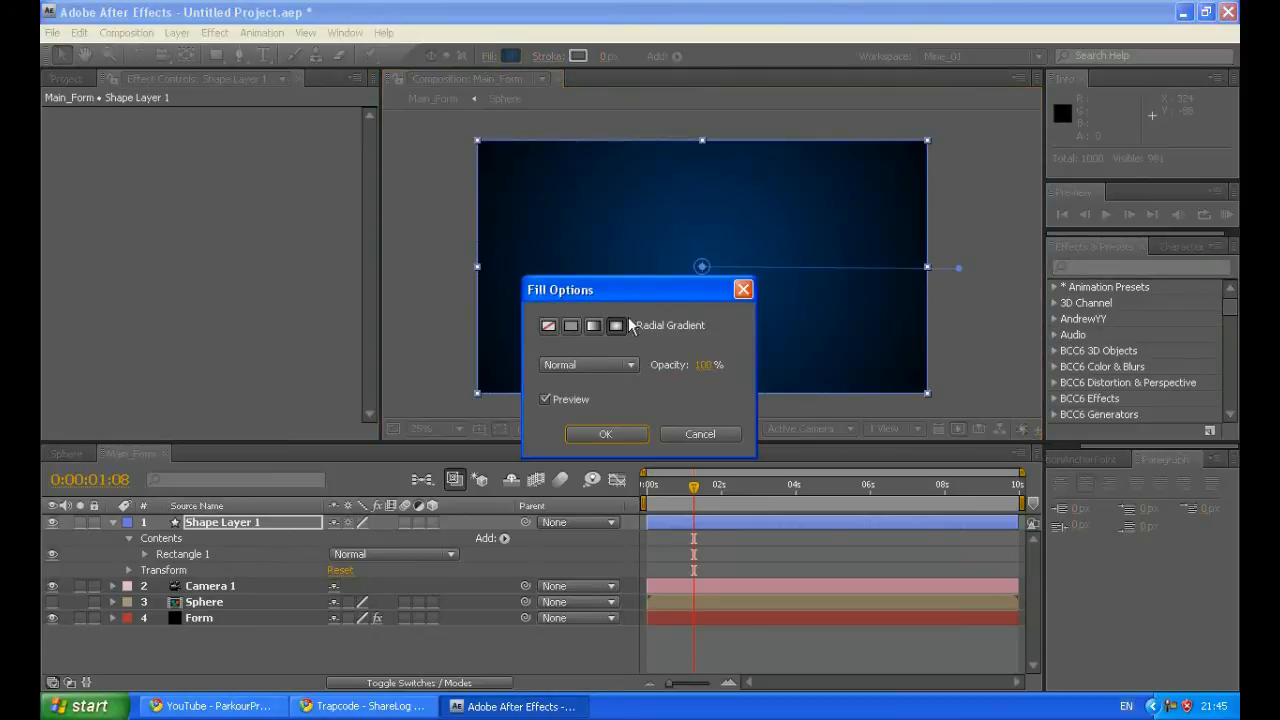
pyautogui.click(606, 434)
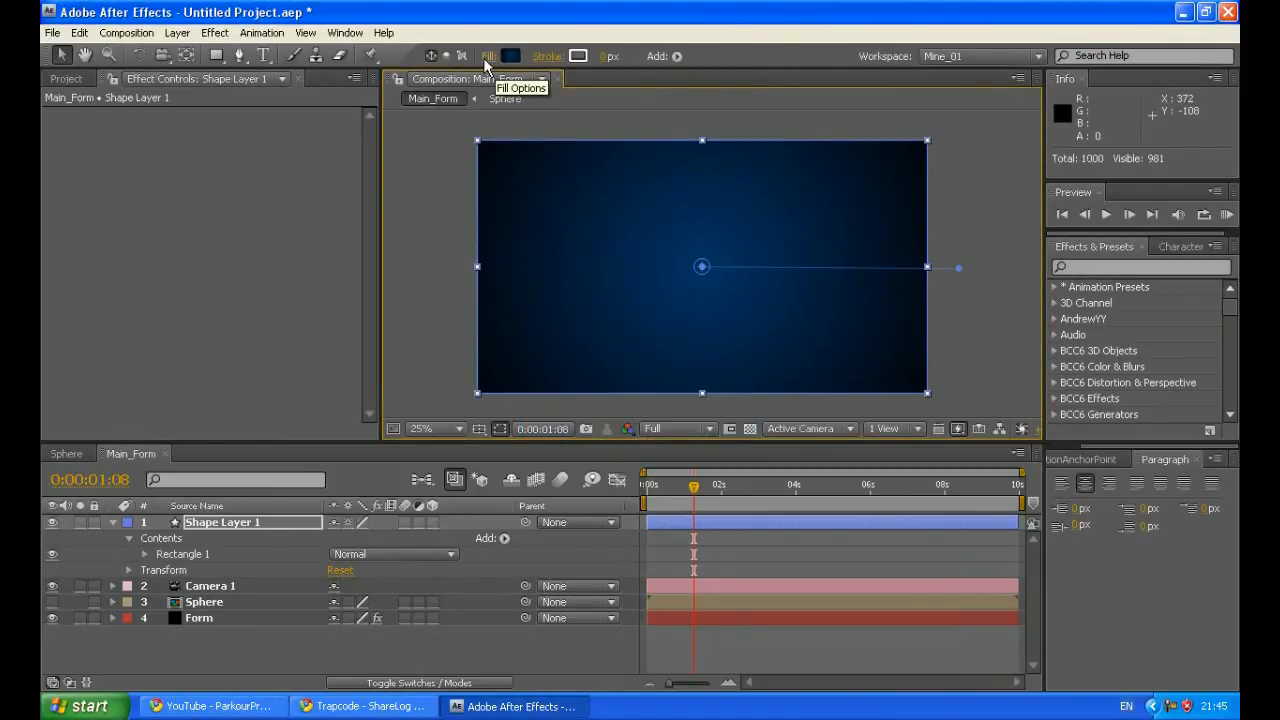
pyautogui.click(482, 56)
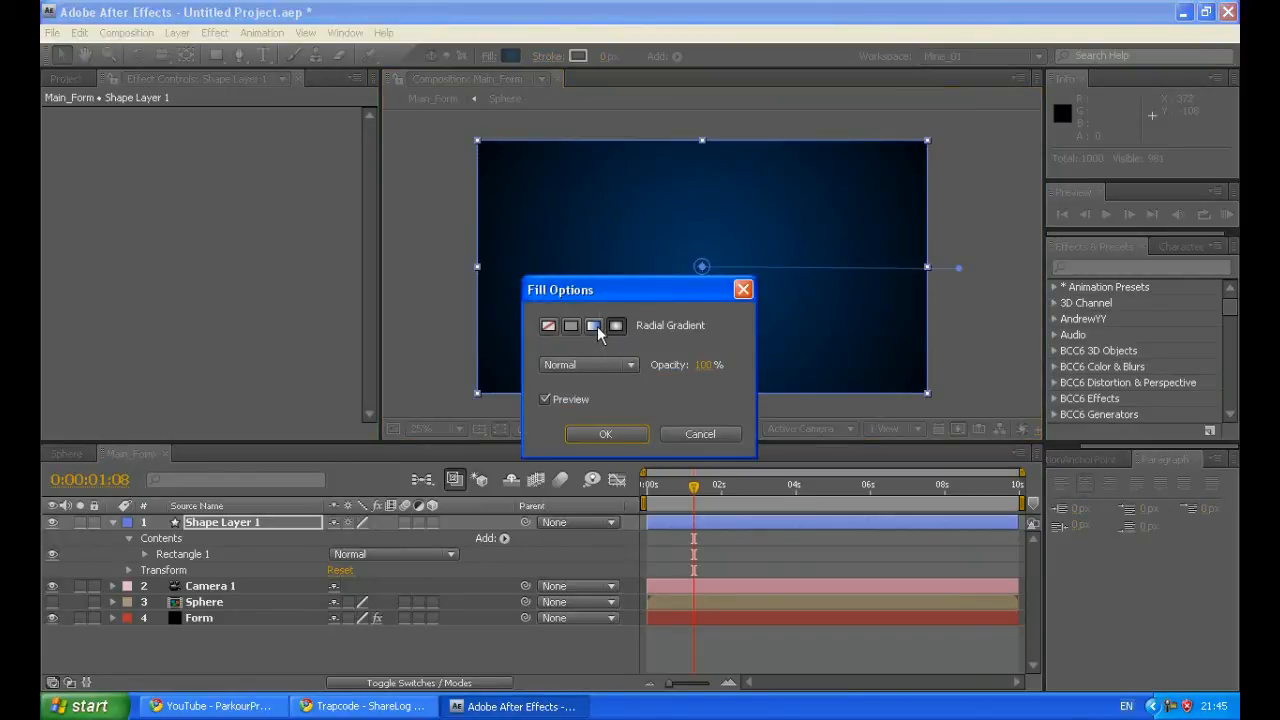
pyautogui.click(571, 325)
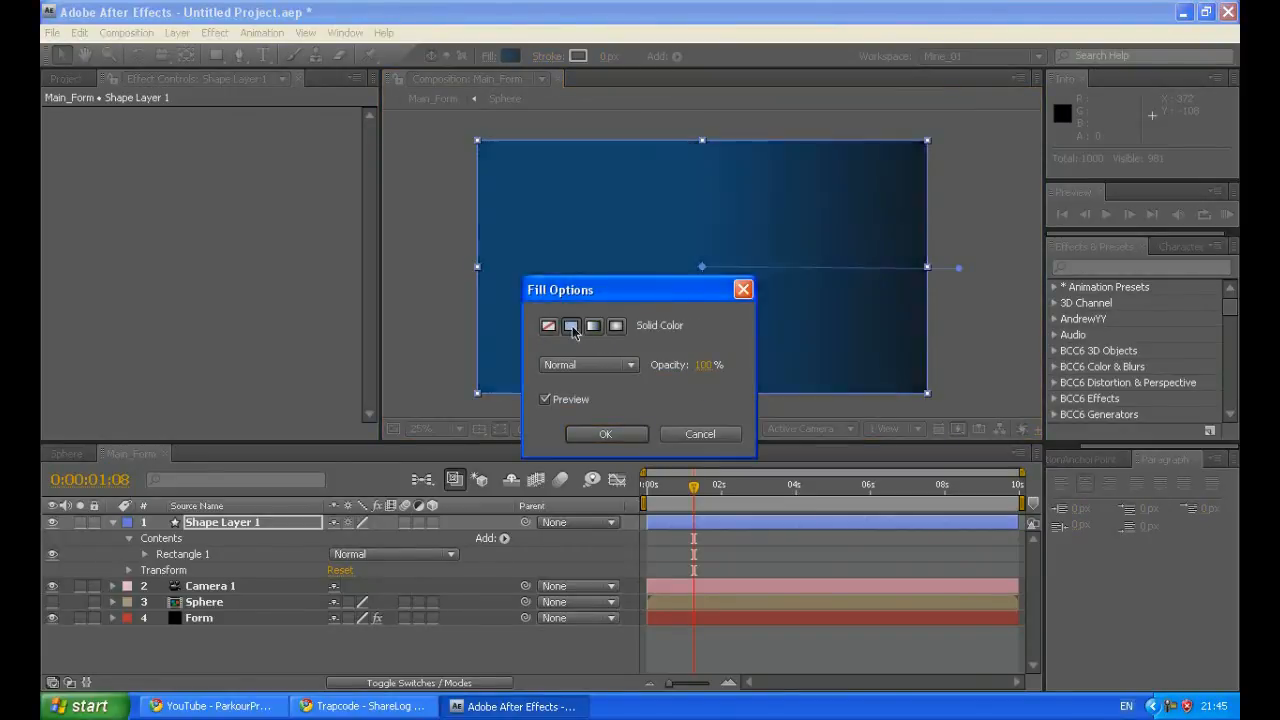
pyautogui.click(571, 325)
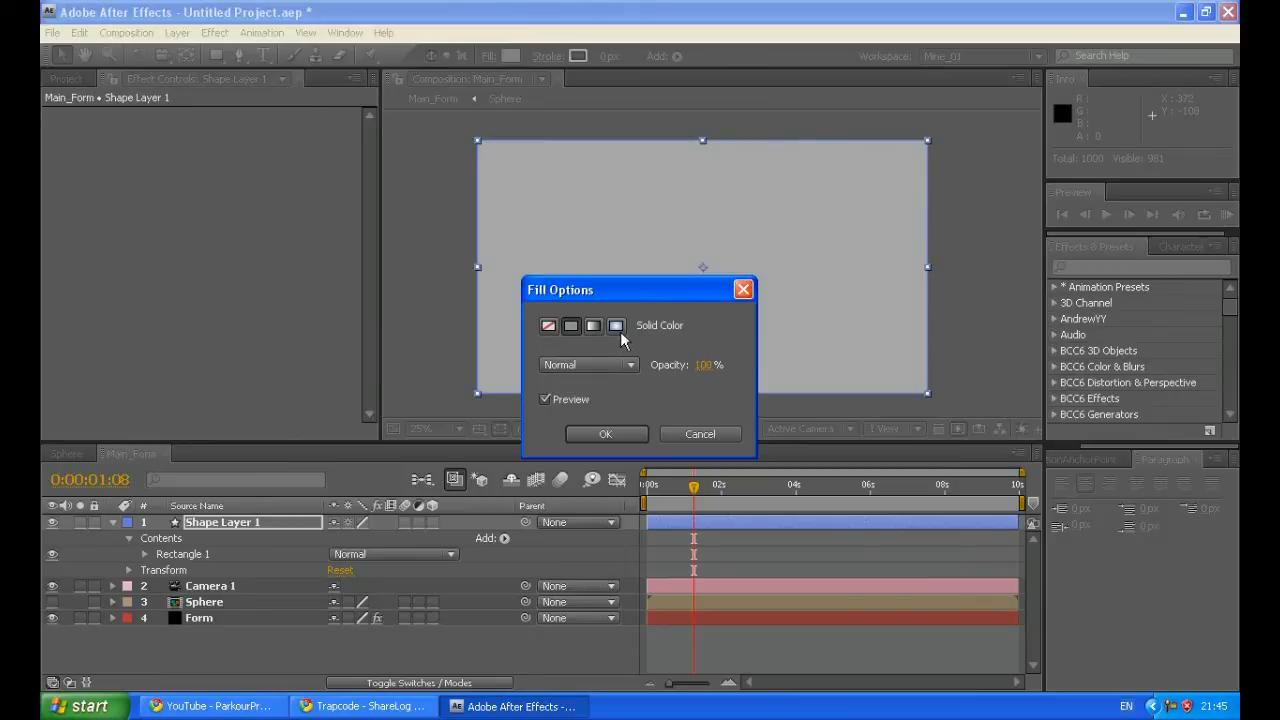
pyautogui.click(616, 325)
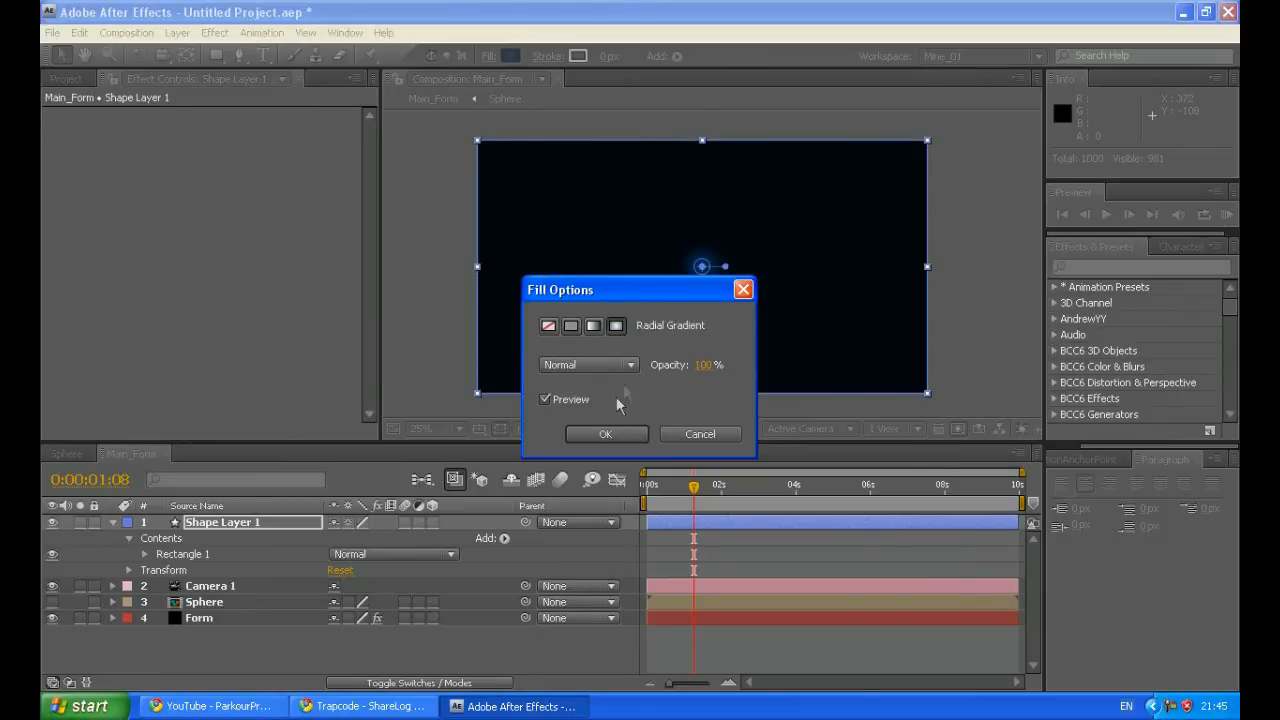
pyautogui.click(606, 434)
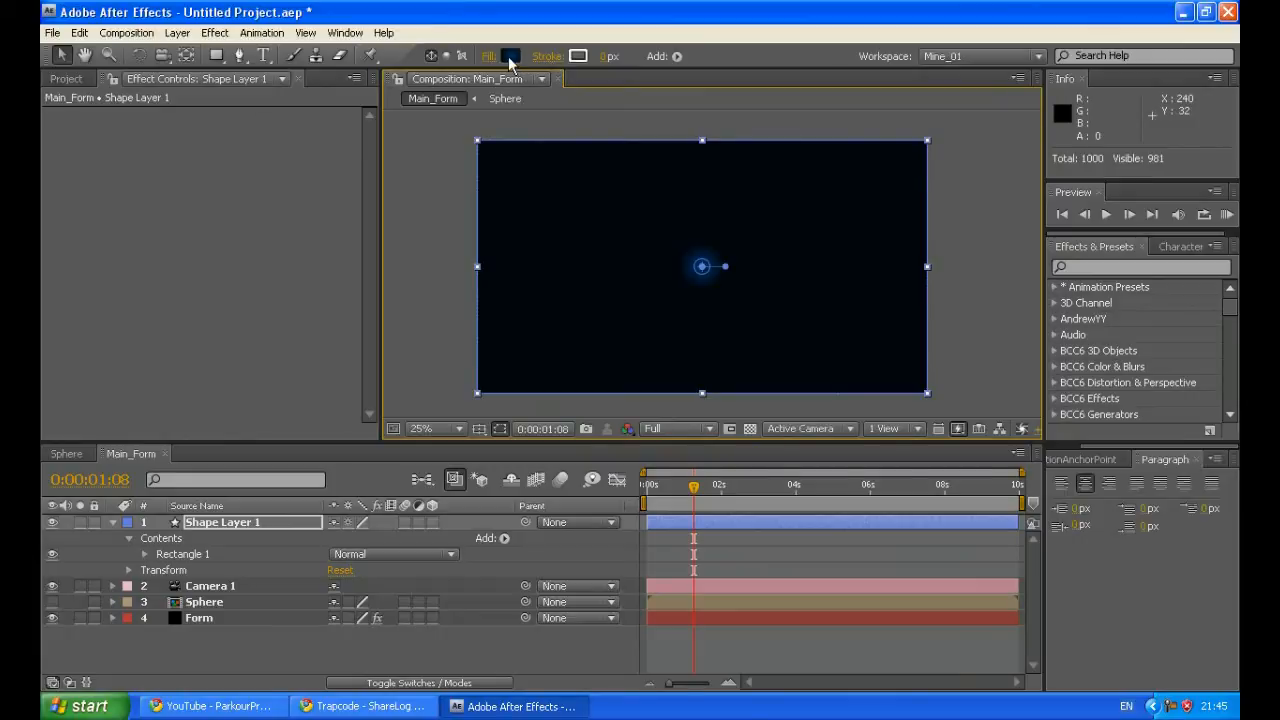
# - Recolour Shape Layer 1's radial gradient stops to light grey and dark grey
pyautogui.click(519, 56)
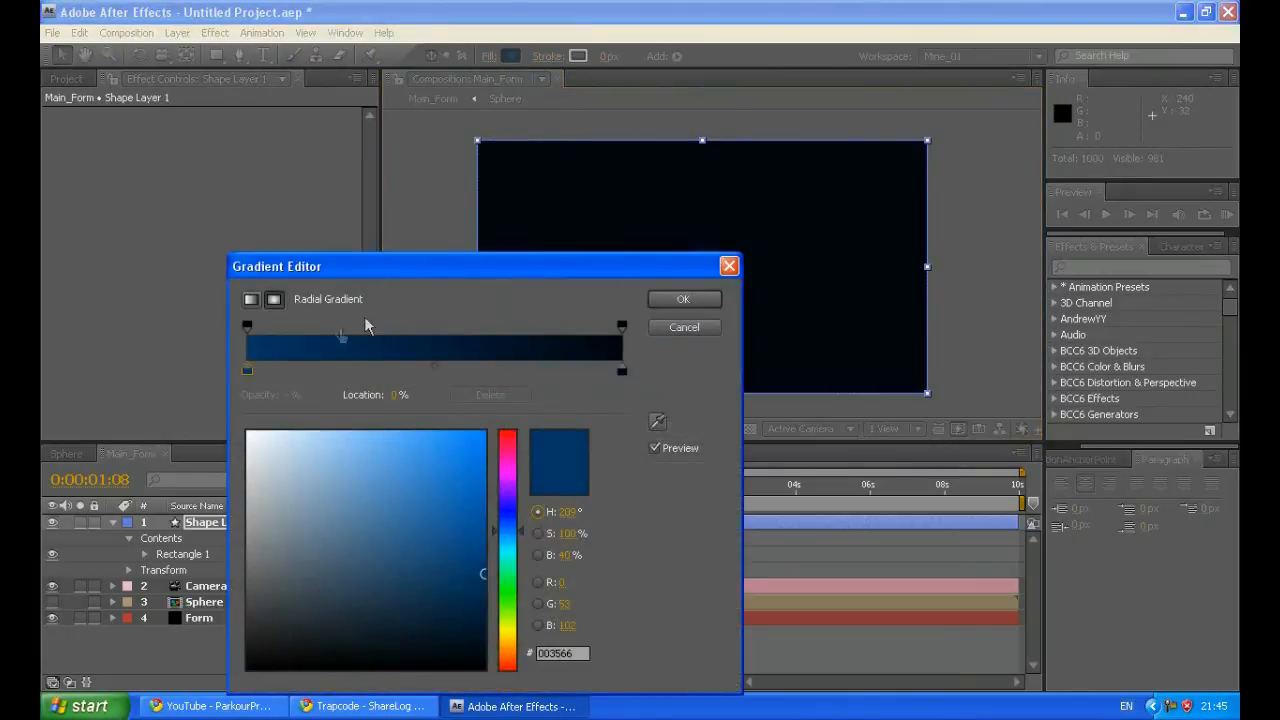
pyautogui.click(619, 371)
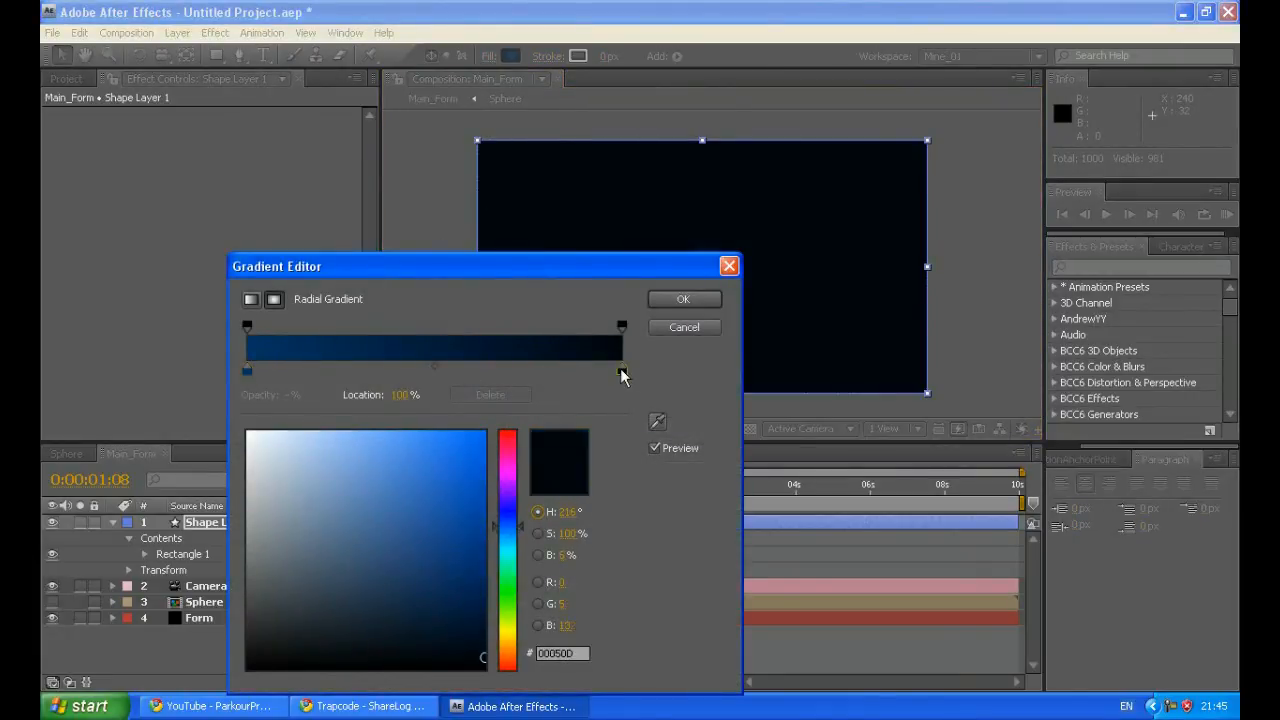
pyautogui.click(478, 649)
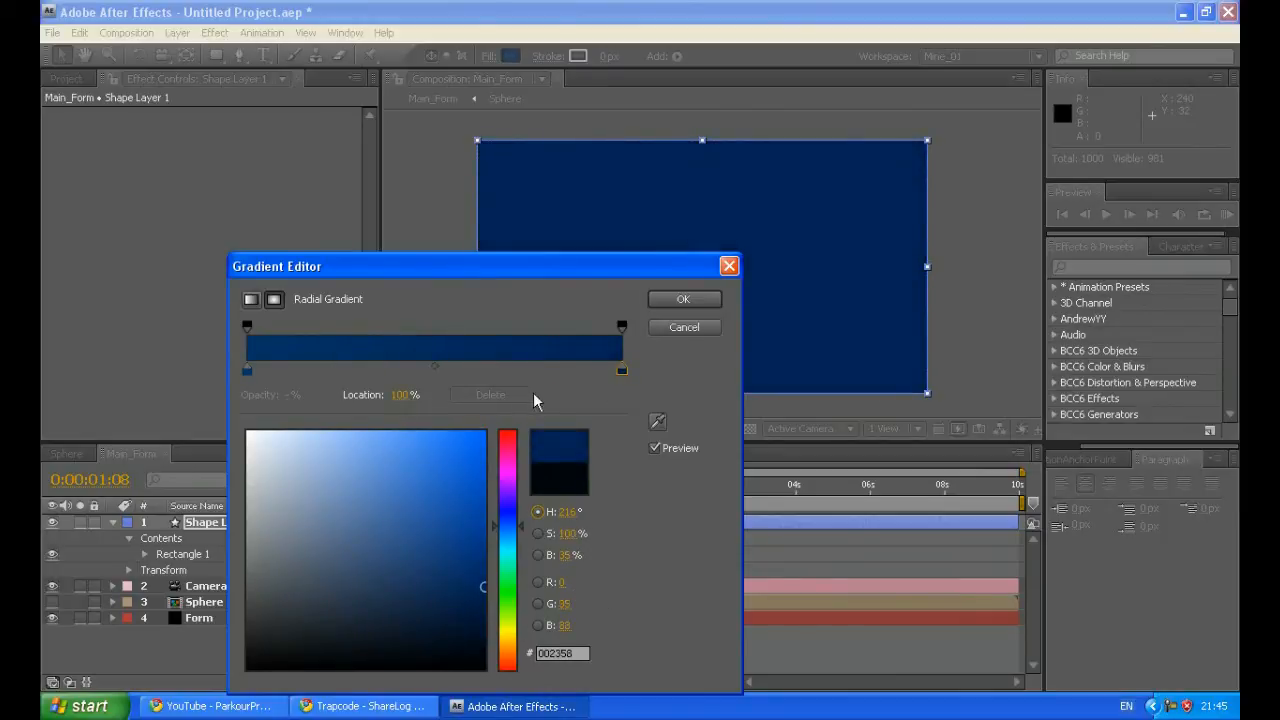
pyautogui.click(272, 439)
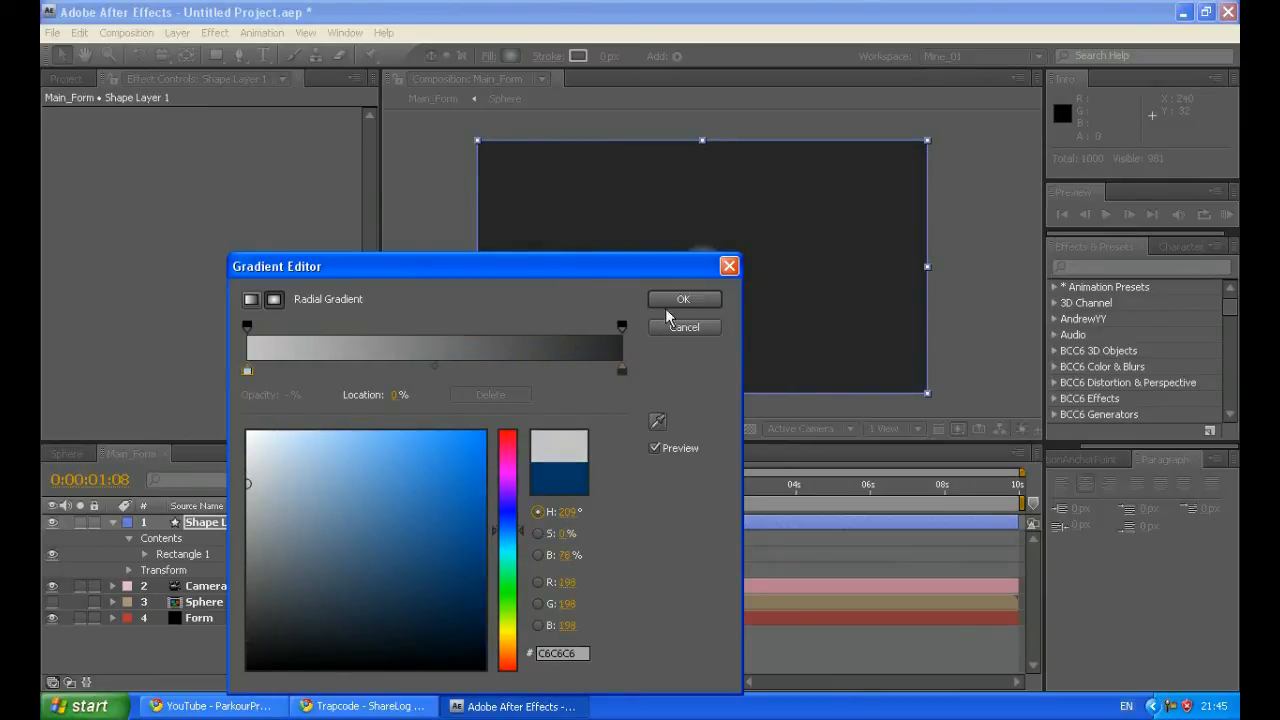
pyautogui.click(684, 299)
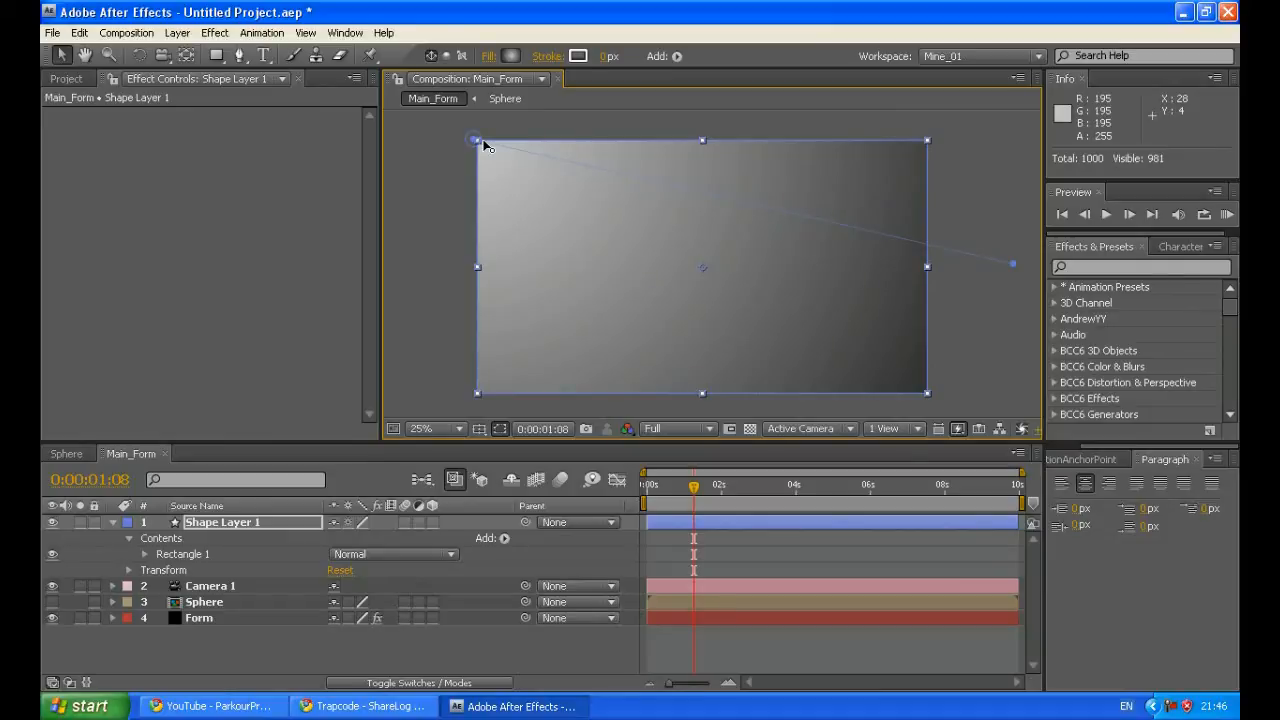
pyautogui.moveTo(646, 235)
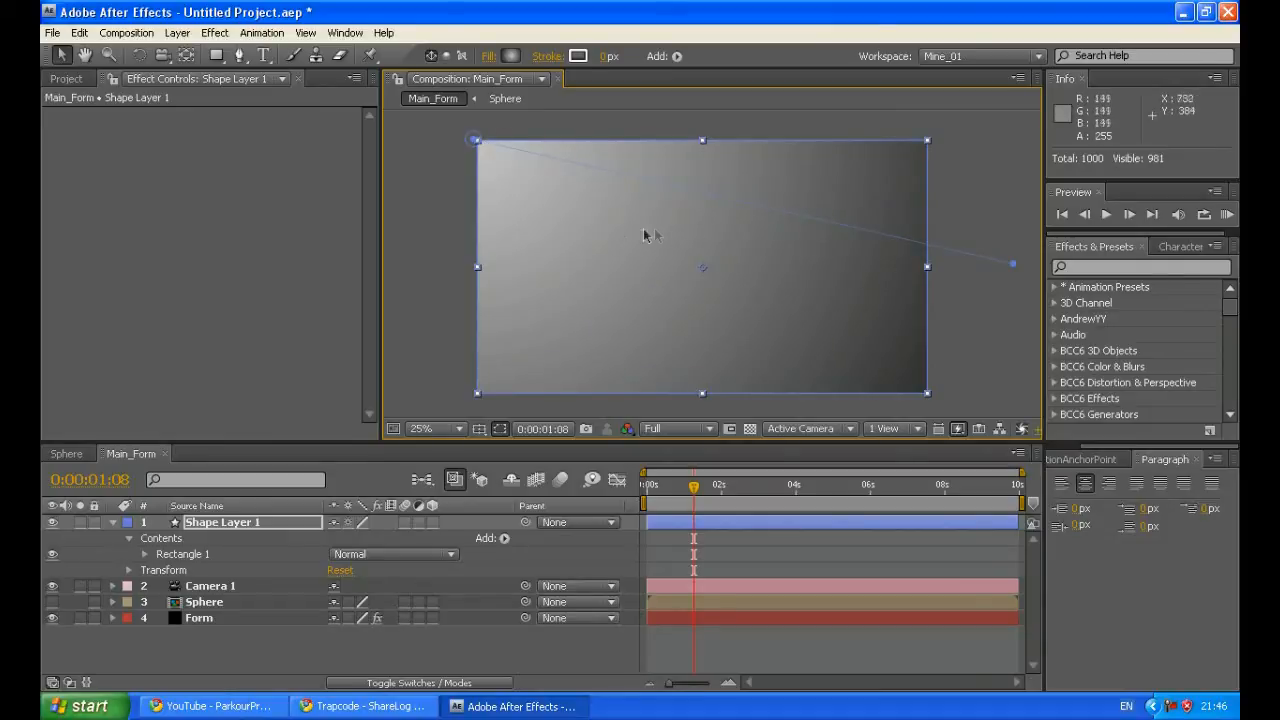
pyautogui.moveTo(446, 163)
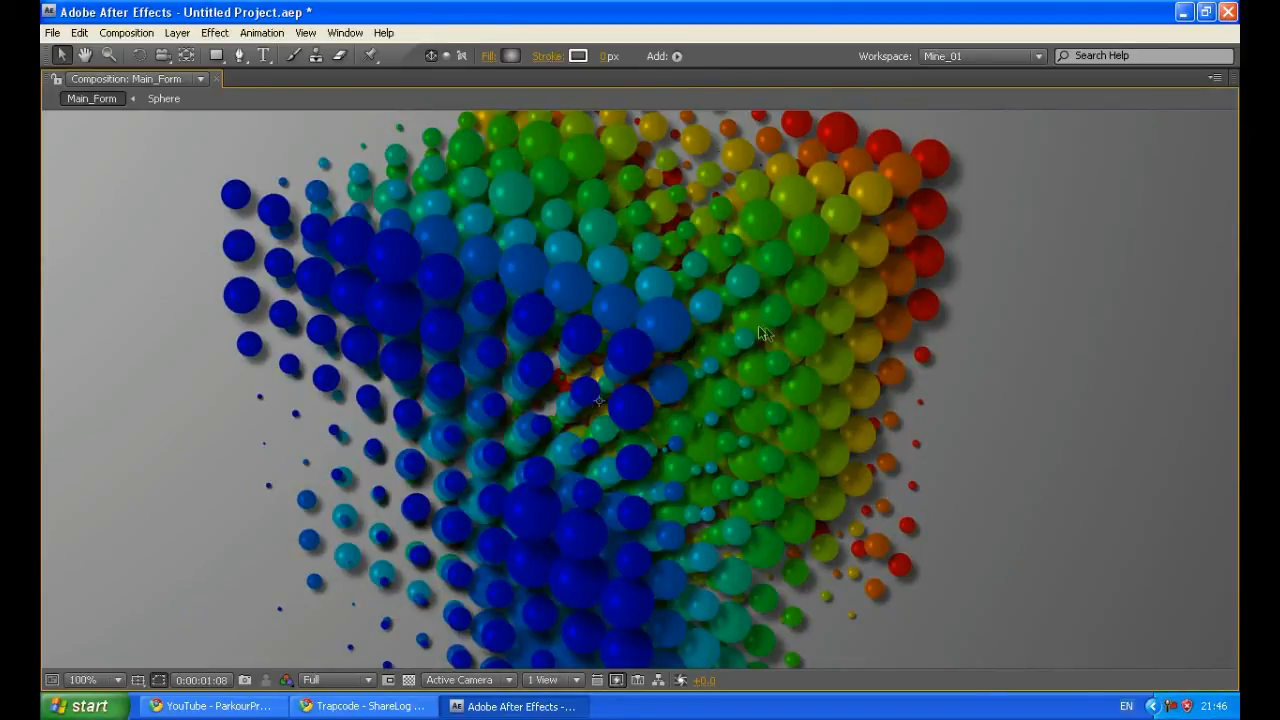
pyautogui.moveTo(477, 334)
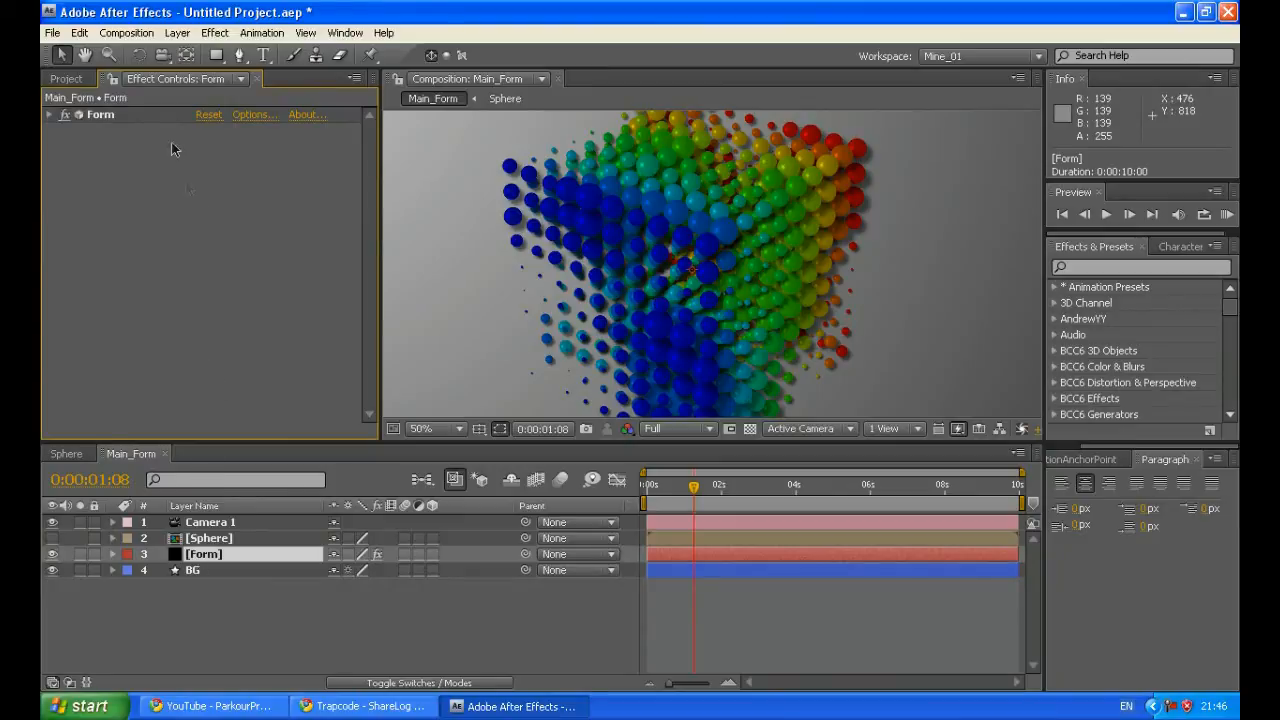
# - Add a Drop Shadow effect to Form and set its distance to 150
pyautogui.click(214, 33)
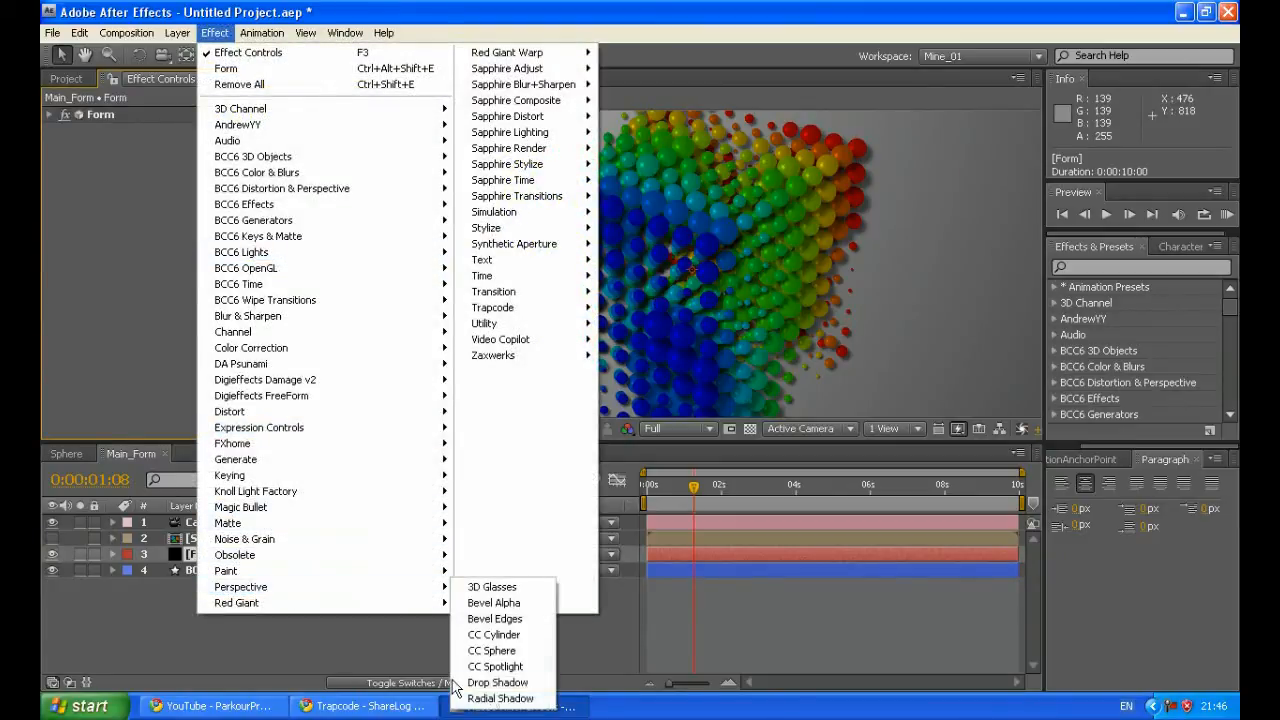
pyautogui.click(497, 682)
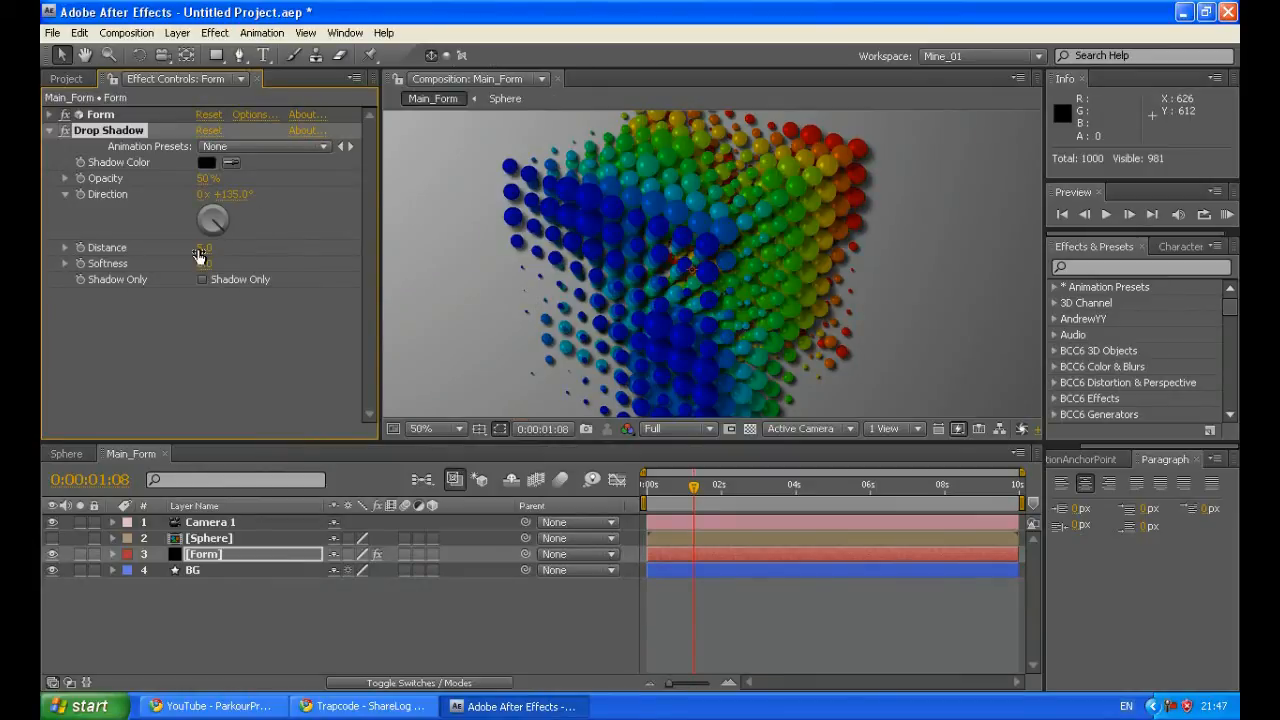
pyautogui.click(204, 247)
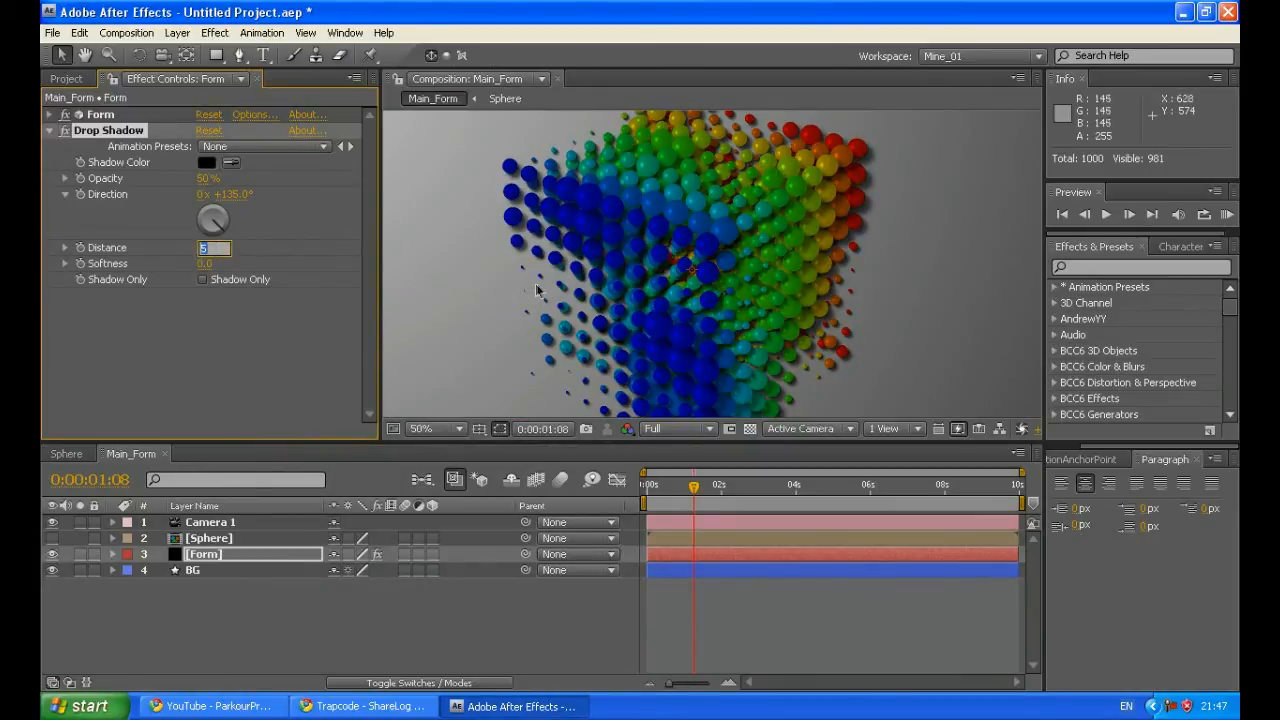
pyautogui.write('50.0')
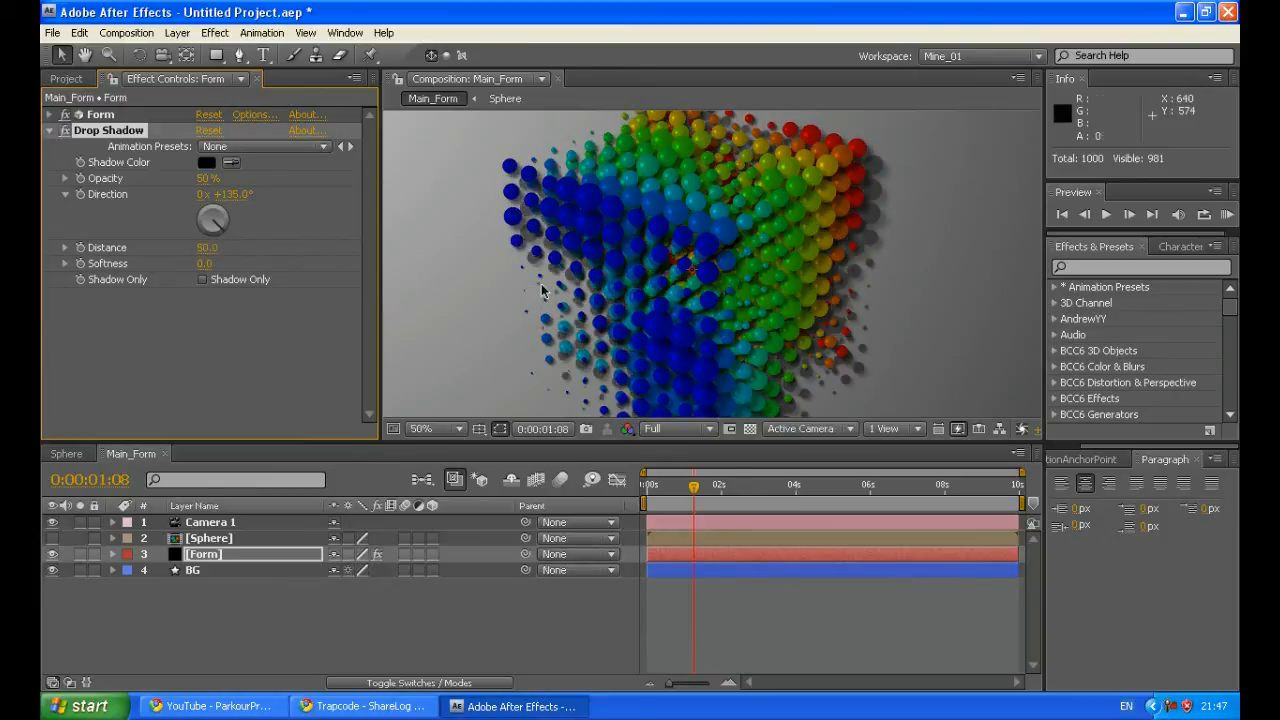
# - Set the drop shadow softness to 200 and view the whole composition
pyautogui.click(207, 247)
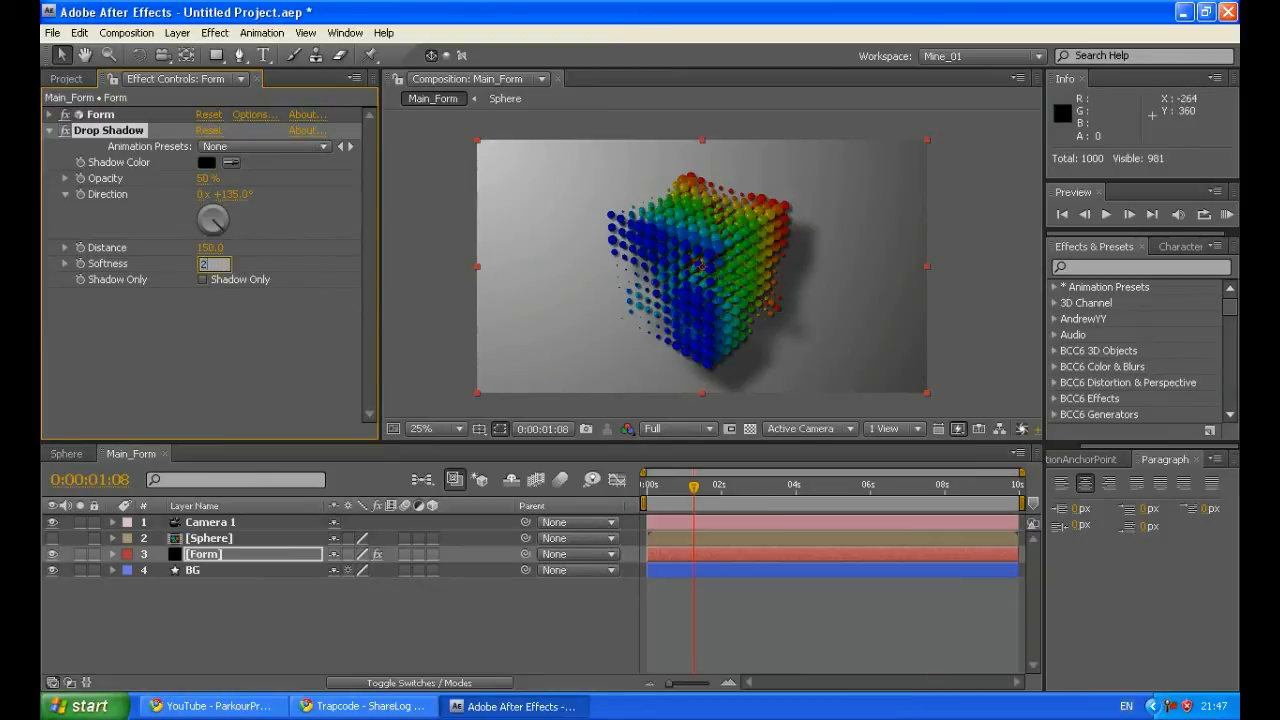
pyautogui.write('200.0')
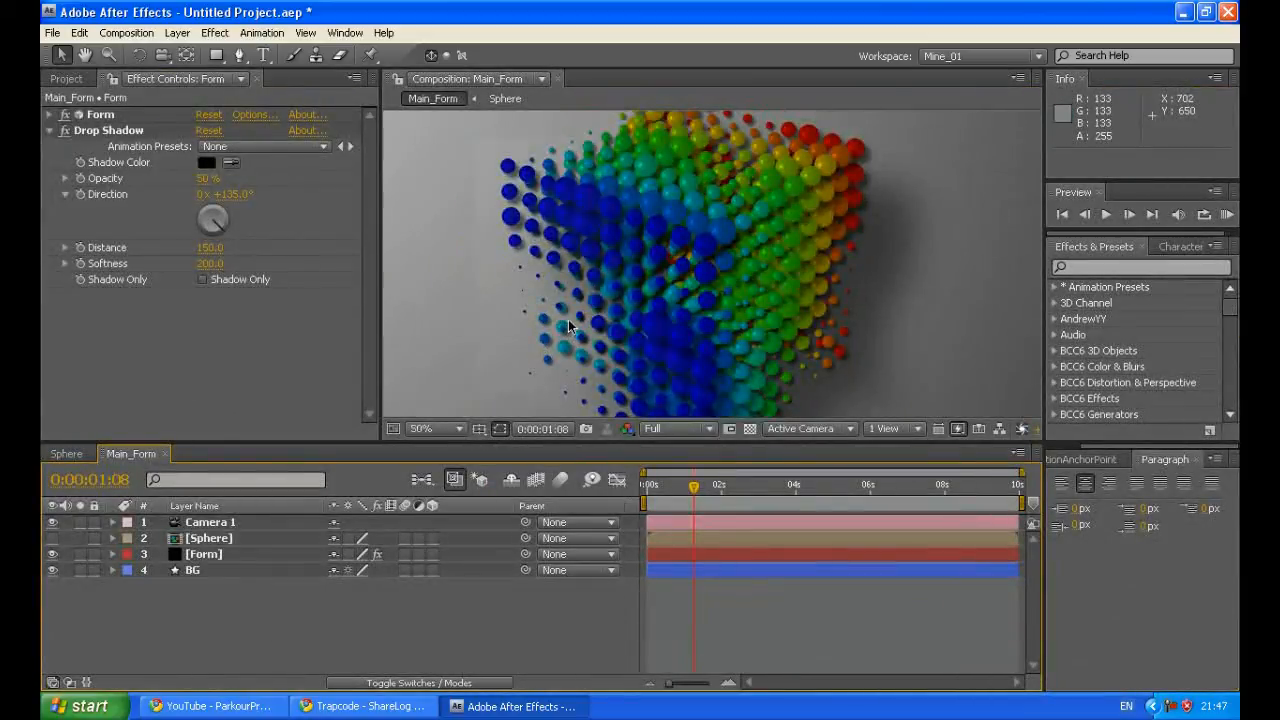
pyautogui.click(421, 428)
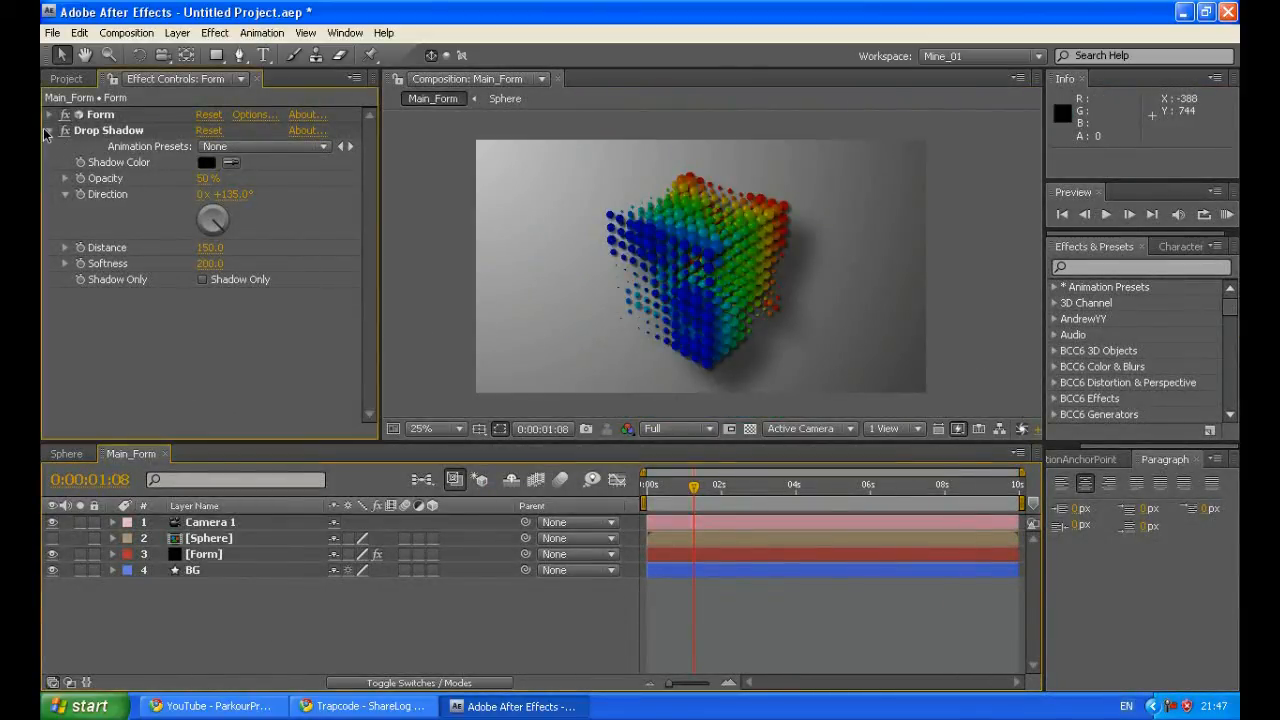
pyautogui.click(48, 130)
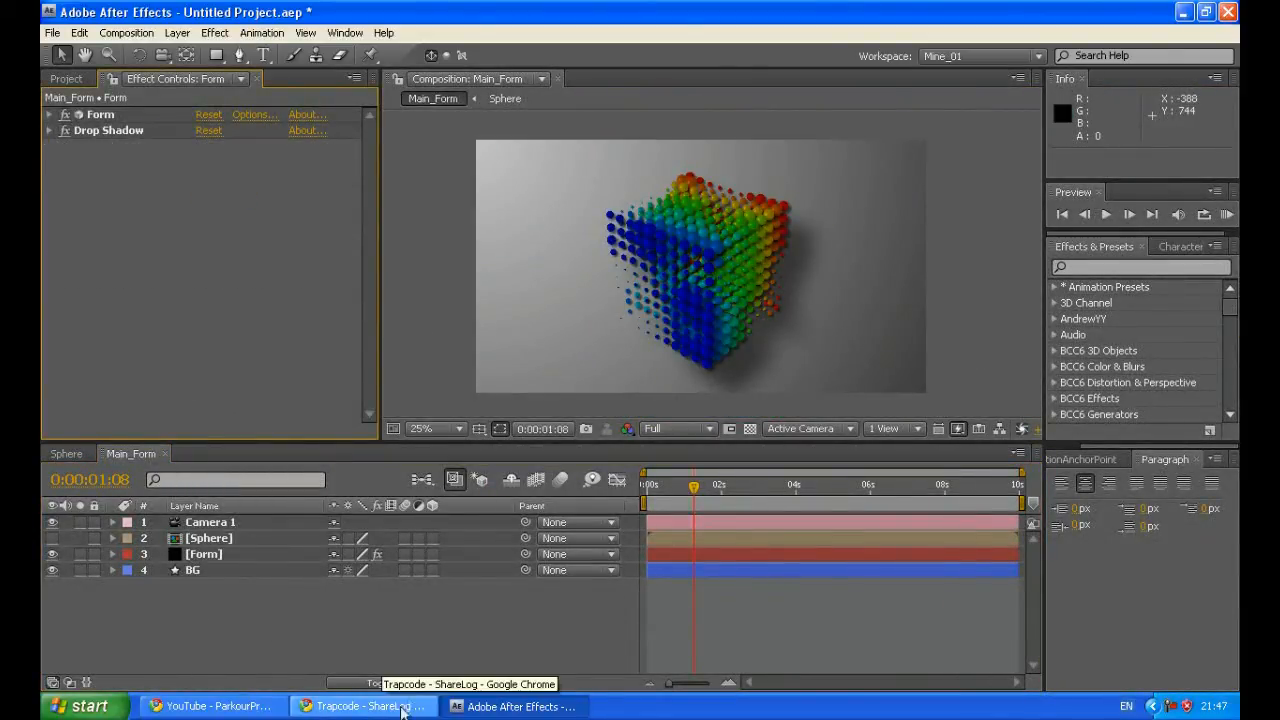
pyautogui.click(364, 706)
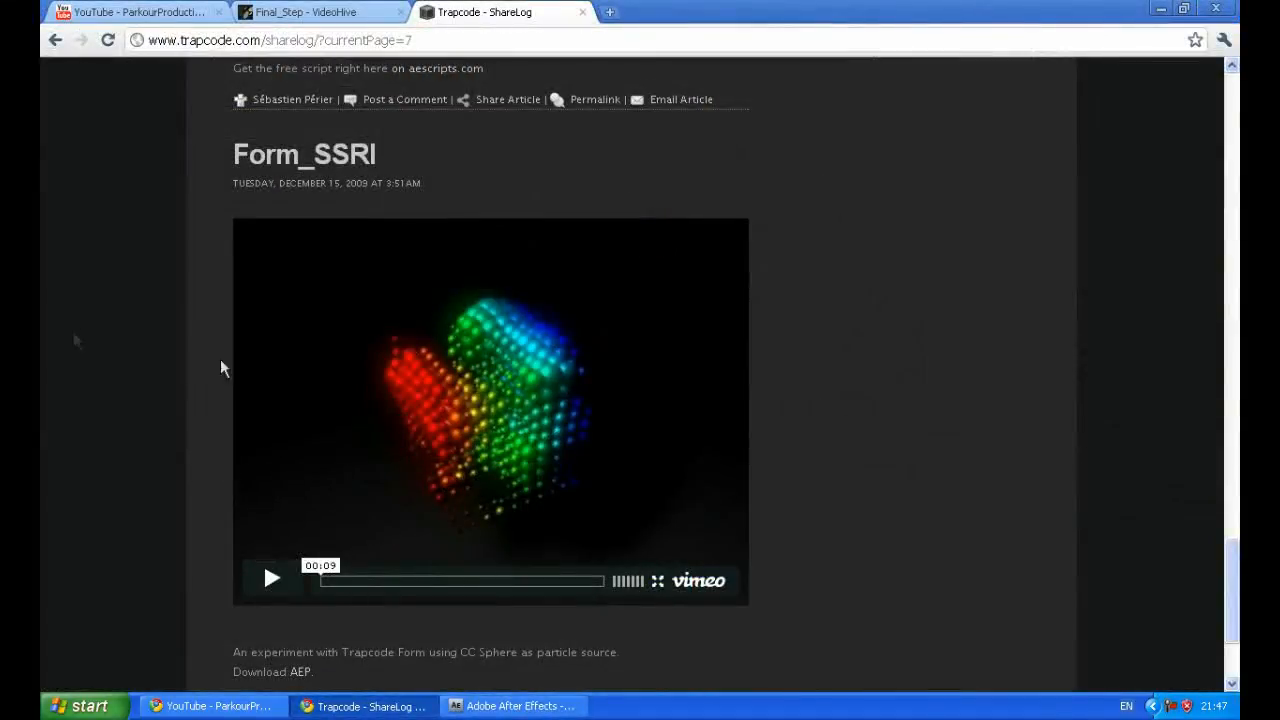
pyautogui.moveTo(239, 287)
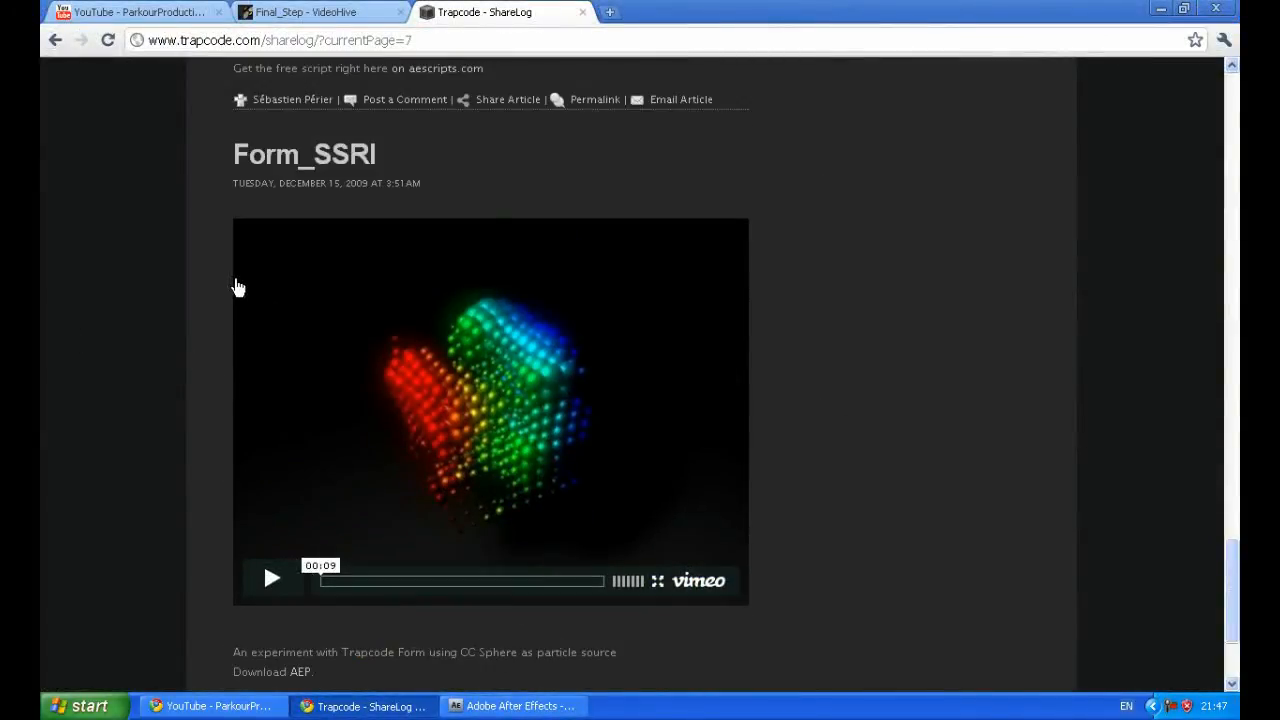
pyautogui.moveTo(170, 220)
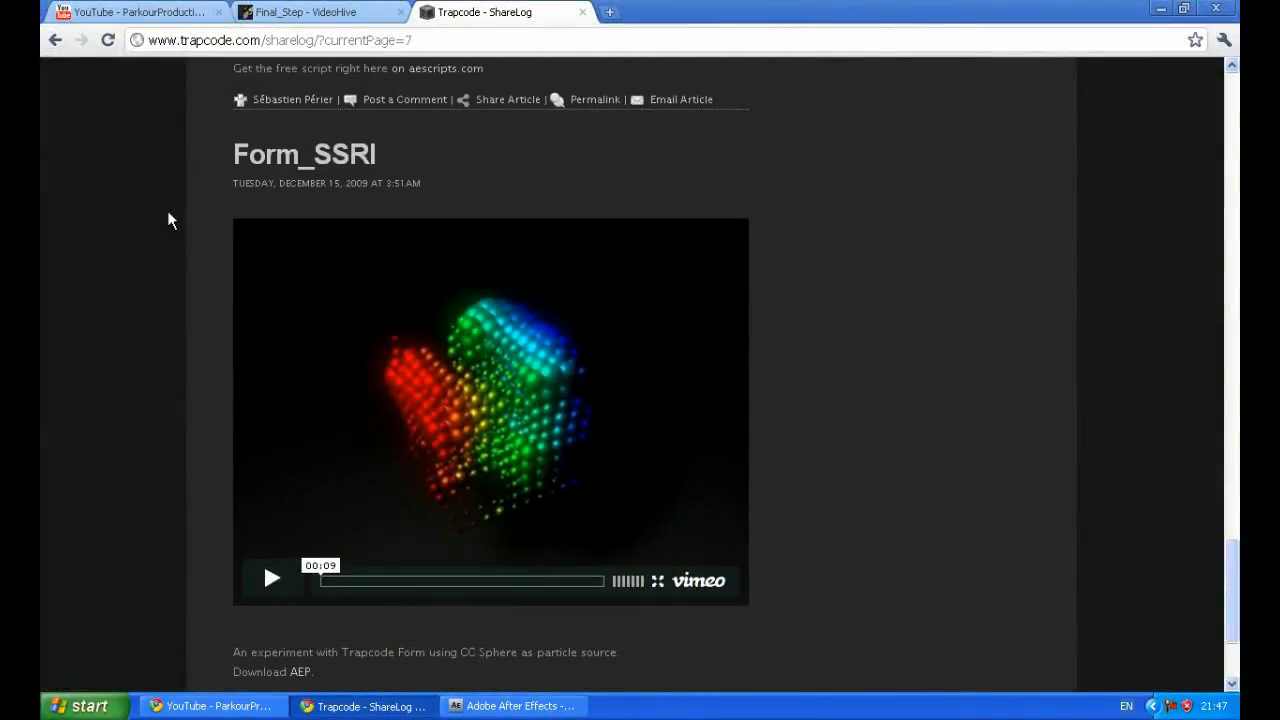
pyautogui.scroll(-3)
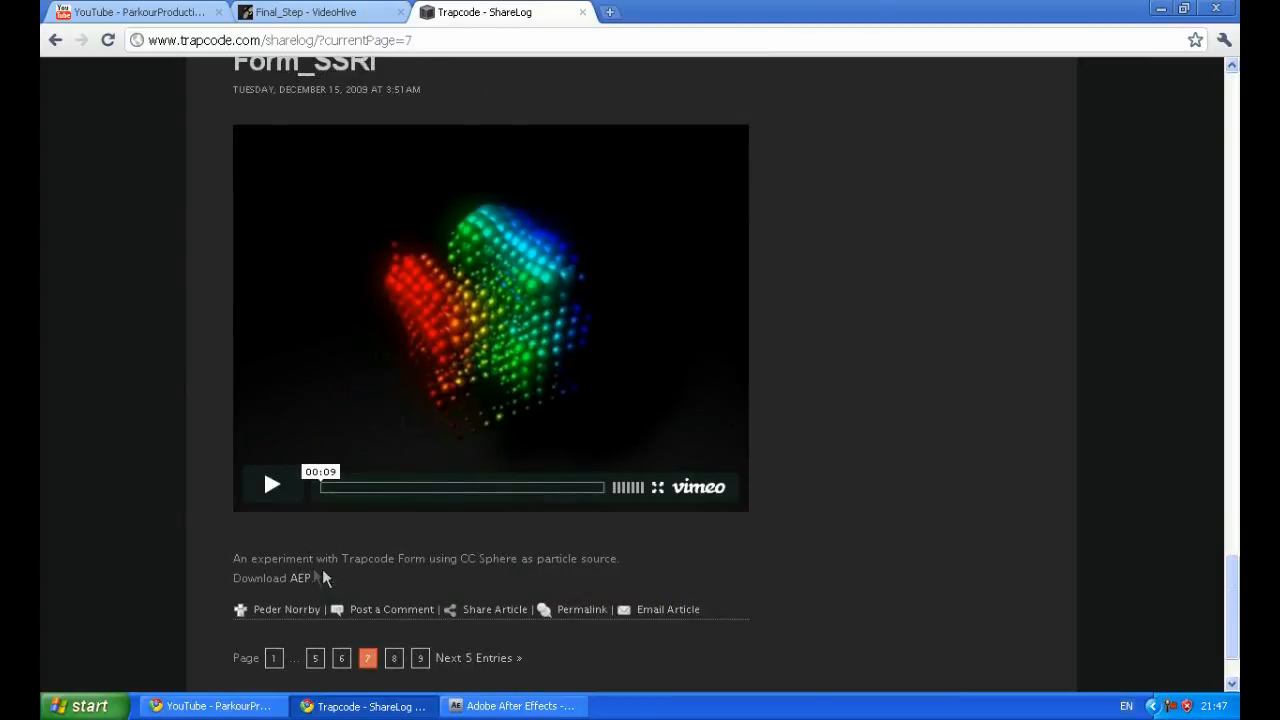
pyautogui.click(513, 706)
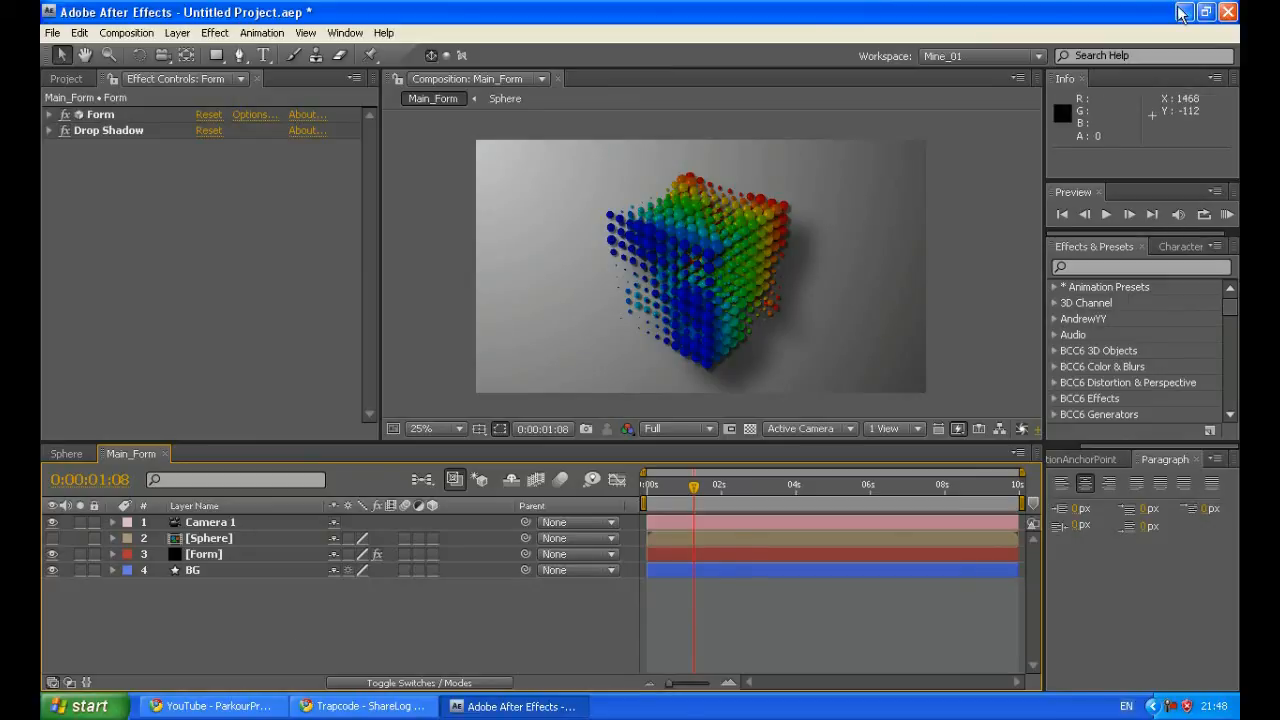
pyautogui.moveTo(1178, 18)
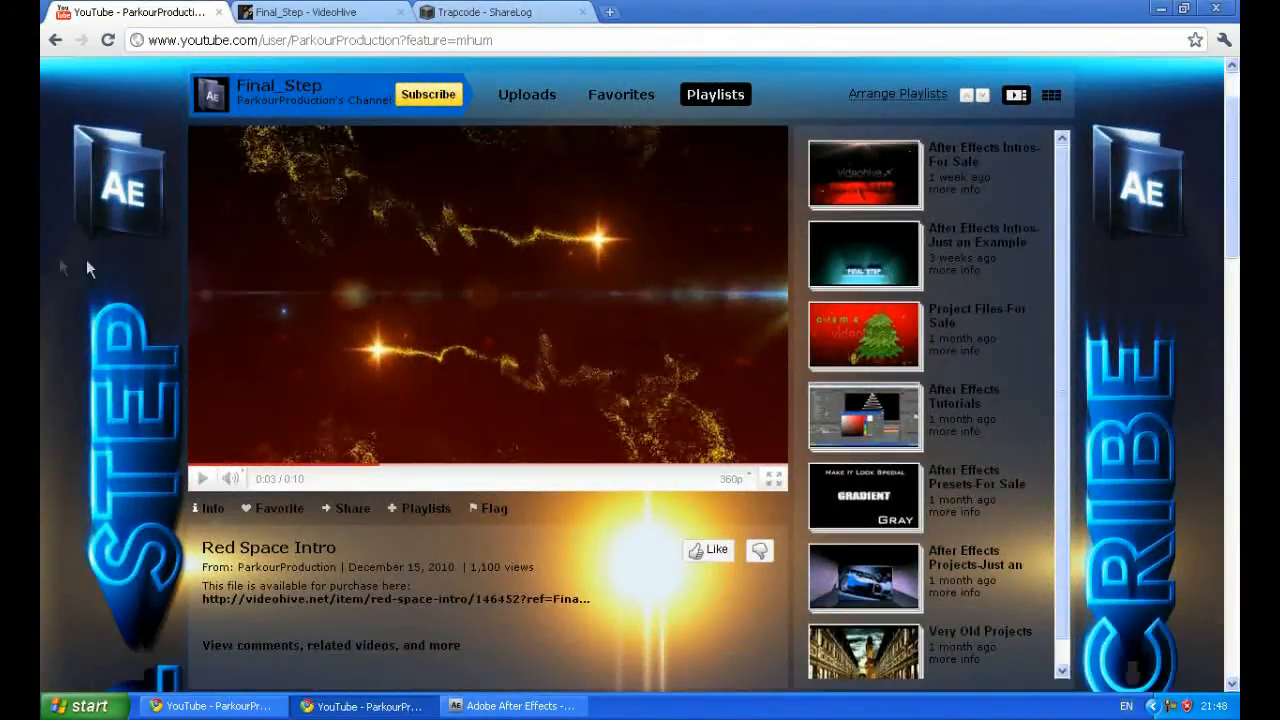
# - Scroll through the ParkourProduction YouTube channel page showing the Red Space Intro video
pyautogui.scroll(-3)
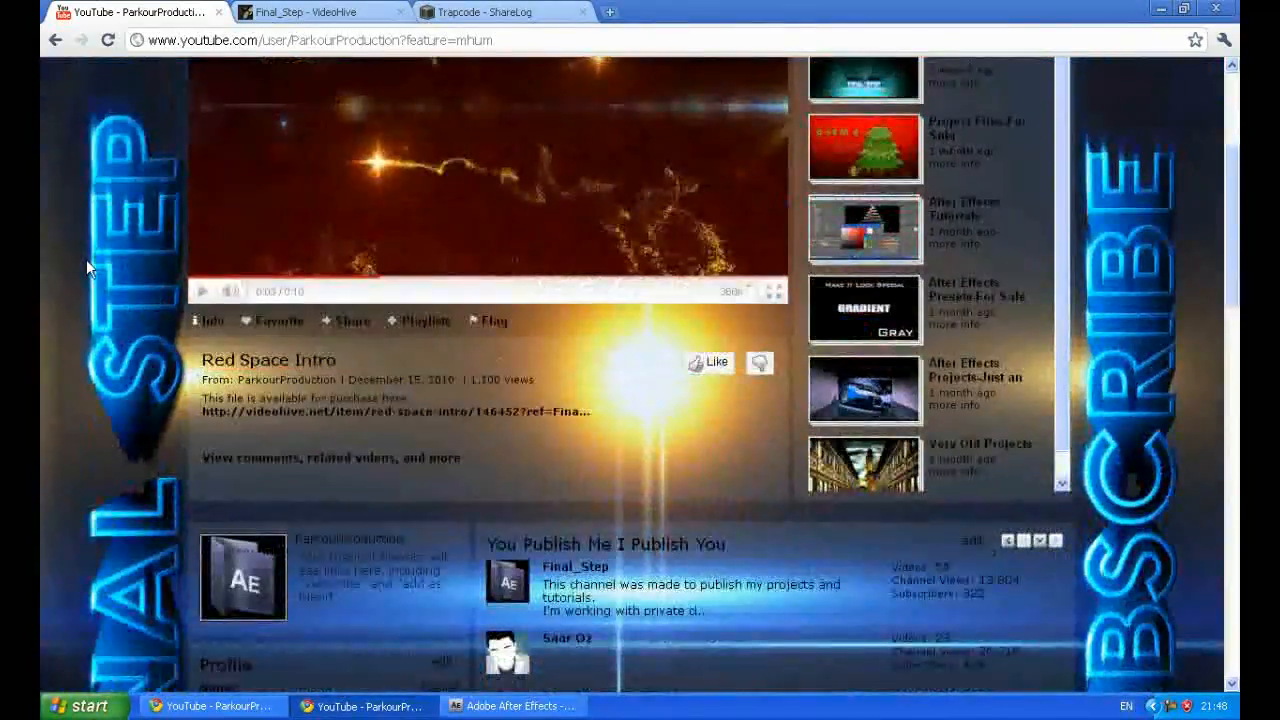
pyautogui.scroll(-3)
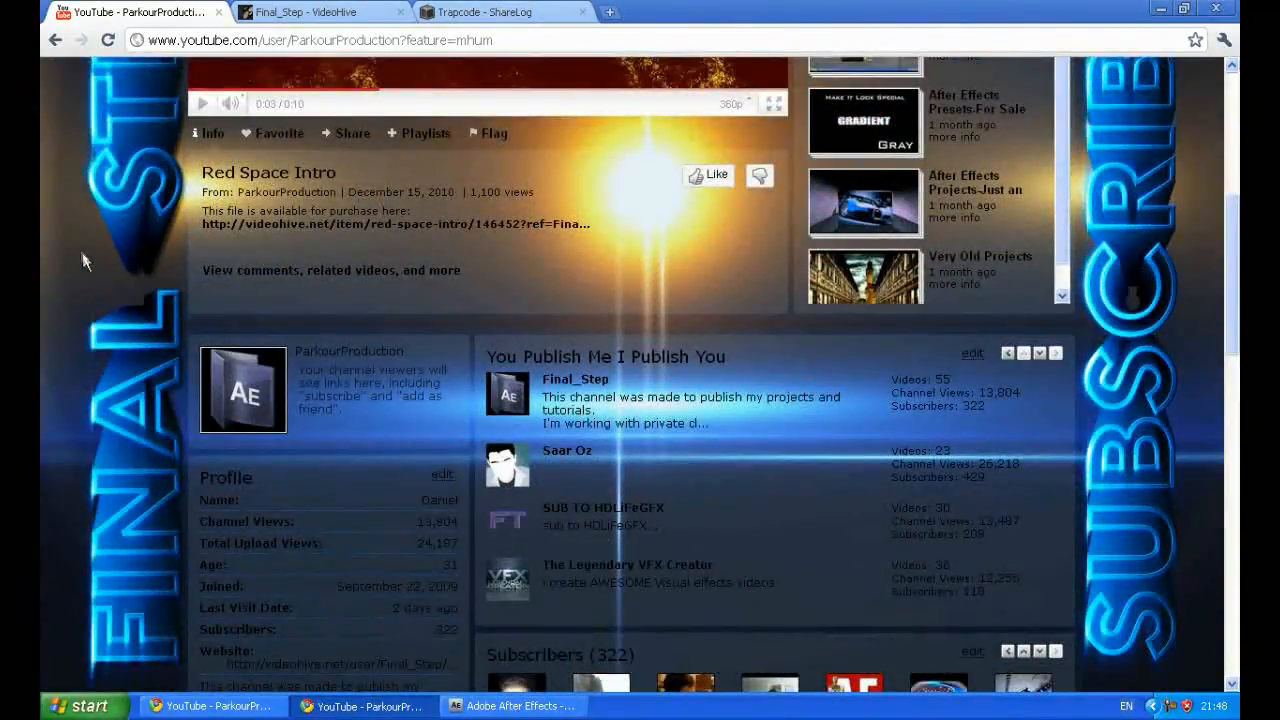
pyautogui.click(300, 12)
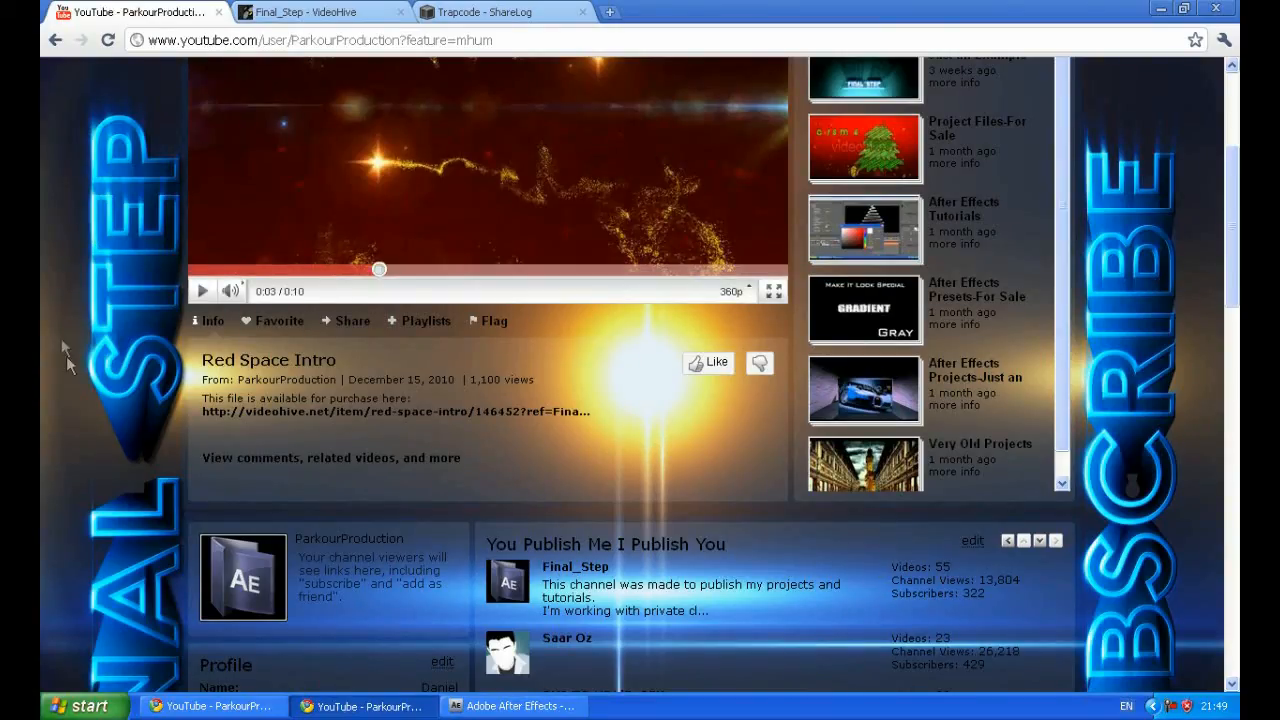
pyautogui.moveTo(95, 391)
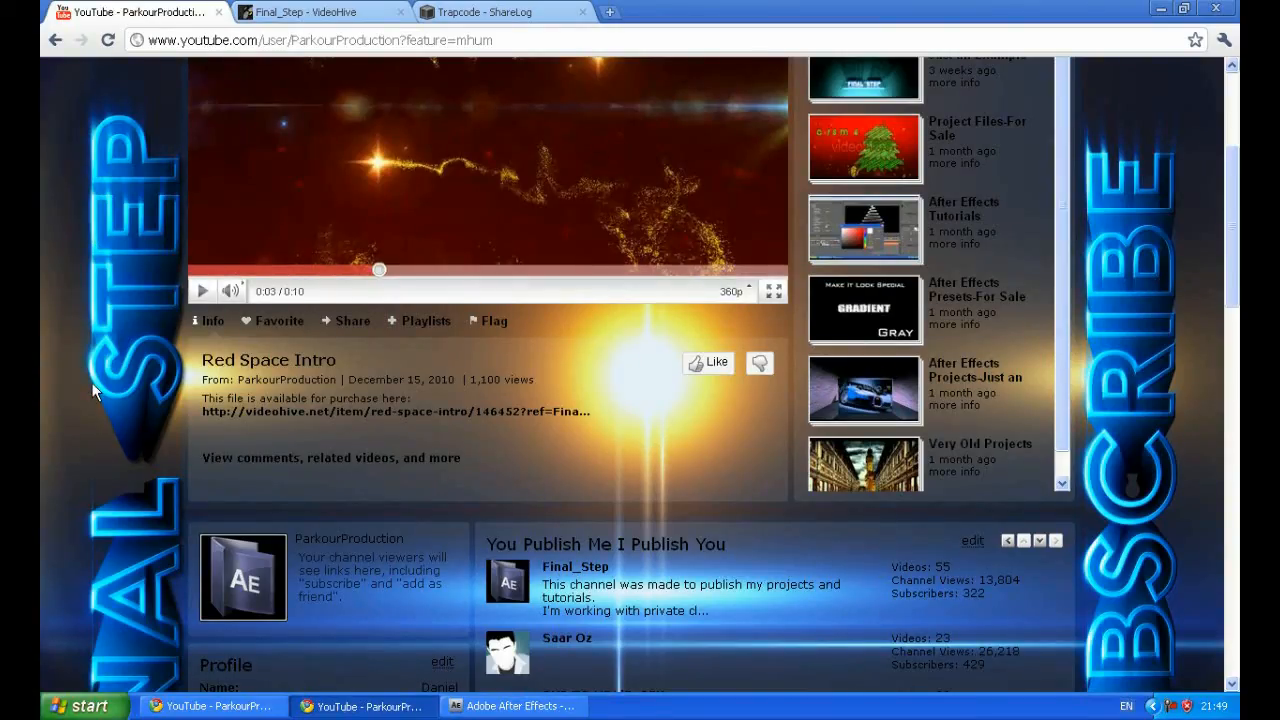